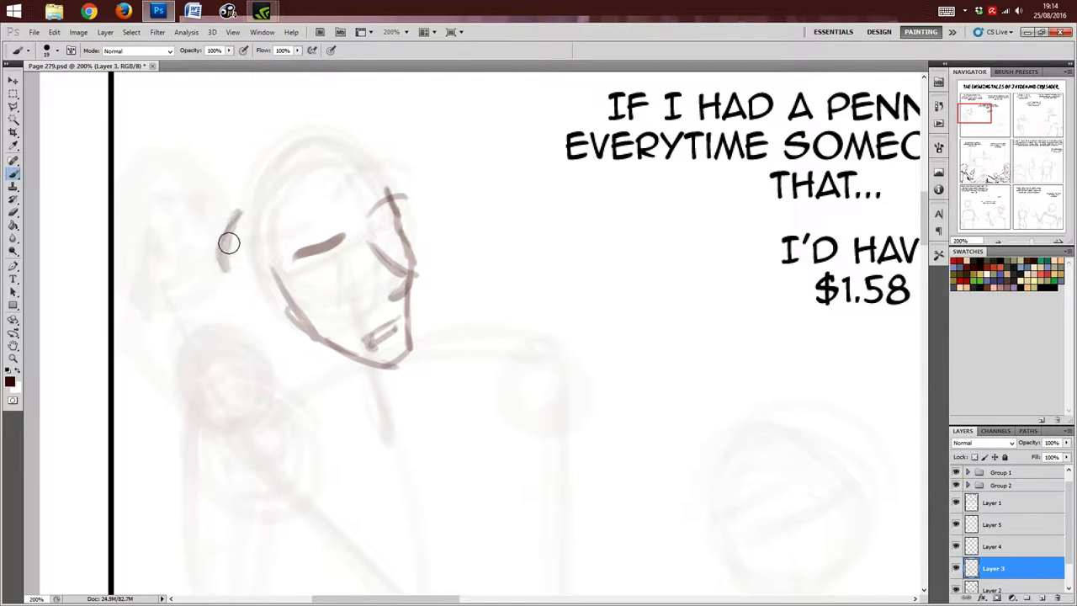
Step: Sketch the spiky hair with side strands and a tall spike rising from the head
left_click_drag(229, 242, 253, 296)
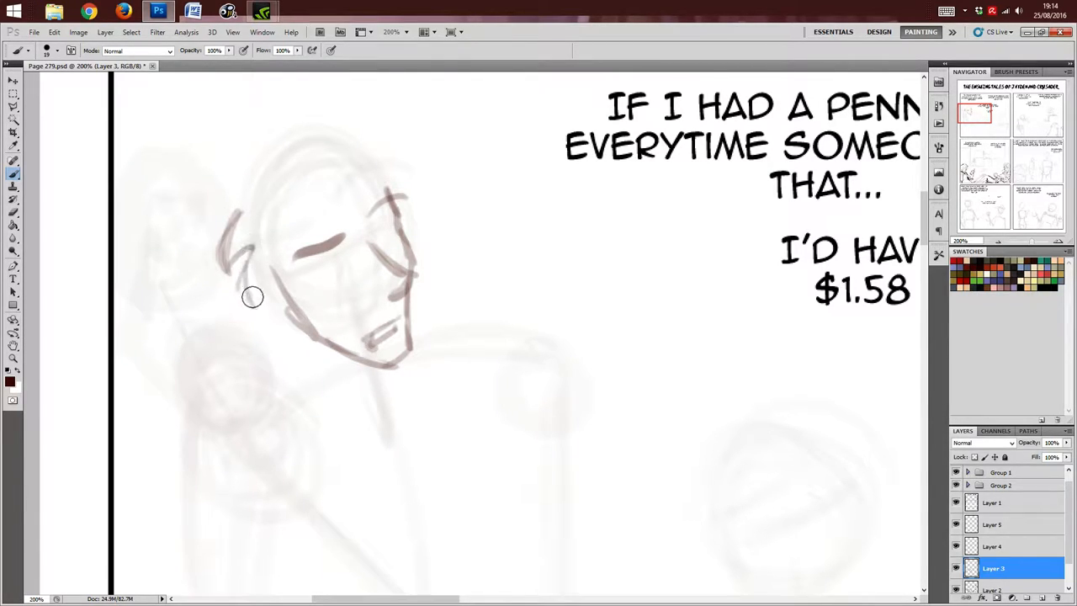
left_click_drag(252, 296, 279, 278)
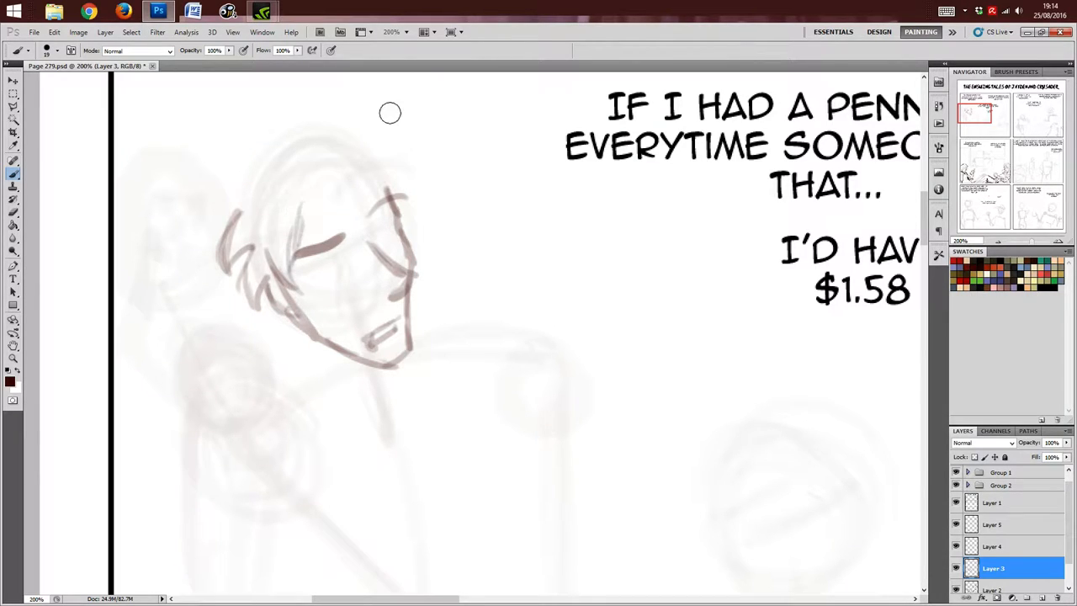
left_click_drag(289, 138, 535, 142)
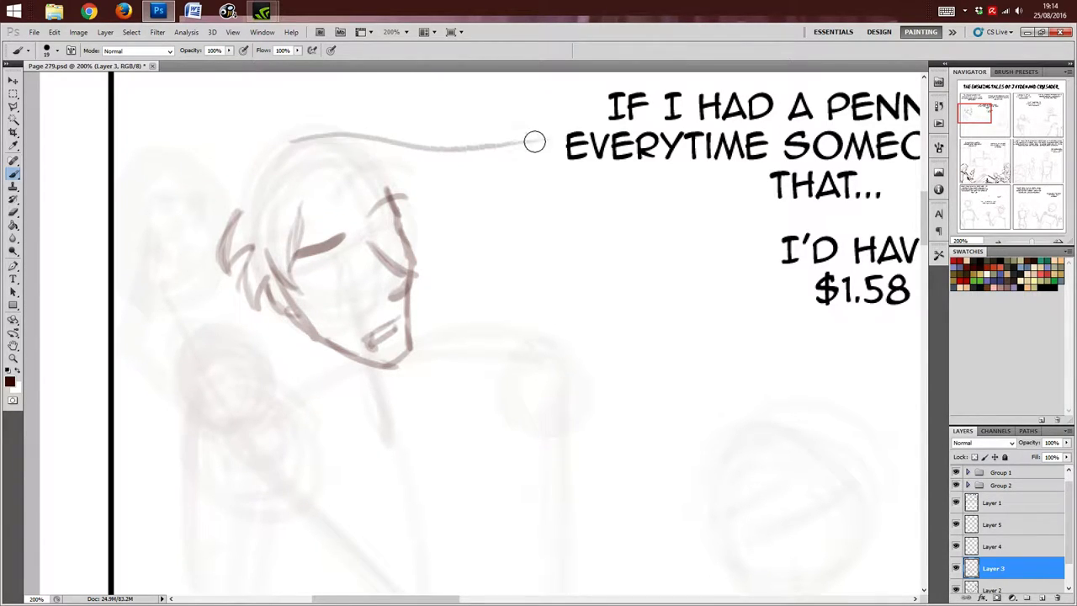
left_click_drag(536, 142, 401, 184)
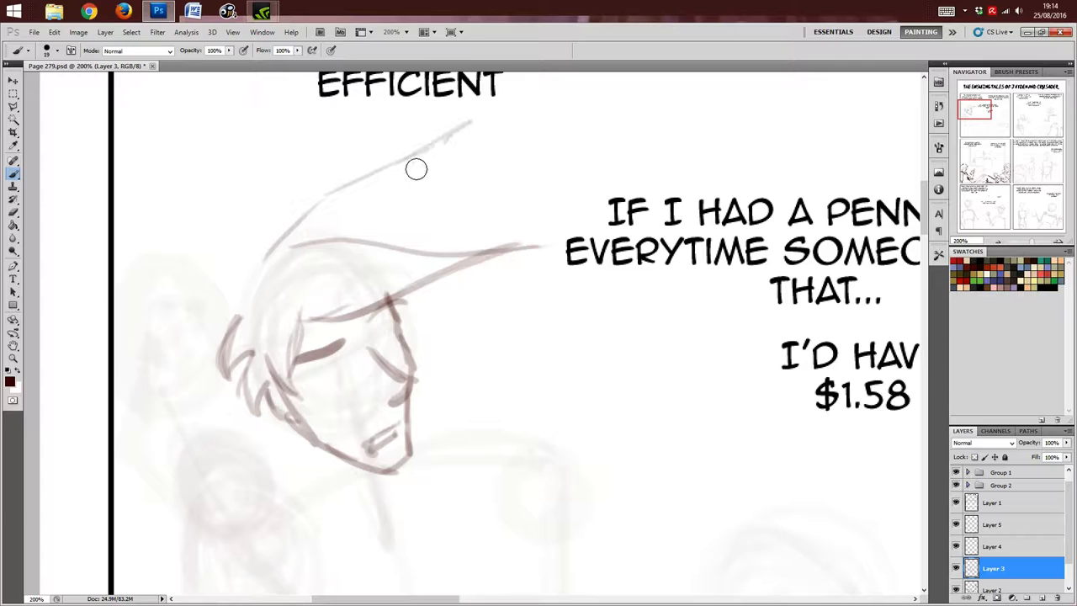
left_click_drag(418, 169, 245, 111)
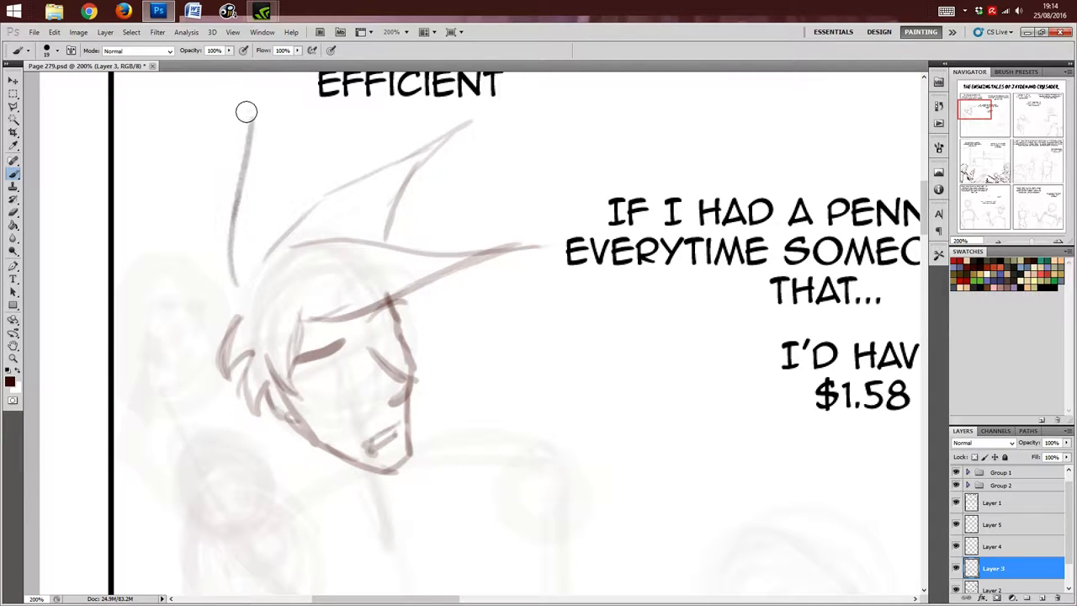
left_click_drag(246, 109, 256, 266)
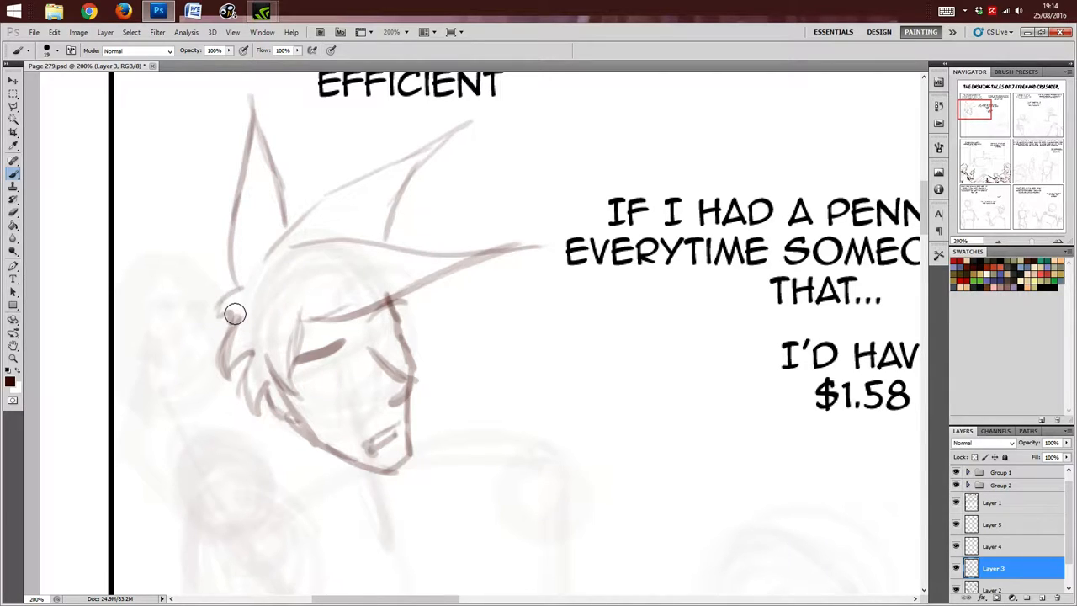
Step: Draw the neck below the face and the shirt collar under the chin
scroll("down", 3)
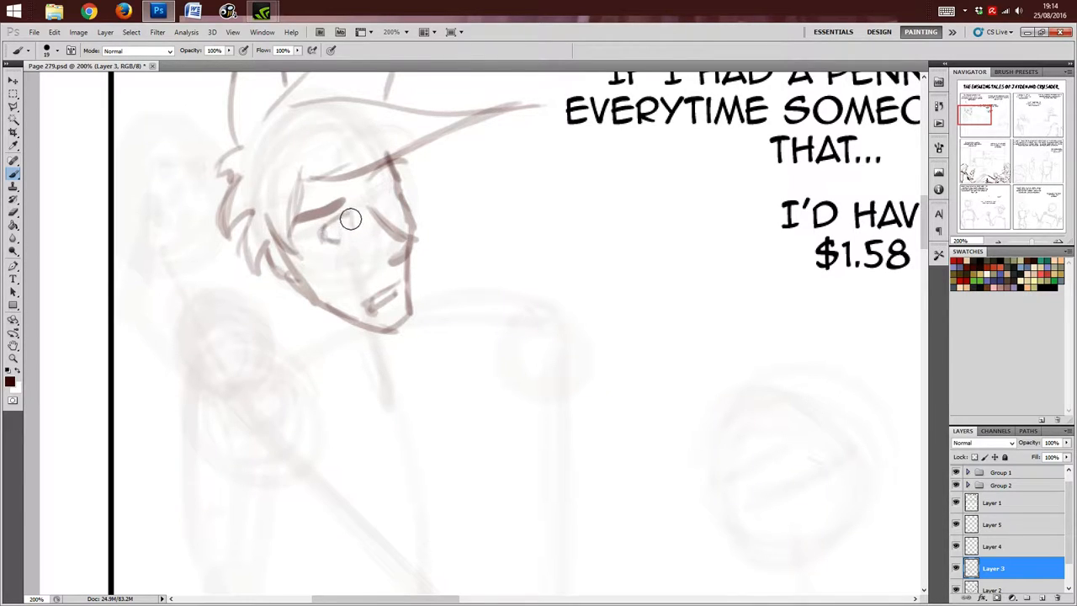
mouse_move(351, 222)
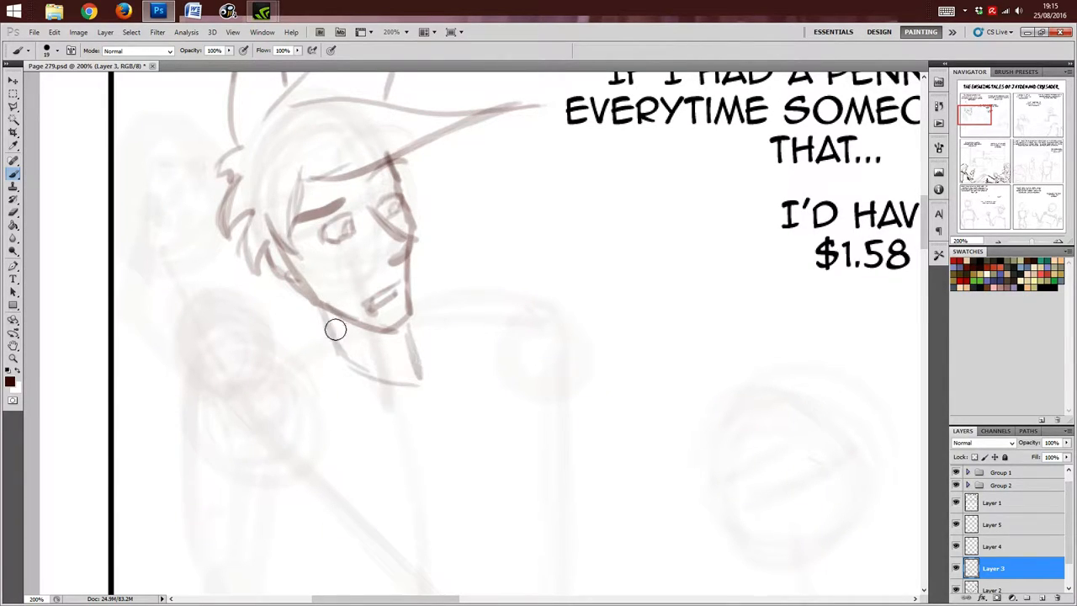
left_click_drag(335, 328, 360, 444)
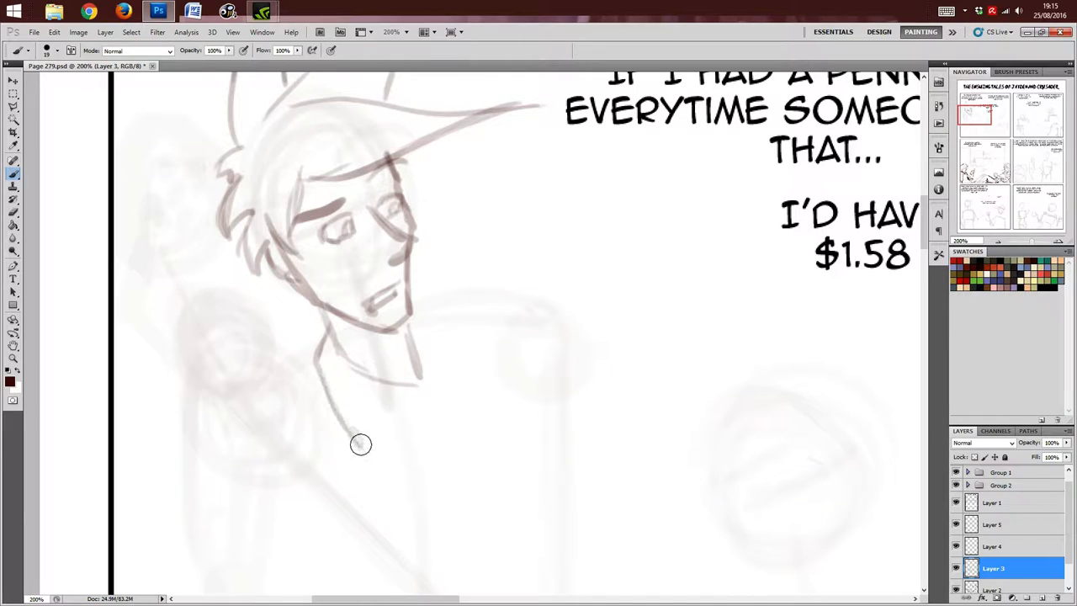
left_click_drag(361, 444, 418, 346)
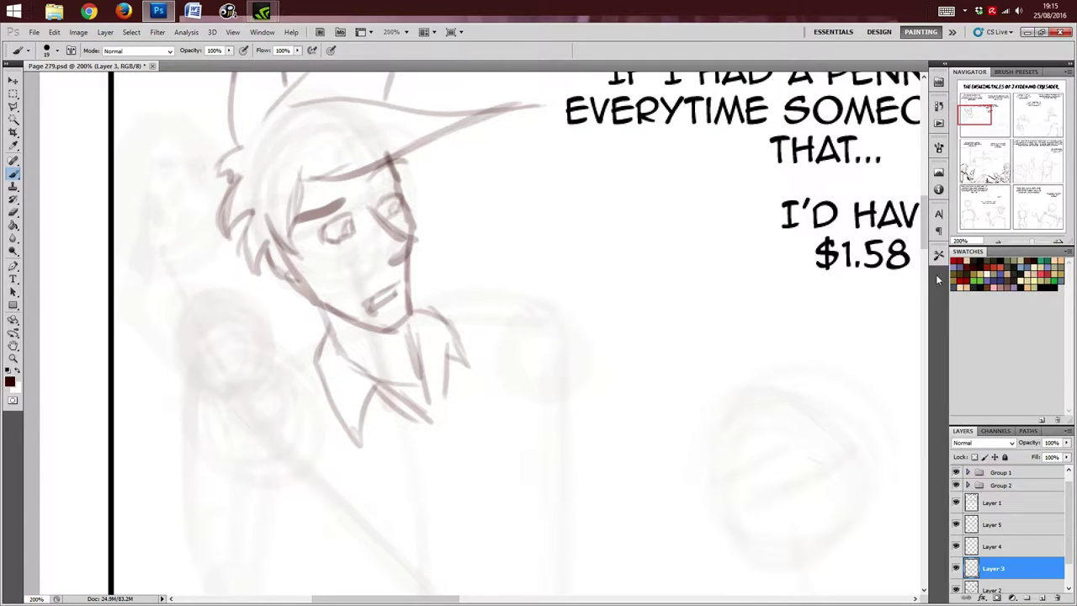
Step: Sketch the raised fist beside the face and outline the forearm and arm
scroll("down", 3)
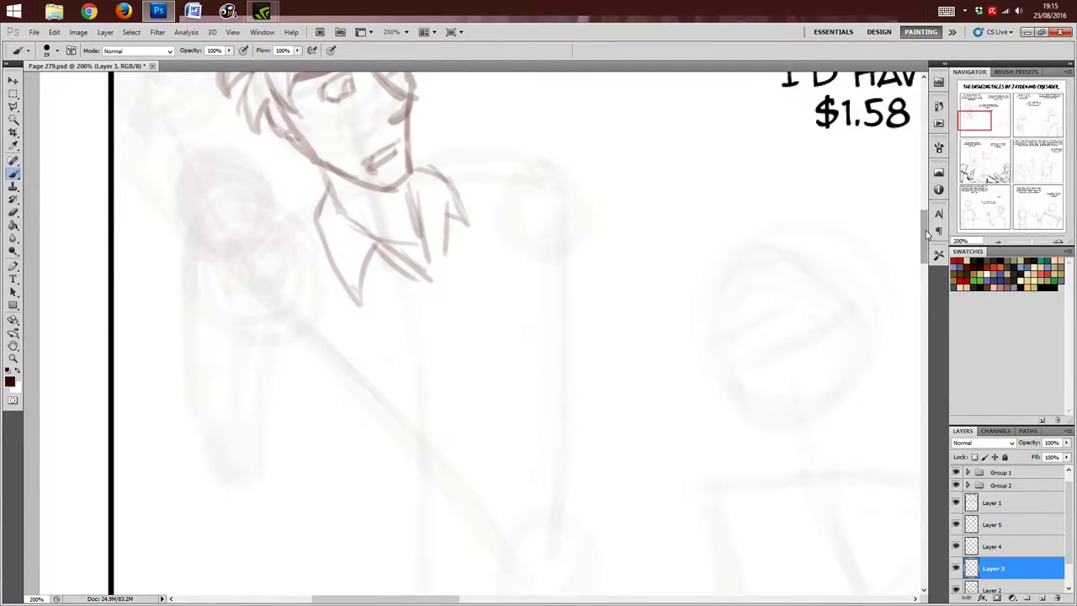
scroll("up", 3)
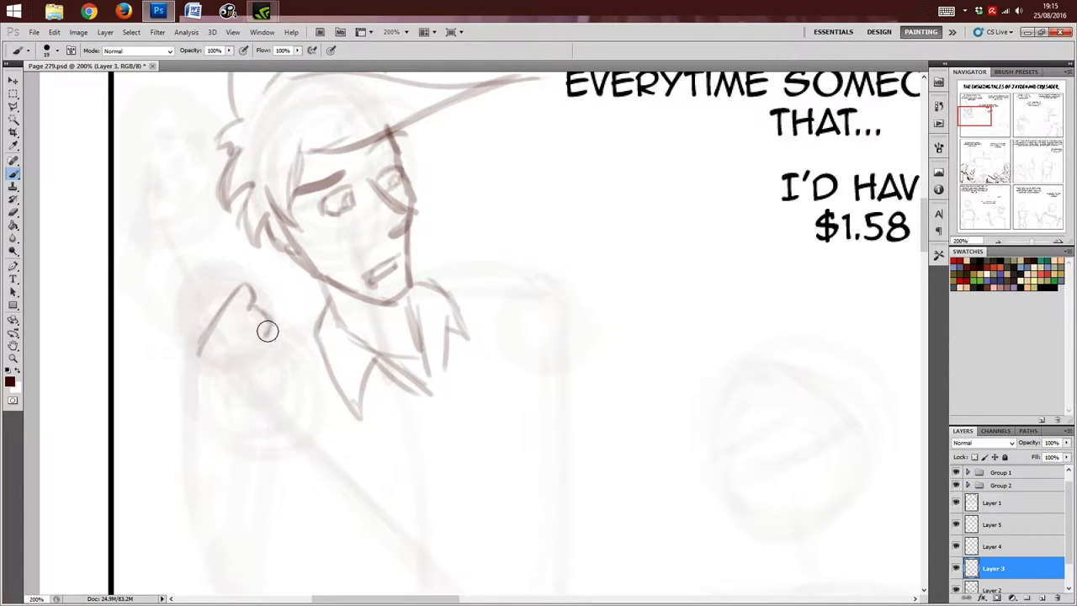
left_click_drag(269, 329, 276, 394)
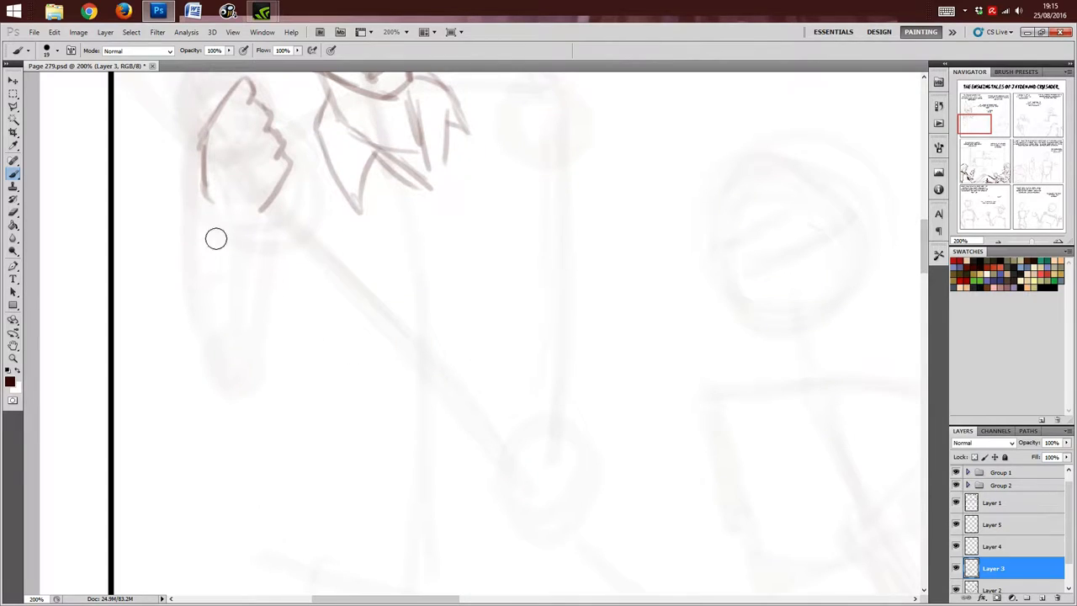
left_click_drag(216, 239, 272, 209)
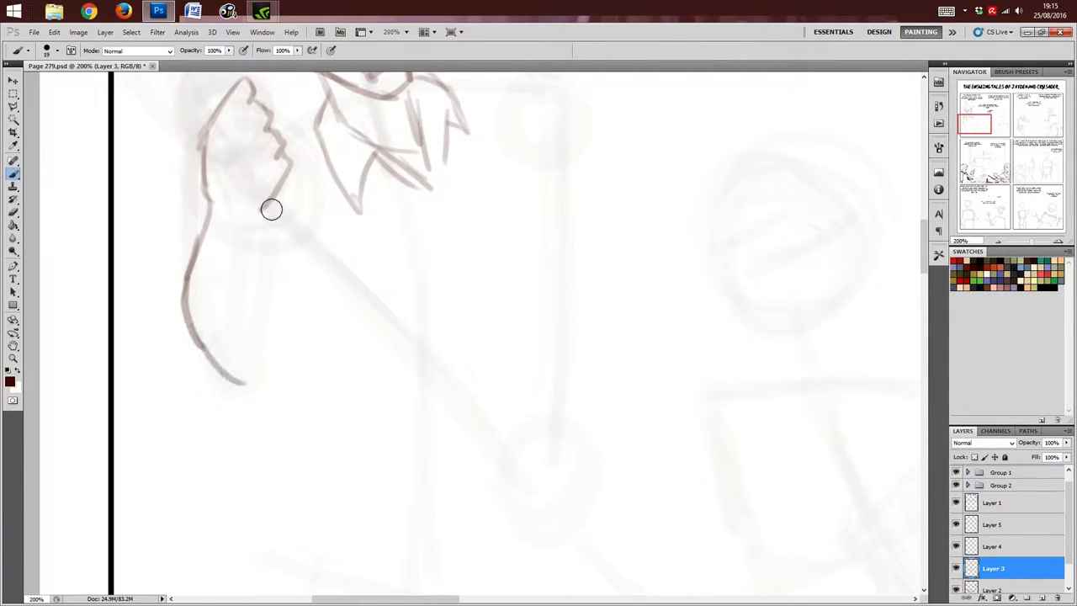
left_click_drag(271, 209, 256, 364)
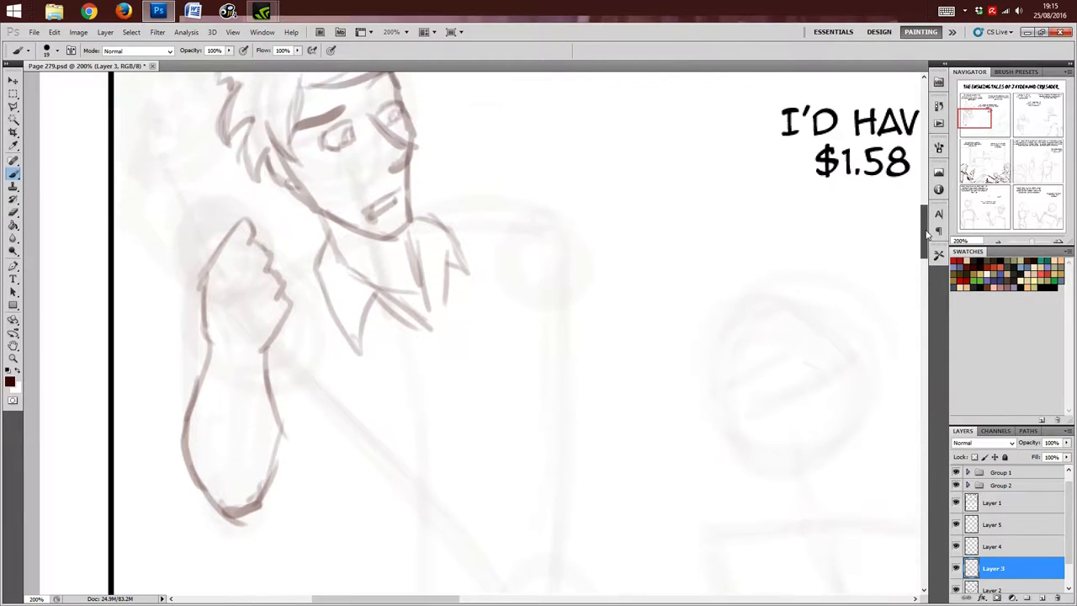
Step: Draw the spotted round head of the object above the fist
scroll("up", 3)
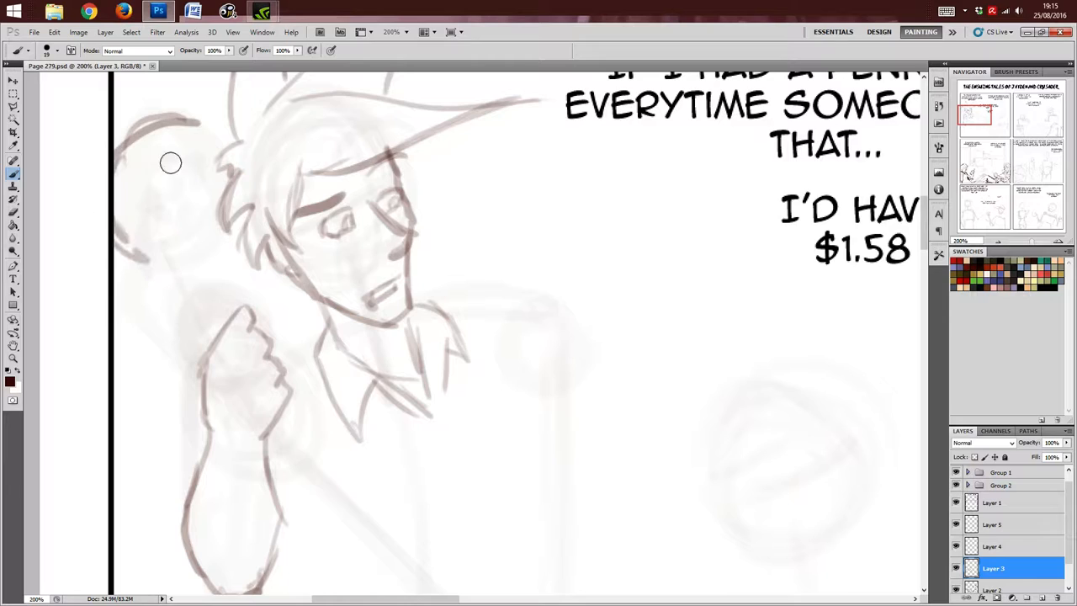
left_click_drag(172, 161, 191, 118)
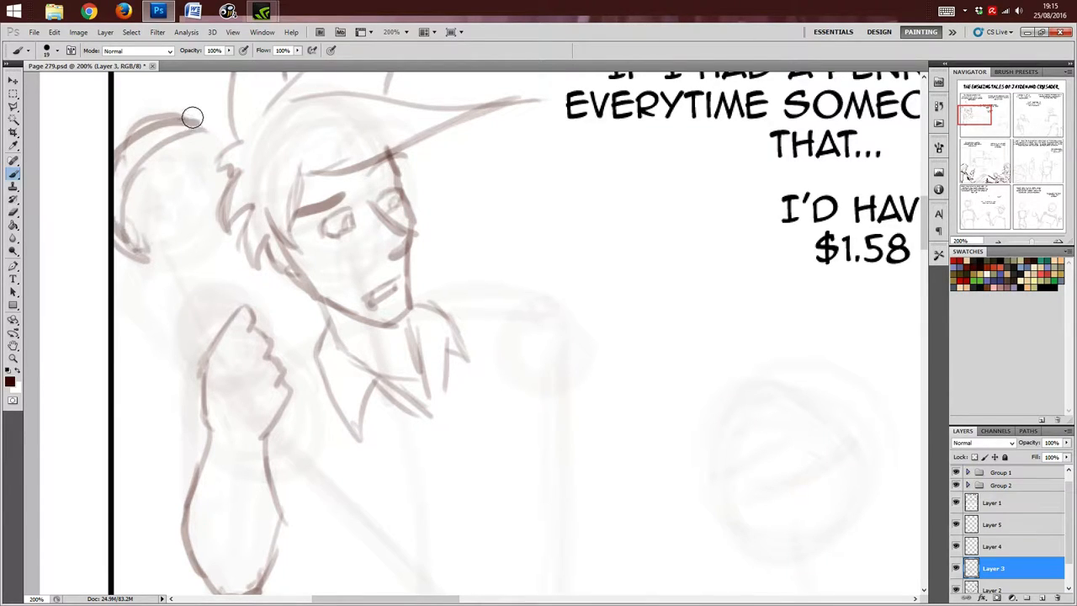
left_click_drag(192, 116, 143, 182)
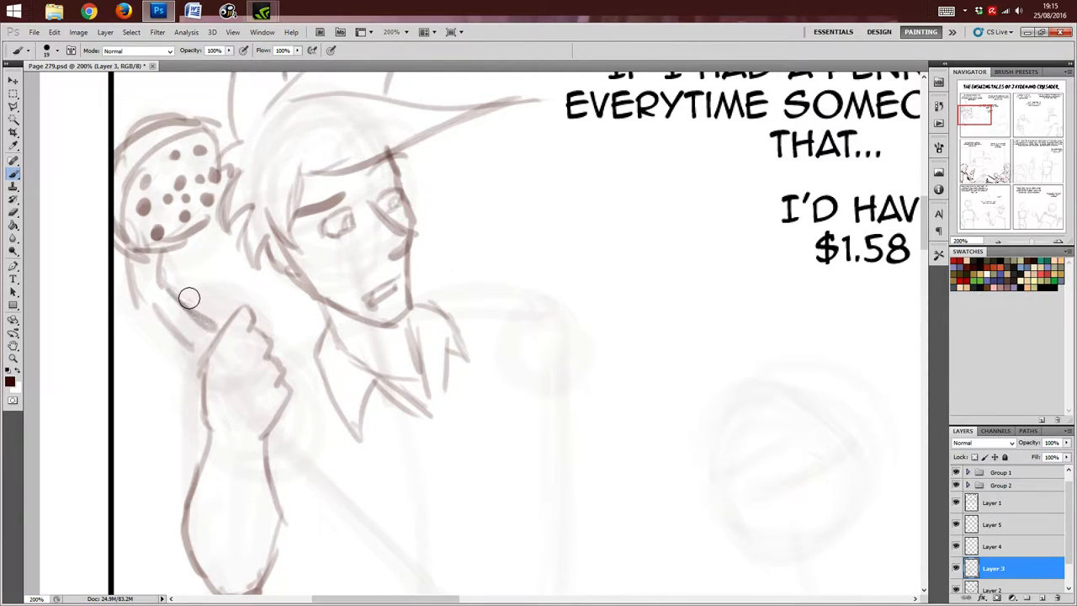
Step: Draw the long handle down from the fist, shape its tip and continue the body
scroll("down", 3)
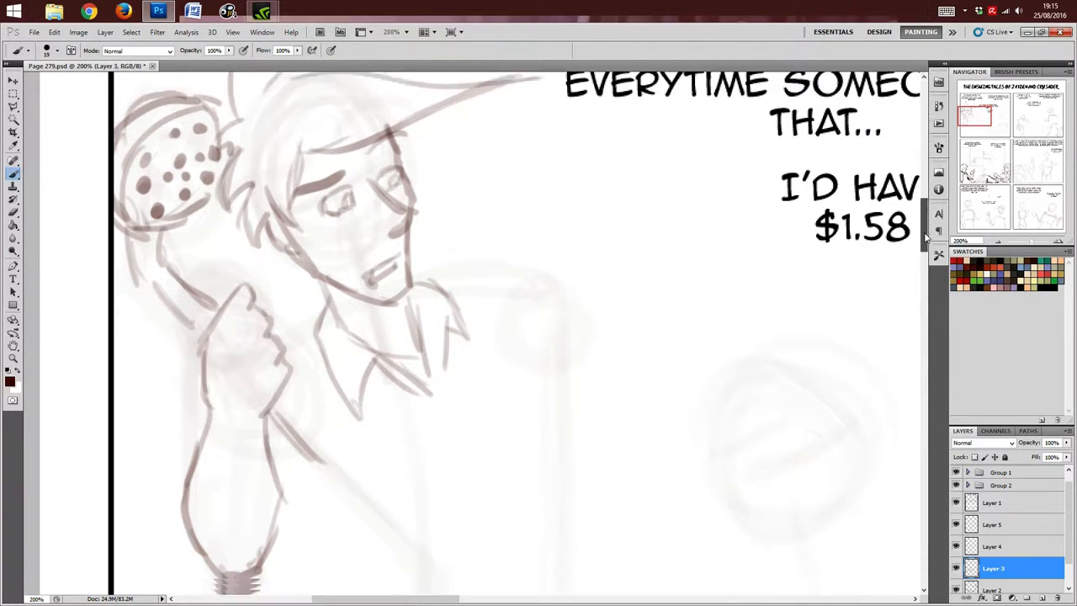
scroll("down", 3)
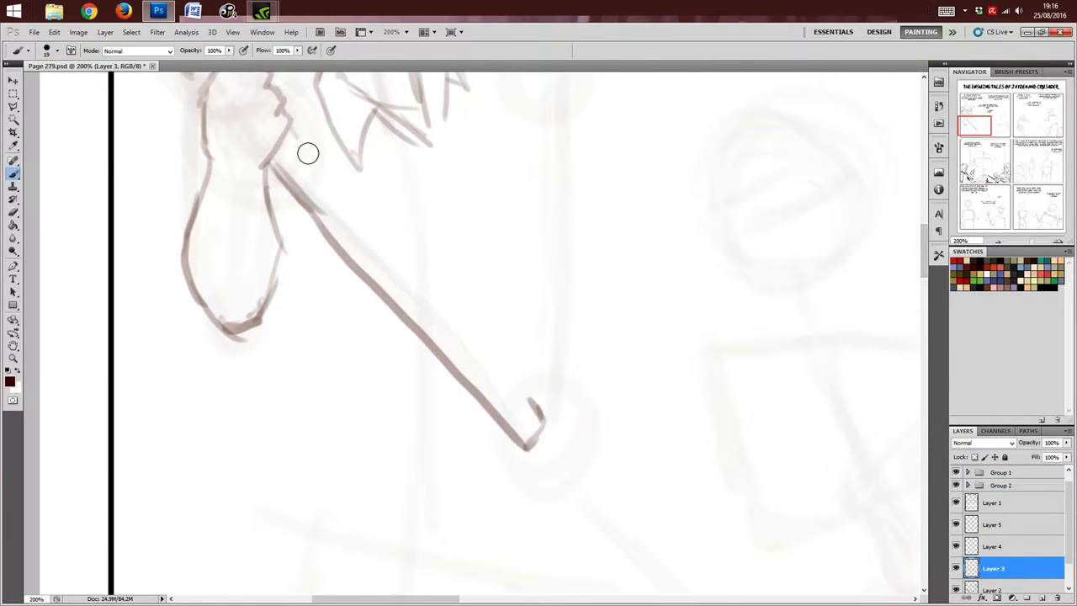
left_click_drag(306, 153, 528, 410)
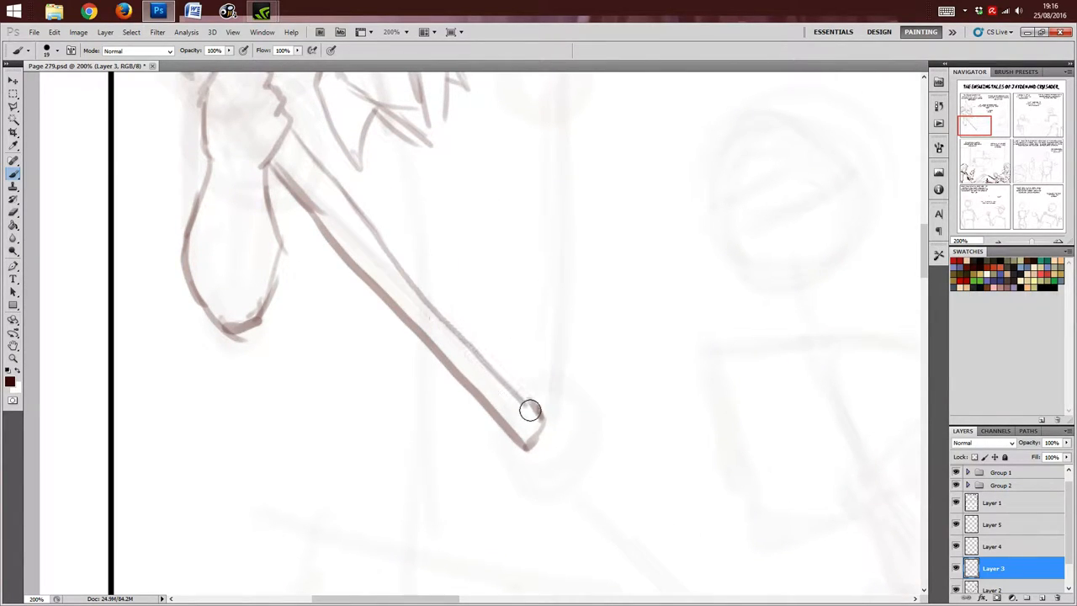
left_click_drag(531, 410, 503, 421)
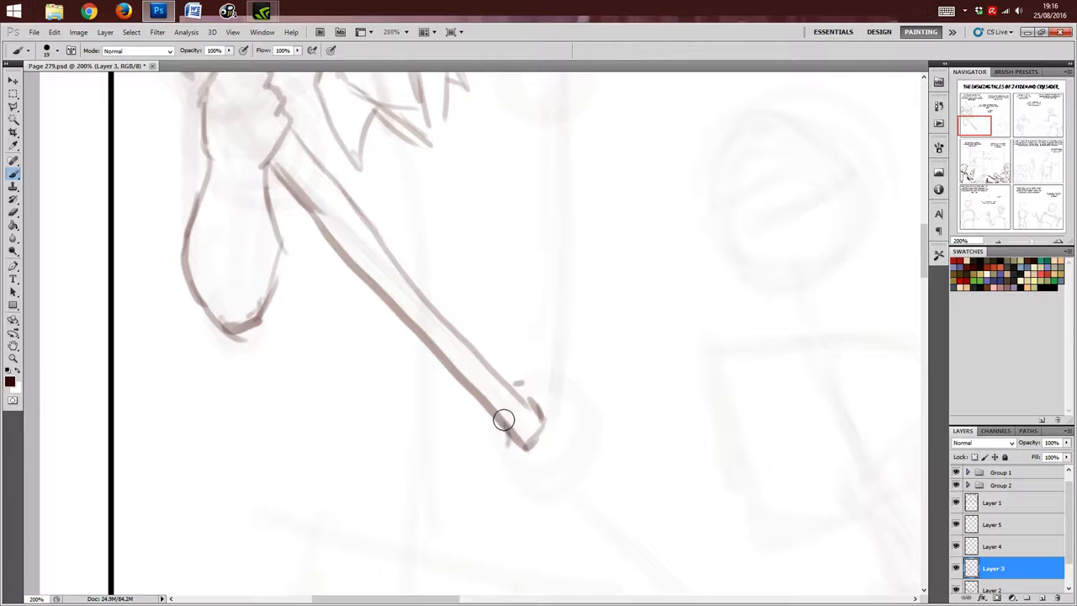
left_click_drag(505, 421, 498, 441)
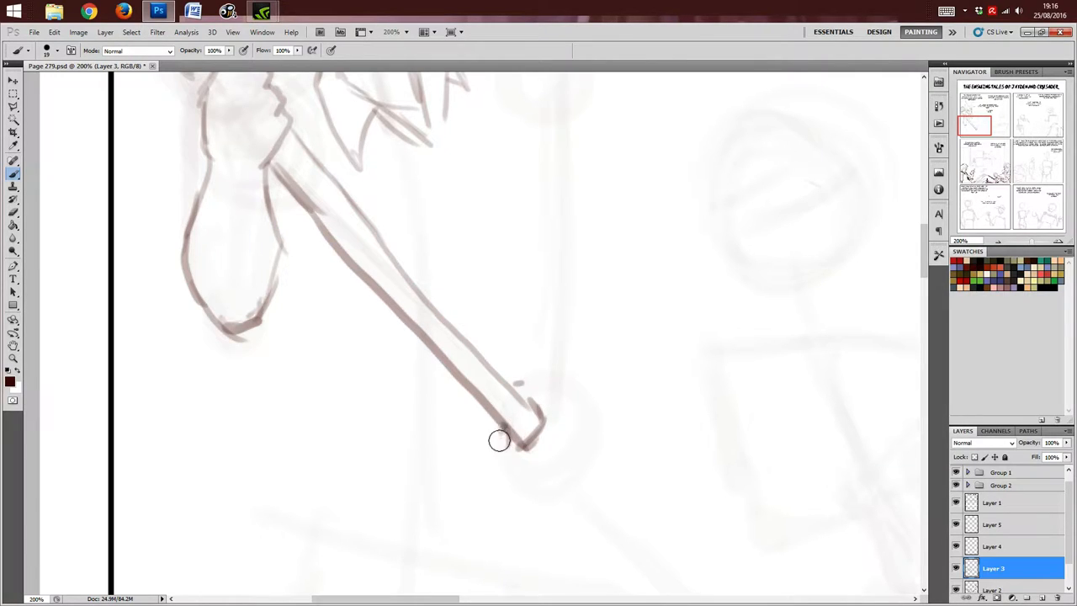
left_click_drag(499, 441, 525, 470)
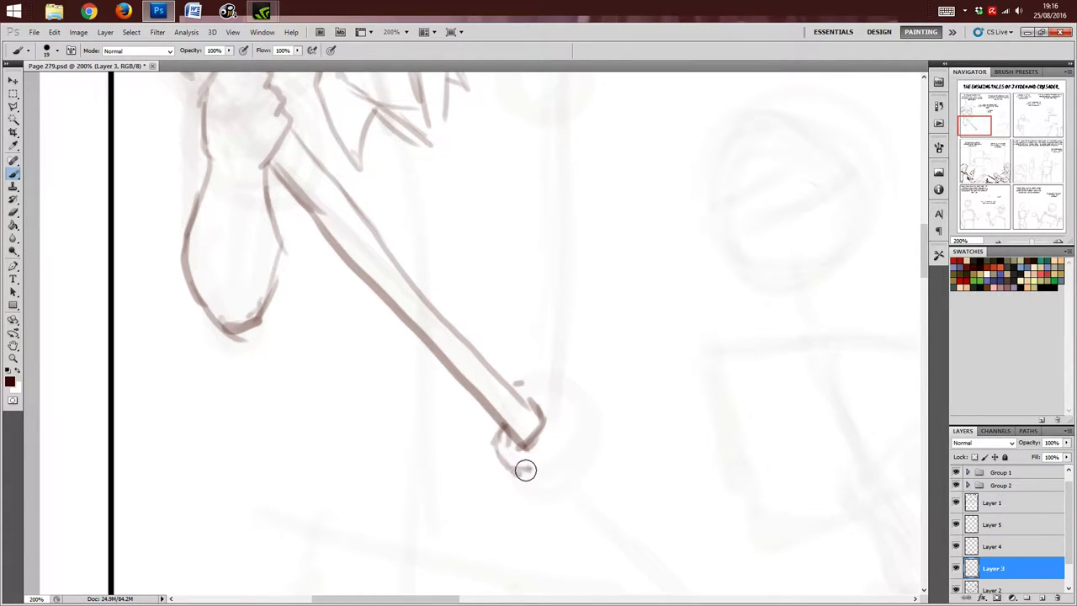
left_click_drag(525, 469, 576, 484)
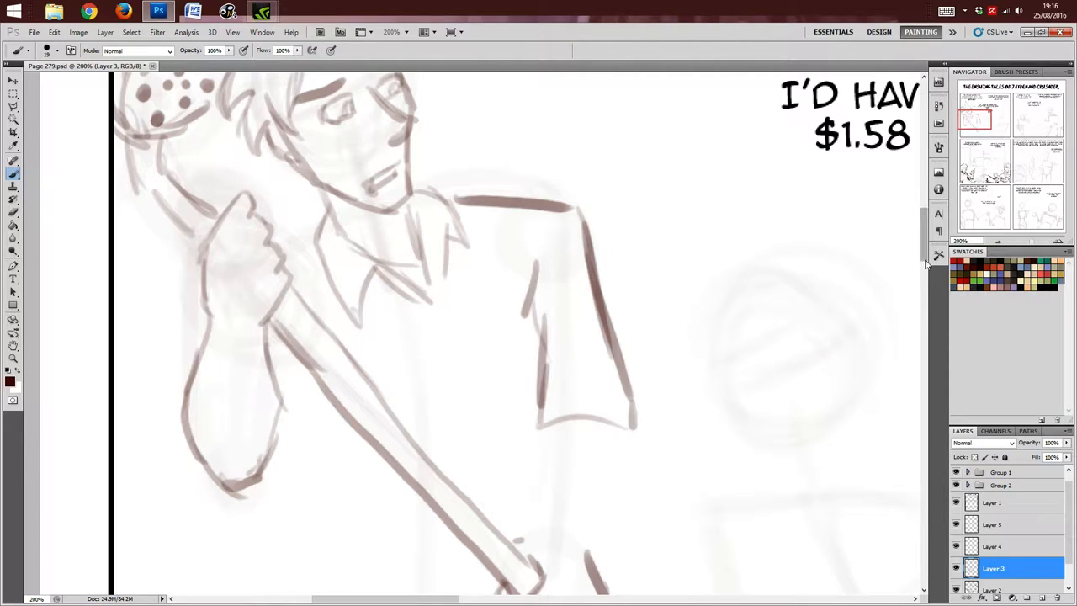
Step: Add fold lines to the shirt and extend the body lines below the arm
scroll("down", 3)
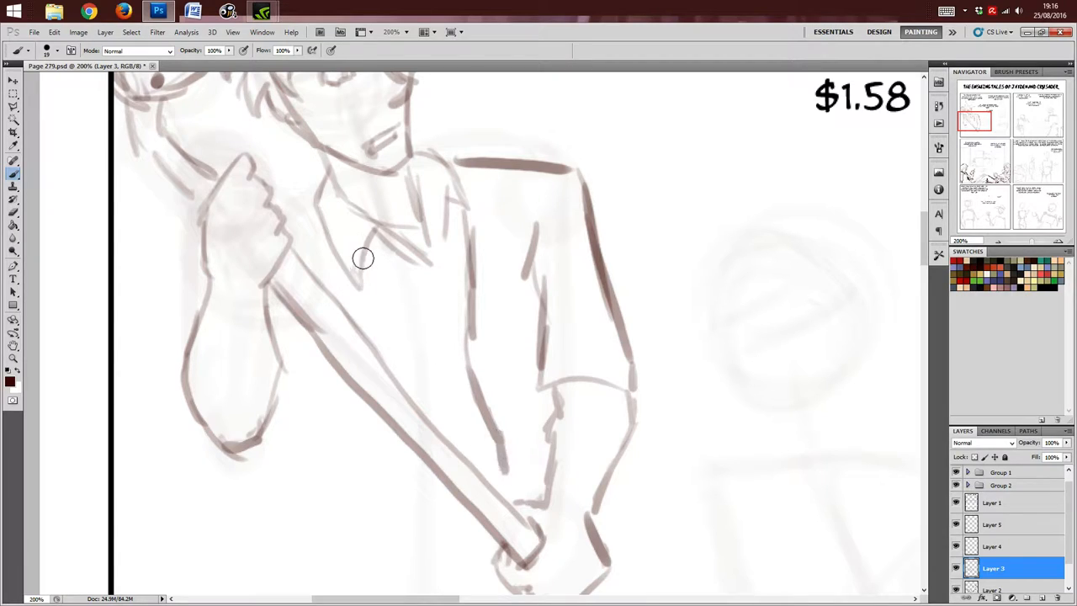
left_click_drag(361, 253, 283, 261)
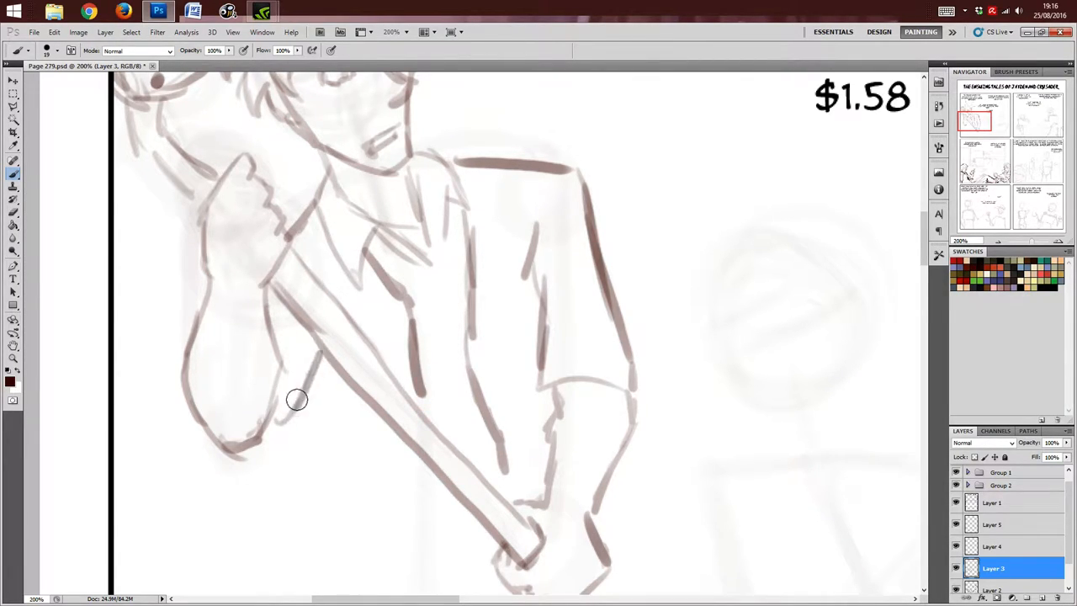
scroll("down", 3)
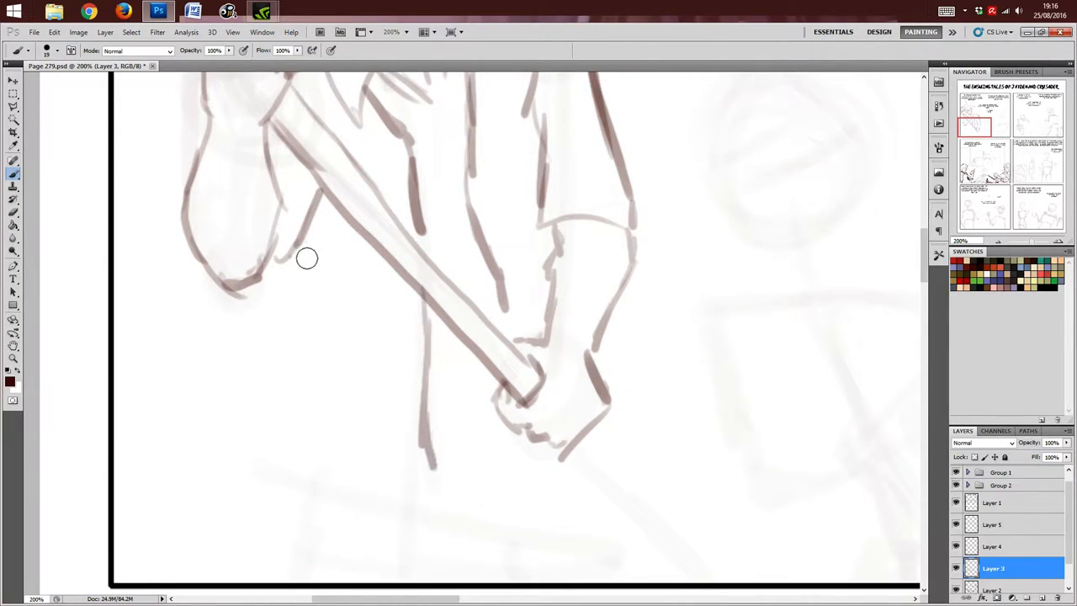
left_click_drag(307, 259, 306, 390)
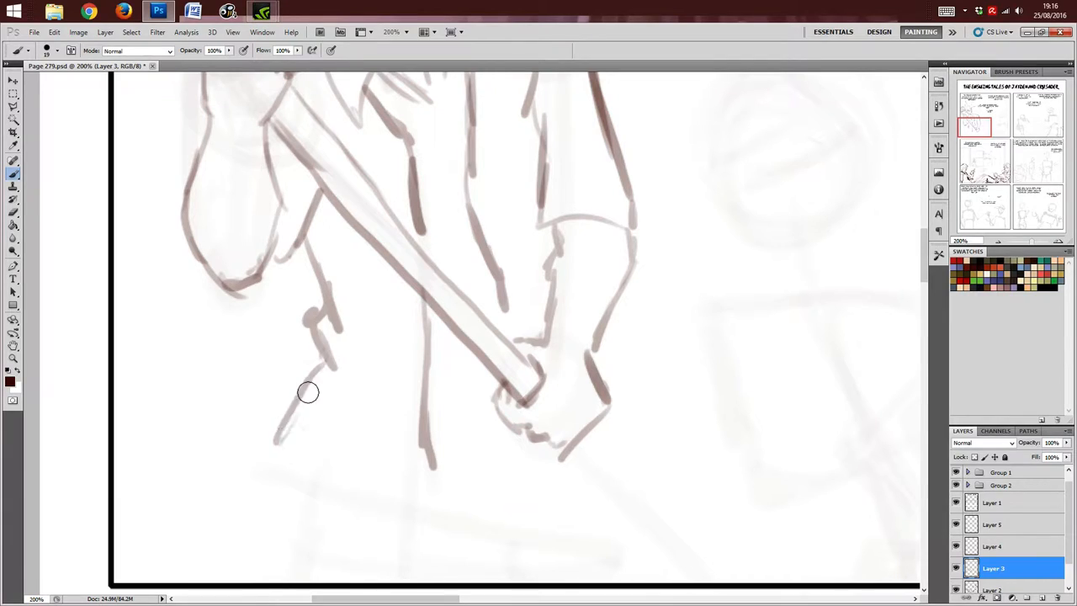
Step: Sketch the hand on the stick's end, both feet and the stick extending past them
left_click_drag(307, 390, 497, 378)
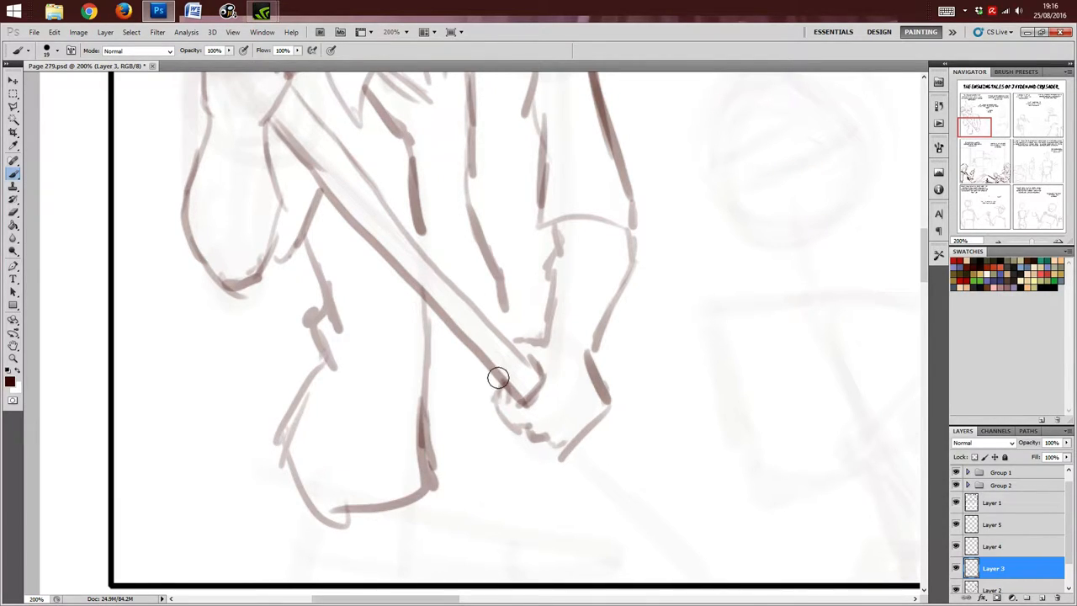
left_click_drag(498, 377, 582, 473)
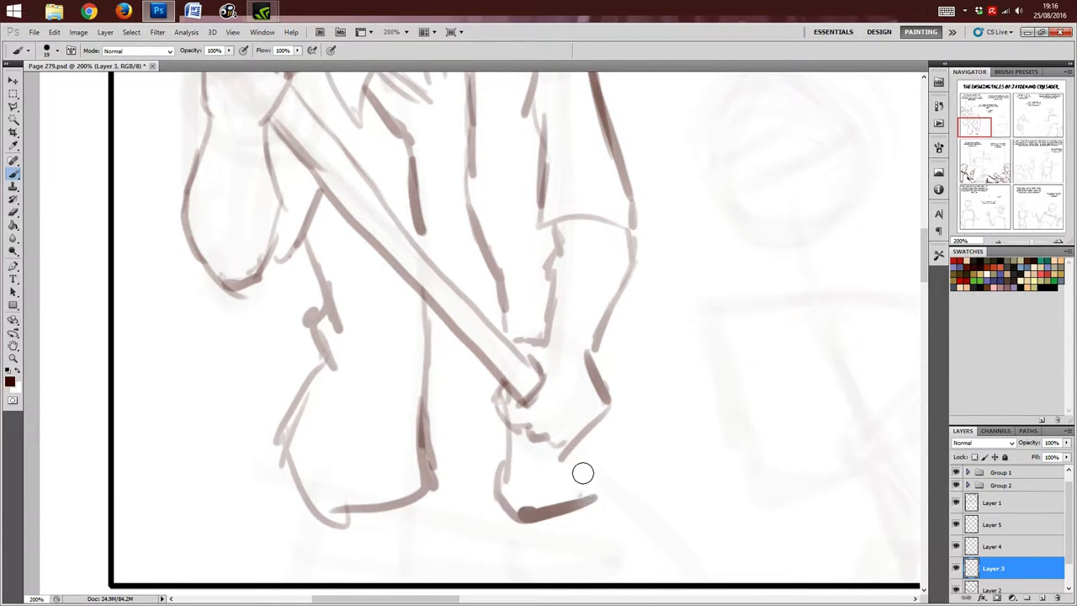
left_click_drag(583, 472, 664, 518)
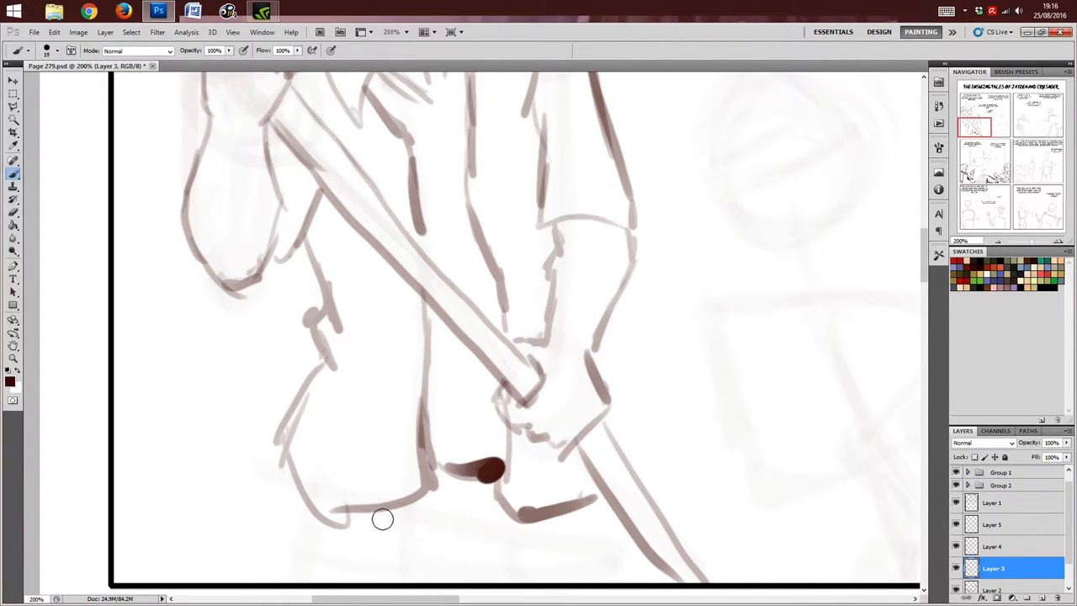
left_click_drag(384, 518, 411, 552)
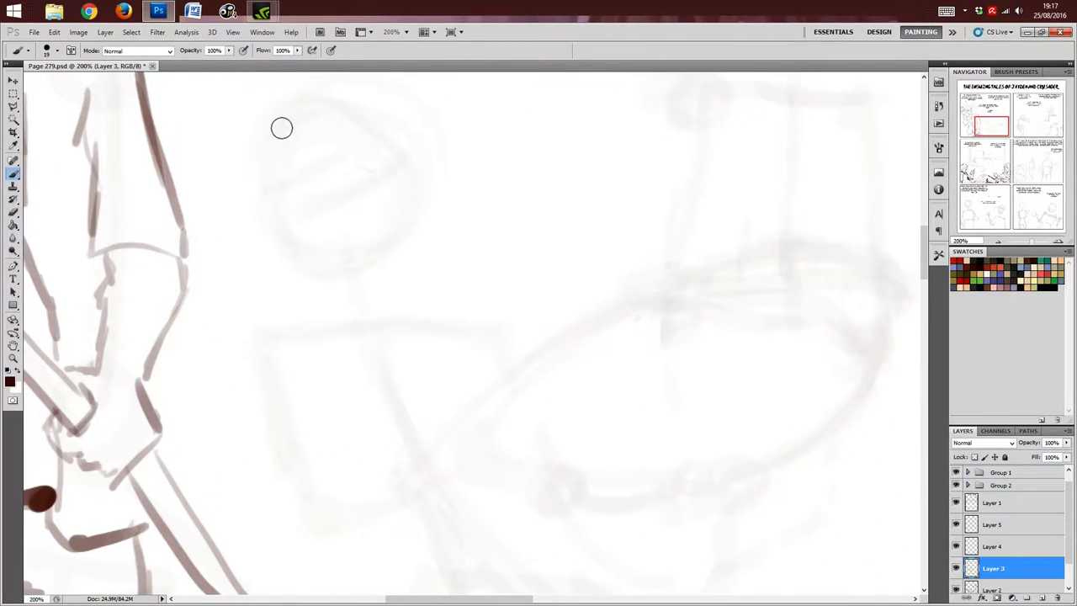
Step: Outline the boy's short hair, spiky fringe and the right side of his head
left_click_drag(283, 128, 253, 185)
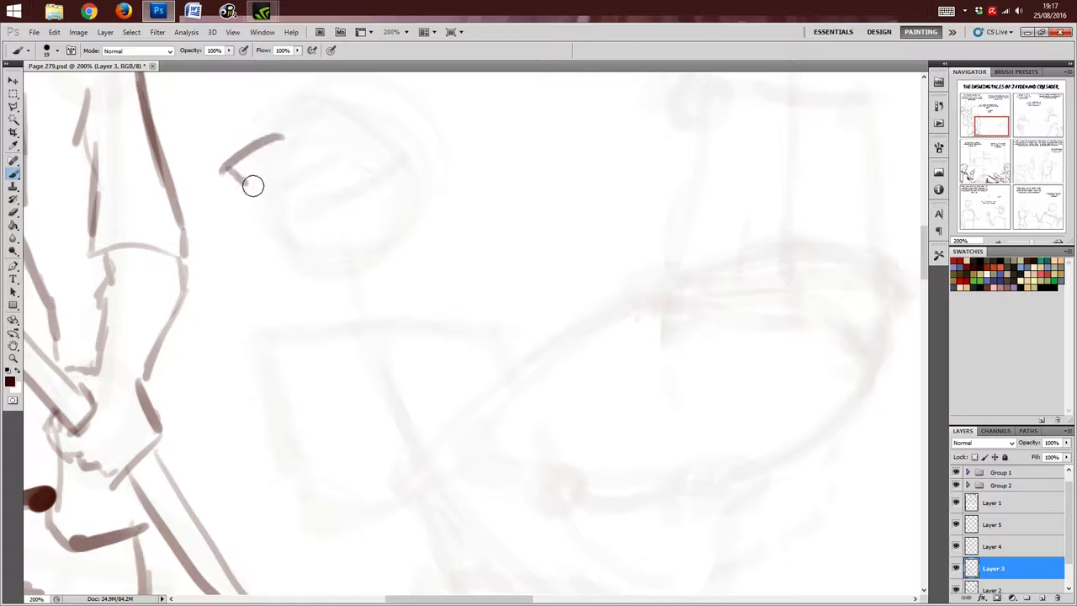
left_click_drag(252, 185, 284, 128)
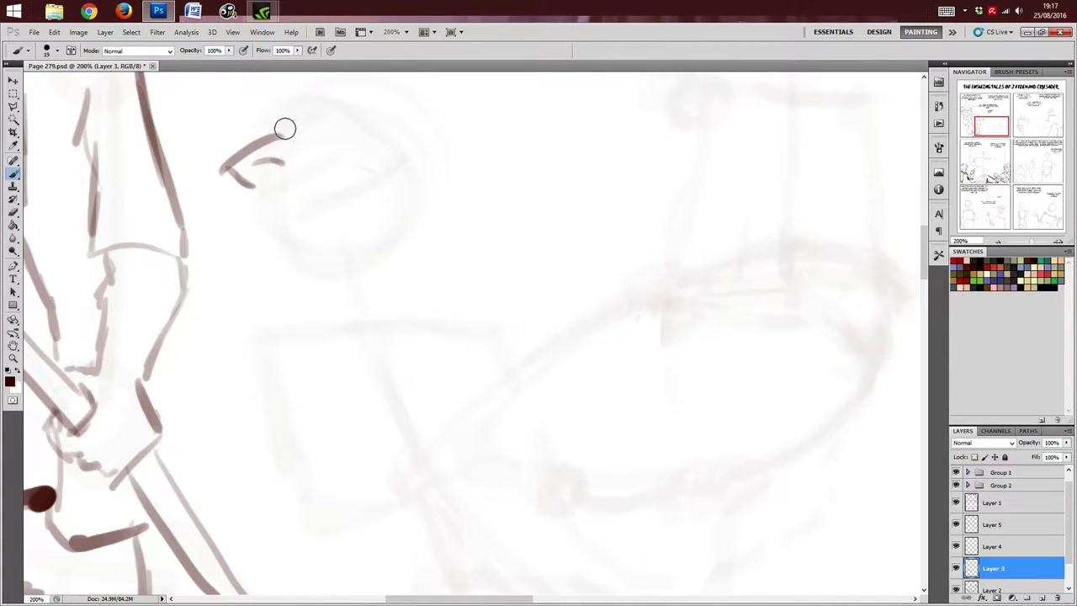
left_click_drag(286, 128, 313, 150)
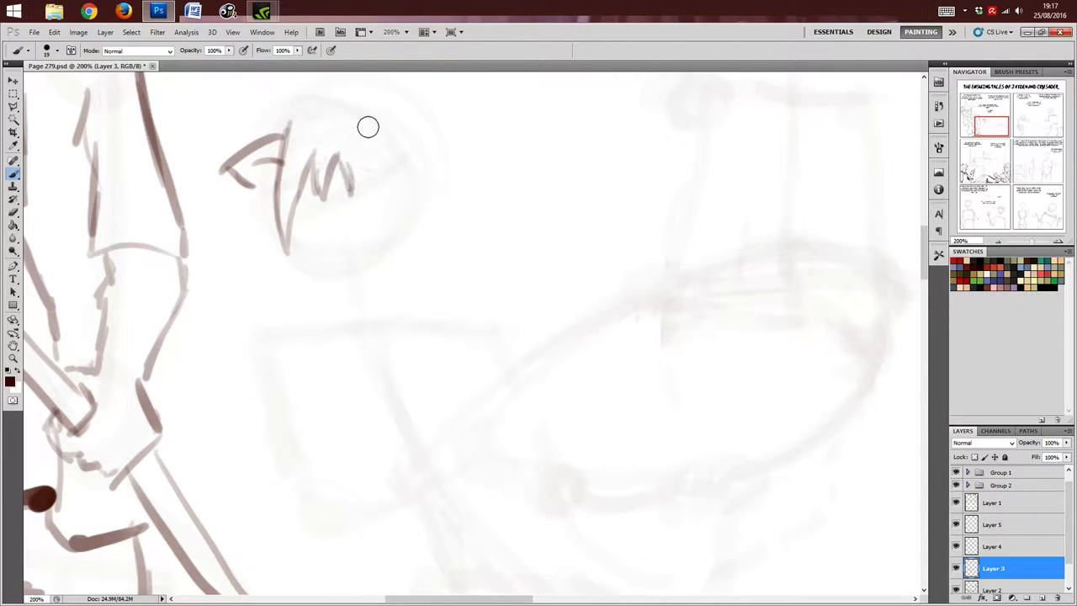
left_click_drag(370, 126, 370, 177)
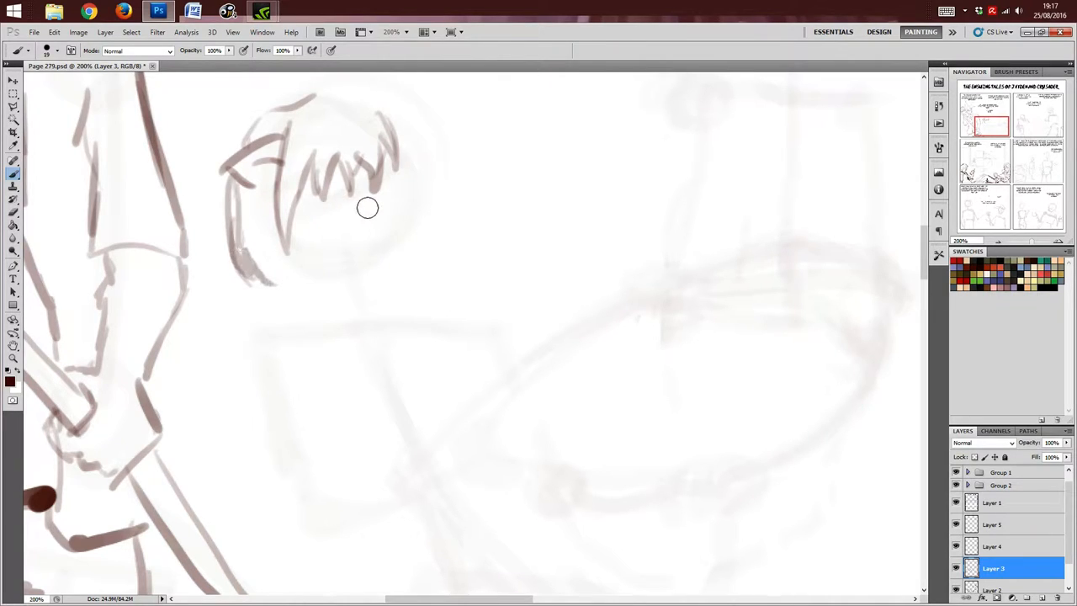
left_click_drag(367, 209, 403, 161)
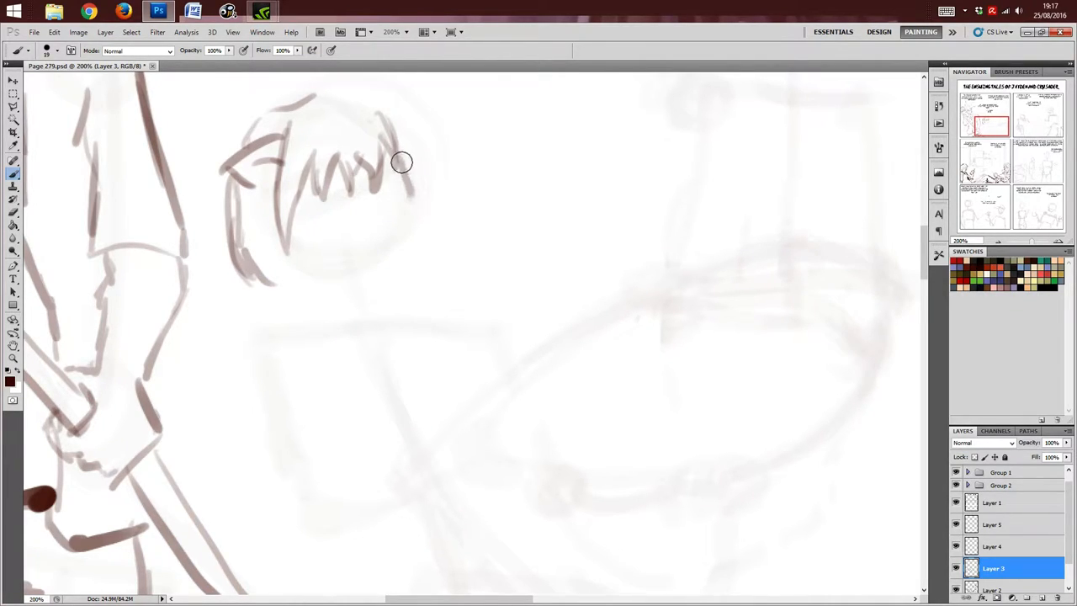
left_click_drag(401, 162, 369, 286)
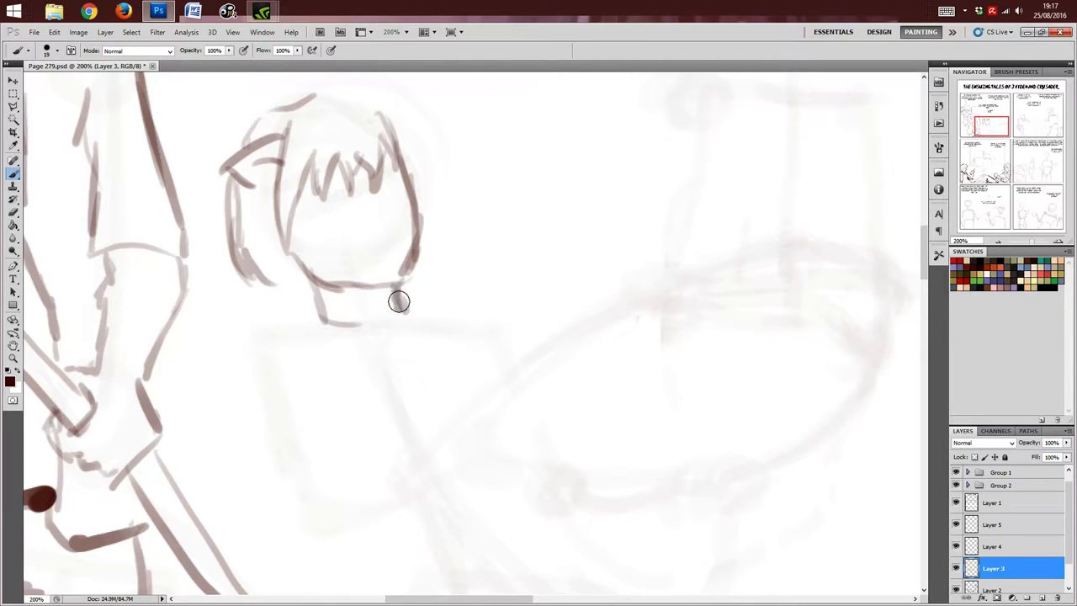
Step: Draw the jaw and chin, both shoulder lines and a darkened collar under the chin
left_click_drag(398, 301, 421, 297)
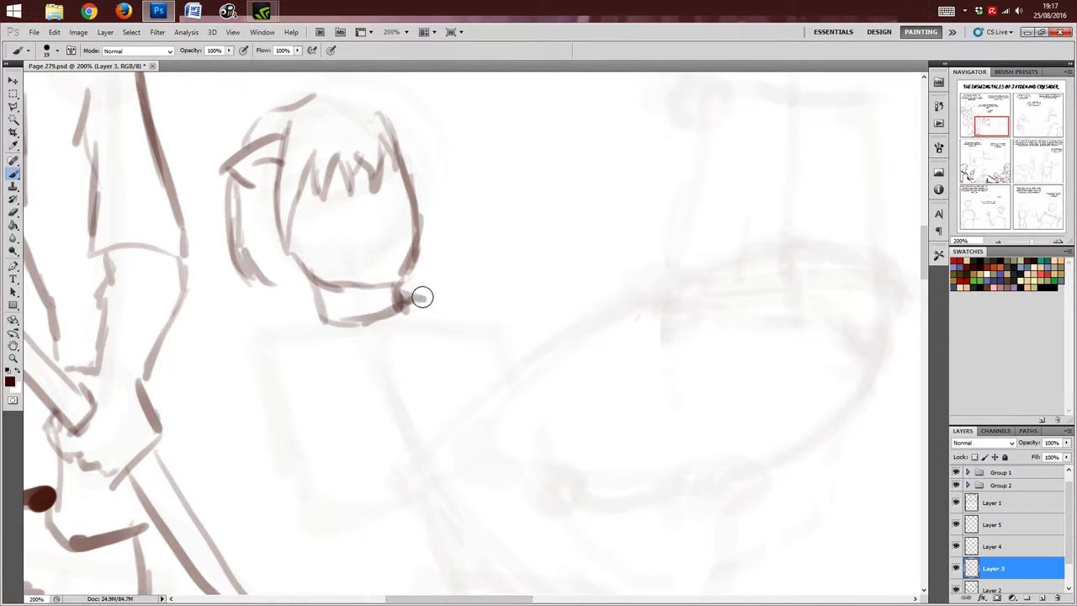
left_click_drag(404, 294, 530, 328)
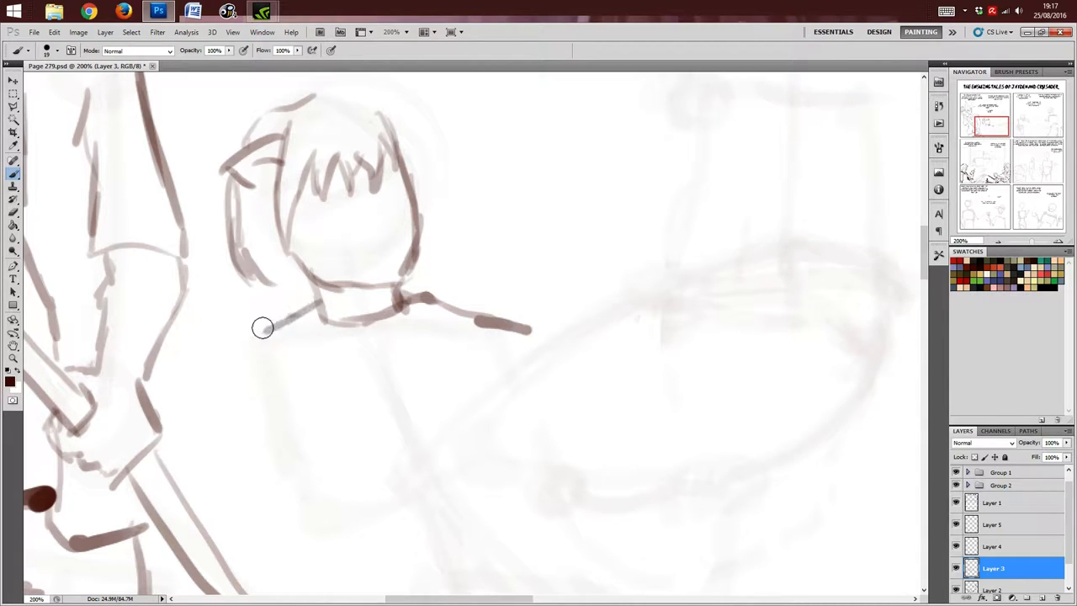
left_click_drag(262, 327, 296, 249)
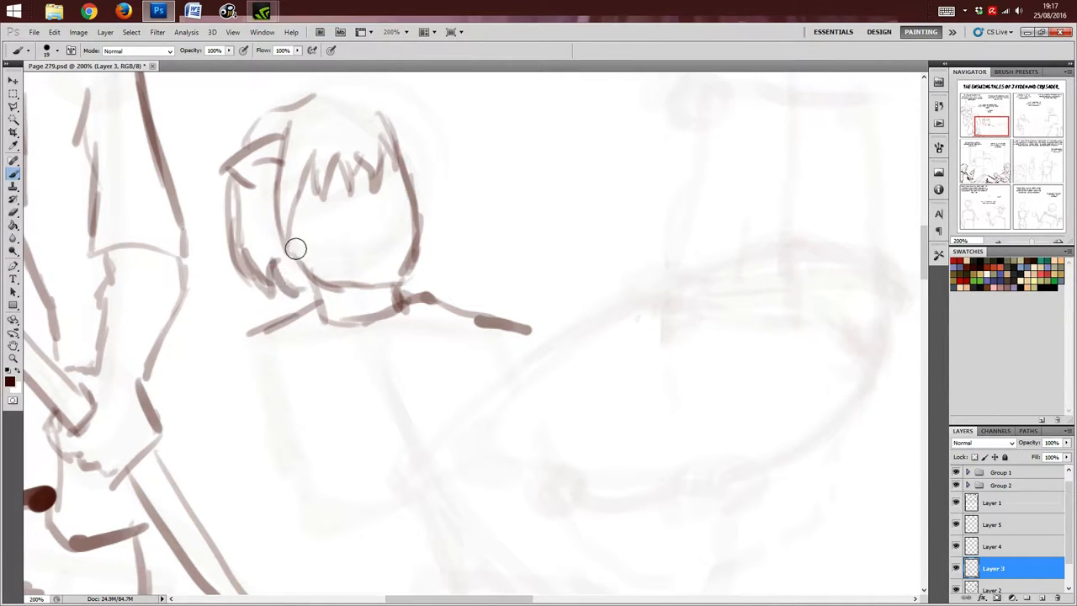
left_click_drag(297, 249, 286, 290)
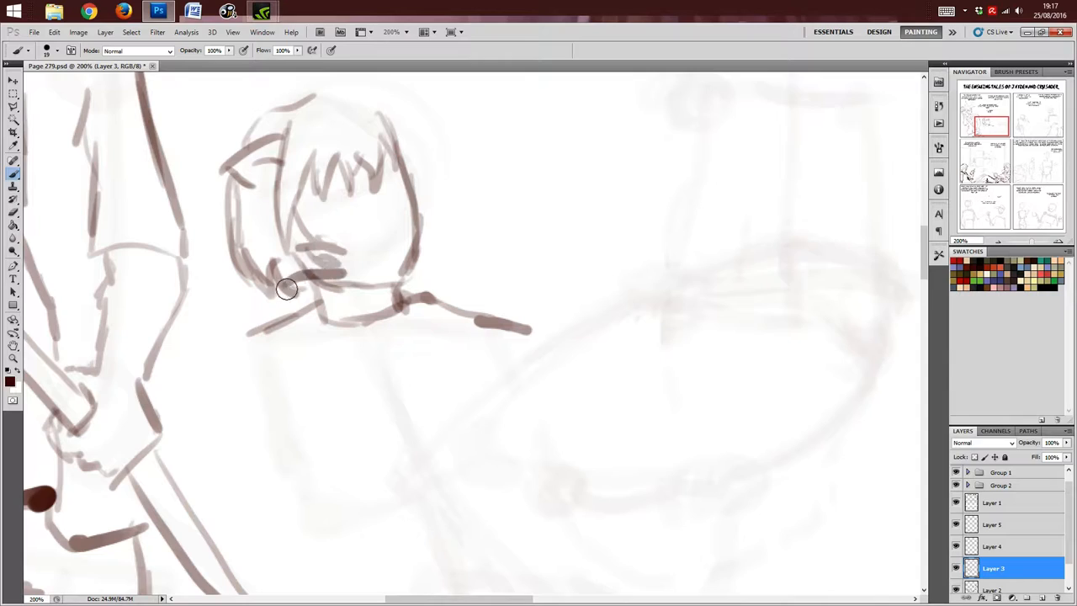
left_click_drag(289, 290, 397, 105)
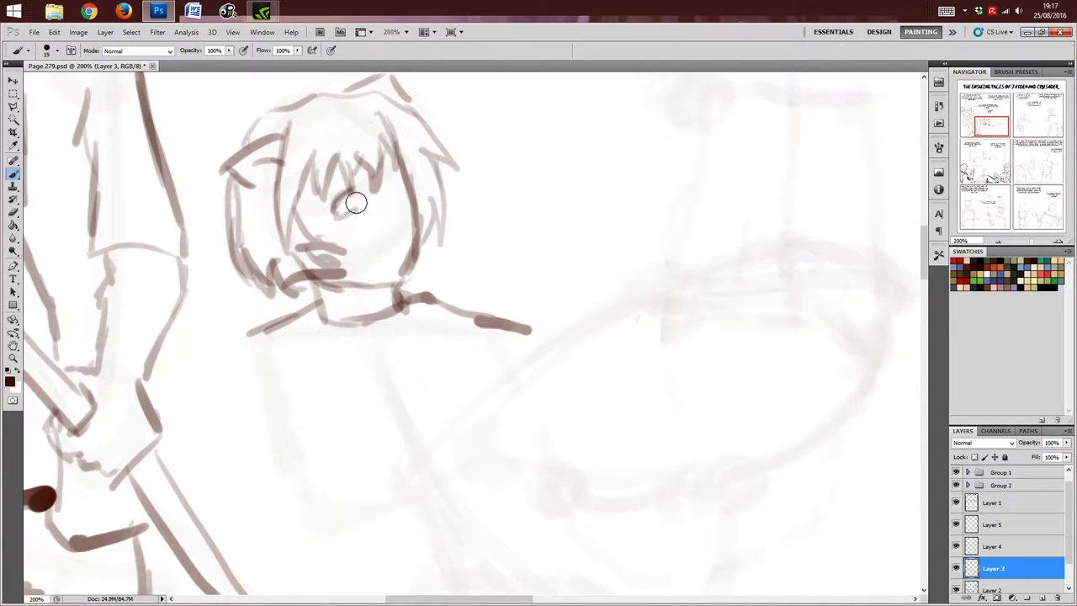
left_click_drag(354, 202, 317, 227)
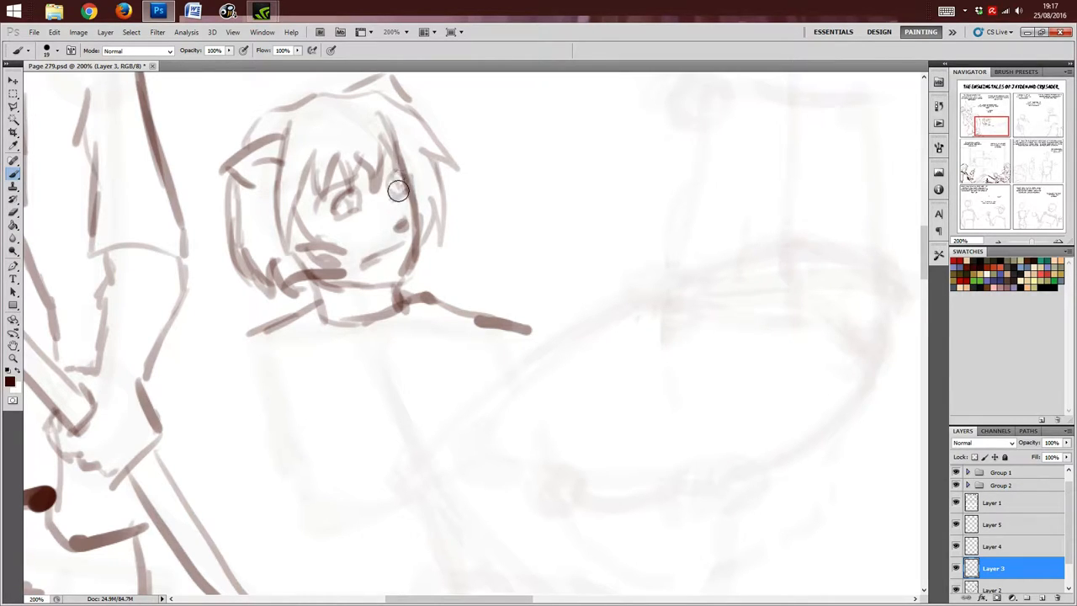
Step: Sketch the side of the boy's body and his outstretched arm with its sleeve
scroll("down", 3)
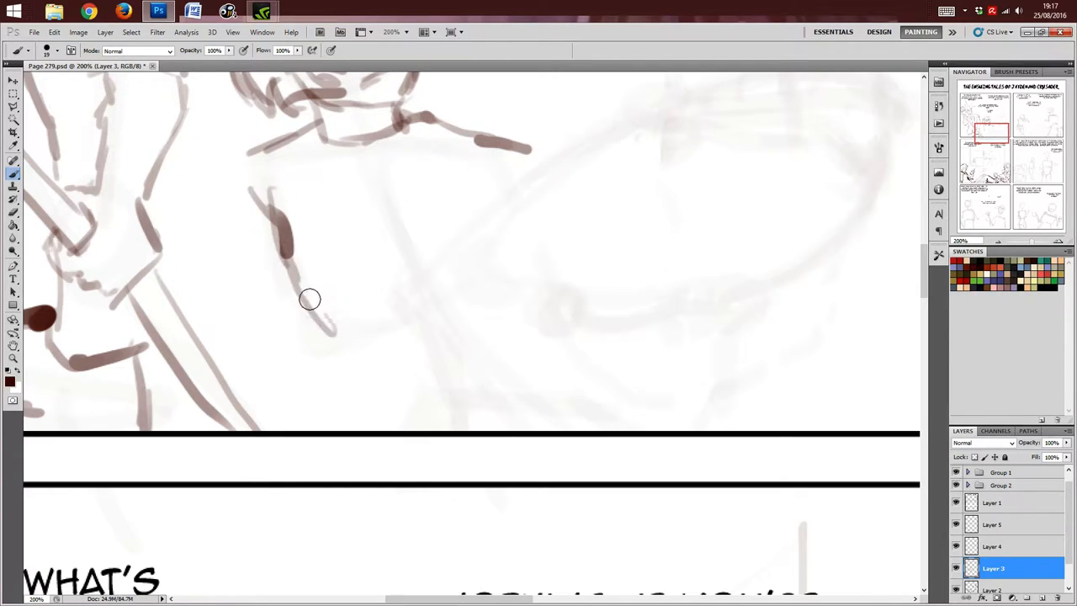
left_click_drag(310, 300, 530, 167)
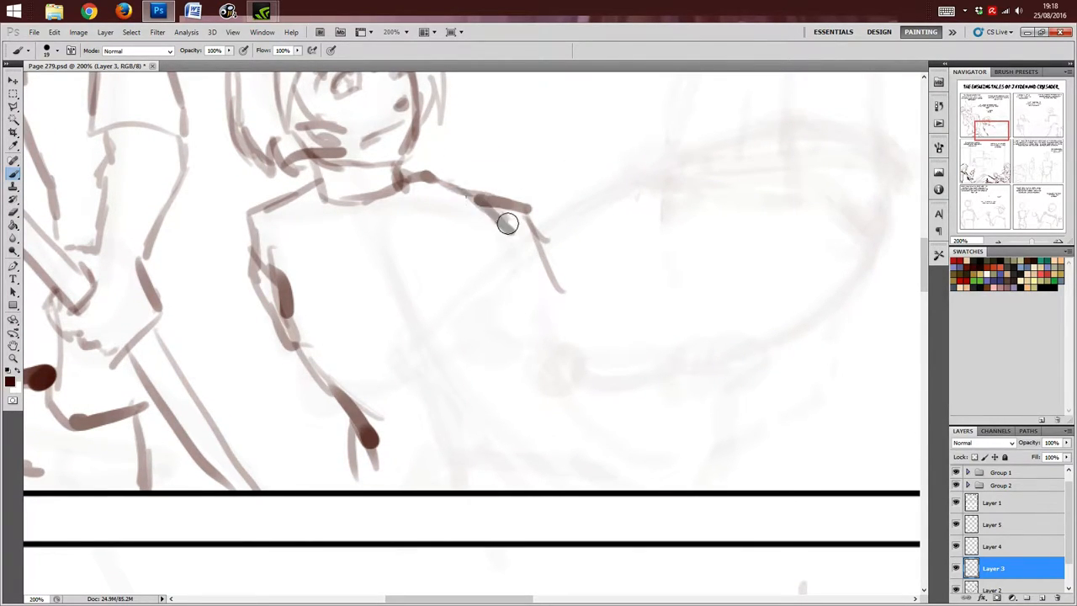
left_click_drag(509, 223, 556, 362)
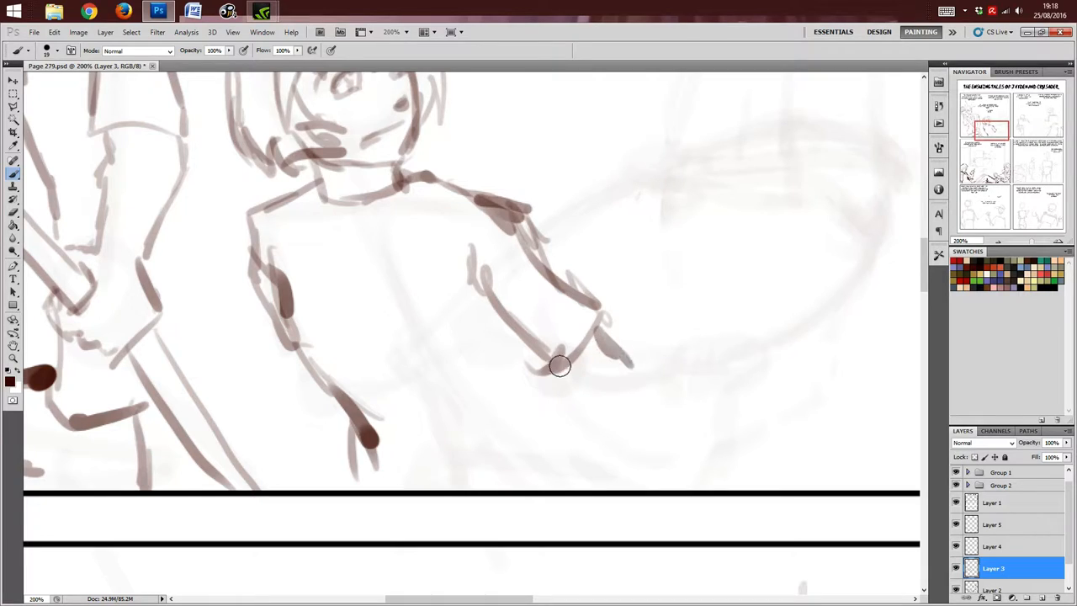
left_click_drag(559, 367, 697, 353)
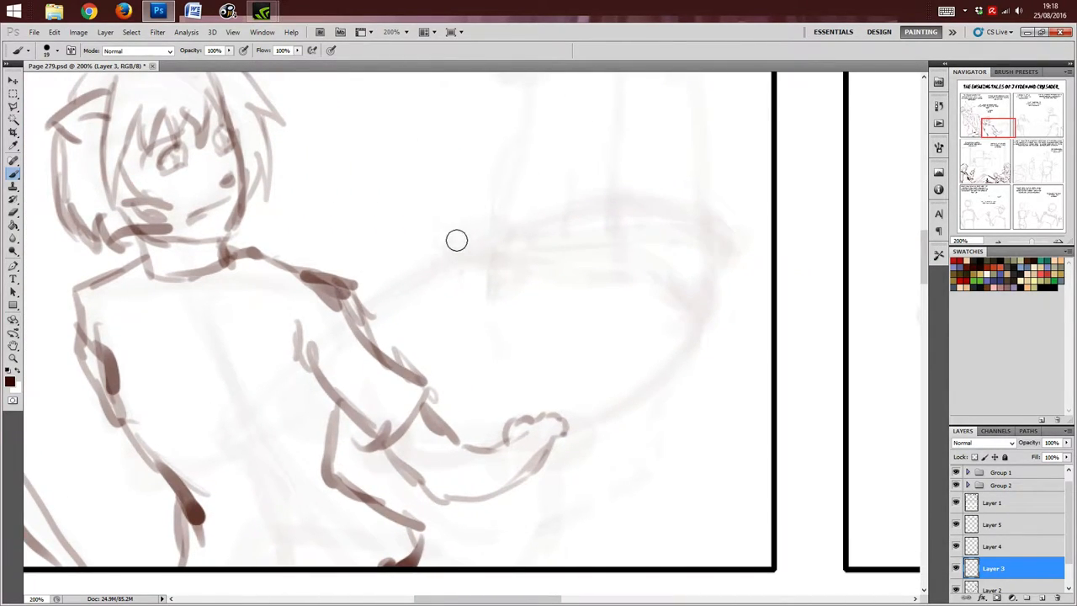
Step: Draw both gripping hands and the rim of the large oval object they hold
left_click_drag(456, 241, 485, 223)
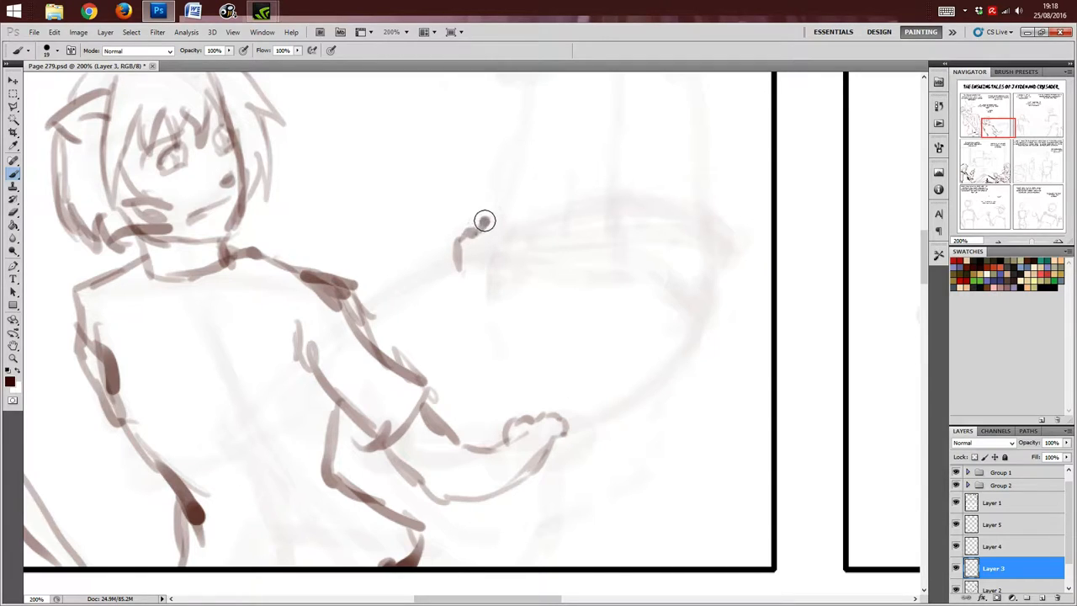
left_click_drag(485, 223, 502, 262)
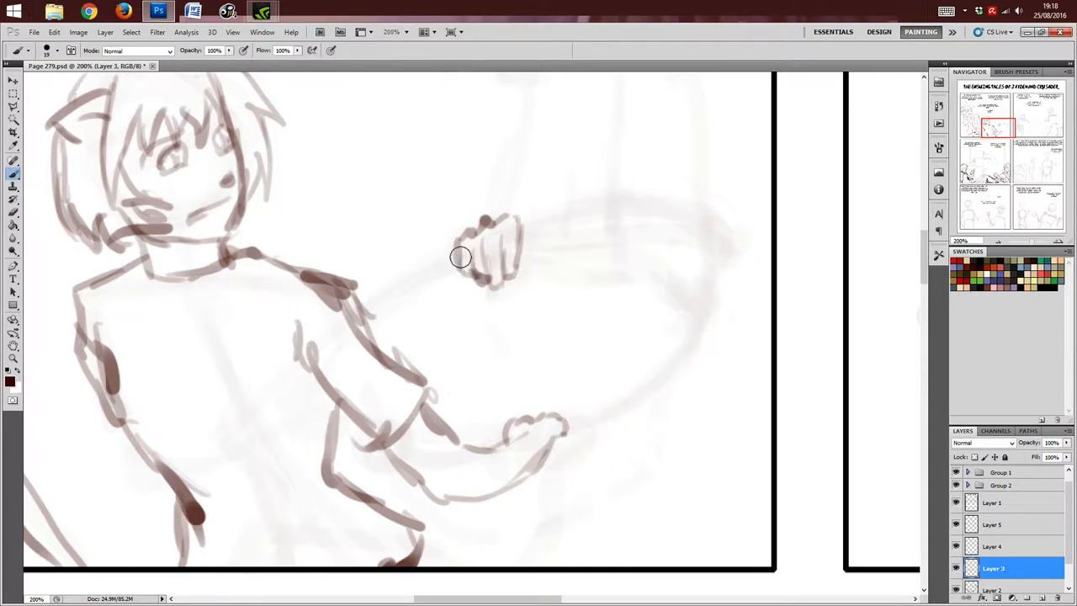
left_click_drag(462, 256, 707, 248)
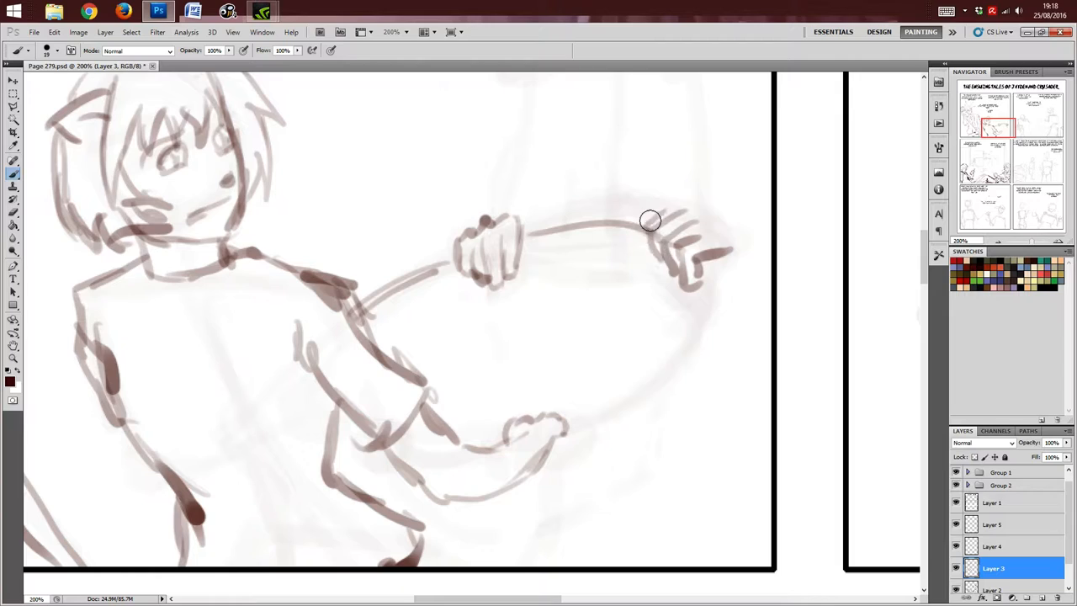
left_click_drag(653, 222, 720, 318)
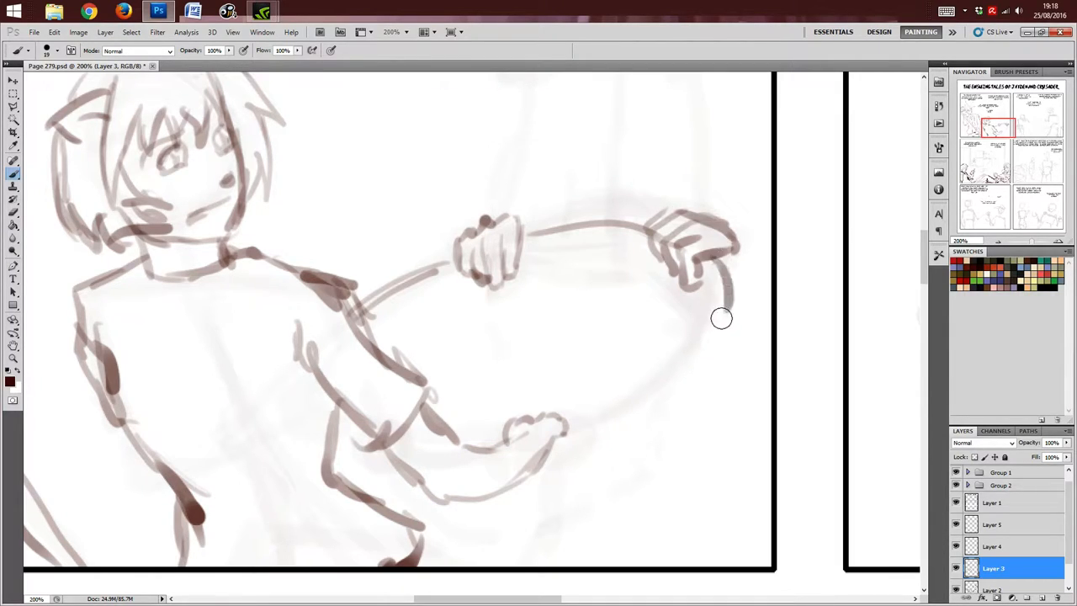
left_click_drag(720, 318, 589, 400)
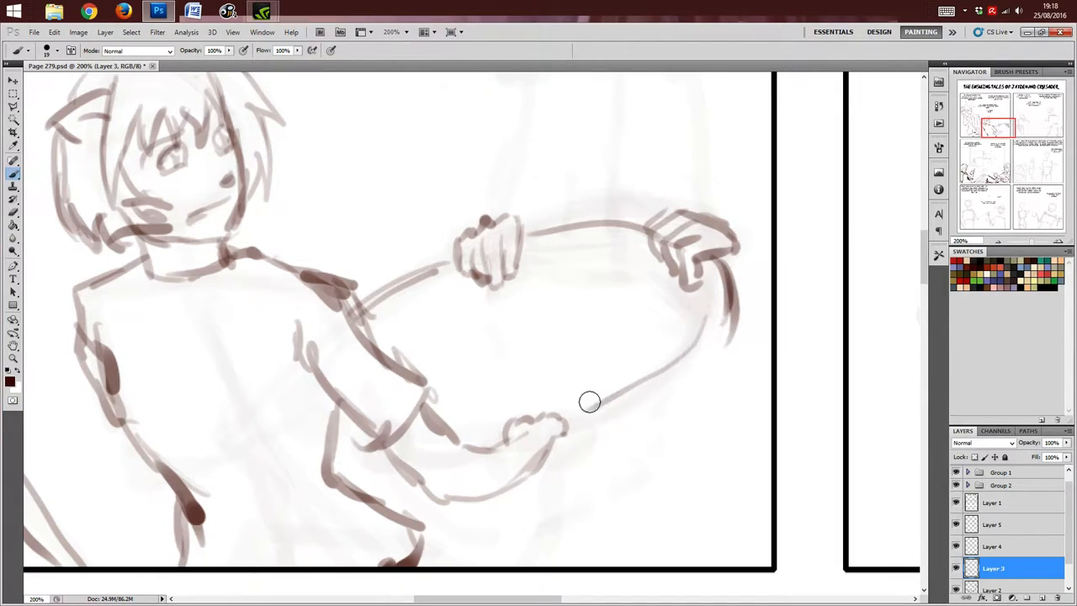
left_click_drag(589, 401, 697, 387)
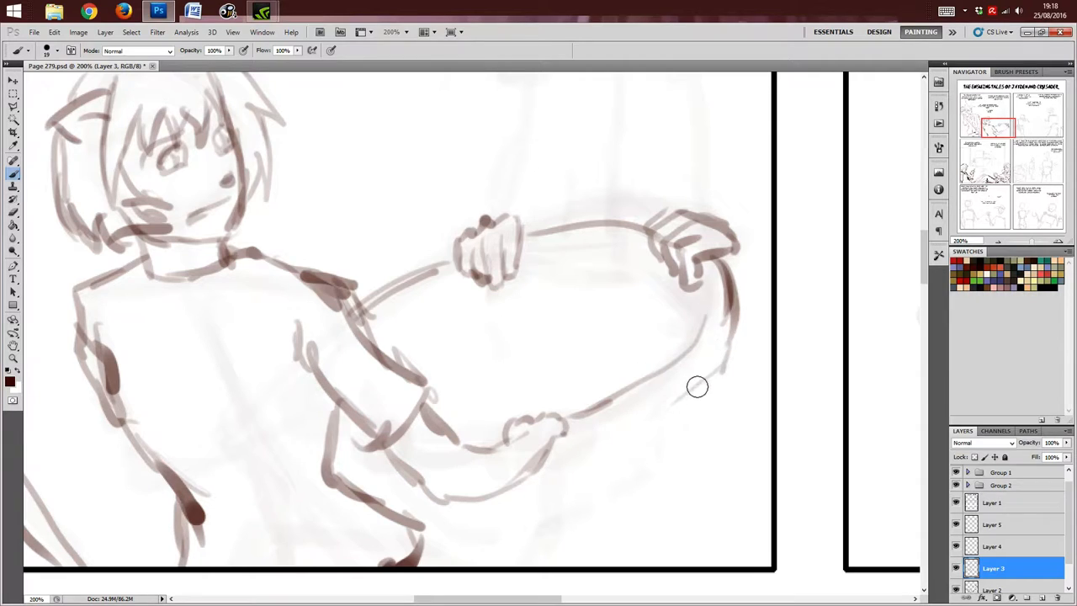
left_click_drag(724, 384, 683, 458)
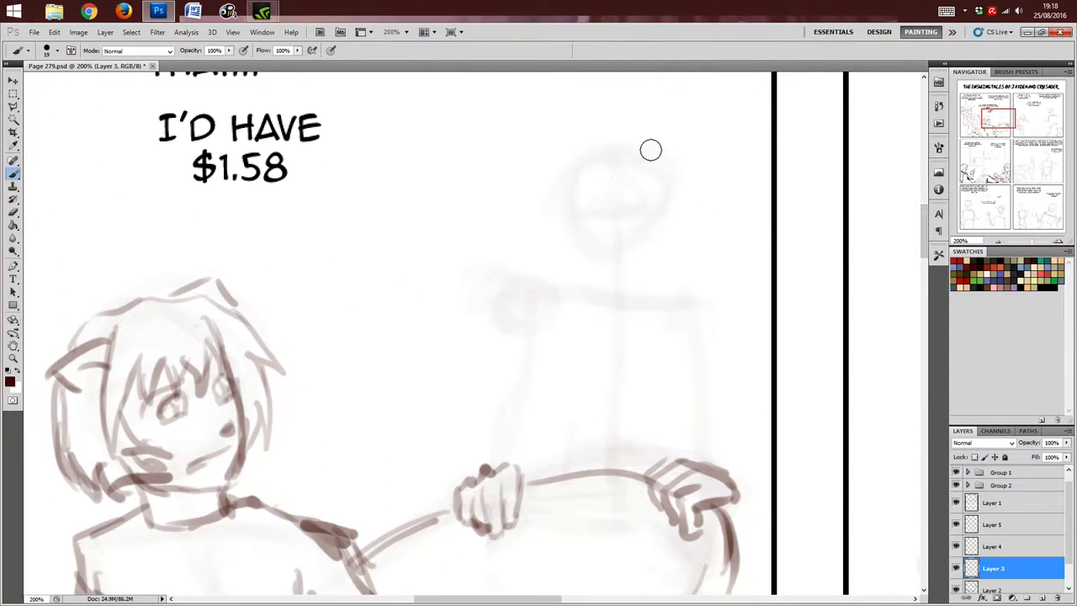
mouse_move(605, 105)
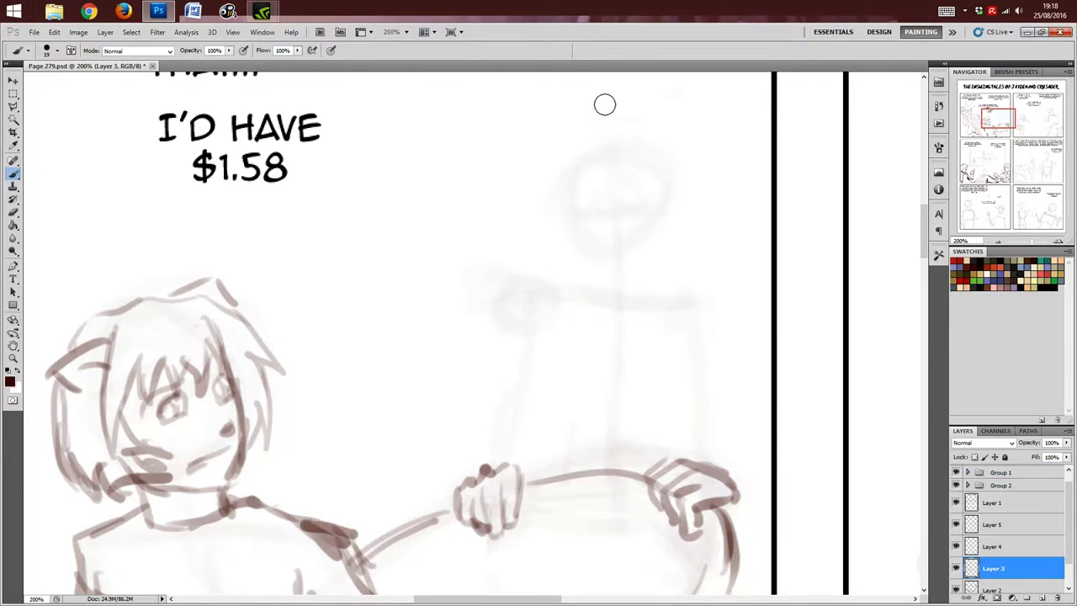
Step: Draw the man's hat with its brim and outline the side of his head
left_click_drag(604, 104, 673, 141)
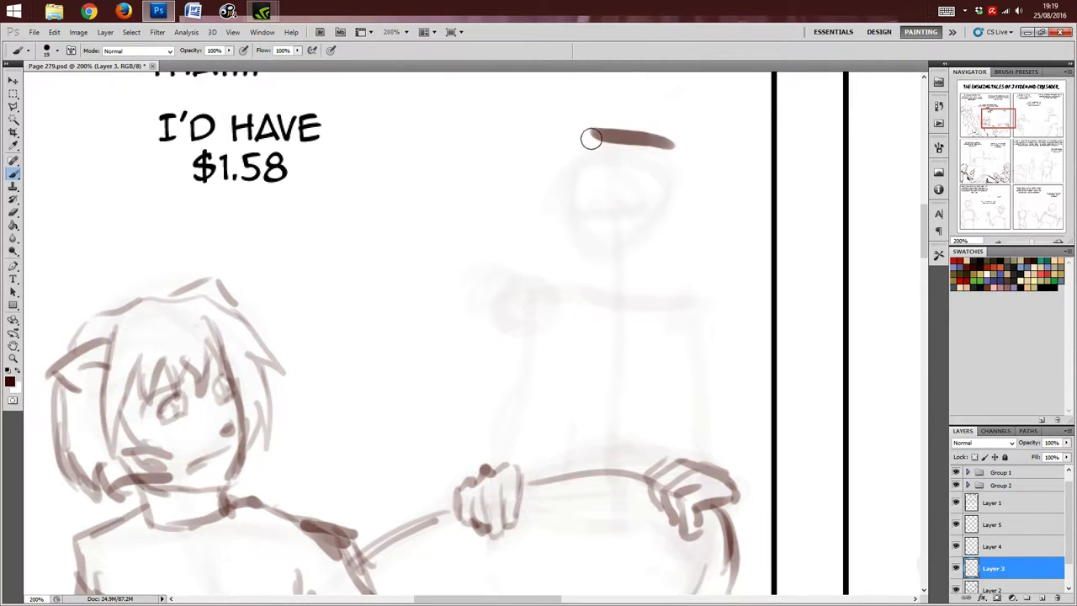
left_click_drag(592, 138, 559, 188)
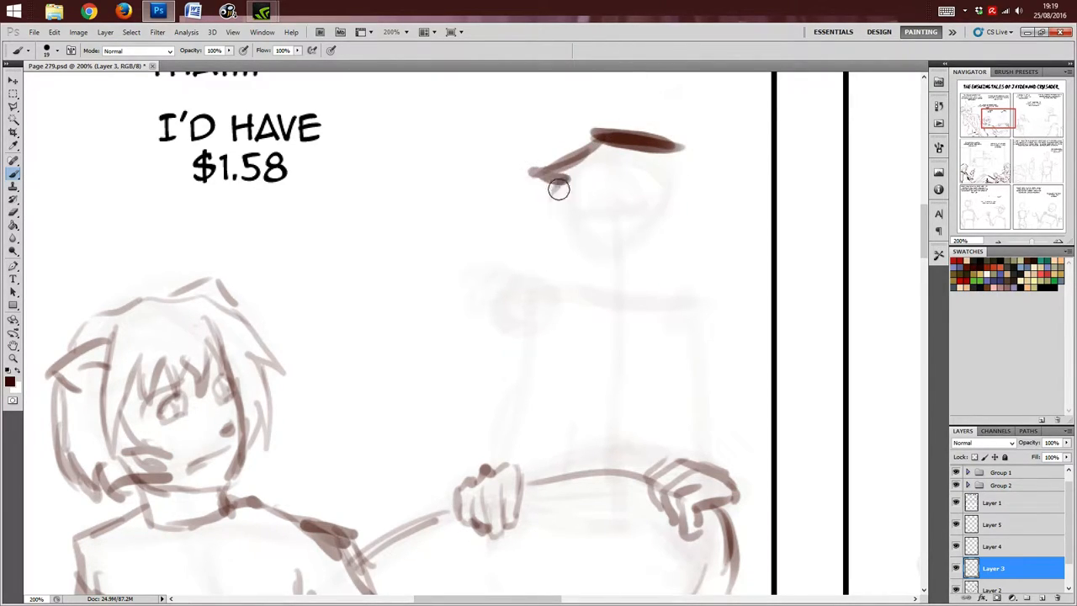
left_click_drag(559, 202, 685, 160)
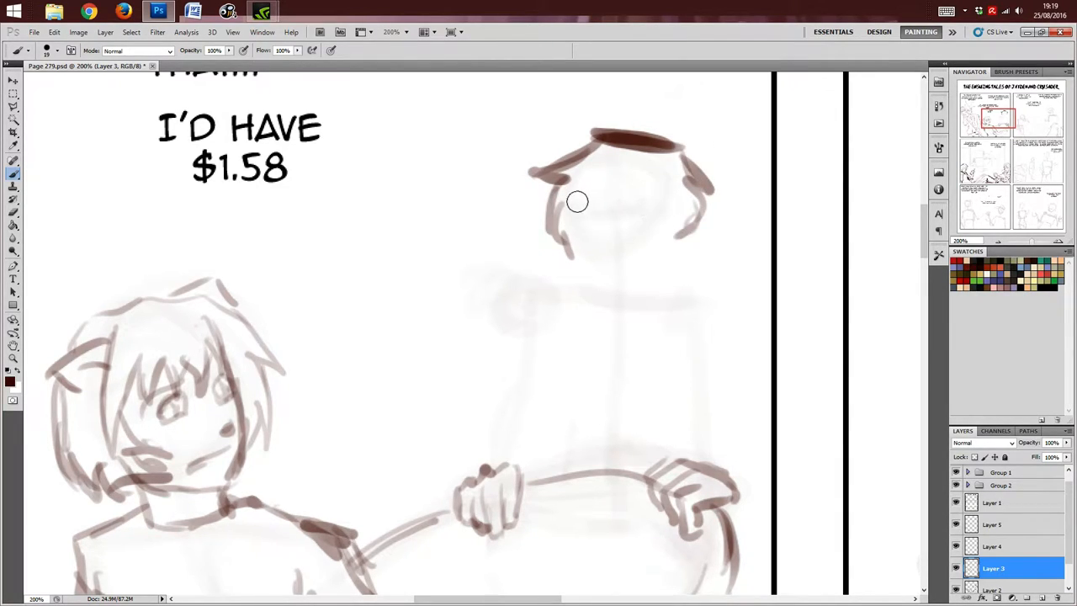
left_click_drag(577, 202, 608, 284)
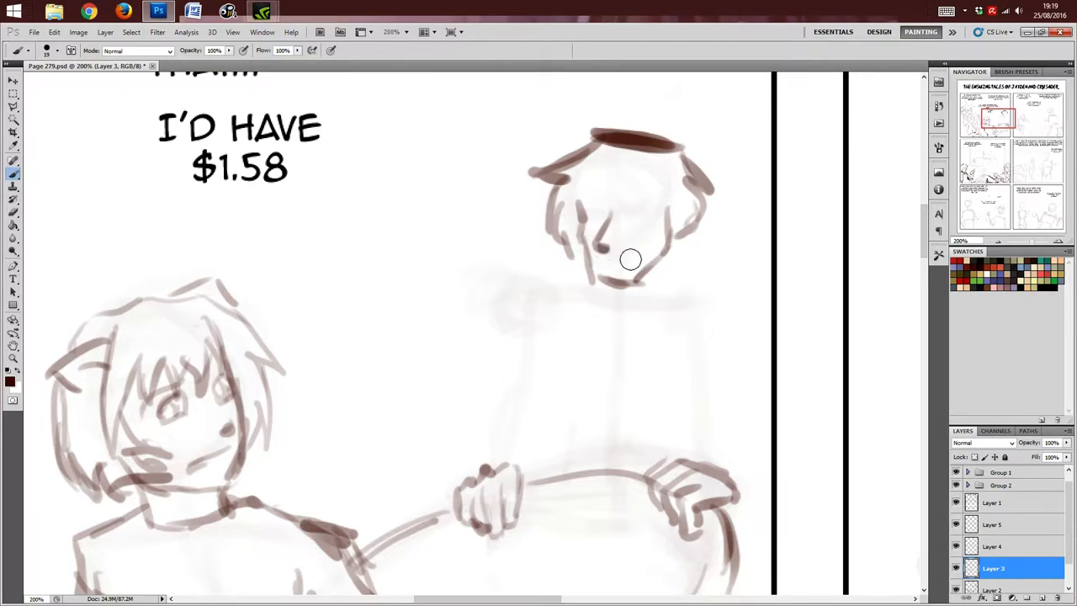
Step: Add the nose, mouth and dark sunglasses, then the ear, neck, shoulder and arm
left_click_drag(630, 259, 608, 290)
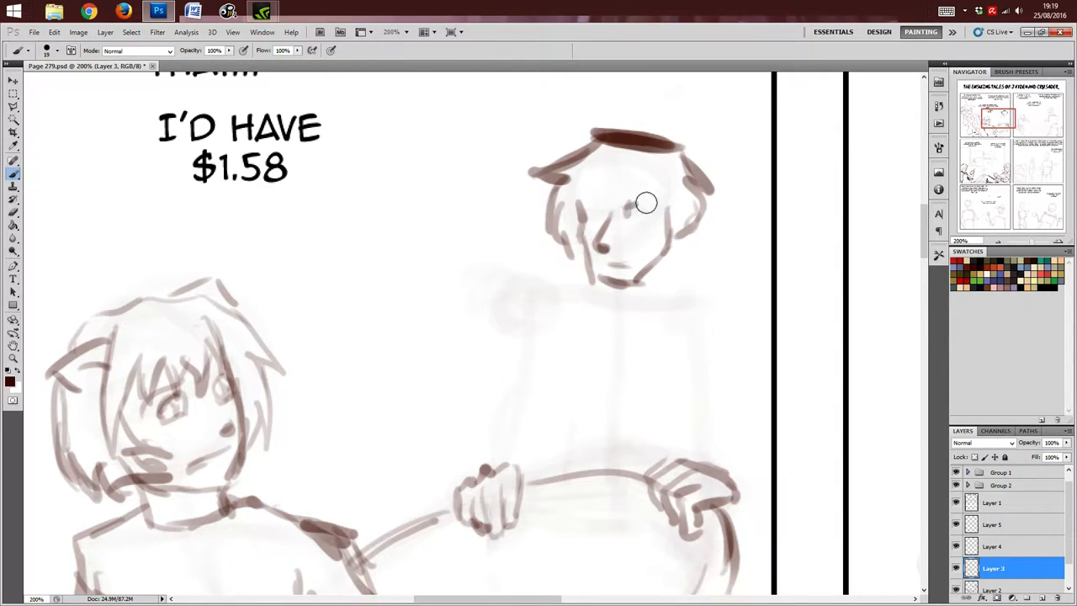
left_click_drag(626, 211, 660, 212)
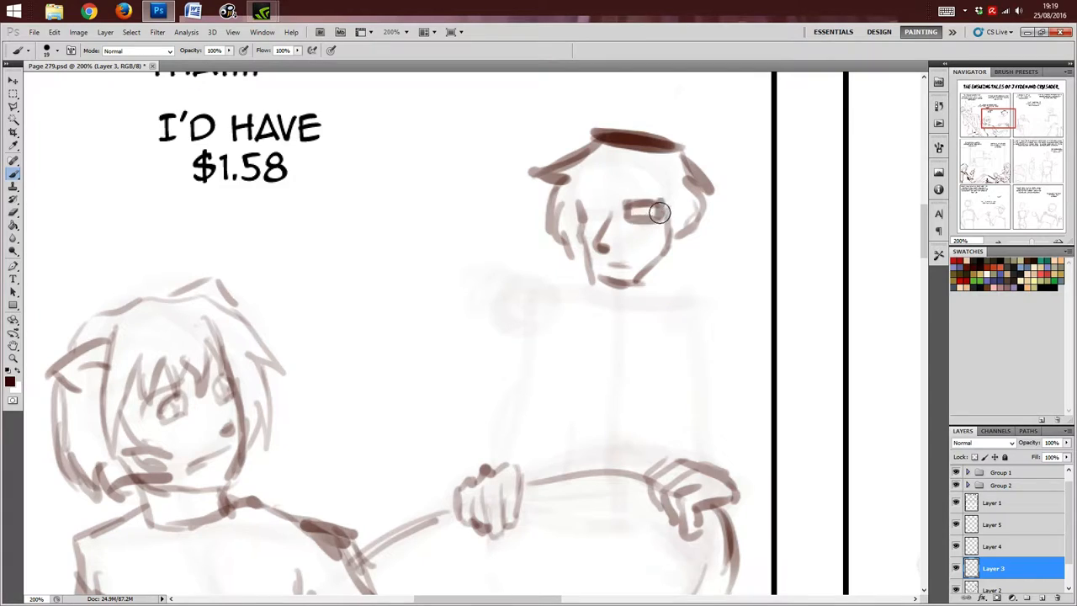
left_click_drag(660, 212, 605, 209)
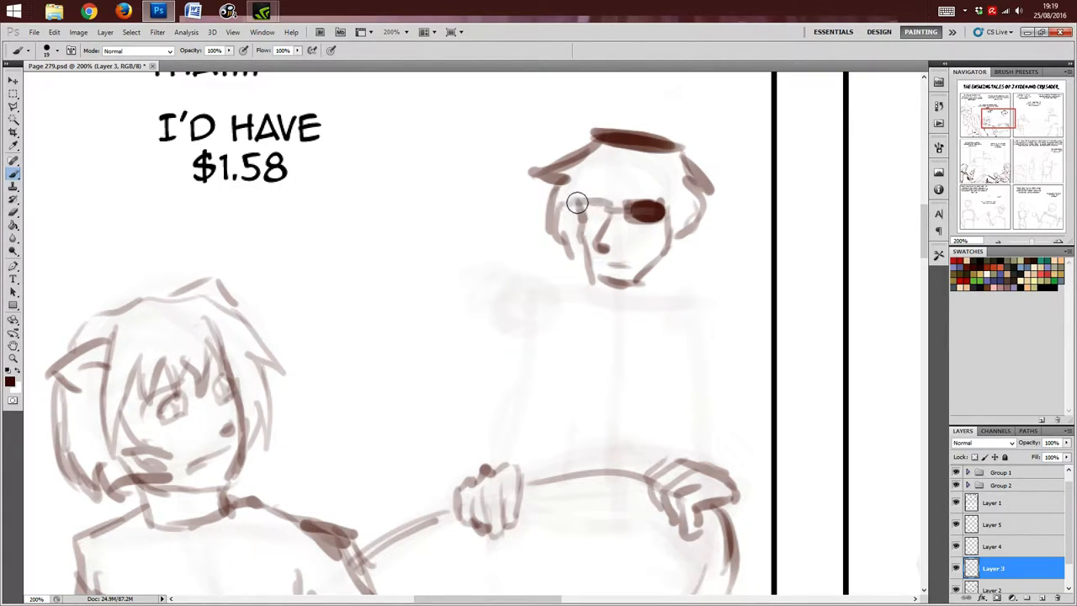
left_click_drag(576, 203, 604, 181)
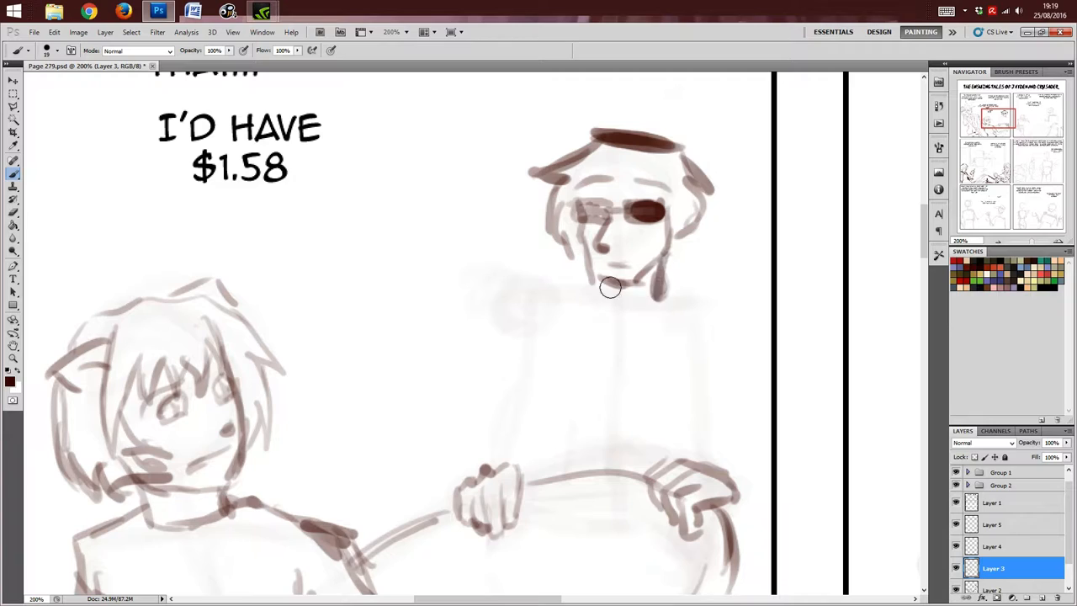
left_click_drag(609, 289, 727, 310)
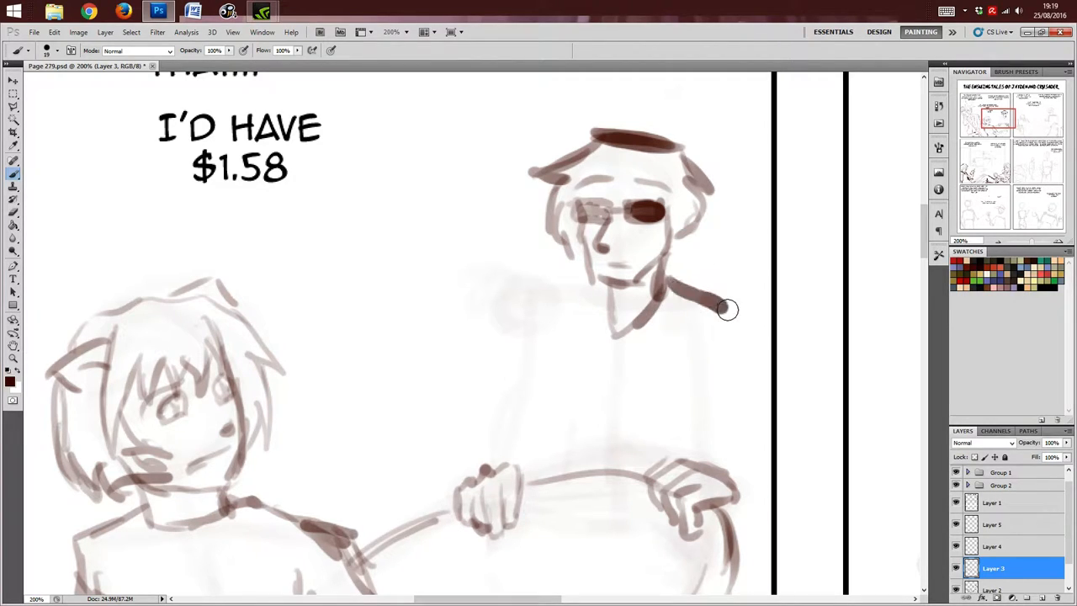
left_click_drag(727, 309, 754, 434)
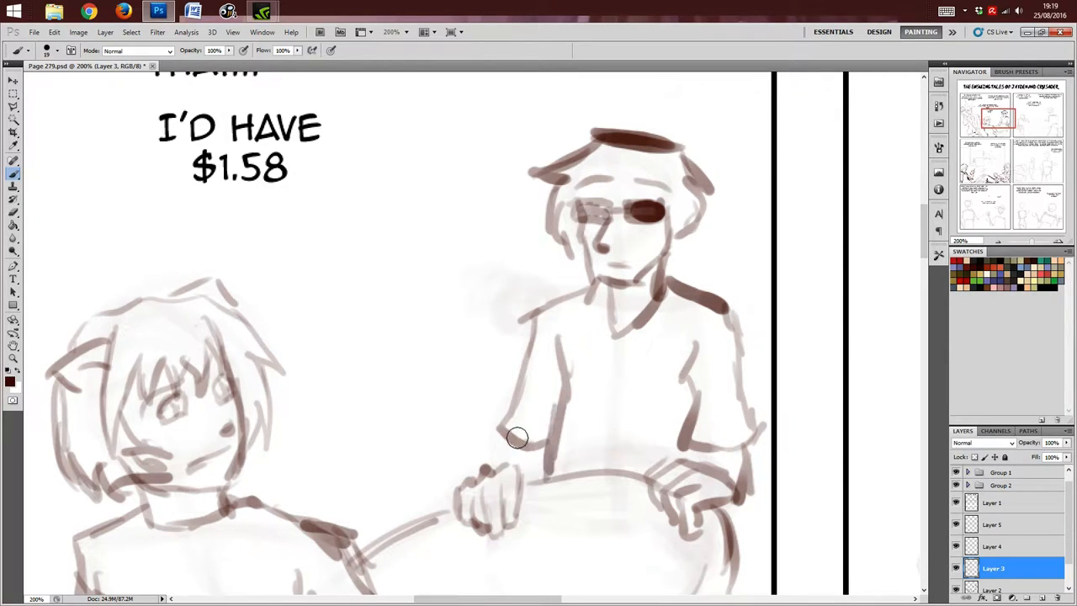
Step: Scroll the page to view the sketched figures together in their panel
scroll("down", 3)
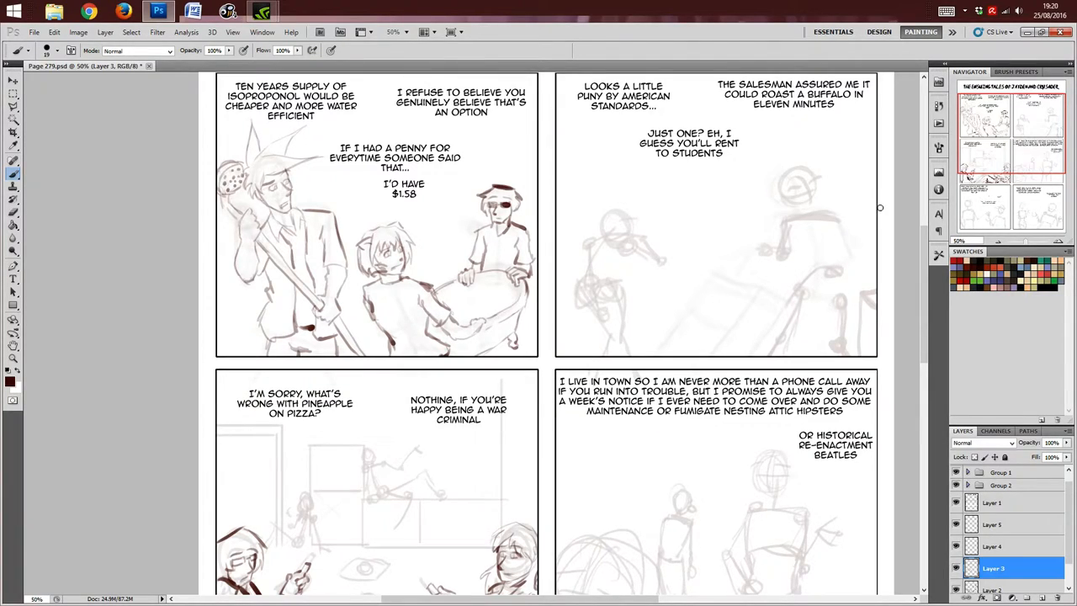
mouse_move(842, 209)
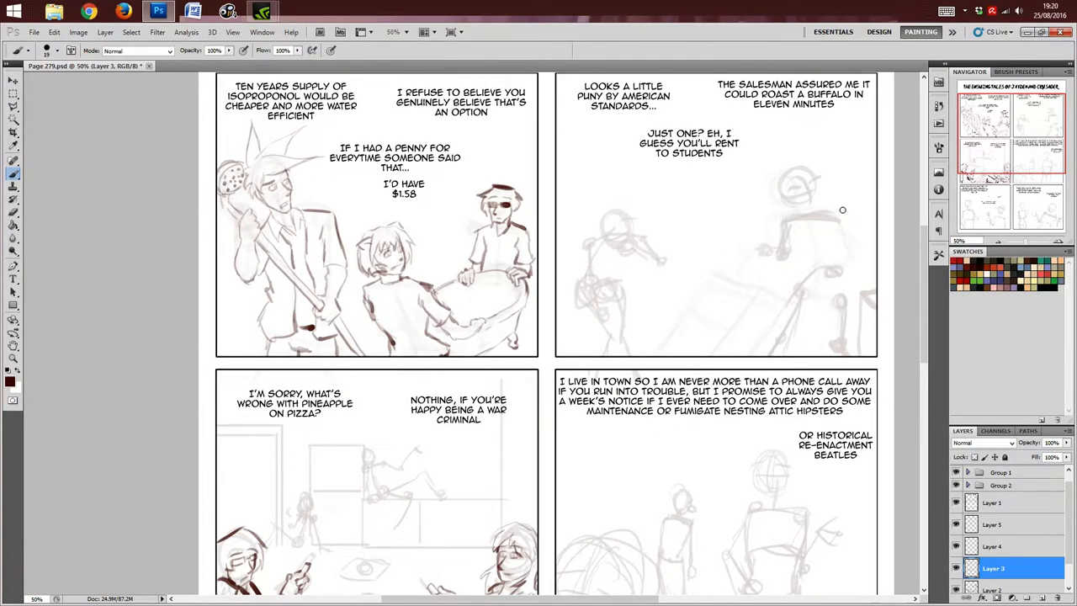
mouse_move(862, 204)
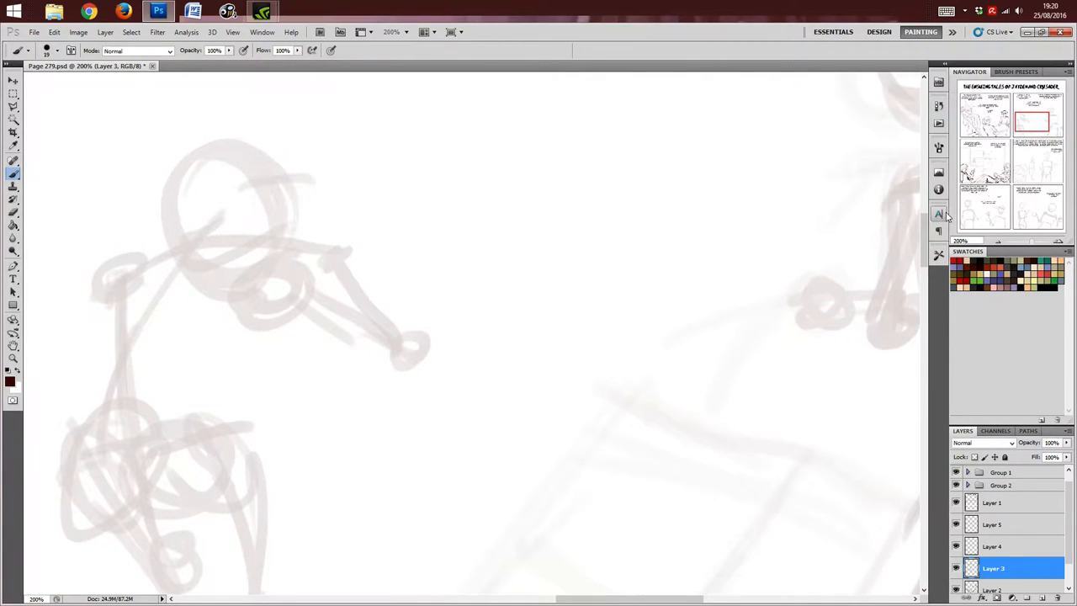
mouse_move(940, 212)
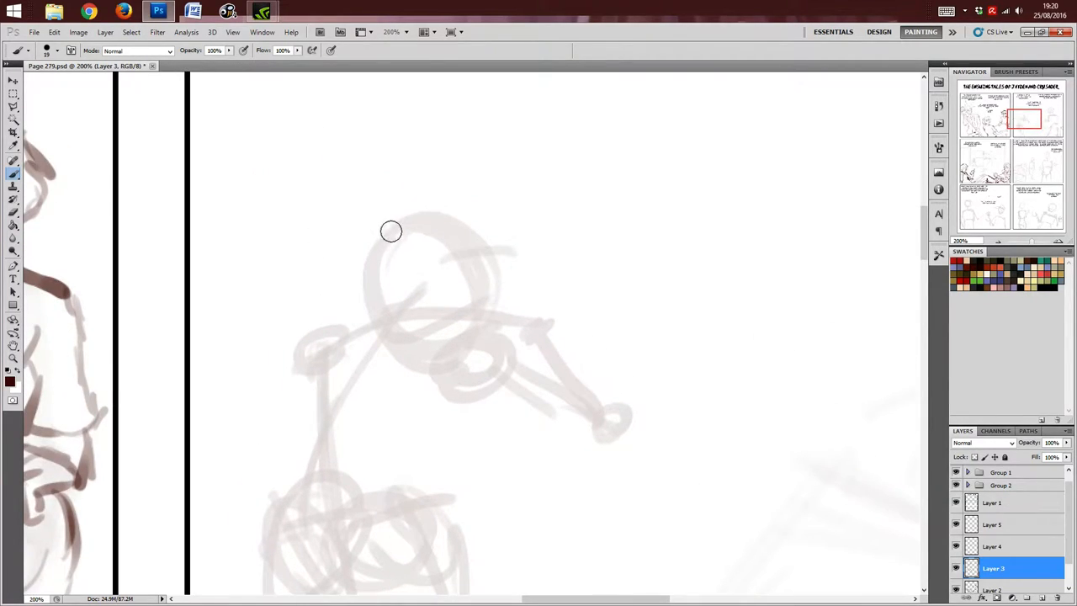
Step: Draw brown hair strokes across the head, over the forehead and along the hairline
left_click_drag(390, 249, 428, 249)
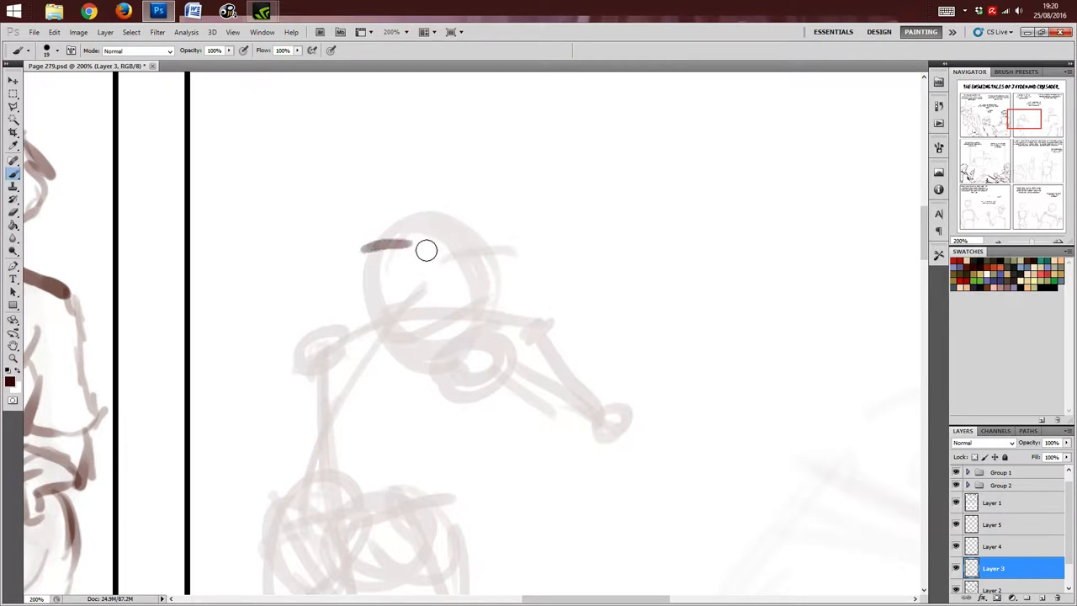
left_click_drag(428, 249, 370, 252)
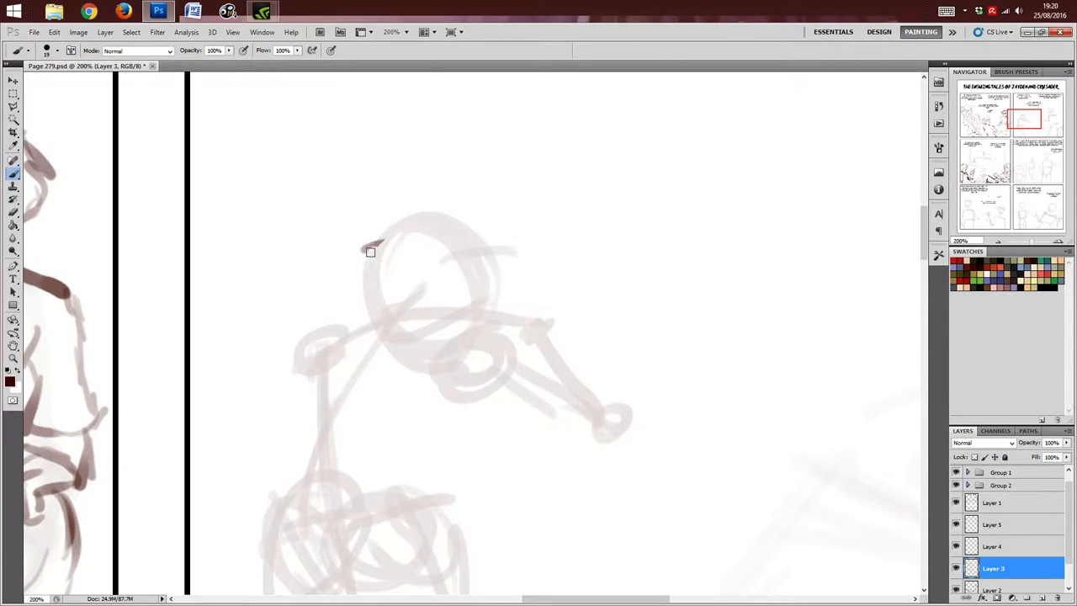
mouse_move(384, 182)
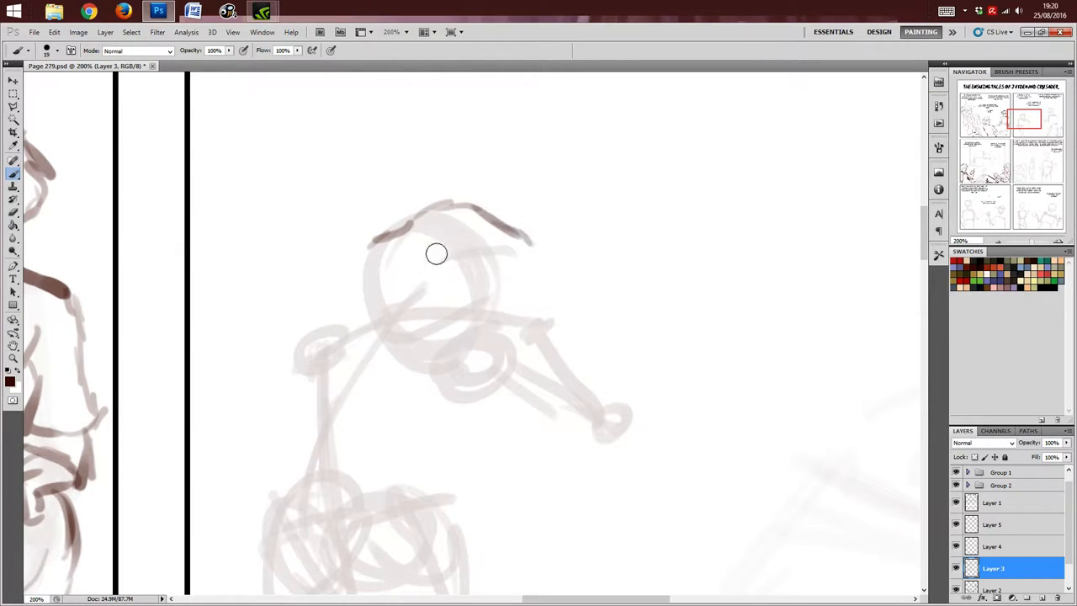
left_click_drag(435, 252, 465, 296)
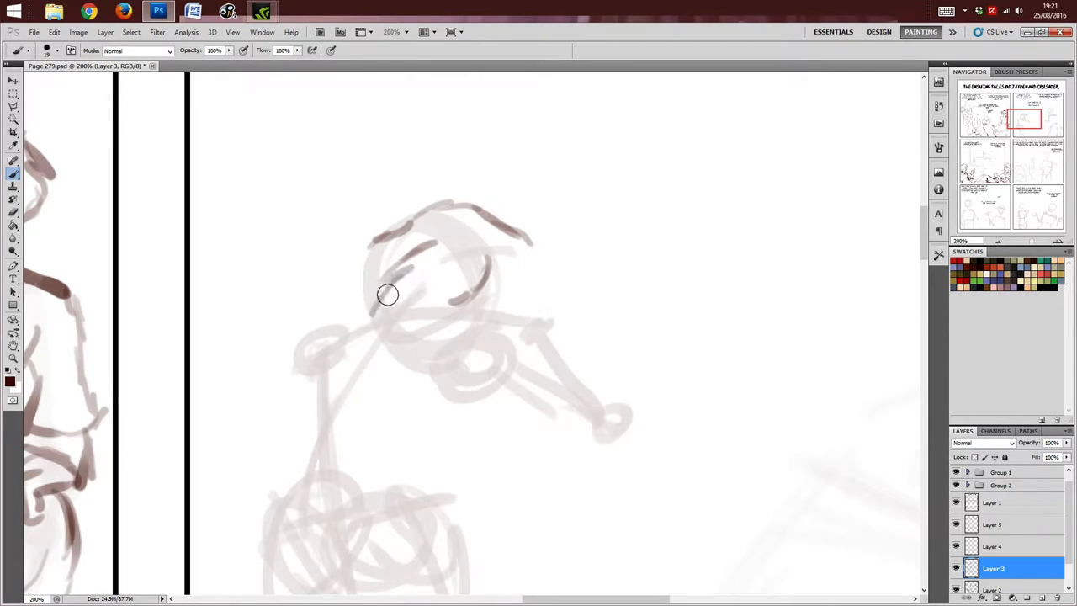
left_click_drag(387, 294, 453, 299)
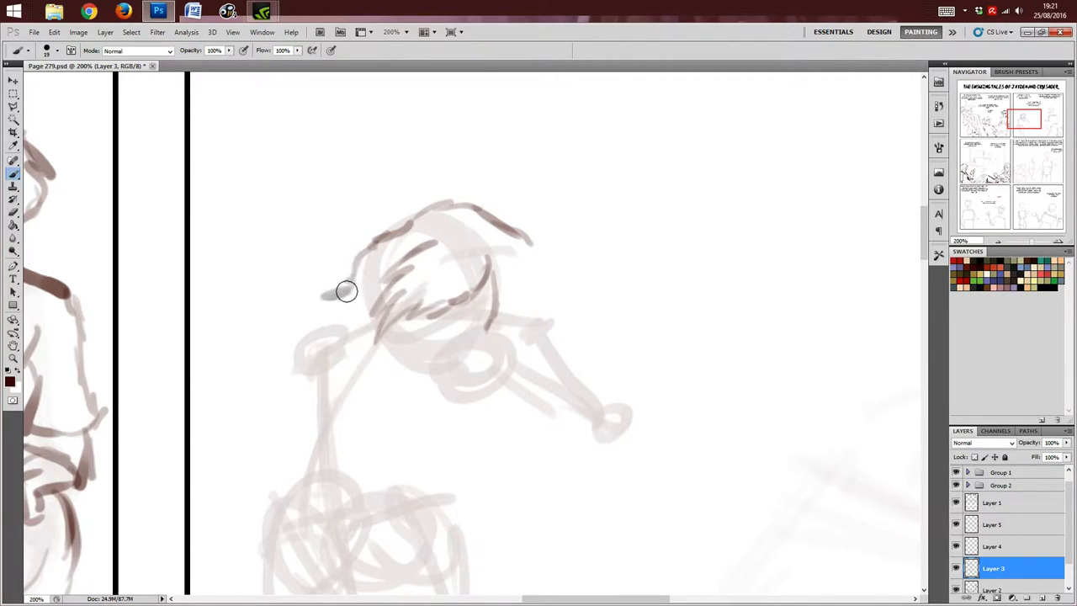
left_click_drag(347, 291, 515, 306)
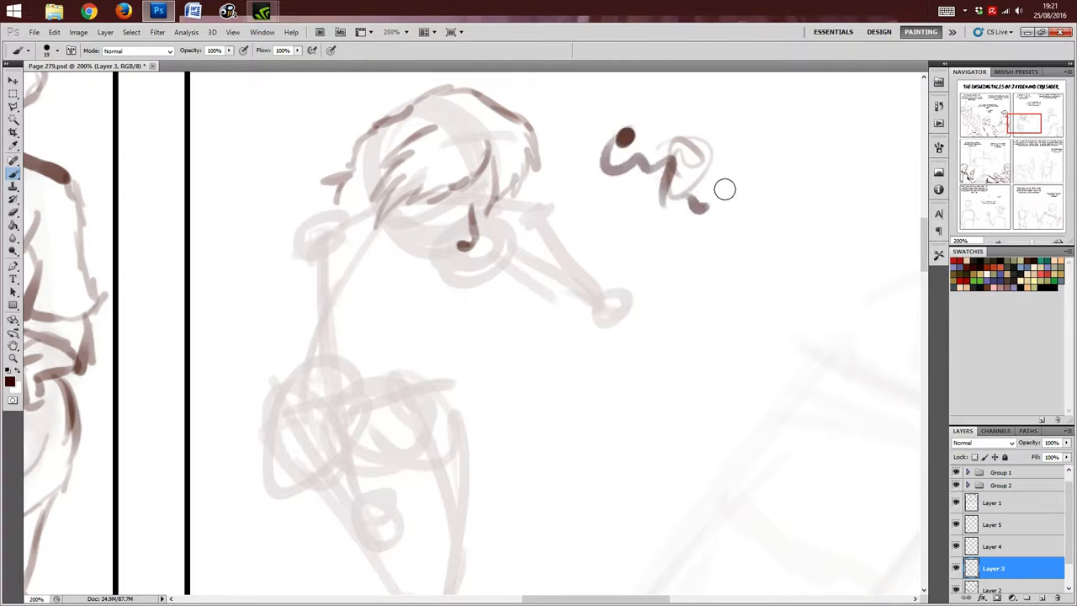
Step: Scribble test strokes in the empty area, then refine the hair, eye and nose
left_click_drag(723, 189, 674, 105)
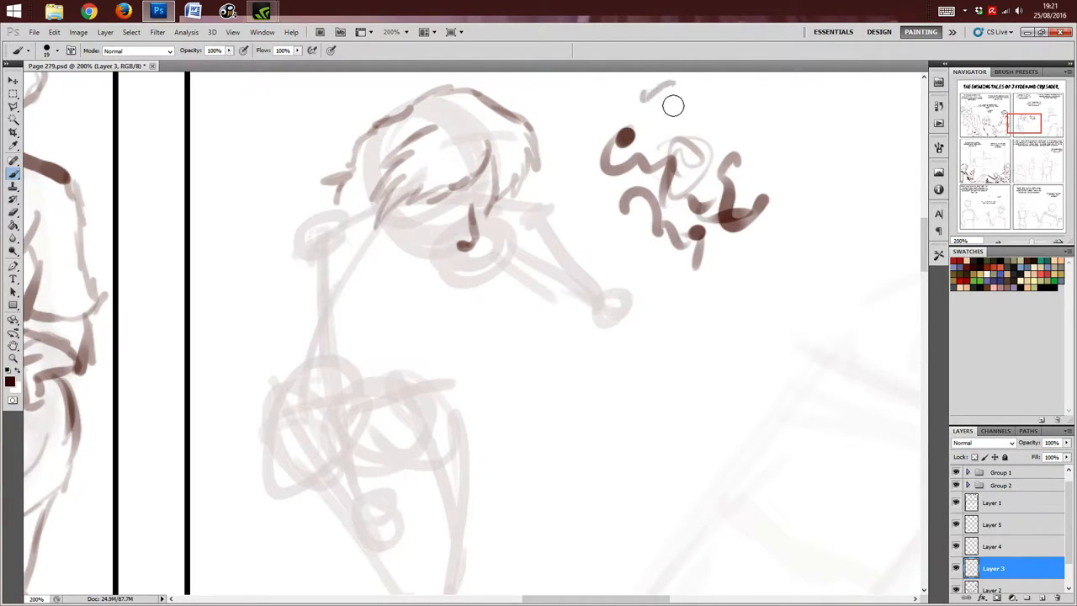
left_click_drag(653, 93, 771, 127)
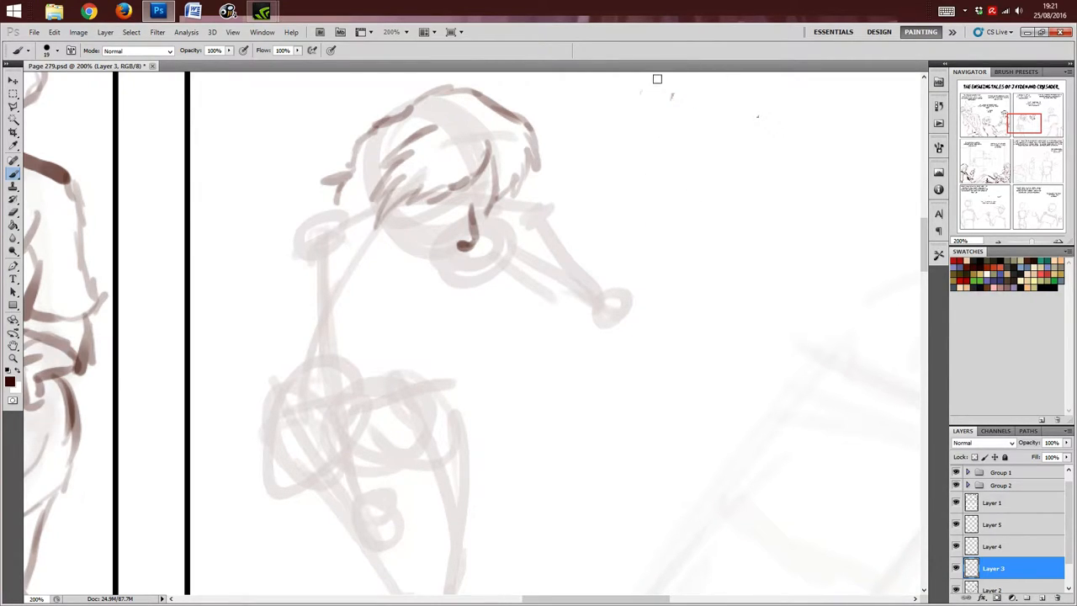
mouse_move(420, 155)
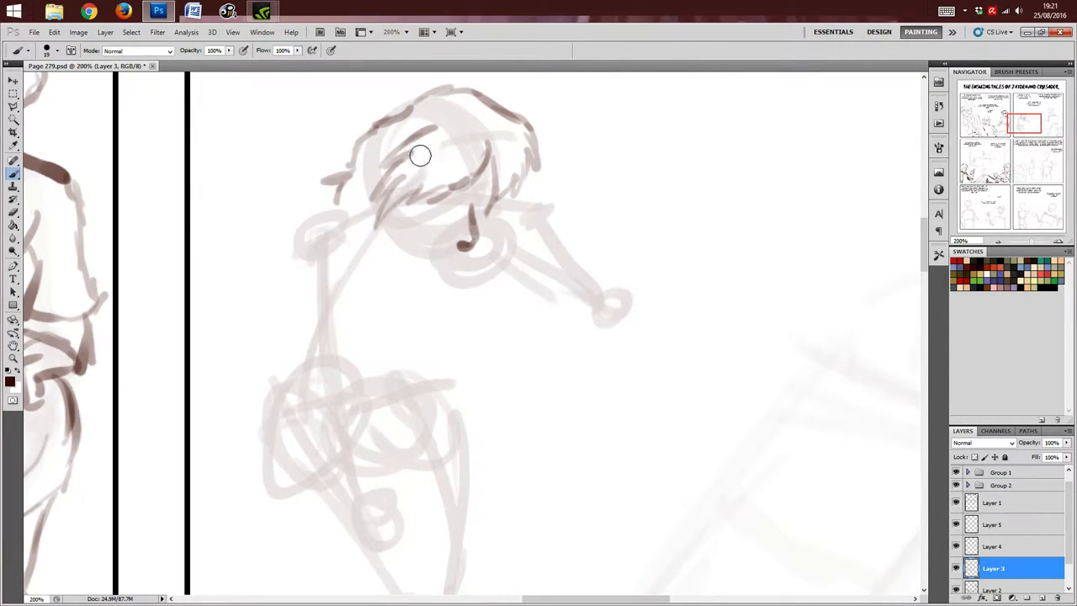
left_click_drag(421, 155, 441, 198)
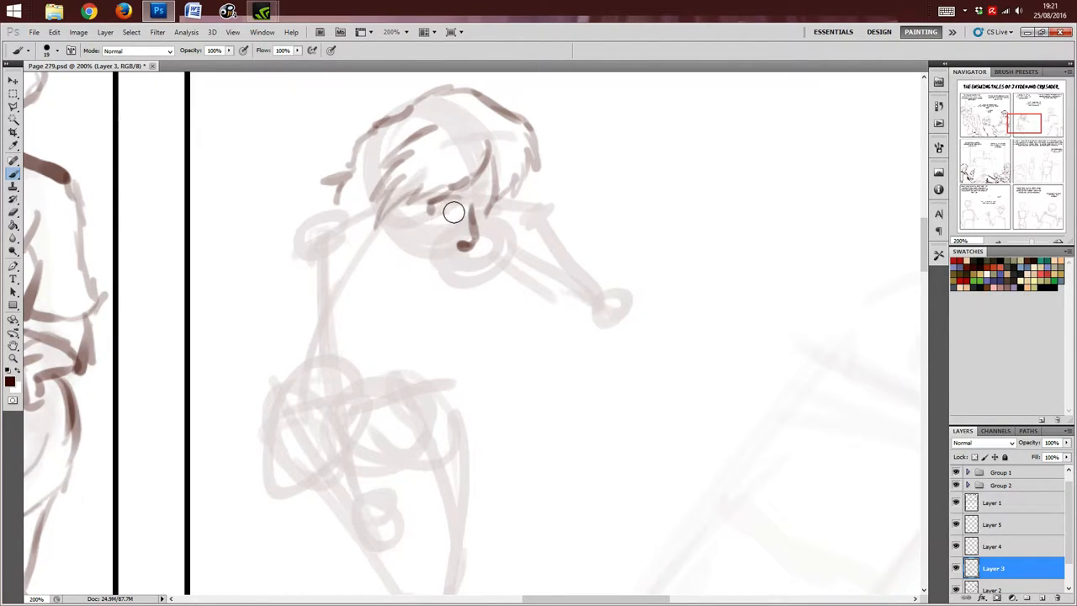
left_click_drag(454, 212, 485, 206)
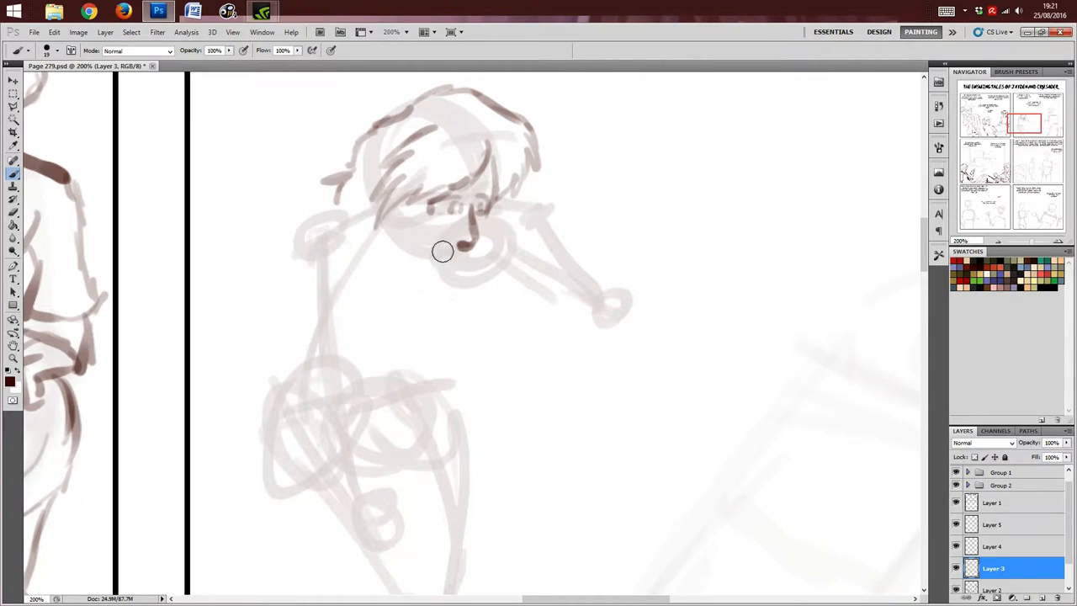
mouse_move(468, 256)
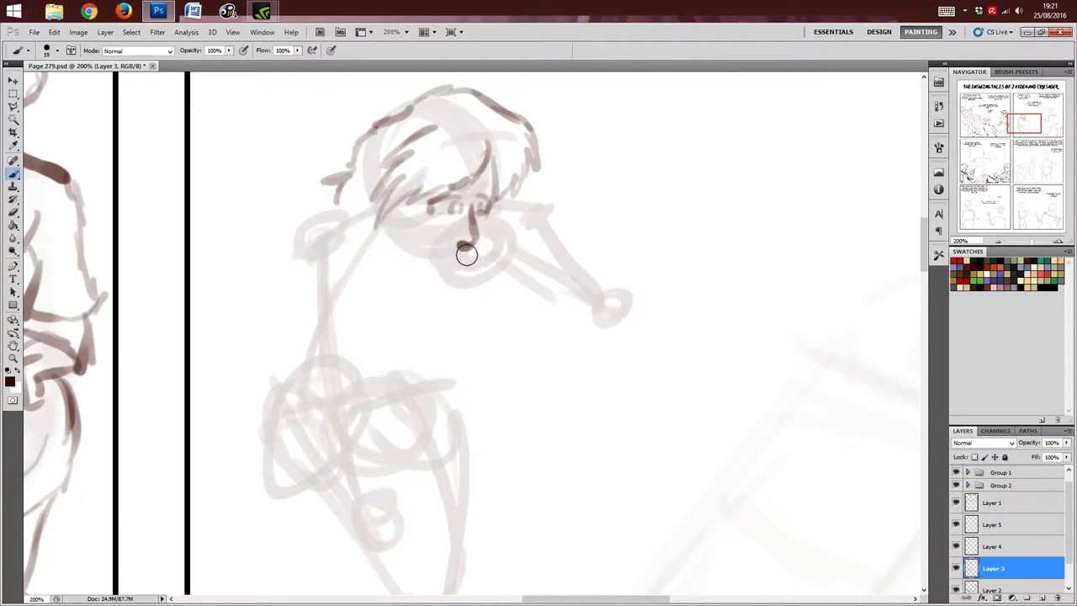
left_click_drag(468, 256, 436, 283)
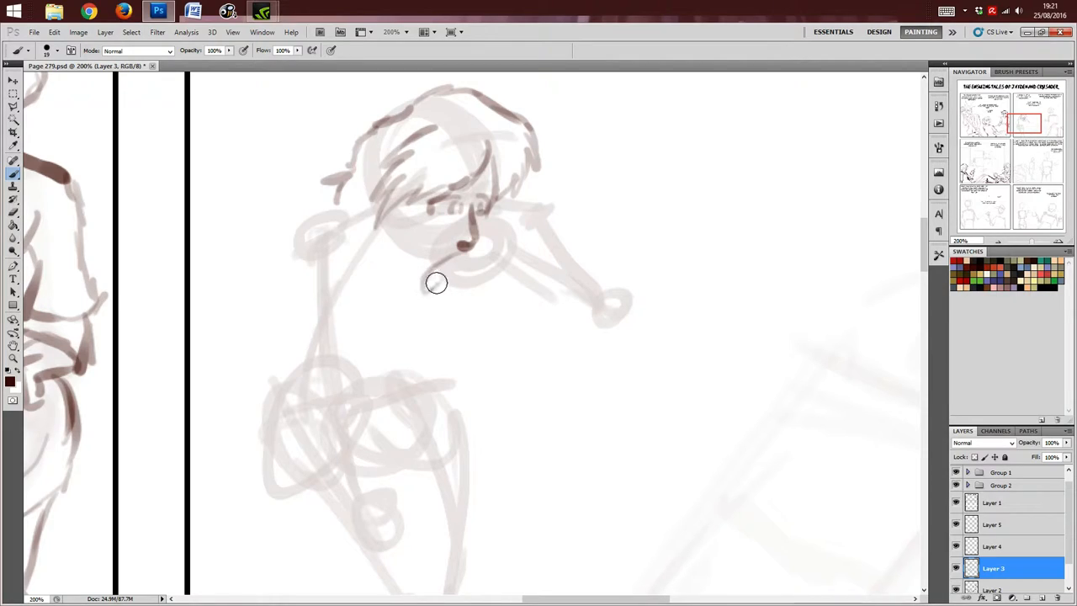
left_click_drag(436, 283, 474, 243)
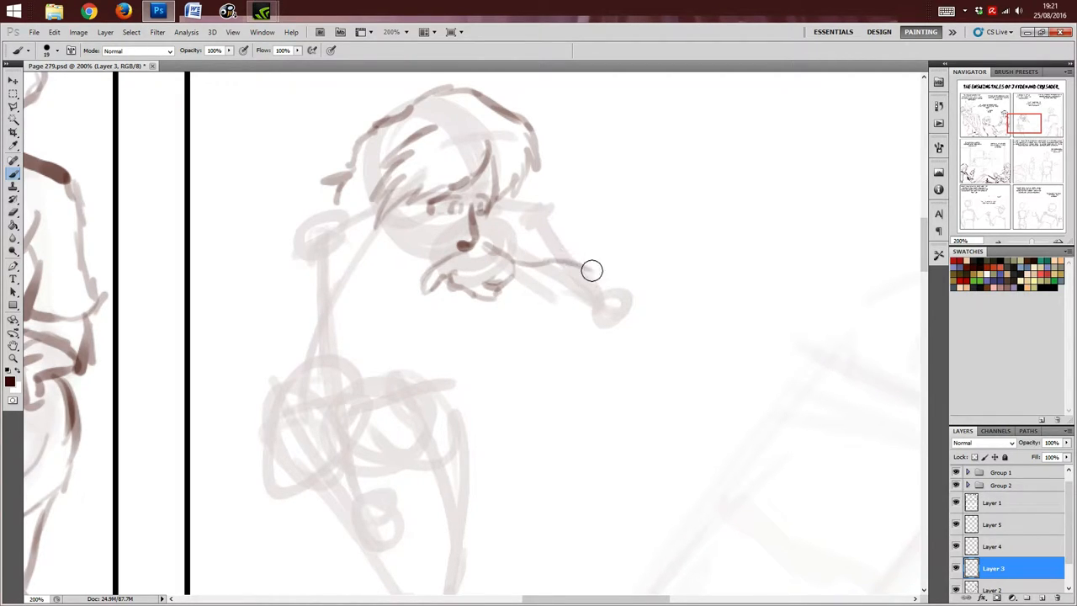
Step: Draw the moustache and long snout line and darken the side of the face
left_click_drag(592, 269, 610, 293)
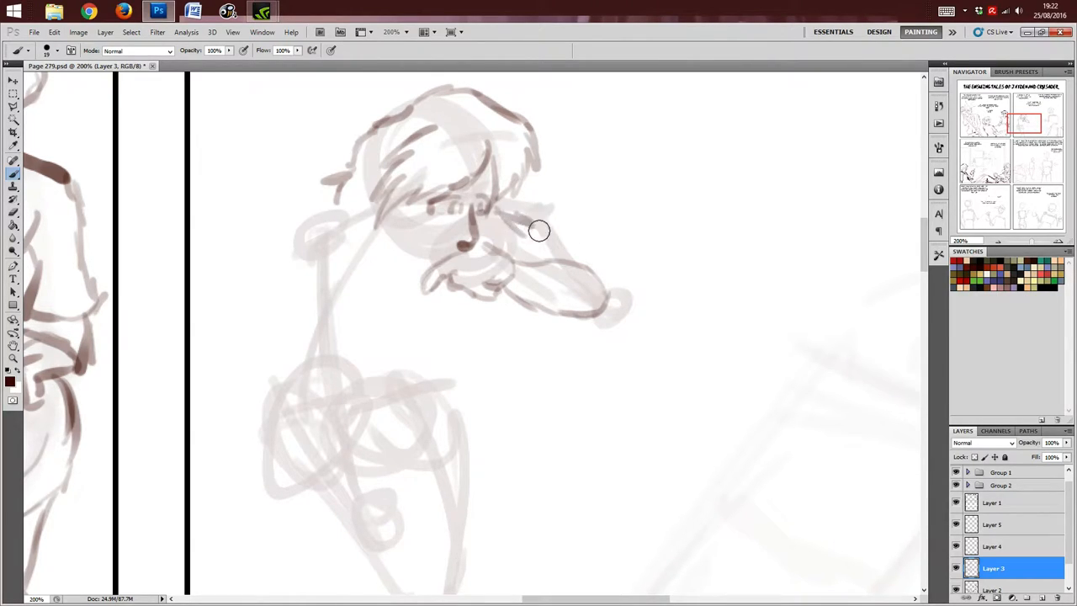
left_click_drag(539, 232, 555, 245)
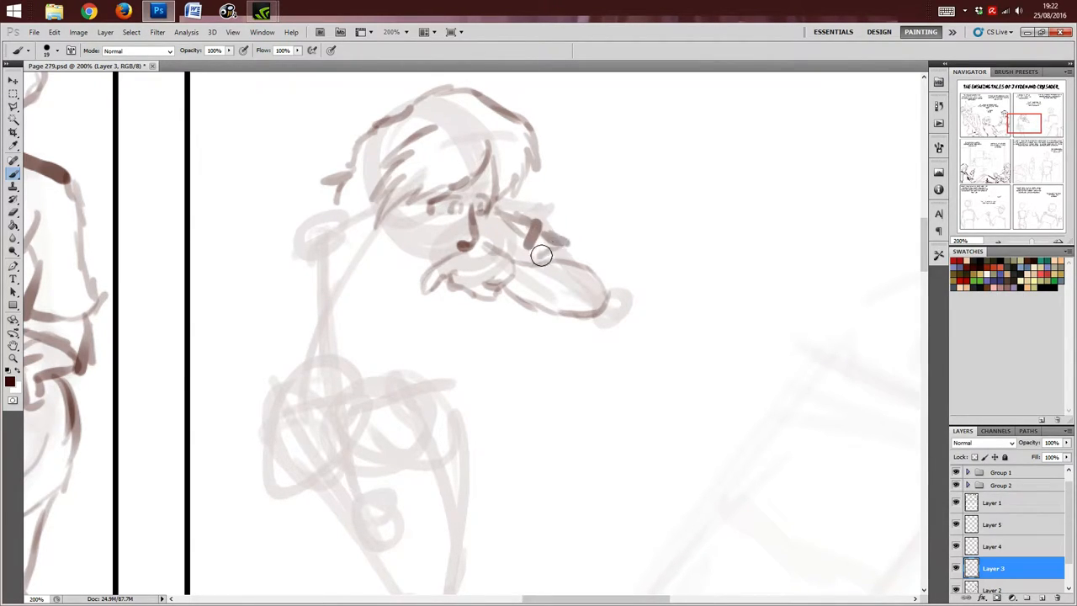
left_click_drag(539, 256, 389, 217)
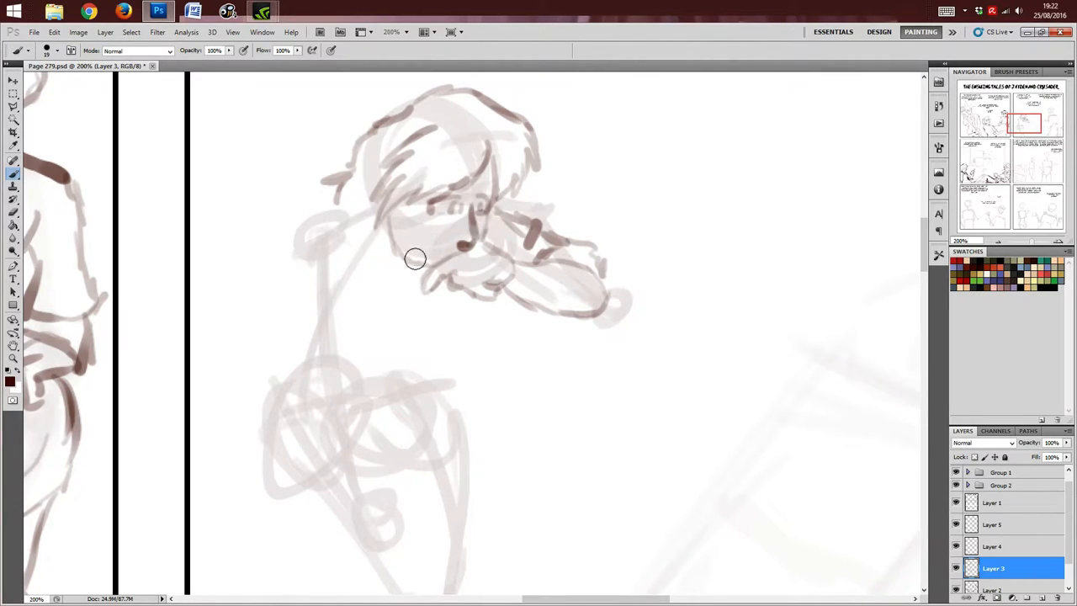
left_click_drag(414, 259, 410, 195)
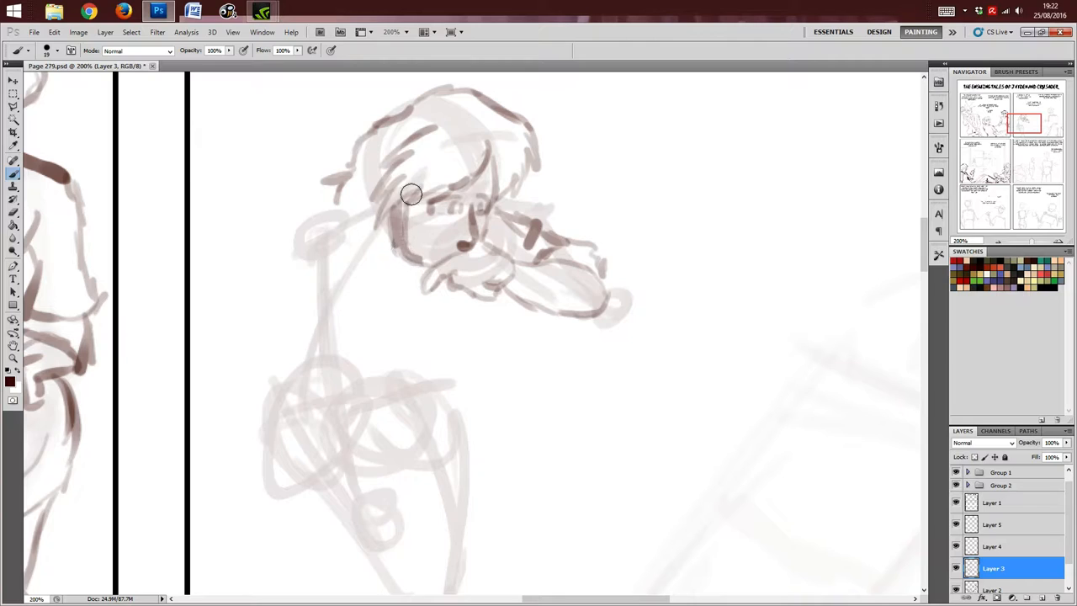
Step: Sketch the raised arm down to the hand and darken the sleeve contours and folds
left_click_drag(413, 194, 316, 316)
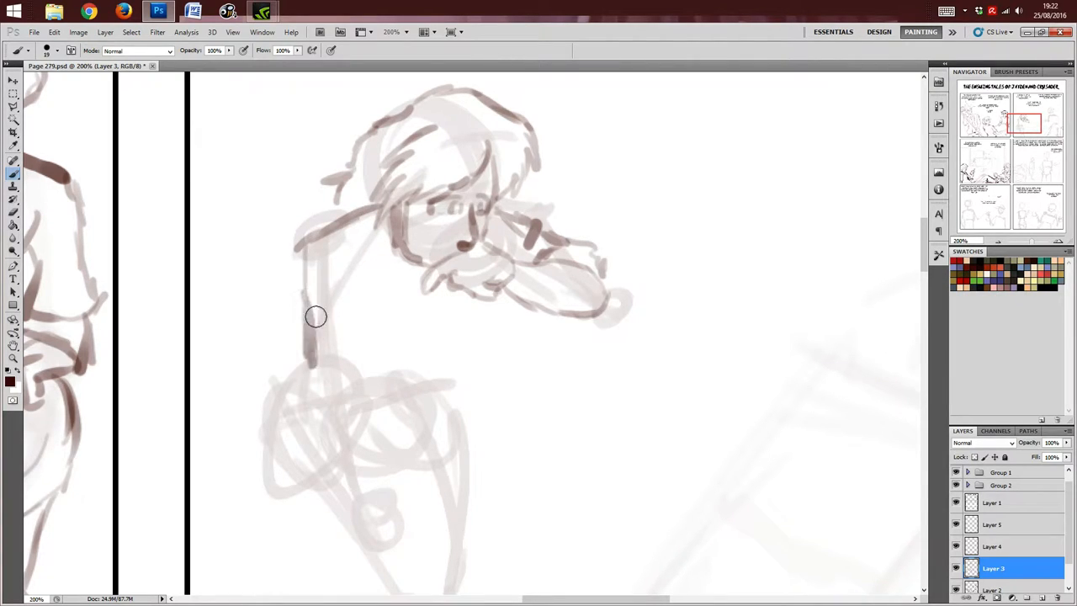
left_click_drag(316, 316, 335, 354)
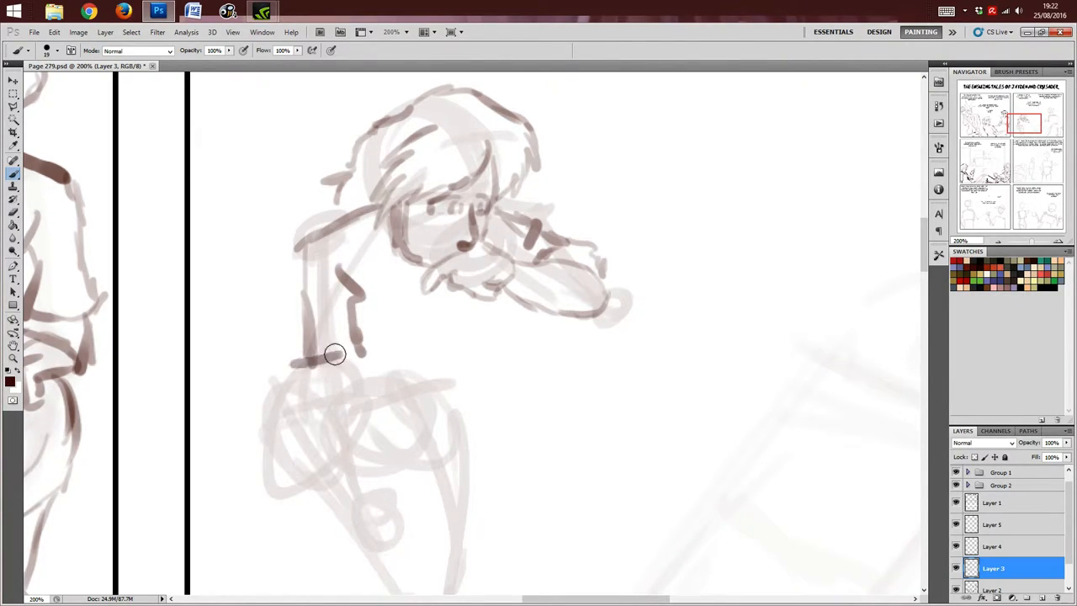
left_click_drag(335, 354, 367, 364)
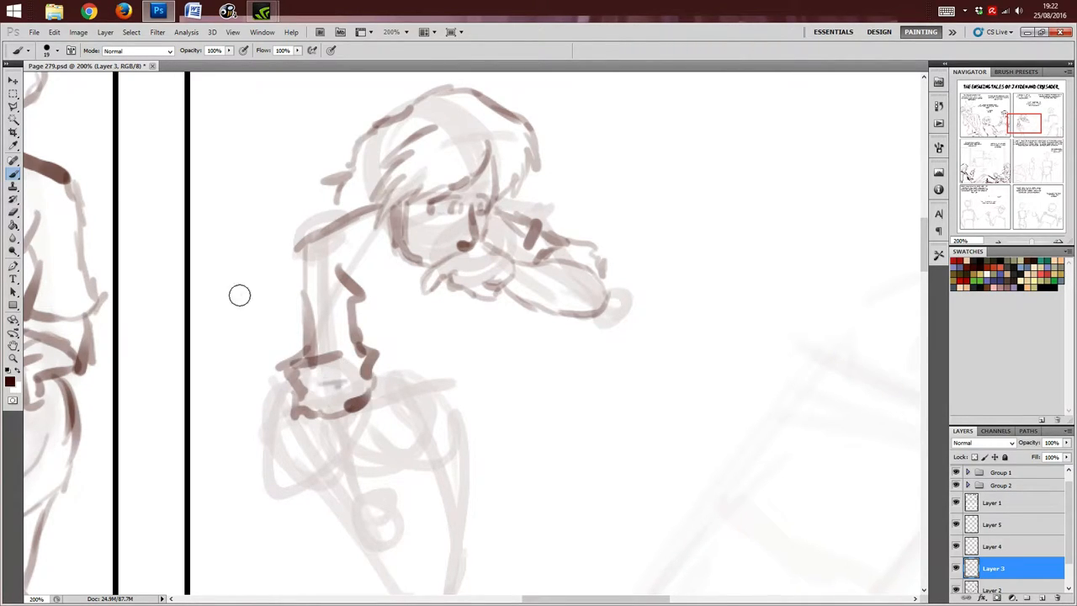
mouse_move(926, 238)
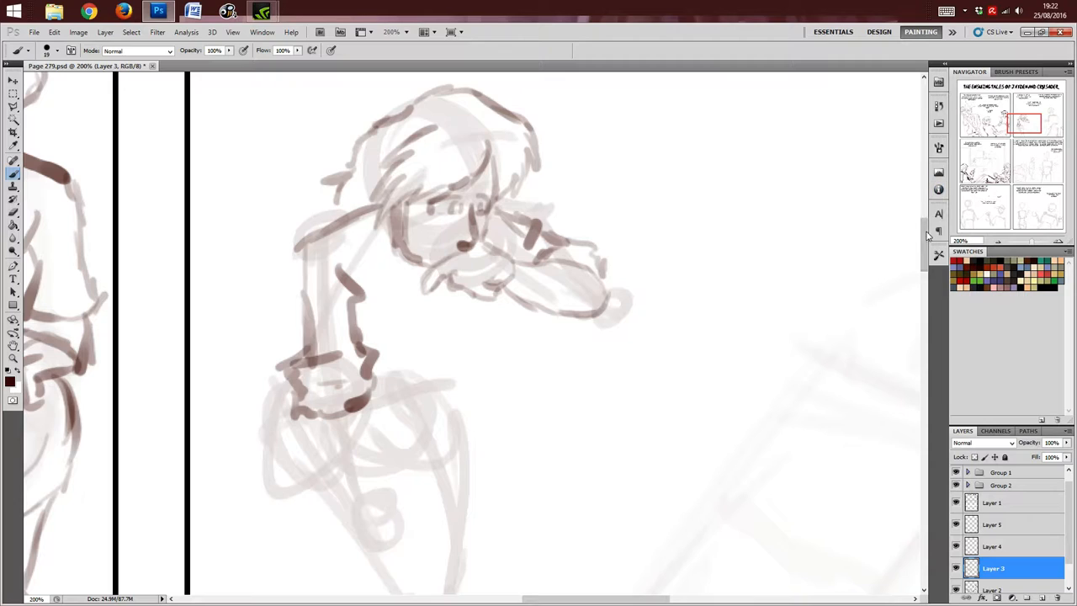
scroll("down", 3)
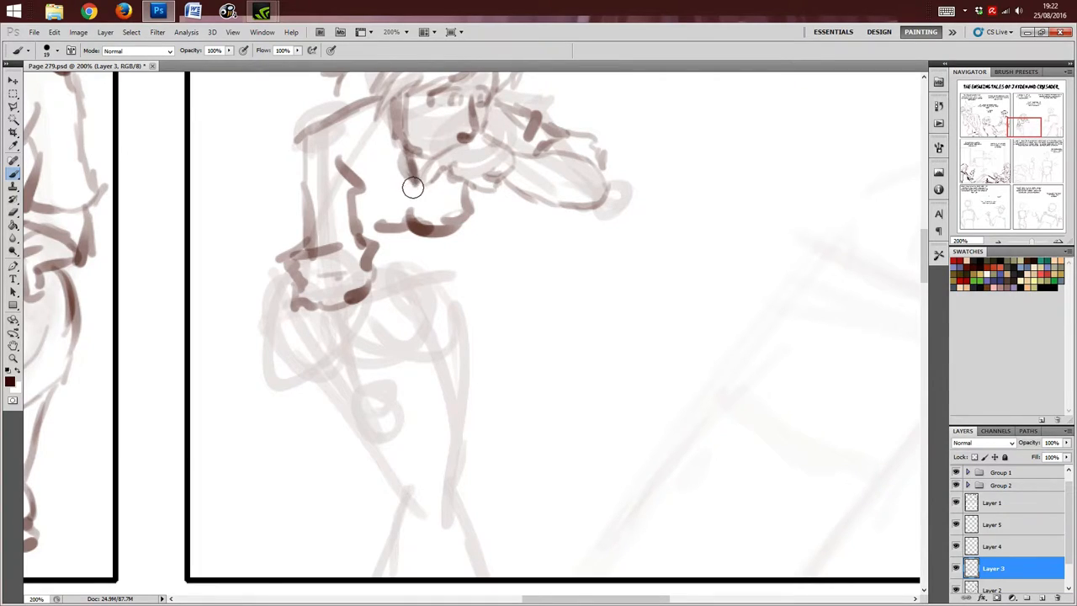
left_click_drag(412, 188, 402, 248)
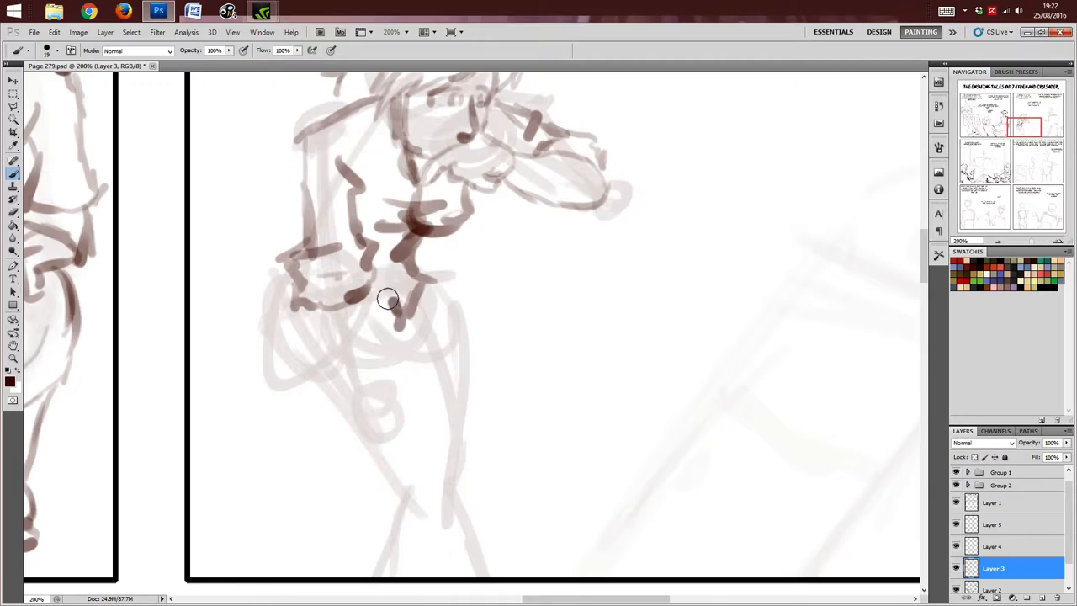
left_click_drag(387, 299, 334, 340)
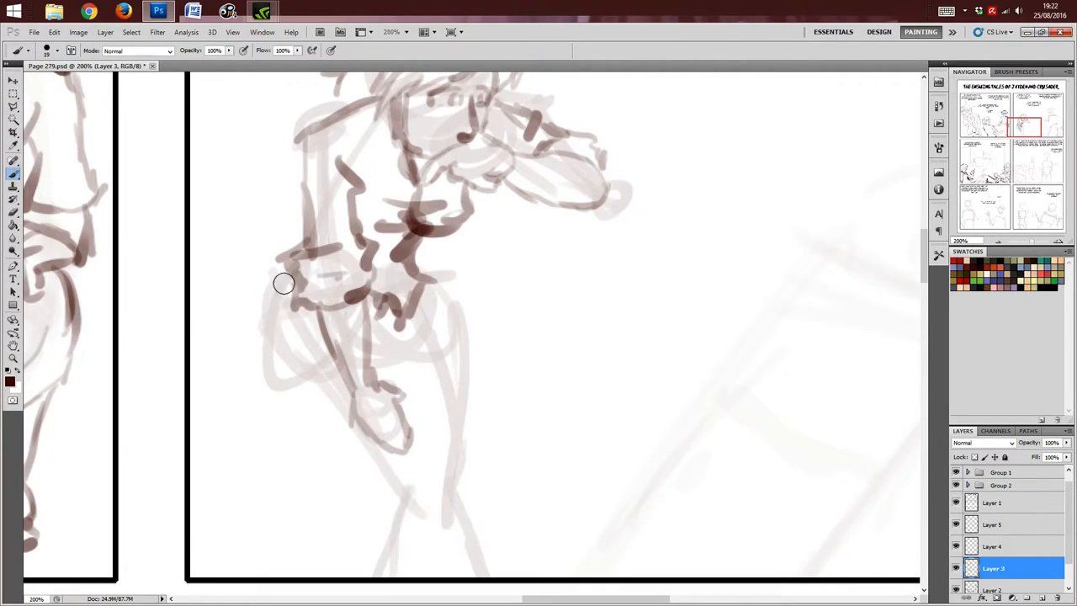
Step: Outline the torso, hip and both legs down the figure
left_click_drag(283, 286, 381, 317)
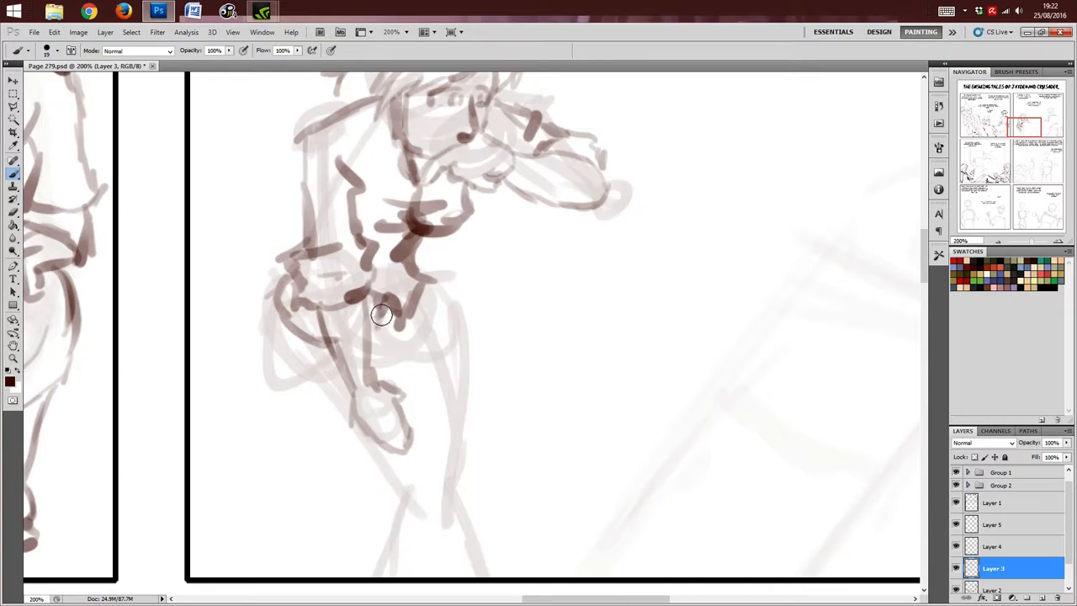
left_click_drag(380, 316, 404, 352)
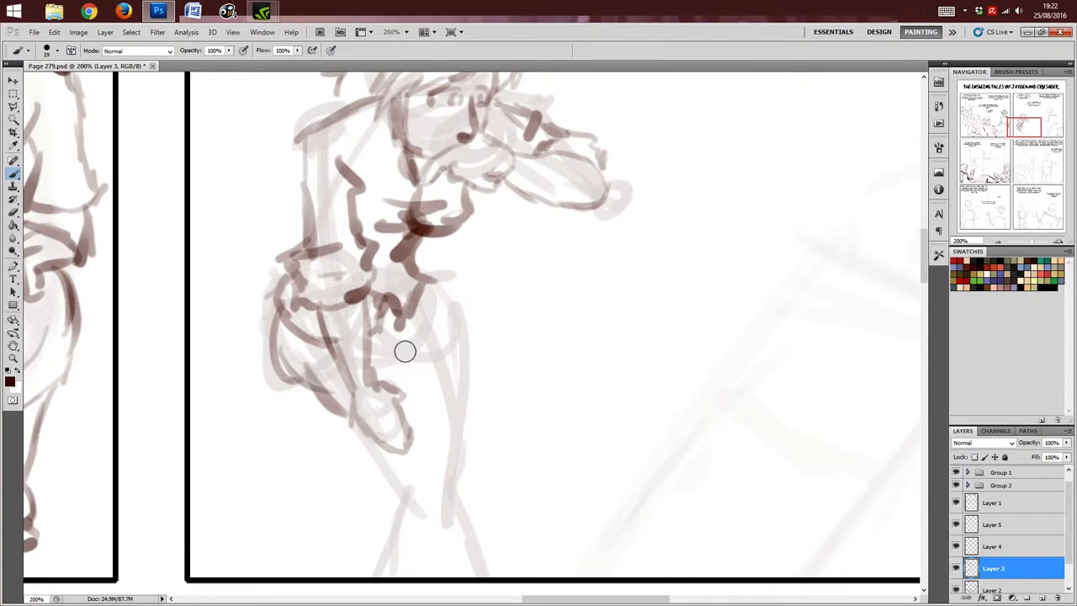
left_click_drag(404, 352, 431, 455)
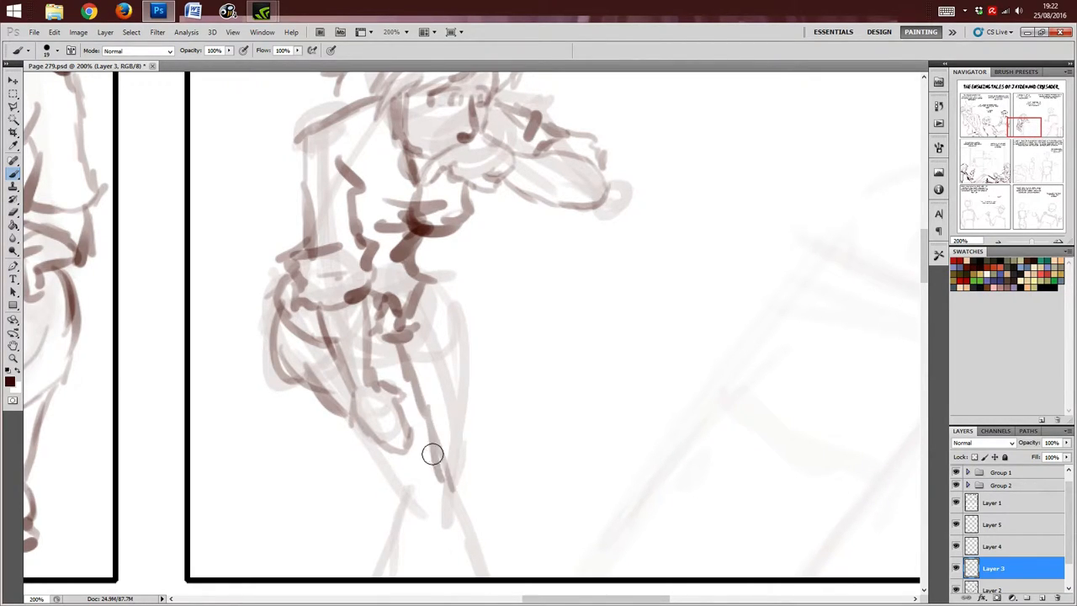
left_click_drag(431, 454, 381, 543)
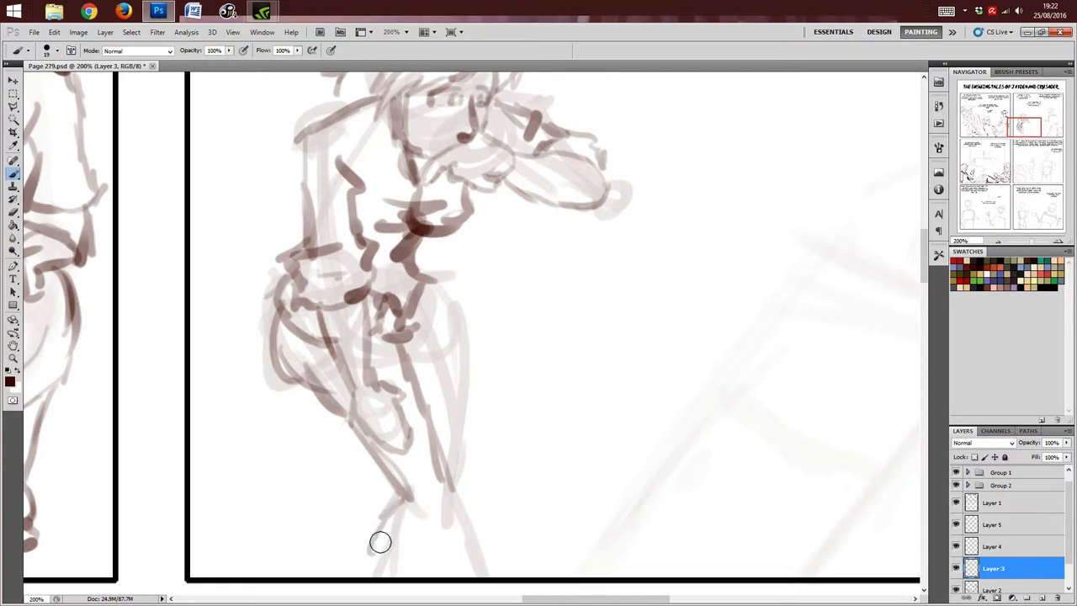
left_click_drag(379, 542, 458, 397)
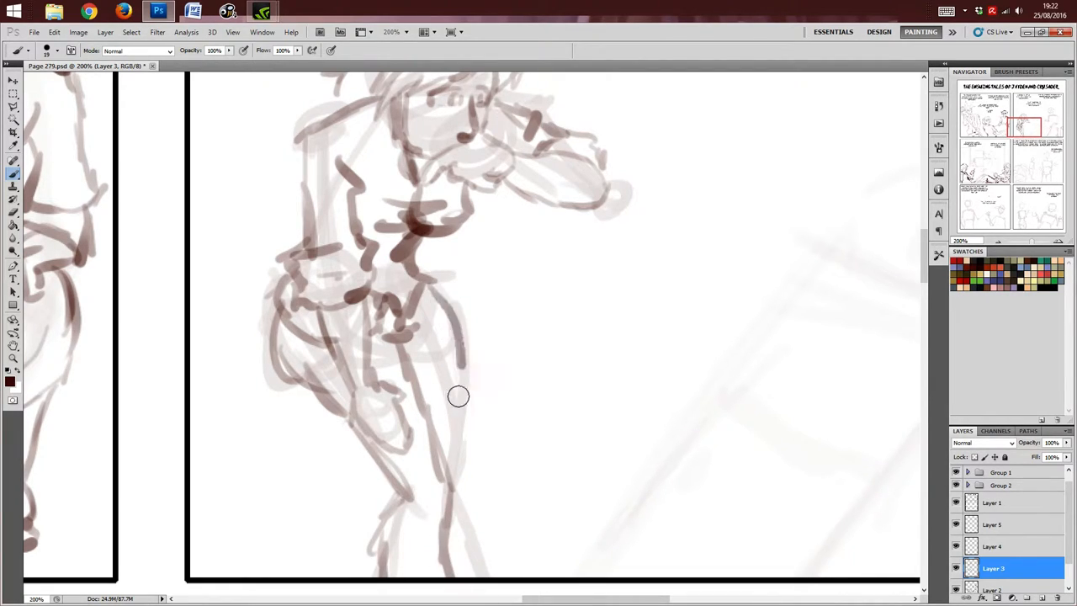
left_click_drag(458, 397, 485, 414)
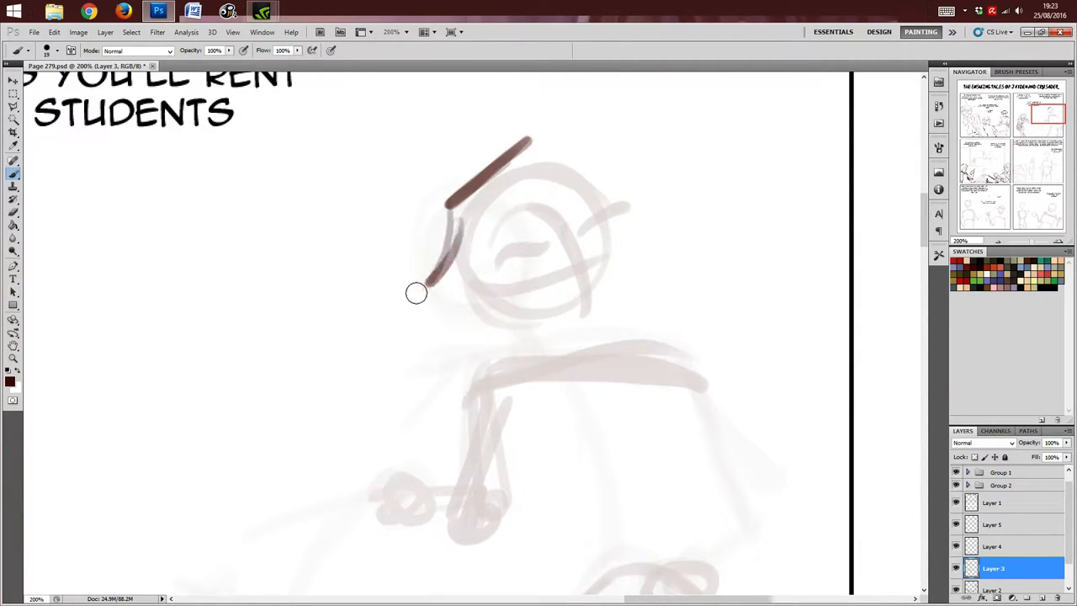
Step: Draw the spiky hair outline and the face's right side, jaw and chin
left_click_drag(418, 293, 552, 143)
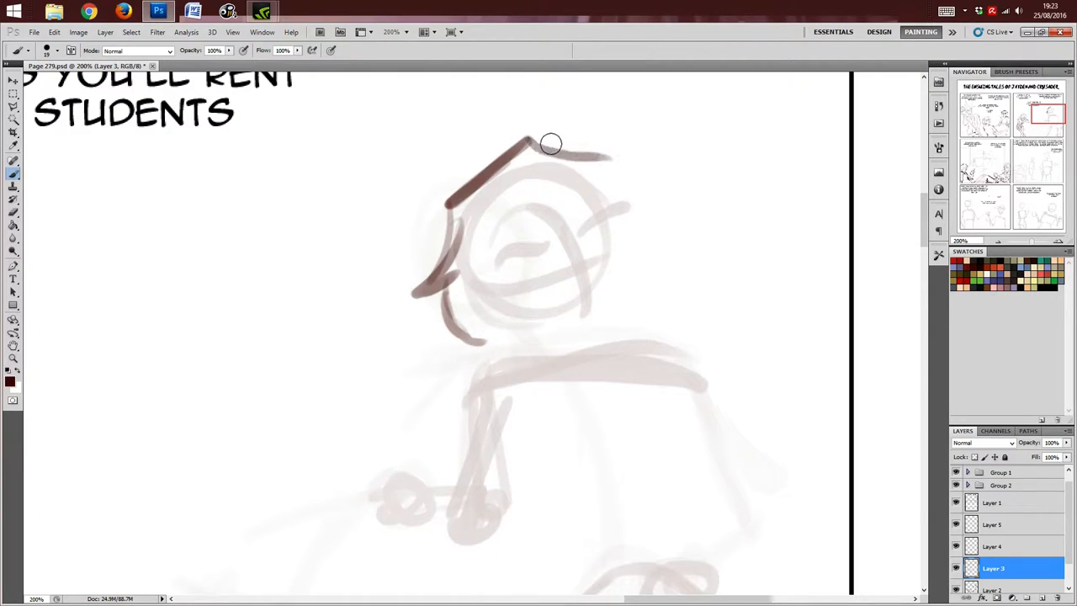
left_click_drag(552, 143, 650, 256)
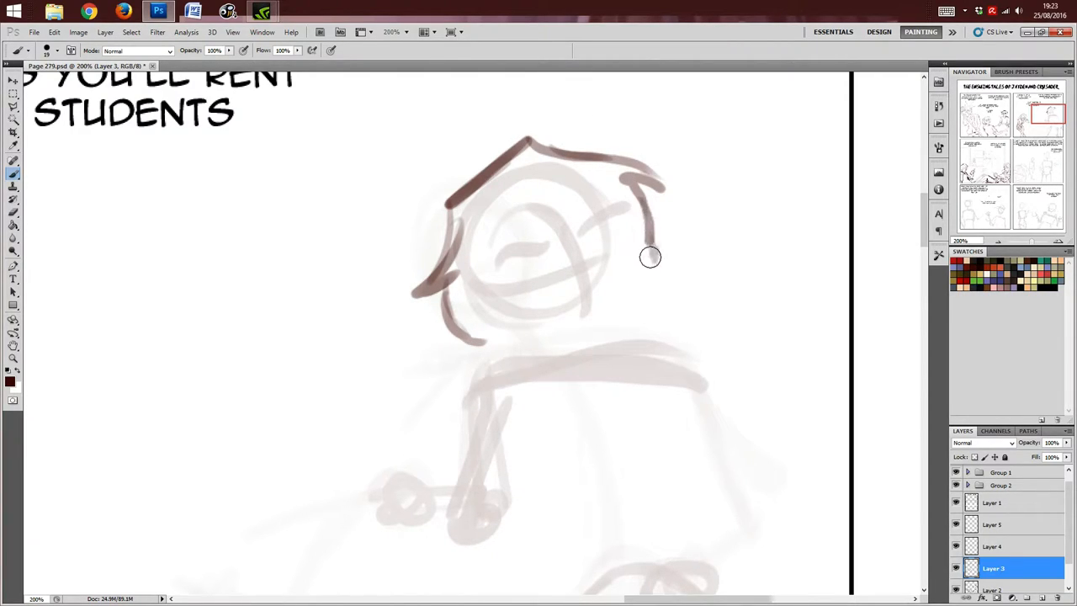
left_click_drag(650, 256, 613, 310)
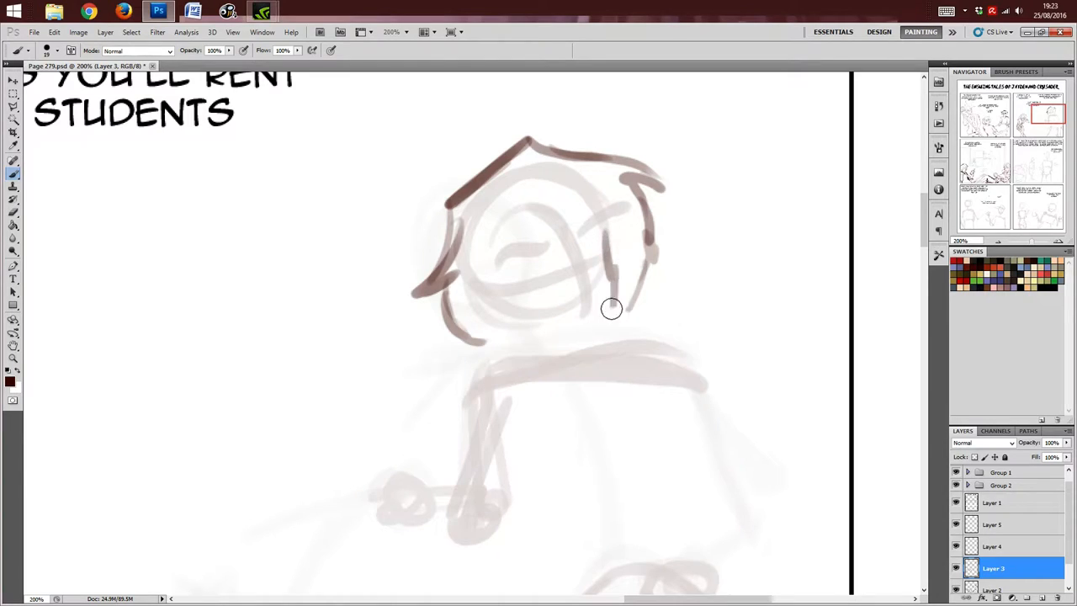
left_click_drag(612, 310, 512, 336)
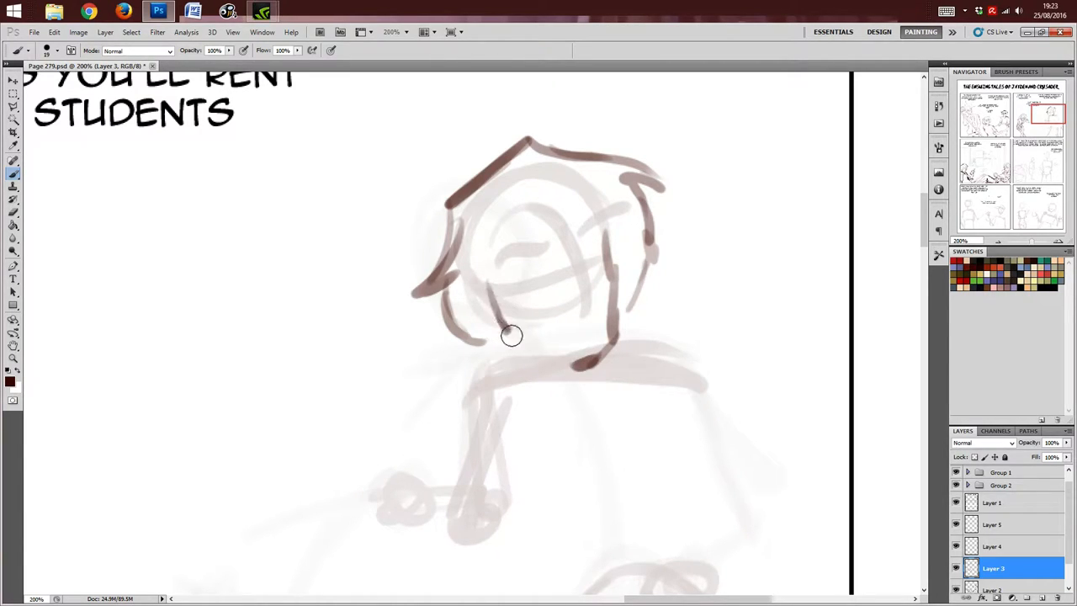
left_click_drag(511, 337, 586, 270)
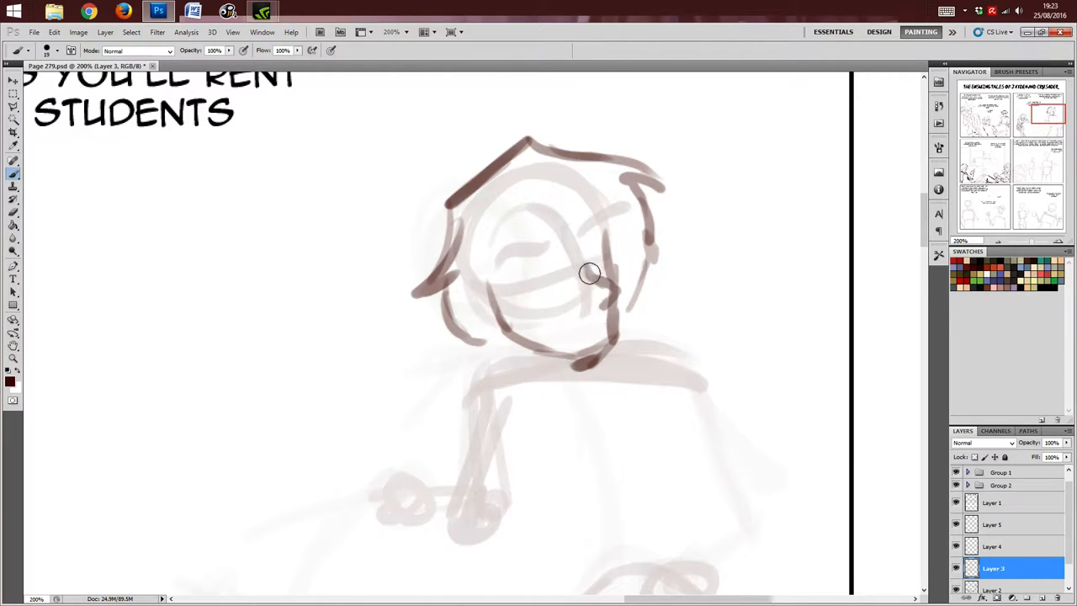
Step: Add the nose with shading, both eyes and the darkened glasses frame and lenses
left_click_drag(589, 272, 571, 340)
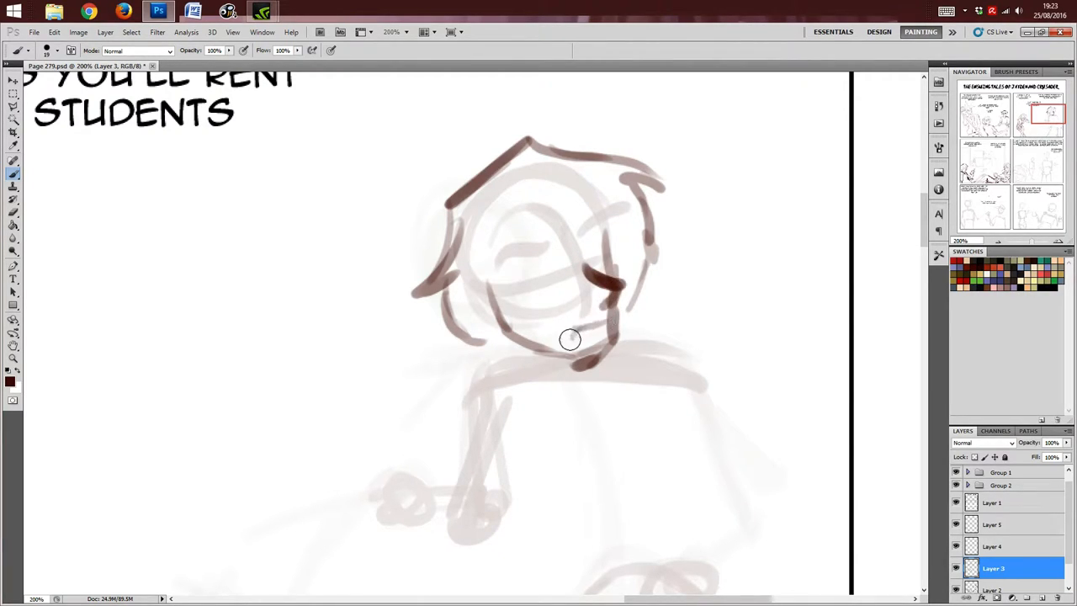
left_click_drag(571, 340, 515, 251)
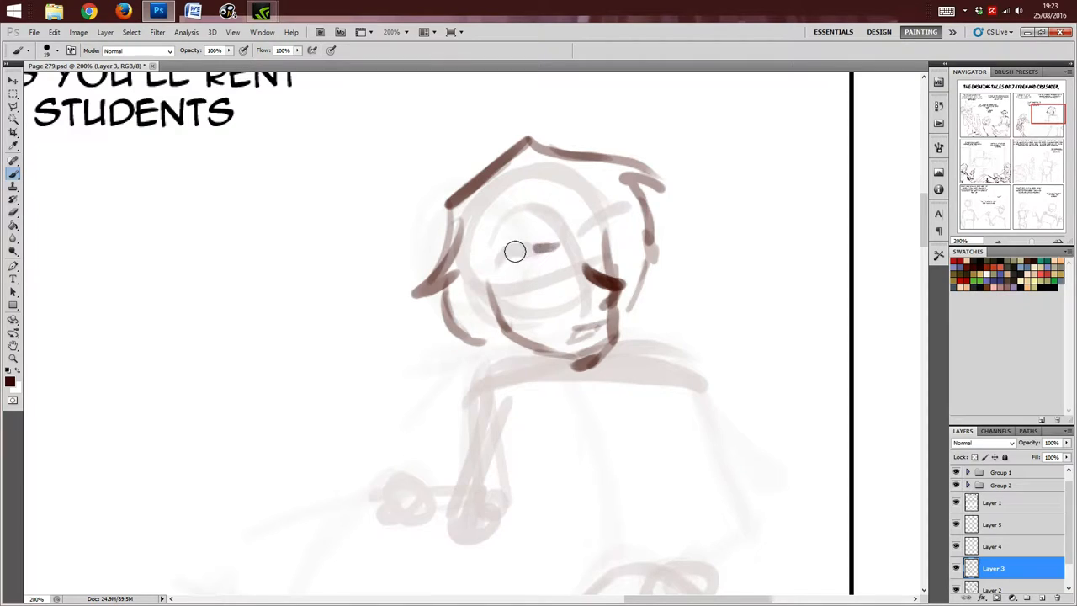
left_click_drag(513, 251, 589, 232)
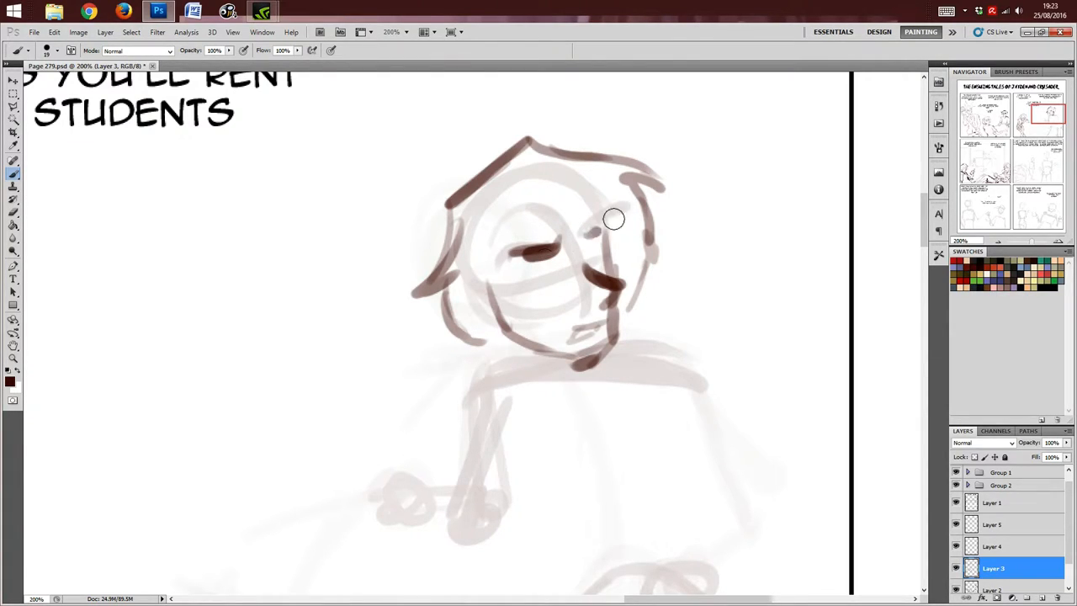
left_click_drag(615, 218, 513, 278)
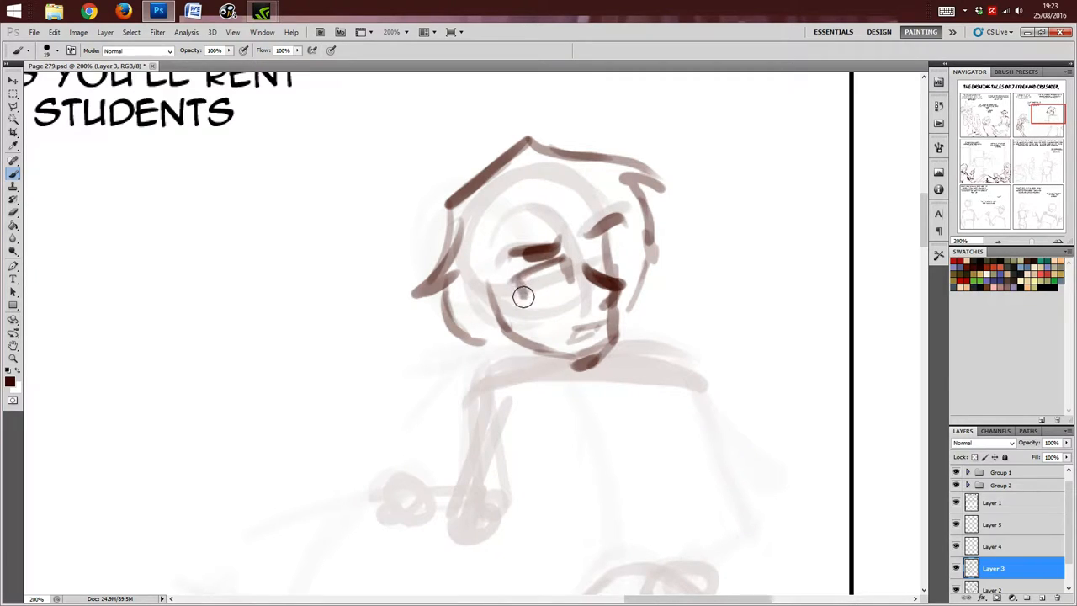
left_click_drag(521, 297, 589, 268)
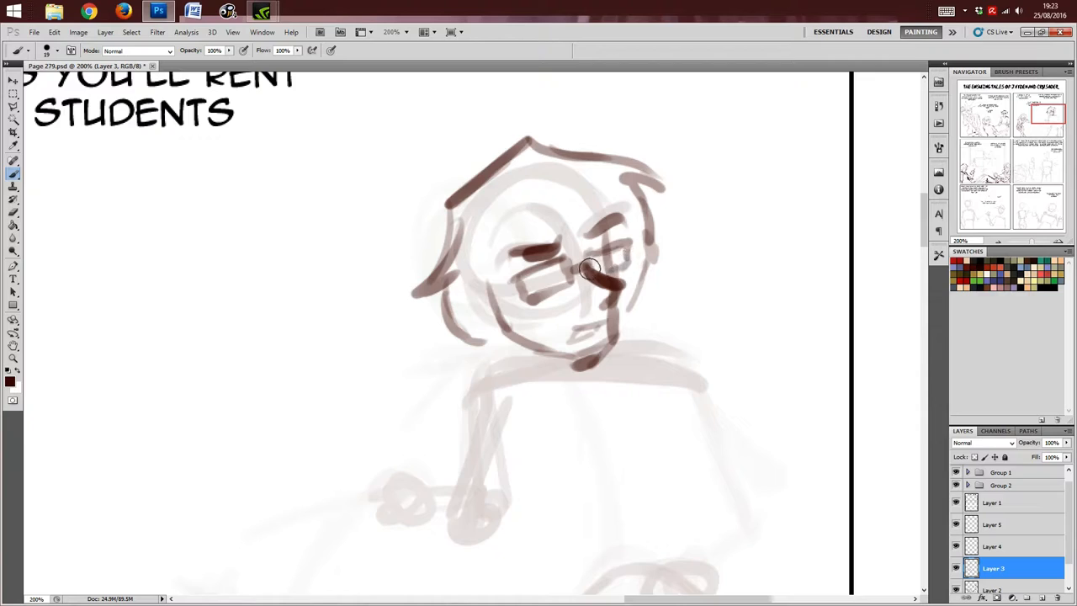
left_click_drag(589, 266, 615, 252)
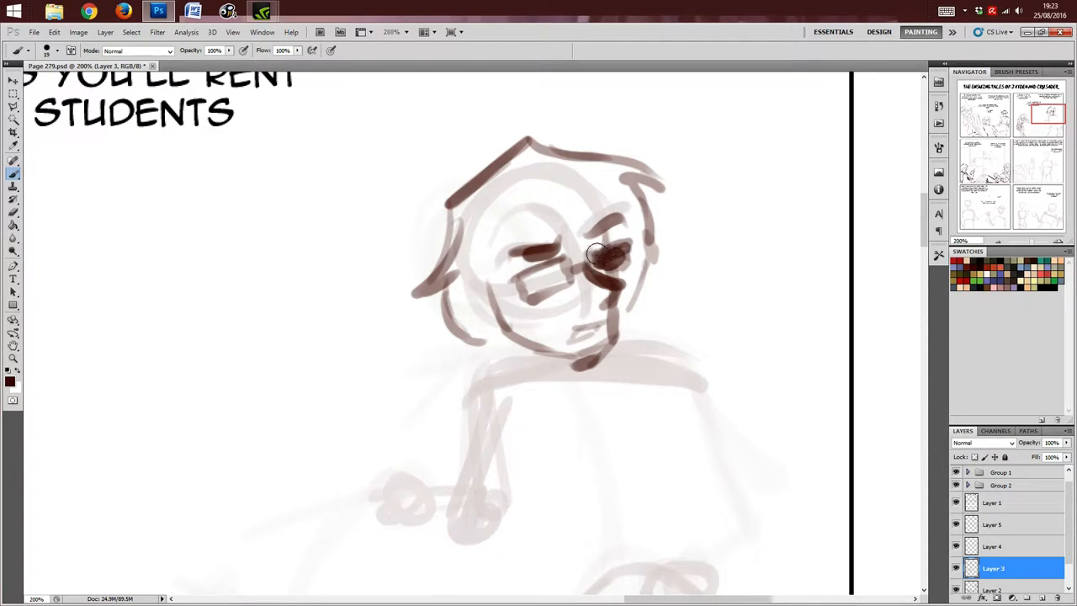
left_click_drag(597, 253, 556, 268)
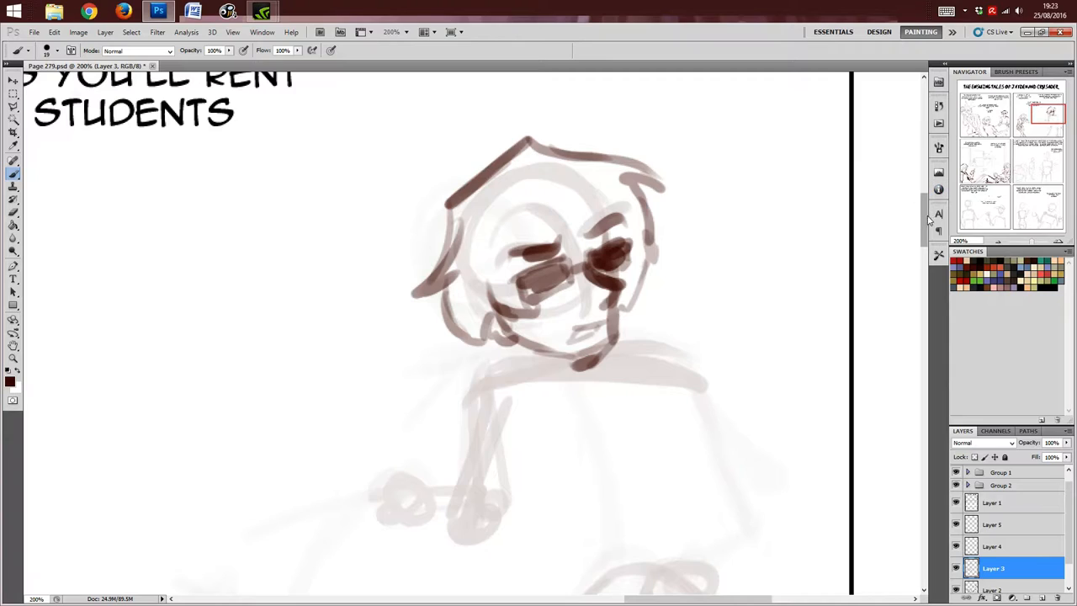
Step: Draw the shoulder and collar line and the arm with its sleeve
scroll("down", 3)
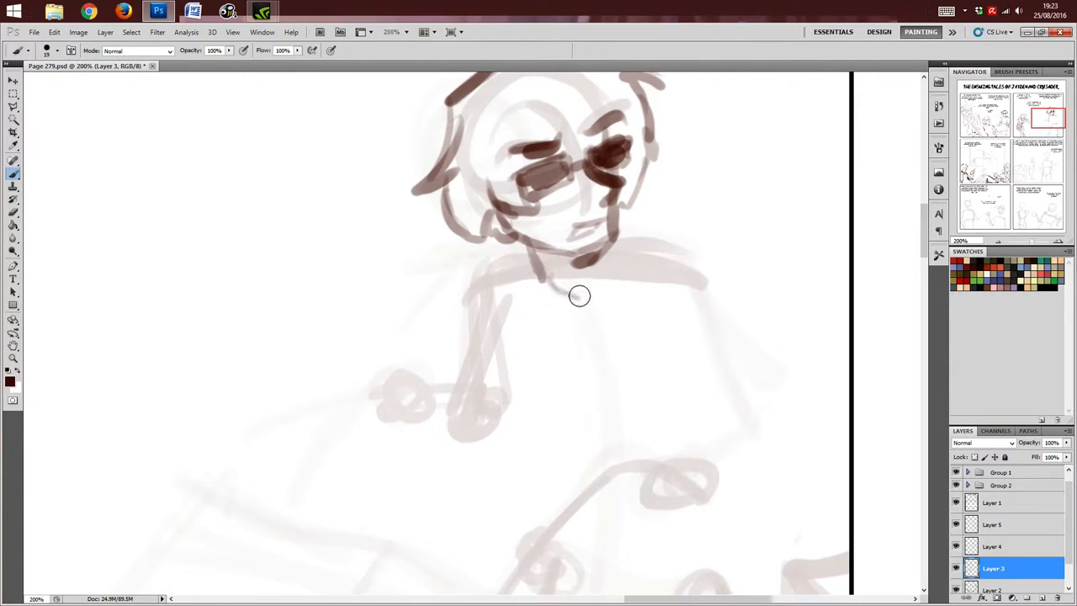
left_click_drag(581, 312, 632, 246)
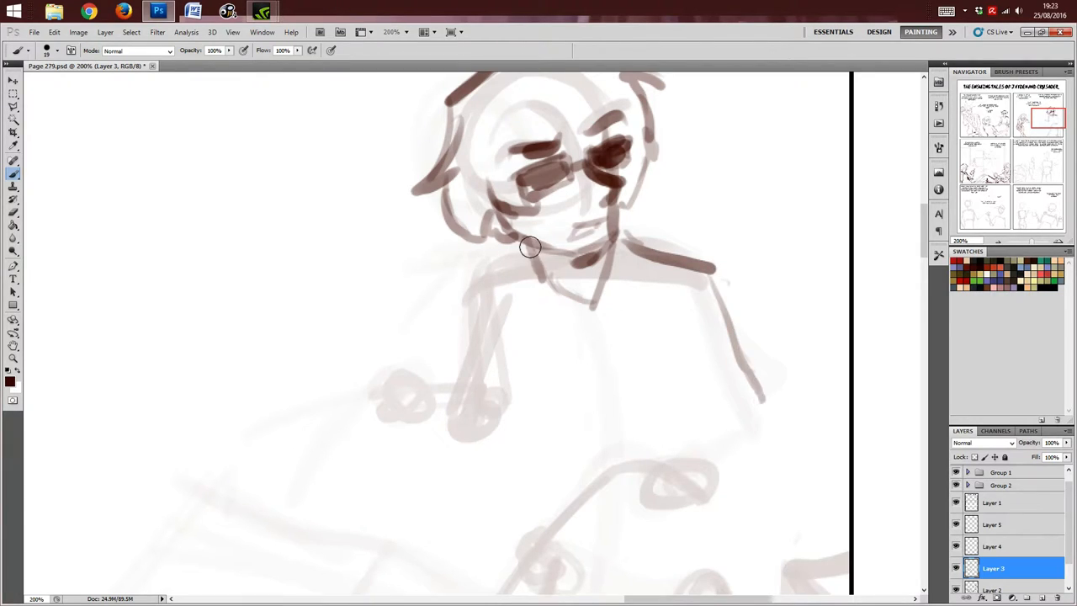
scroll("down", 3)
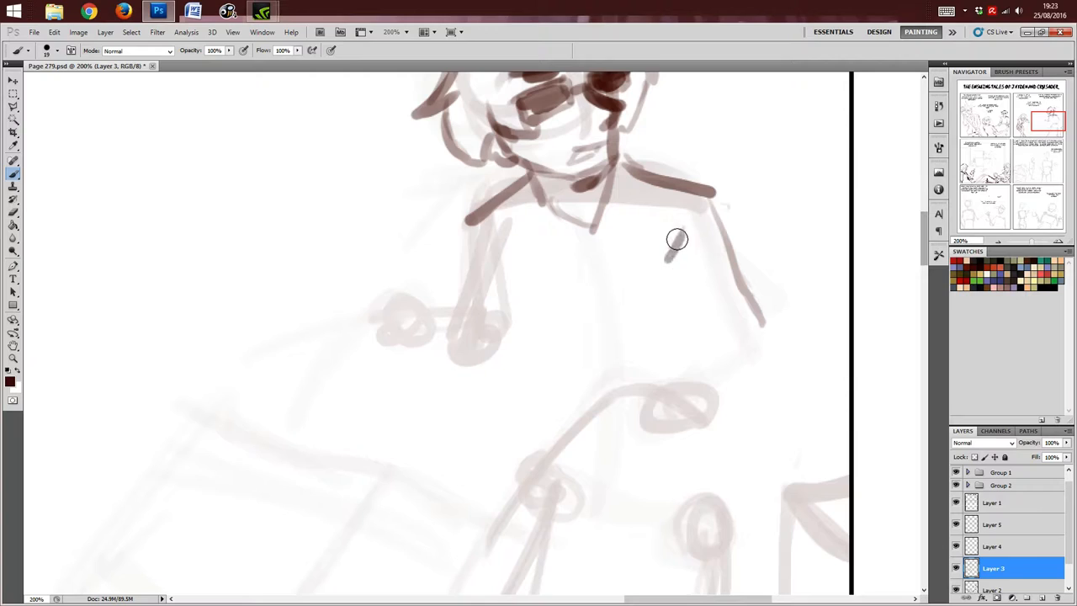
left_click_drag(676, 239, 716, 343)
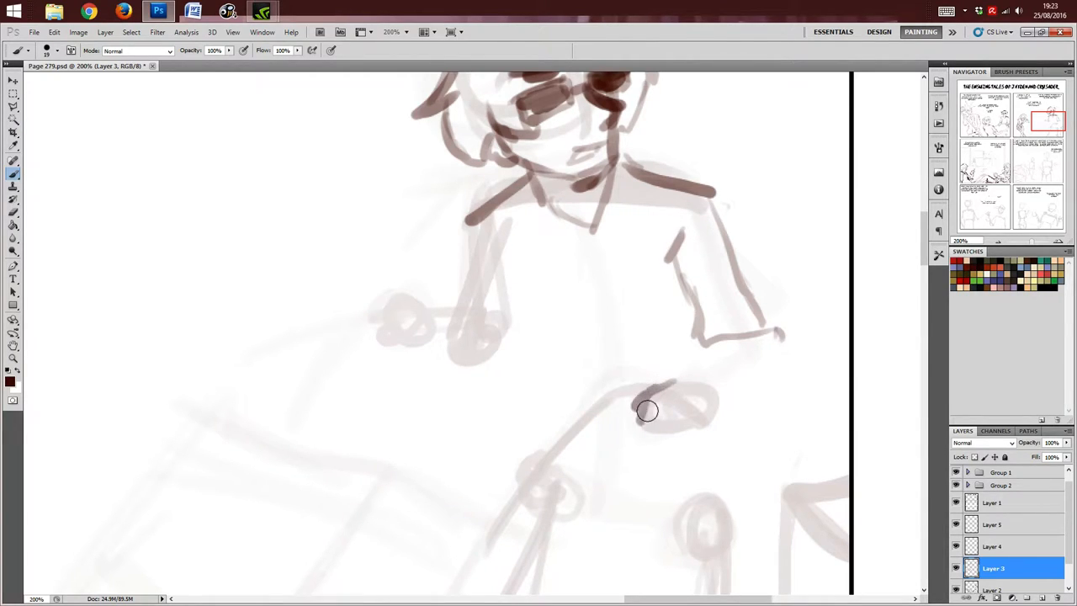
Step: Sketch the fist's knuckles, the forearm leading into it and the shirt's bottom edge
left_click_drag(665, 404, 710, 404)
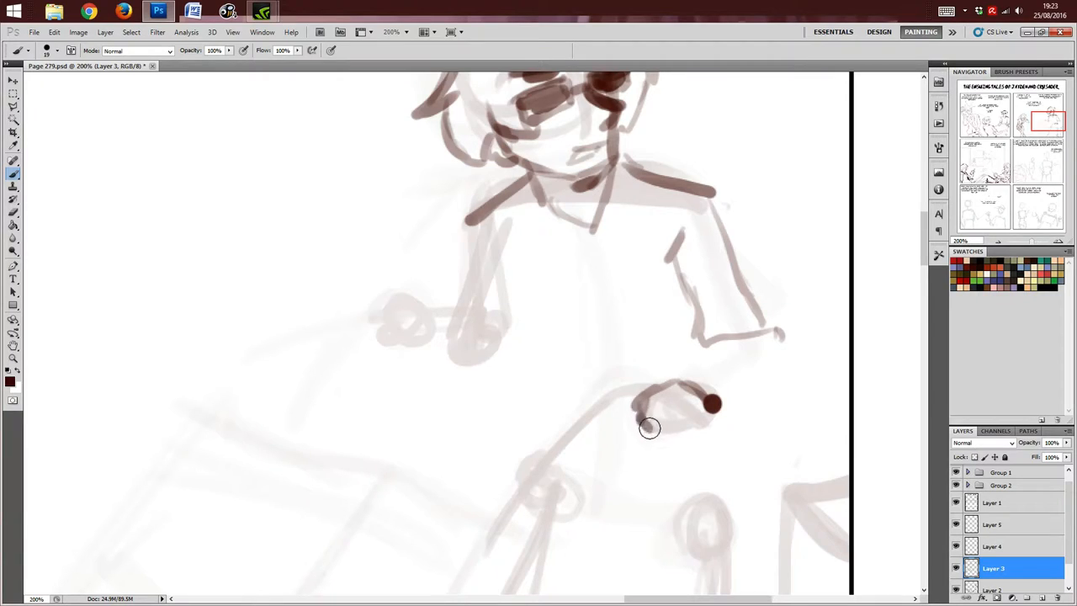
left_click_drag(650, 429, 703, 414)
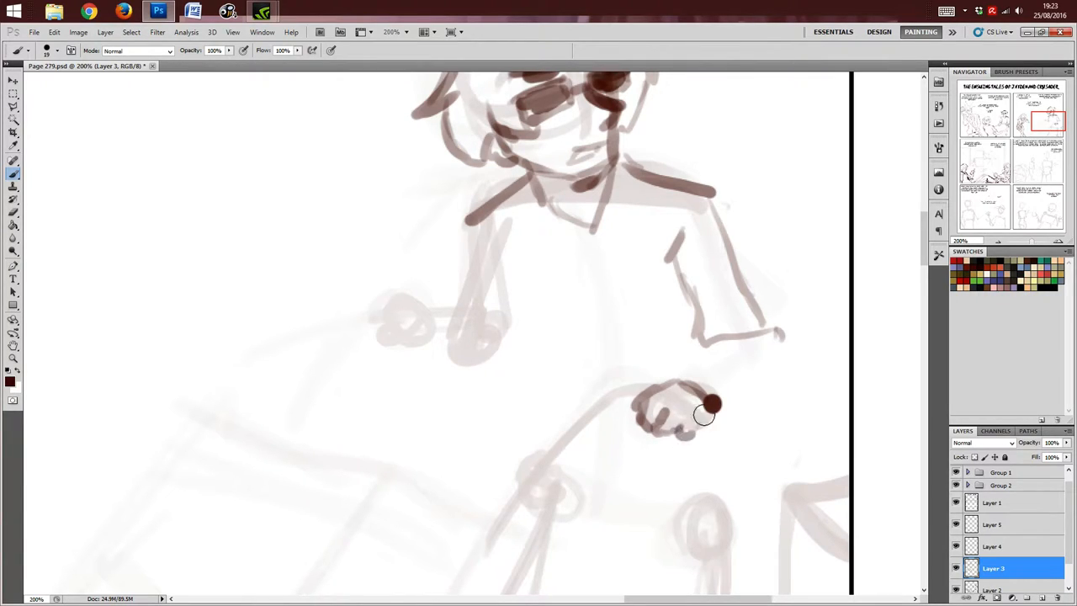
left_click_drag(707, 413, 764, 357)
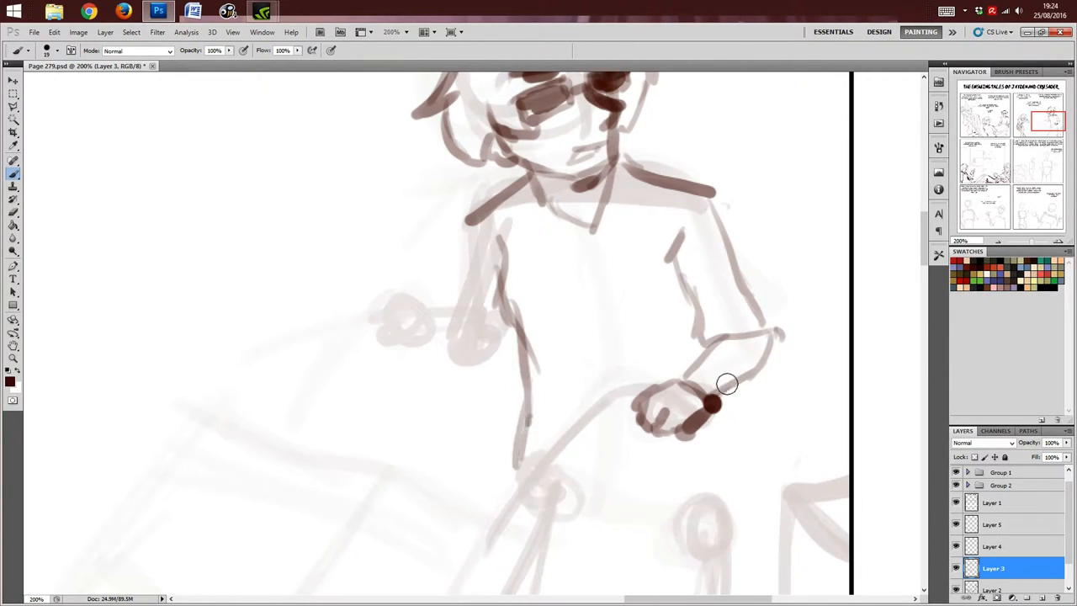
left_click_drag(728, 384, 606, 540)
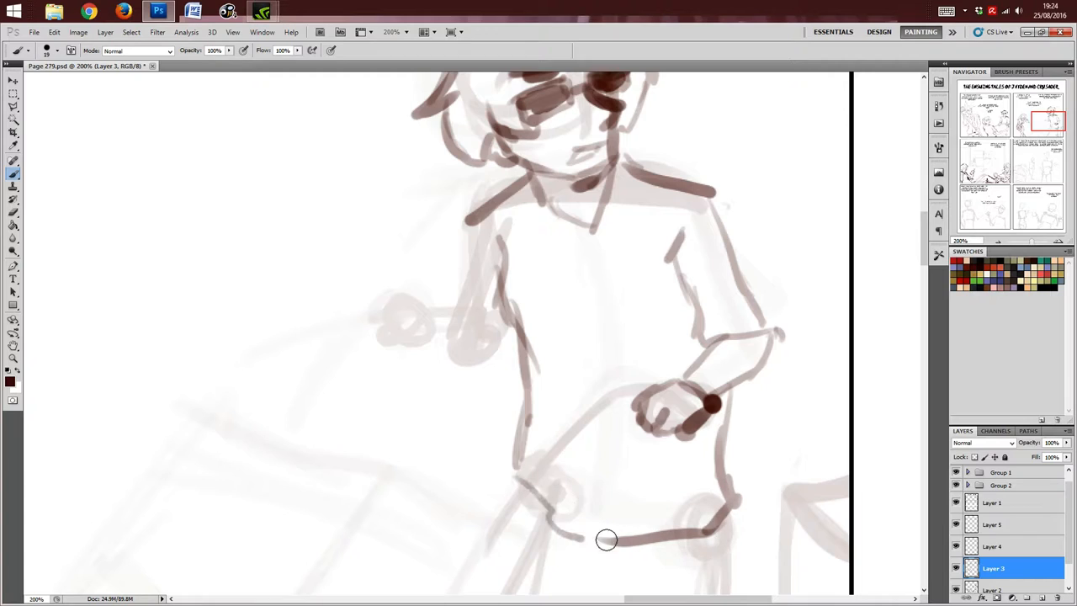
scroll("down", 3)
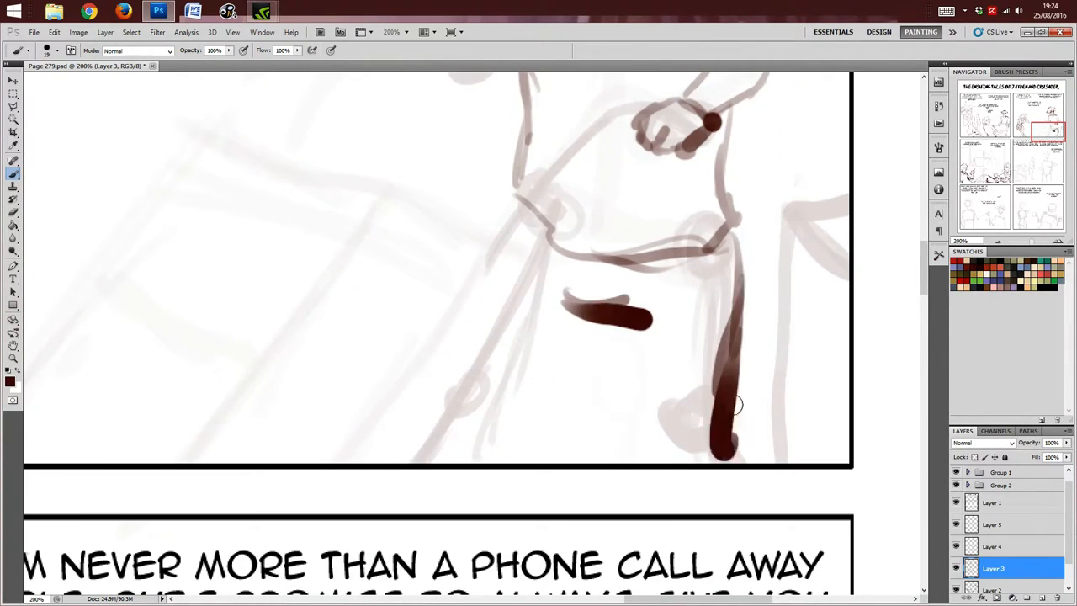
Step: Rough in the thick curved handle through the fist, plus a second gripping hand and arm lines on the left
left_click_drag(738, 404, 536, 458)
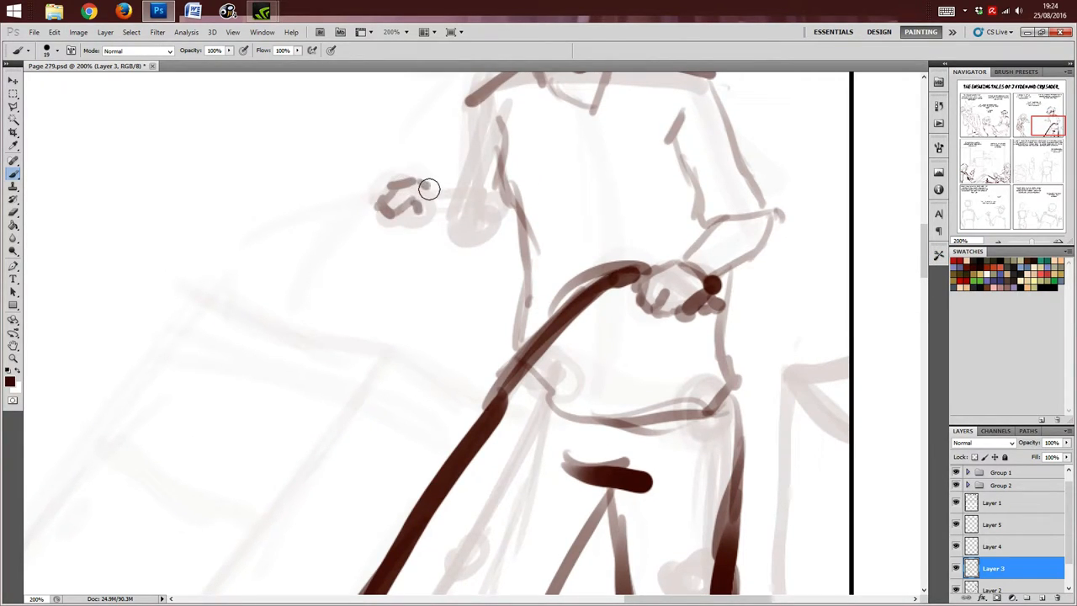
left_click_drag(427, 189, 408, 222)
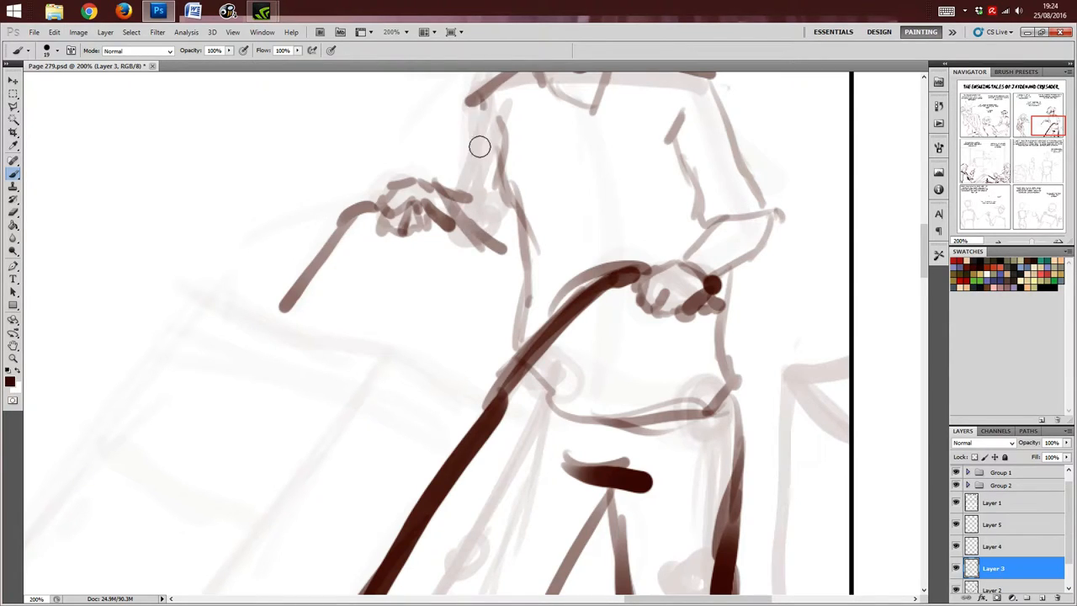
left_click_drag(480, 148, 488, 303)
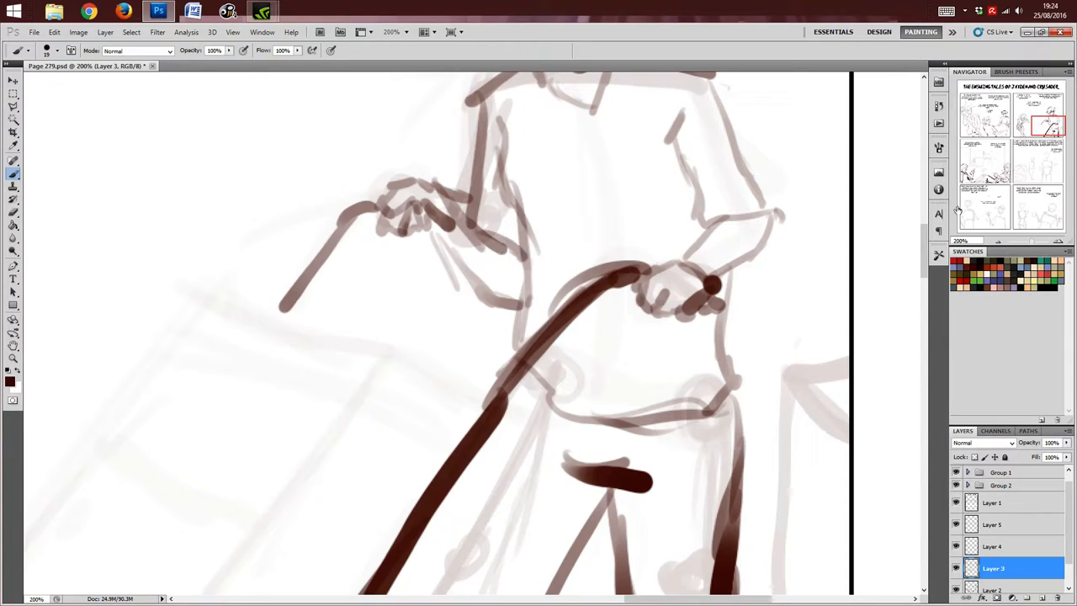
scroll("down", 3)
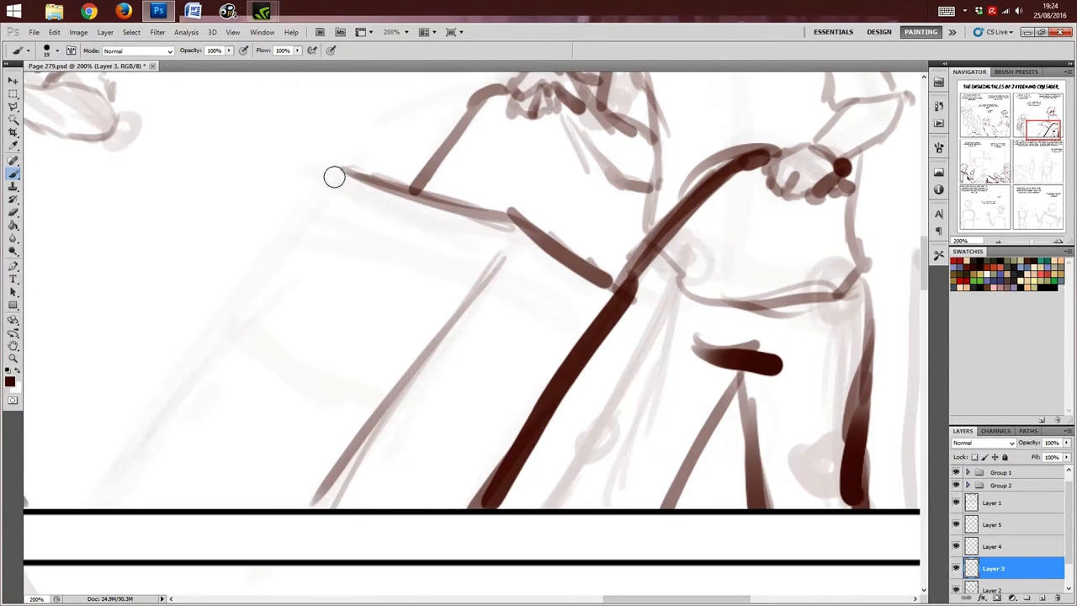
Step: Draw the tilted cooker's top edge and dab a row of knobs along its front
left_click_drag(335, 177, 105, 492)
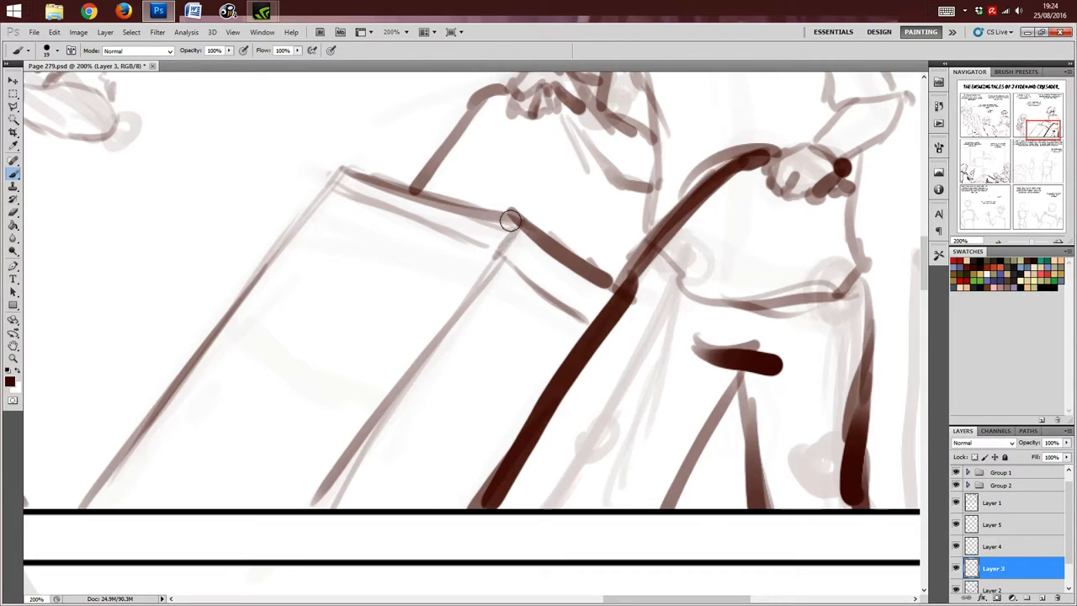
mouse_move(333, 207)
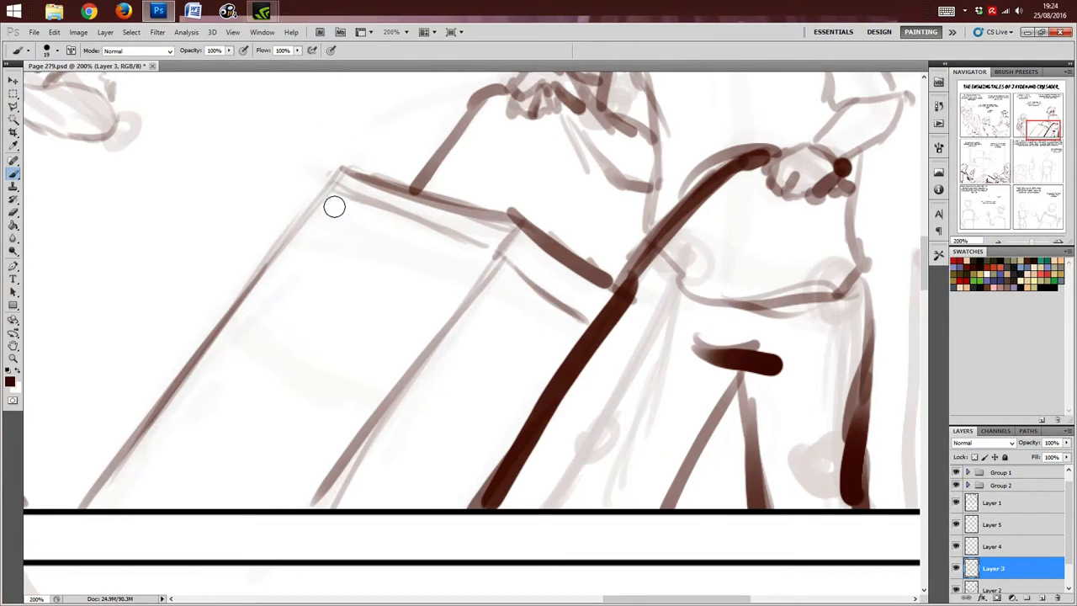
mouse_move(330, 213)
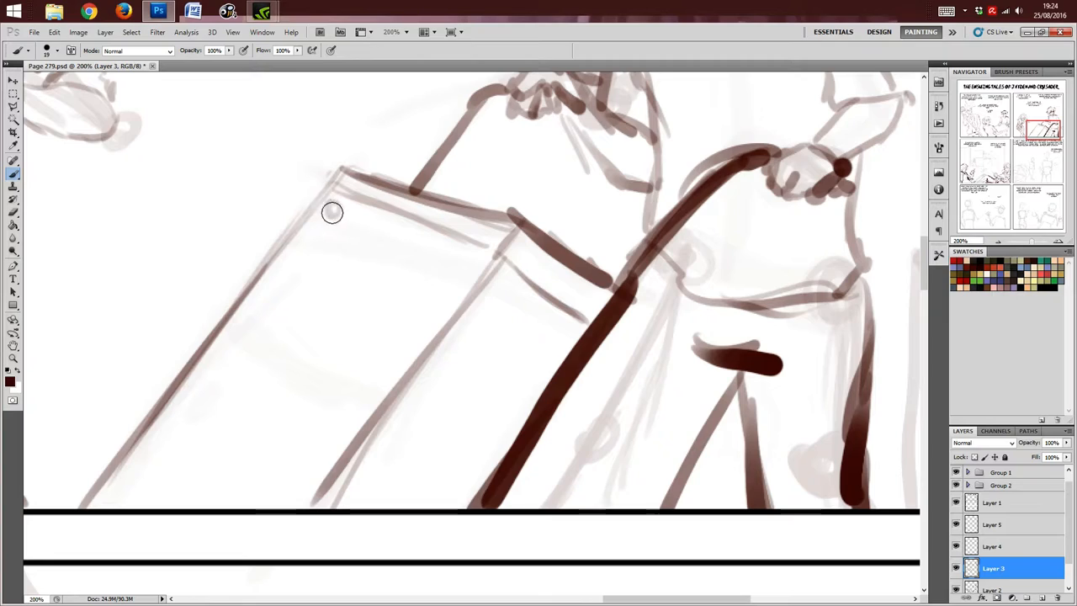
left_click(333, 211)
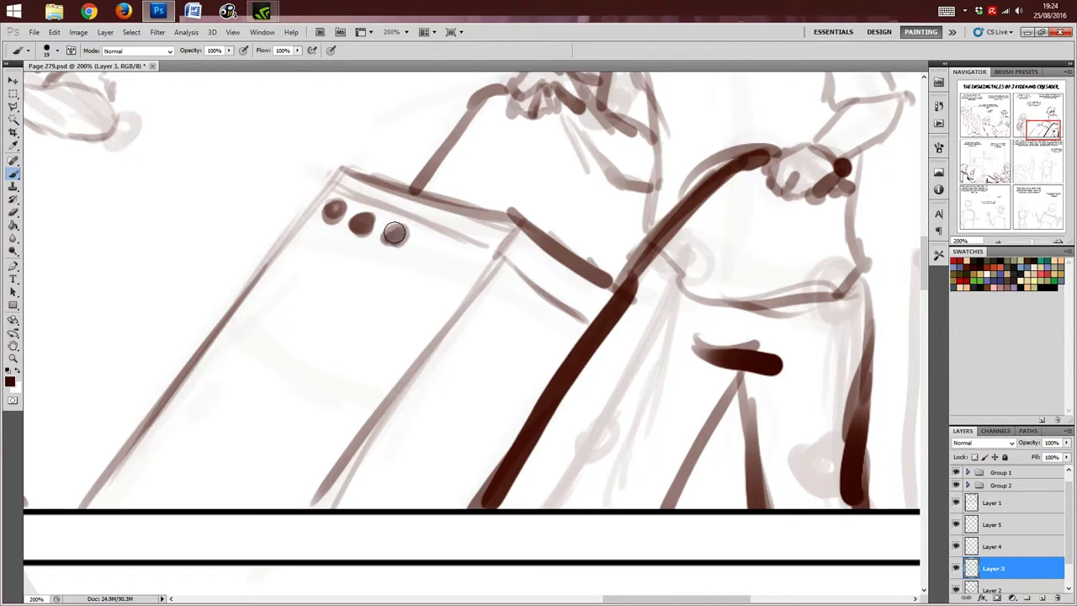
left_click_drag(395, 232, 454, 252)
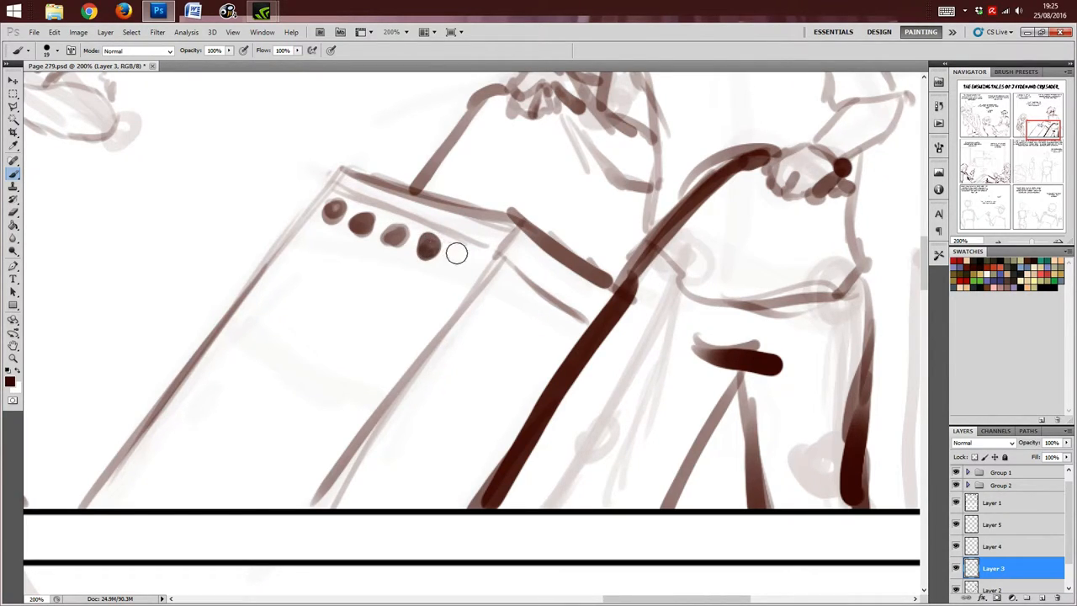
left_click_drag(458, 253, 384, 276)
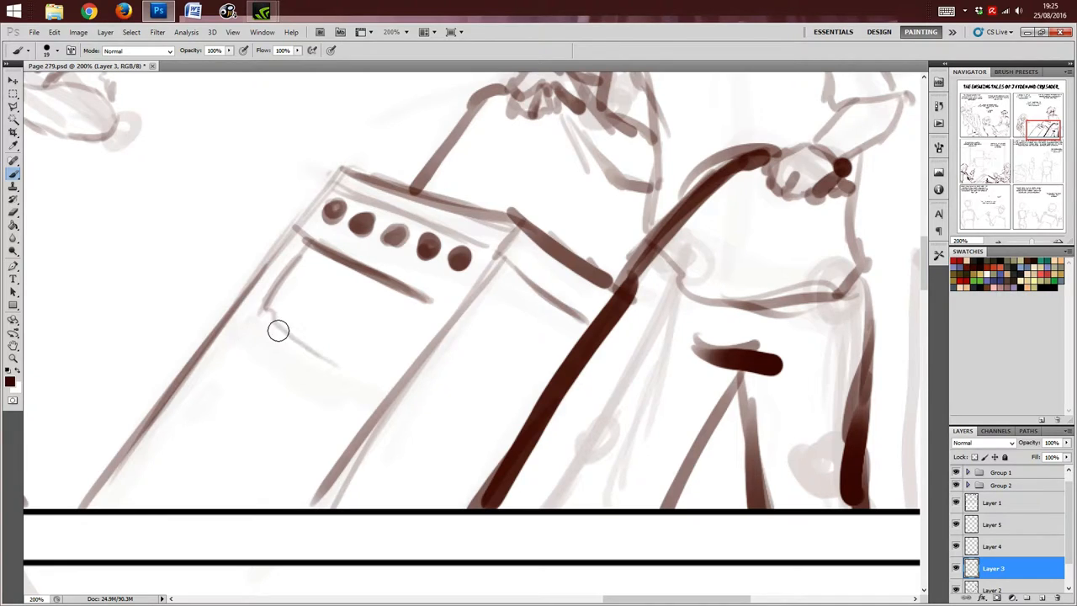
Step: Outline the oven door window, the lower frame with legs, and a darkened door handle
left_click_drag(270, 333, 374, 378)
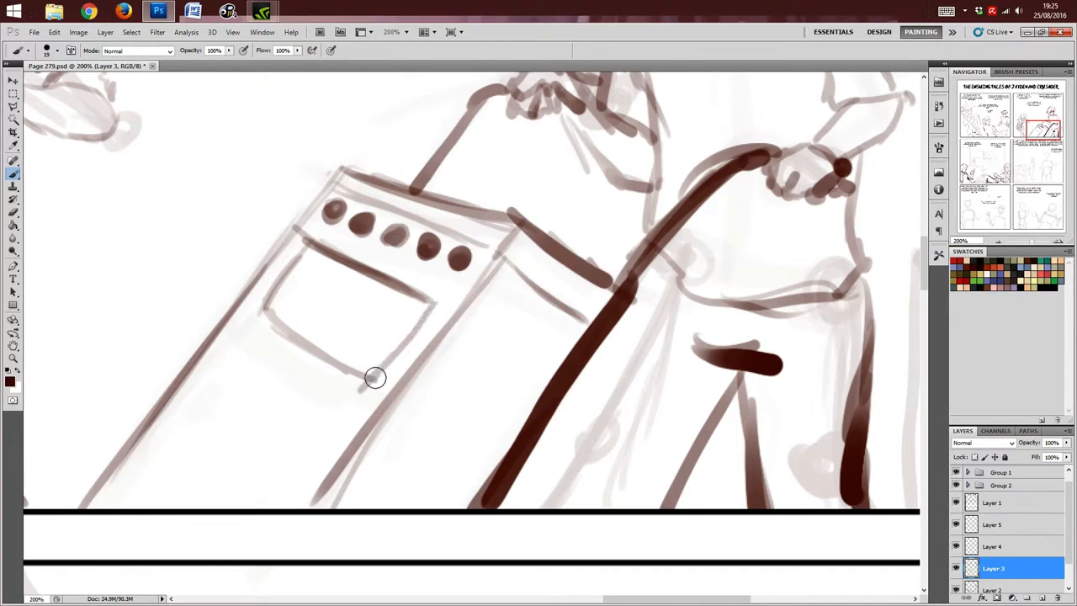
left_click_drag(374, 379, 394, 271)
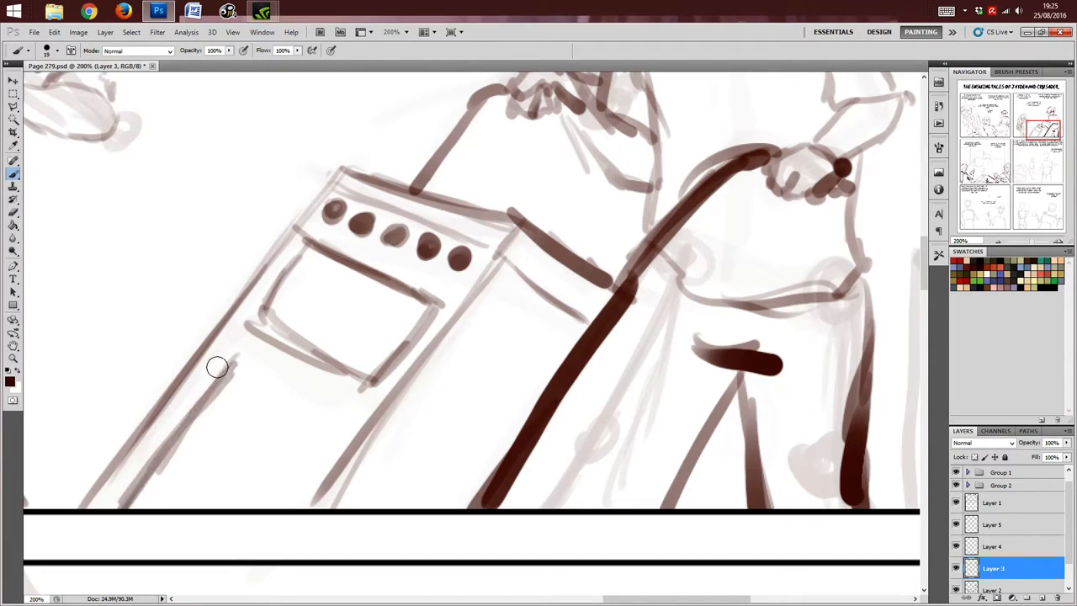
left_click_drag(217, 366, 266, 525)
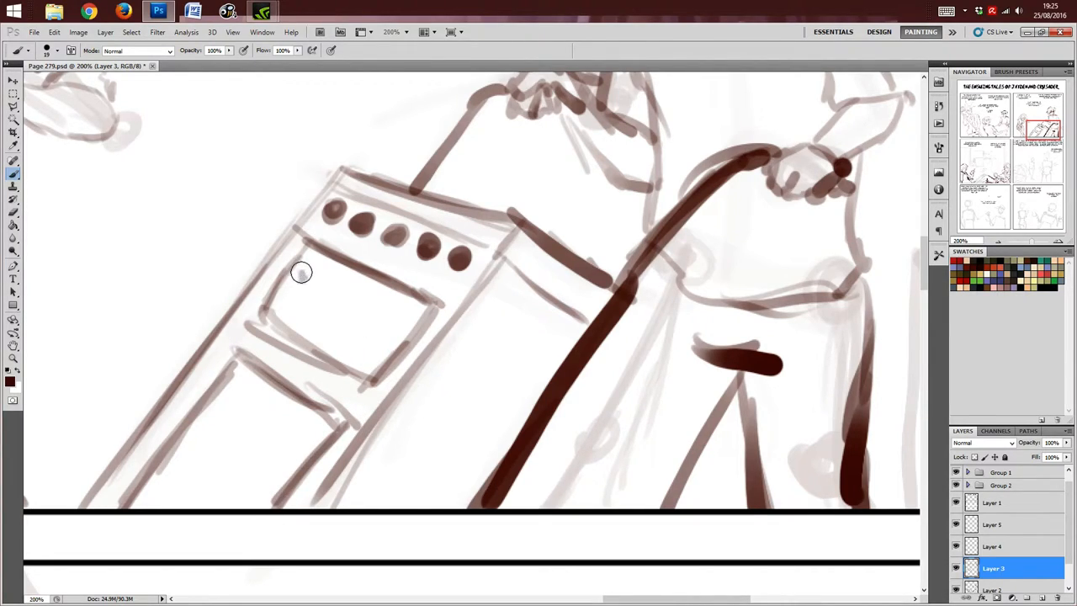
mouse_move(292, 277)
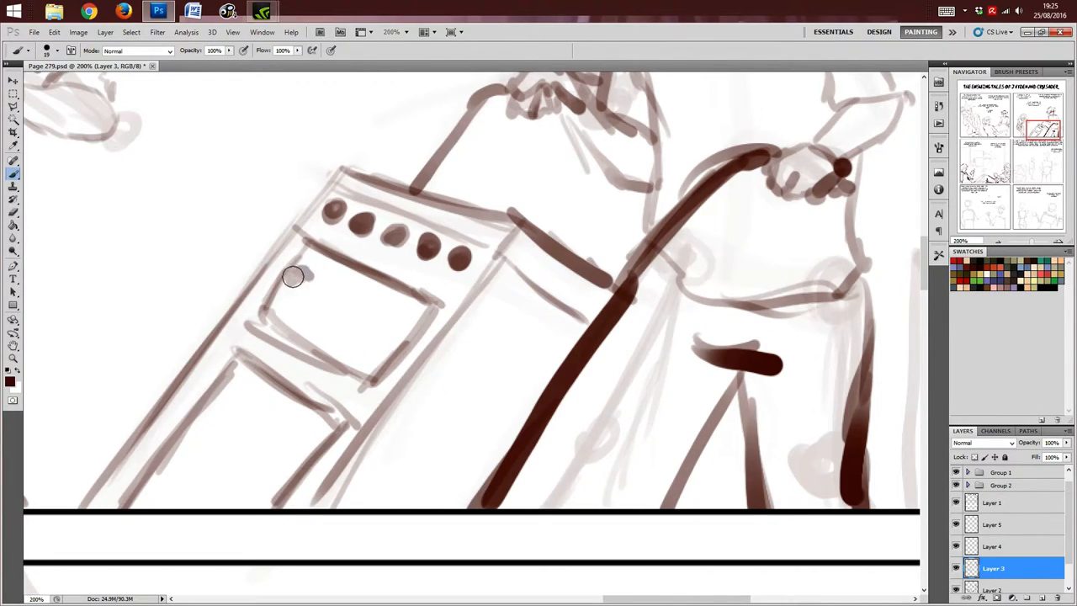
left_click_drag(290, 278, 326, 283)
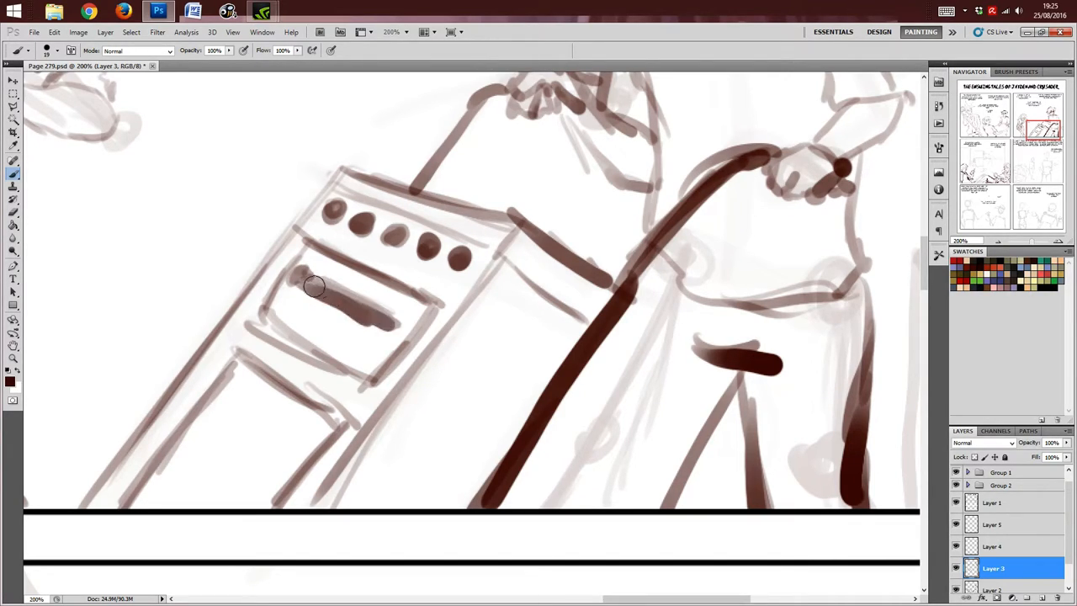
left_click_drag(312, 289, 387, 323)
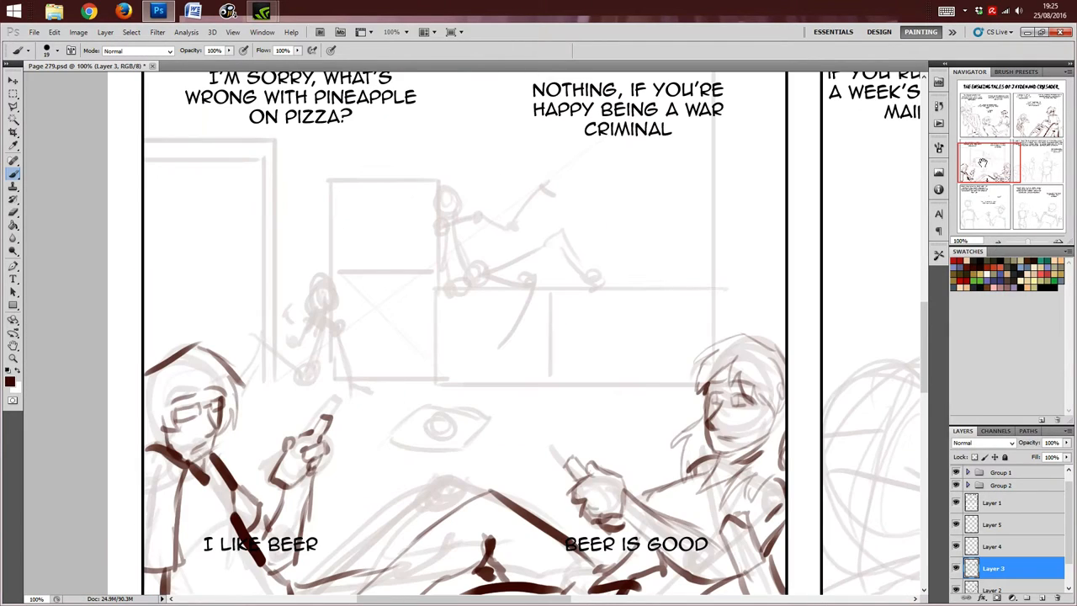
mouse_move(924, 145)
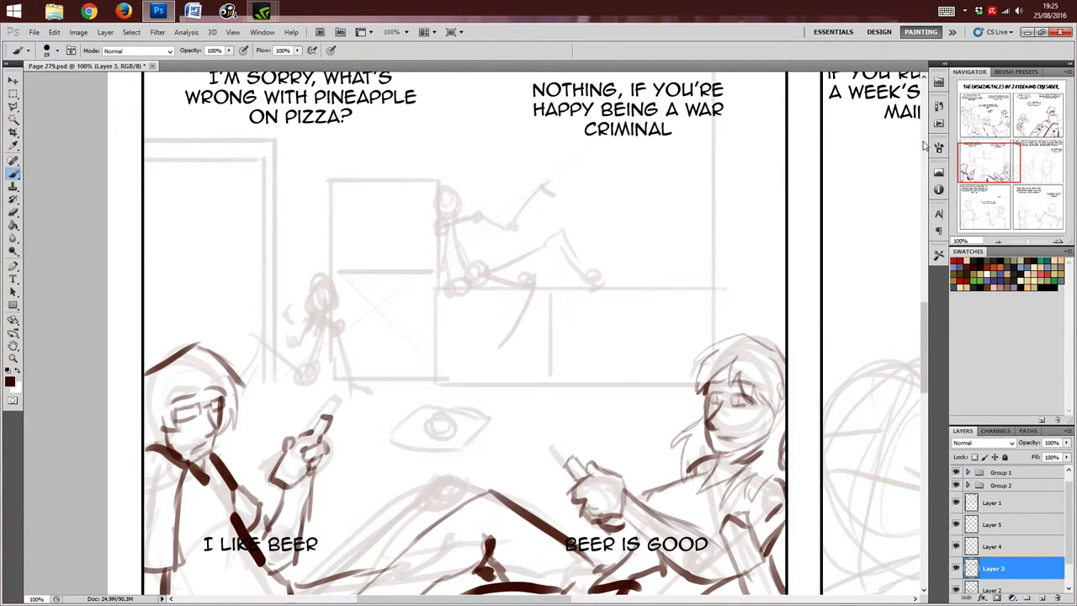
mouse_move(761, 367)
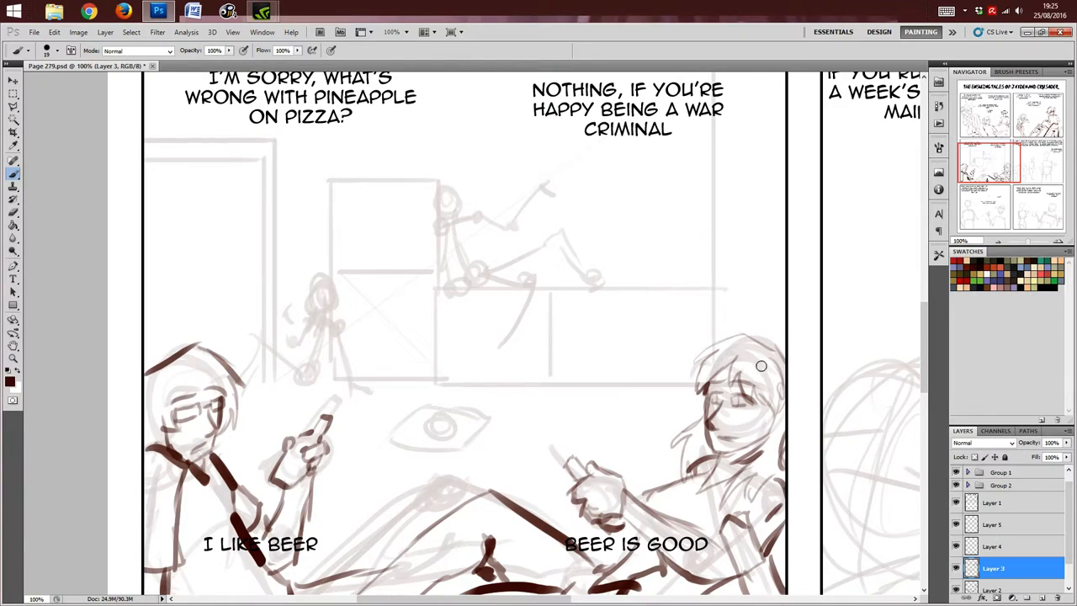
mouse_move(494, 214)
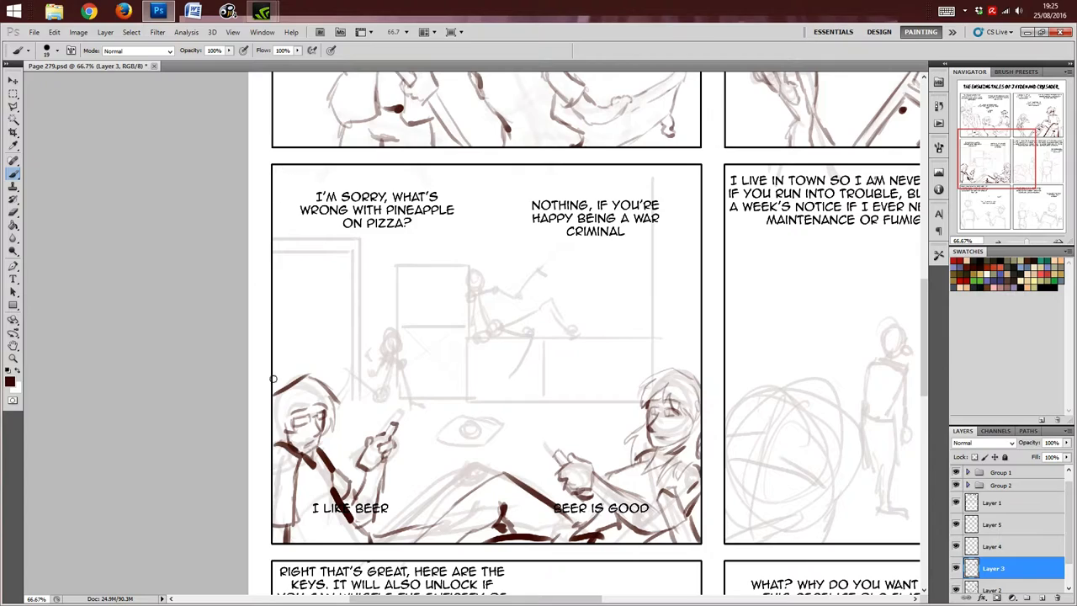
mouse_move(424, 182)
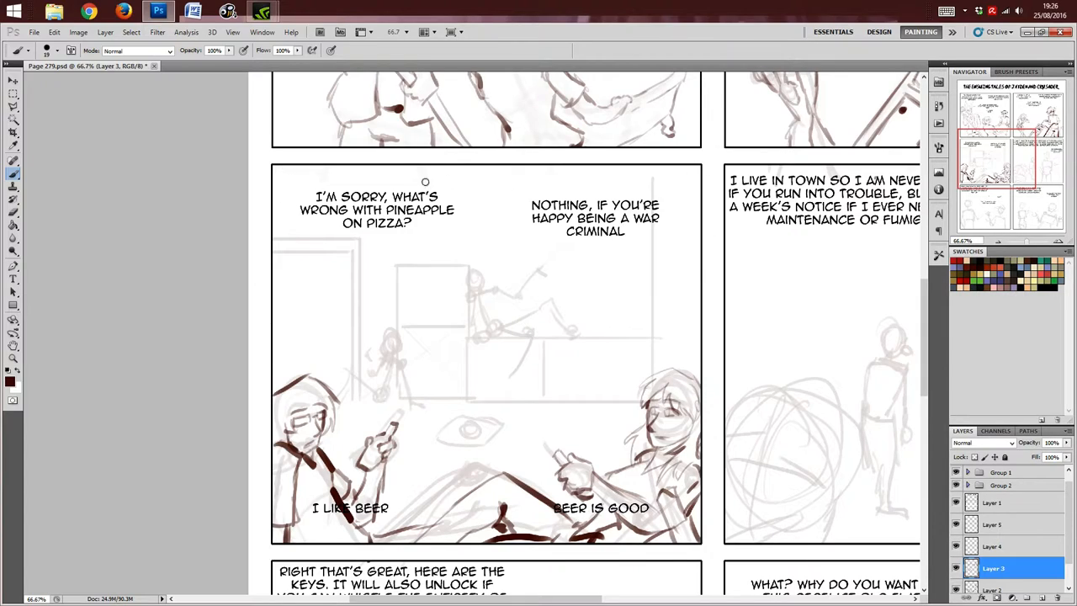
mouse_move(634, 151)
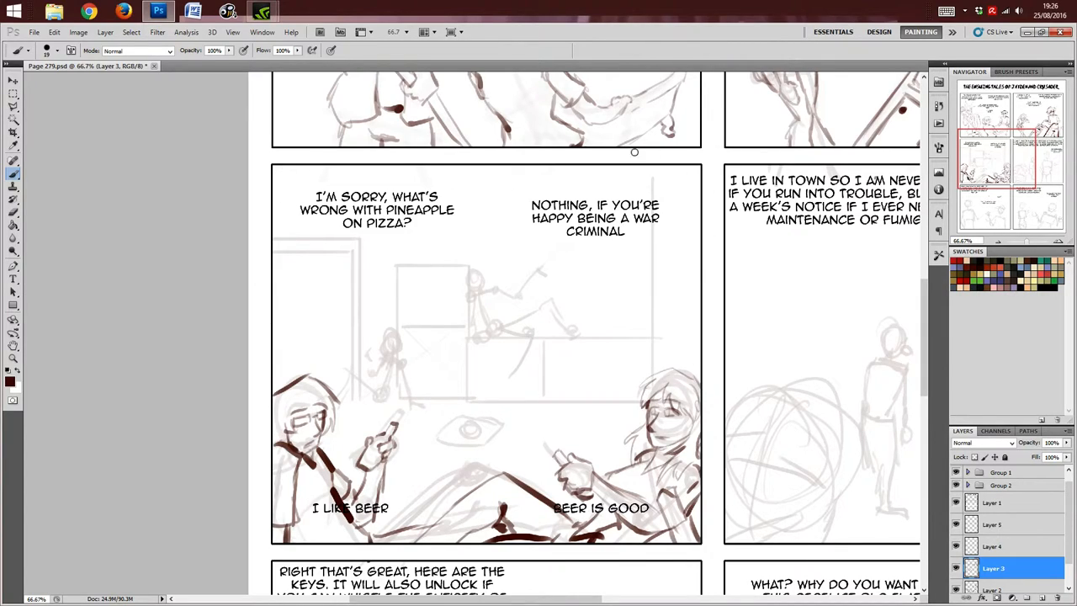
mouse_move(703, 363)
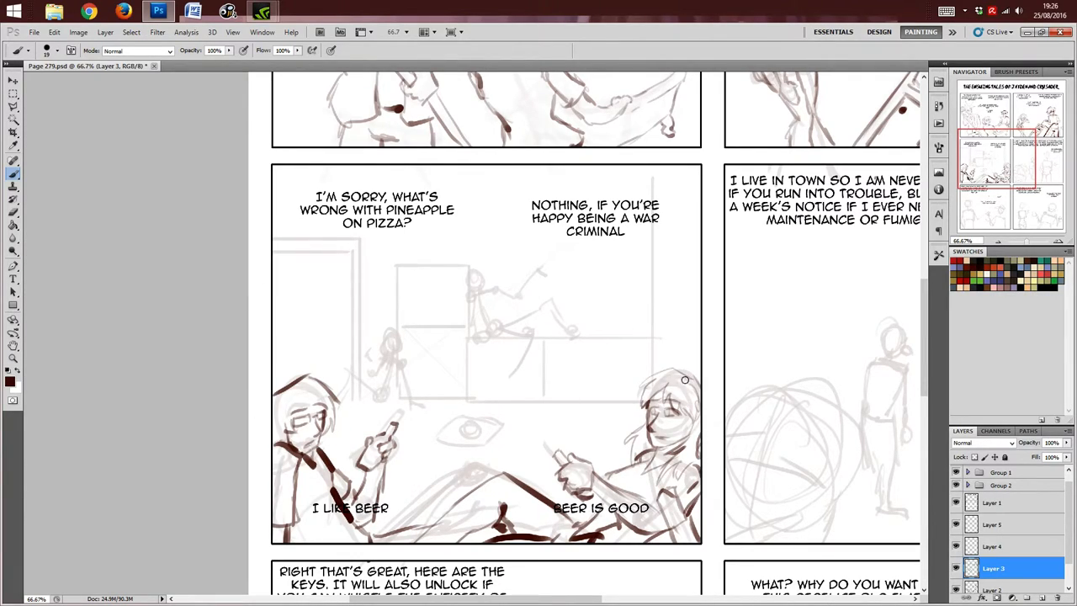
mouse_move(610, 169)
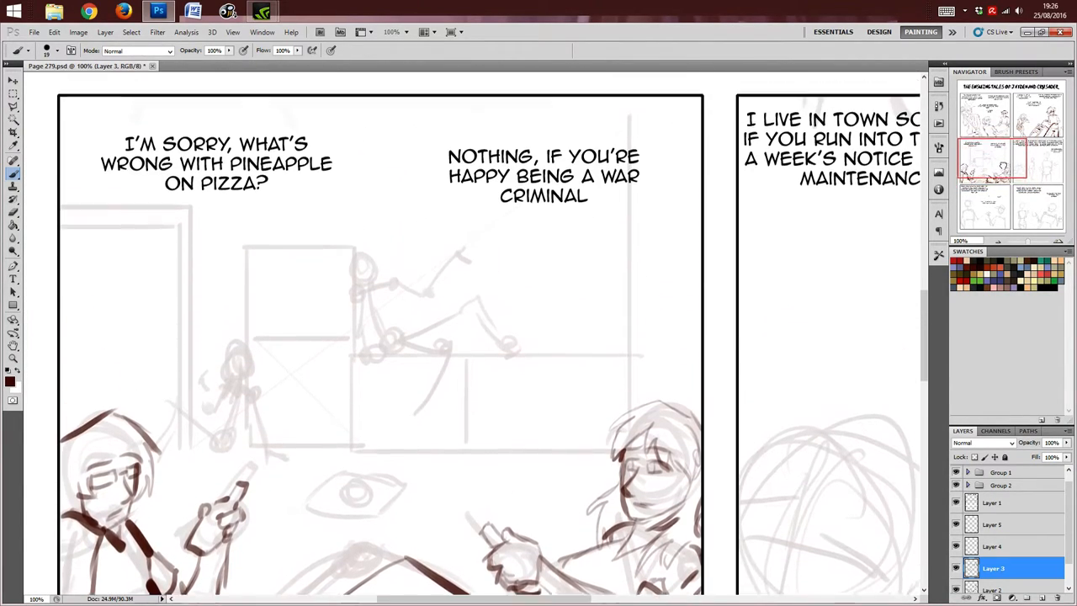
scroll("down", 3)
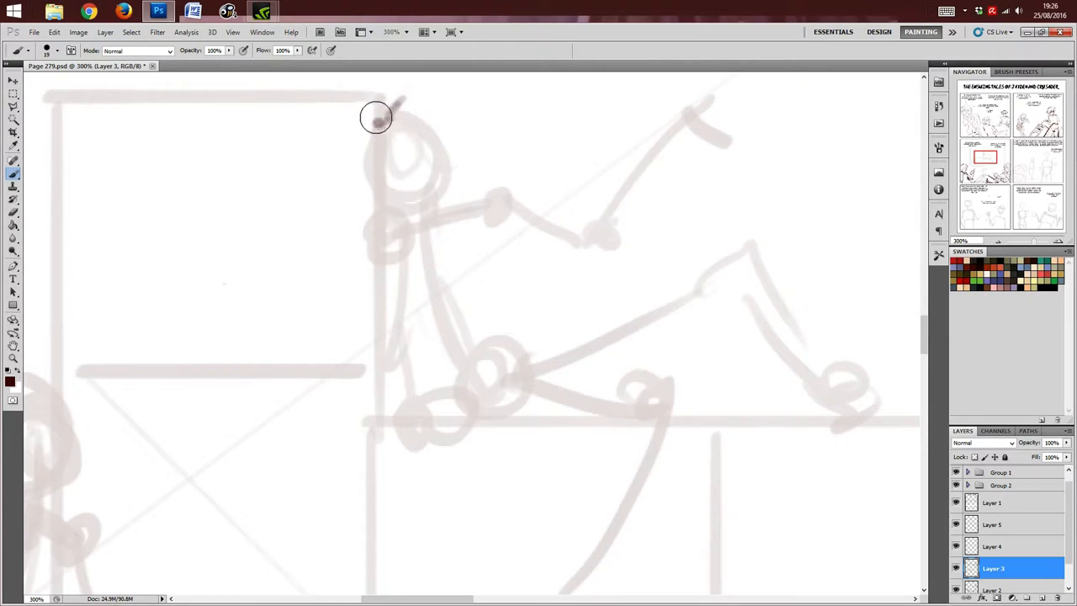
Step: Sketch the seated character's hair strands, face outline and jaw over the rough head
left_click_drag(377, 118, 414, 99)
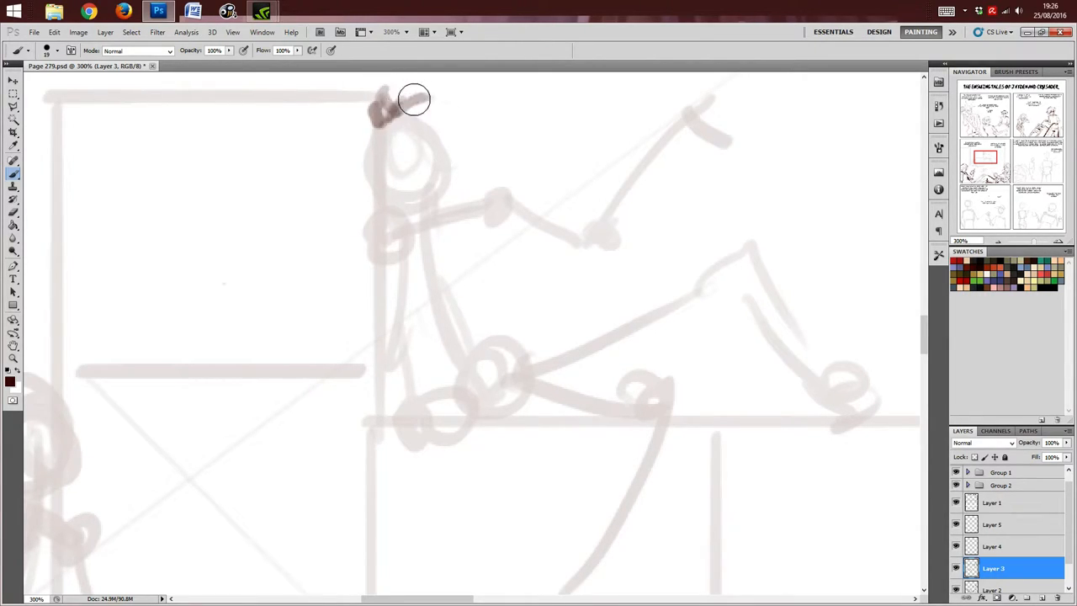
left_click_drag(412, 99, 357, 150)
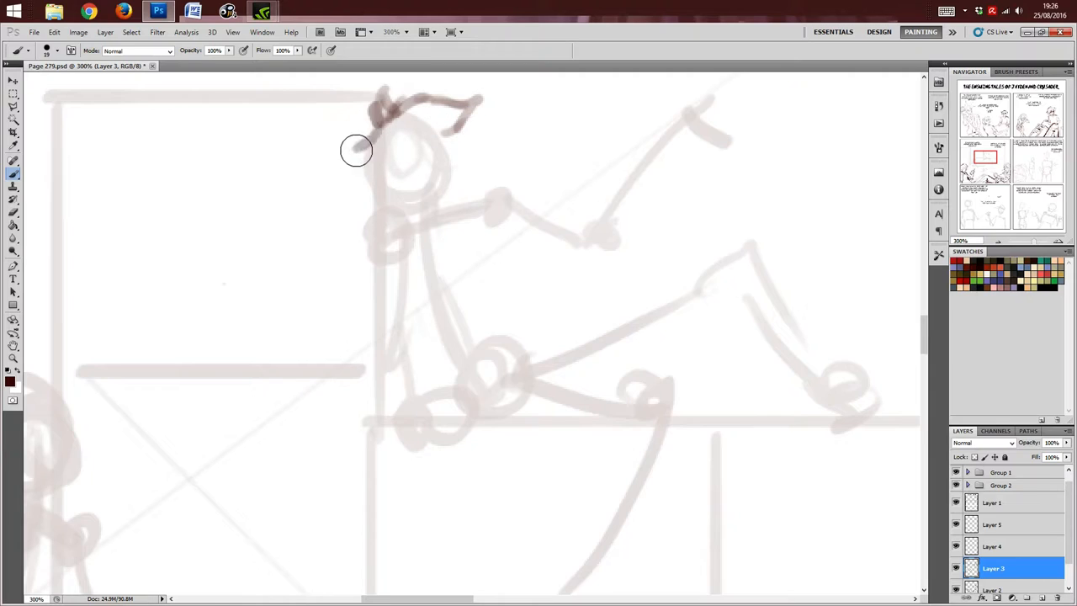
left_click_drag(355, 150, 424, 138)
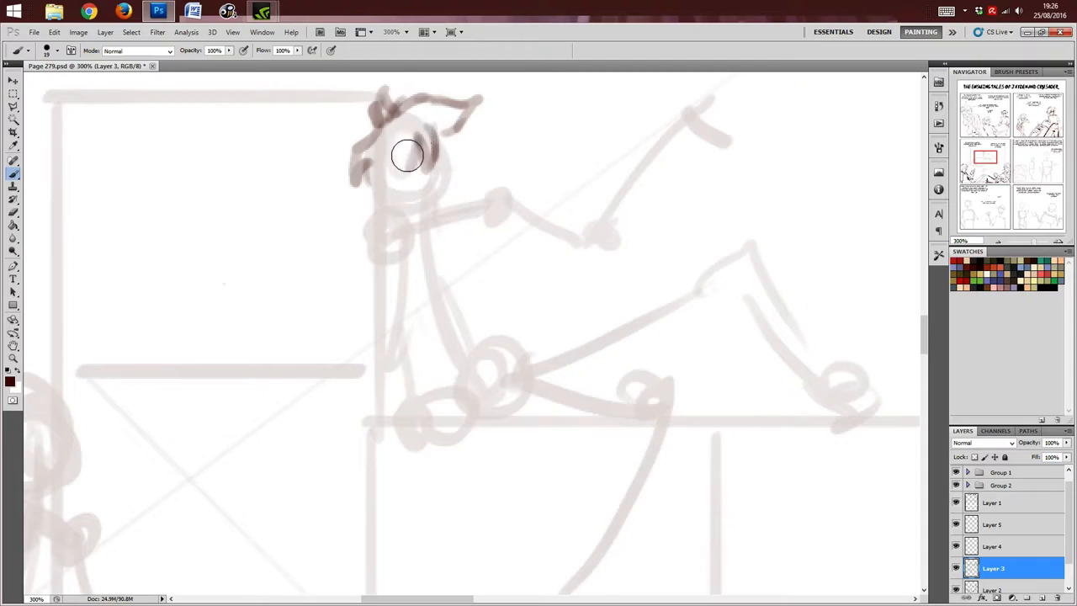
left_click_drag(407, 154, 448, 192)
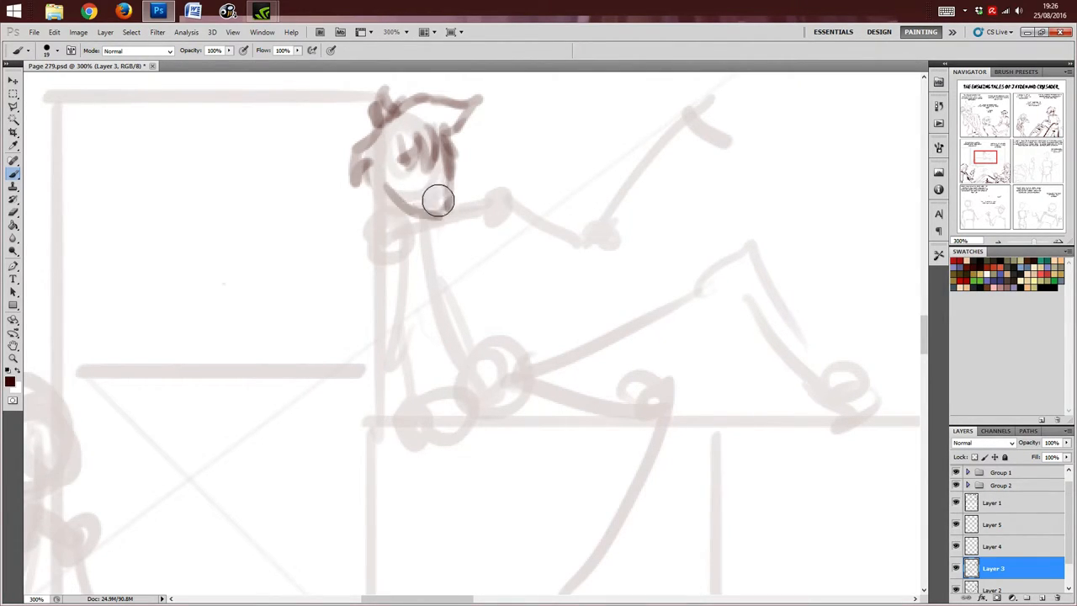
left_click_drag(438, 201, 369, 172)
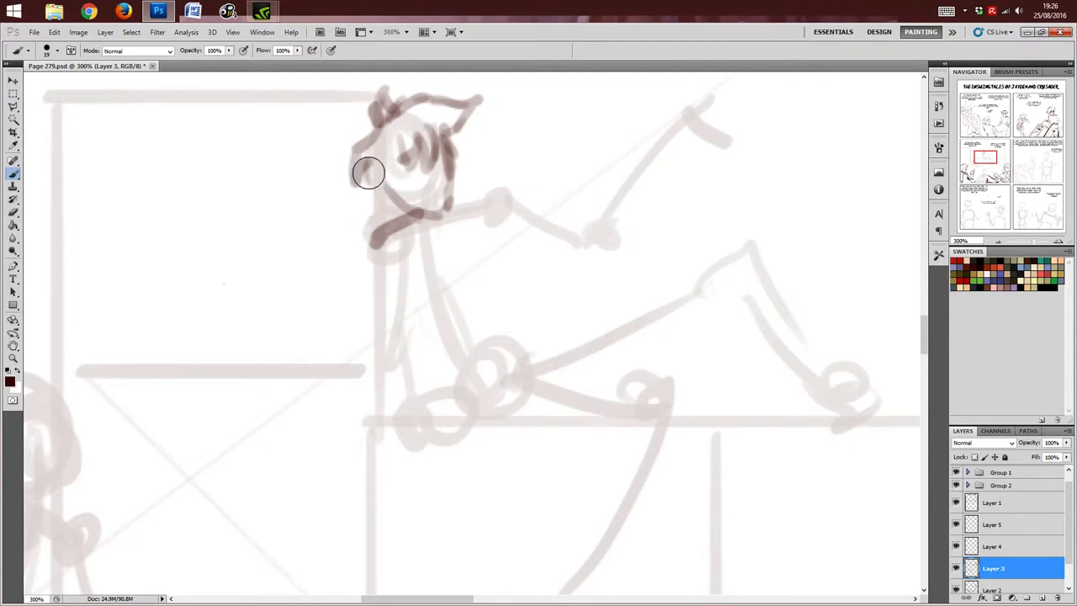
left_click_drag(369, 174, 390, 183)
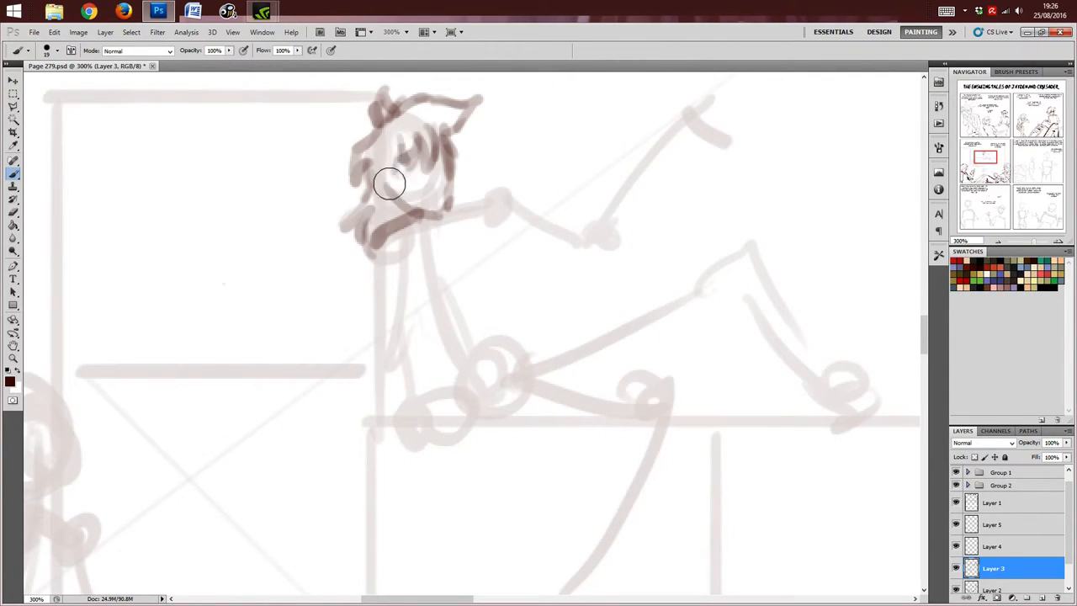
left_click_drag(391, 183, 451, 183)
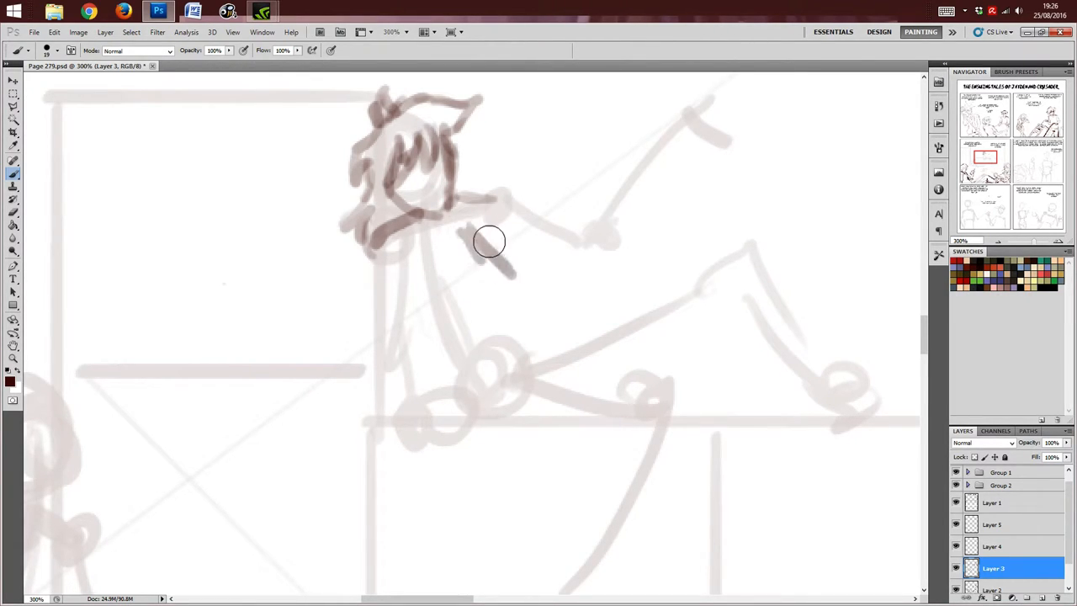
Step: Draw the shoulders, torso down to the shaded seat, and the arm reaching up to a hand
left_click_drag(488, 244, 475, 374)
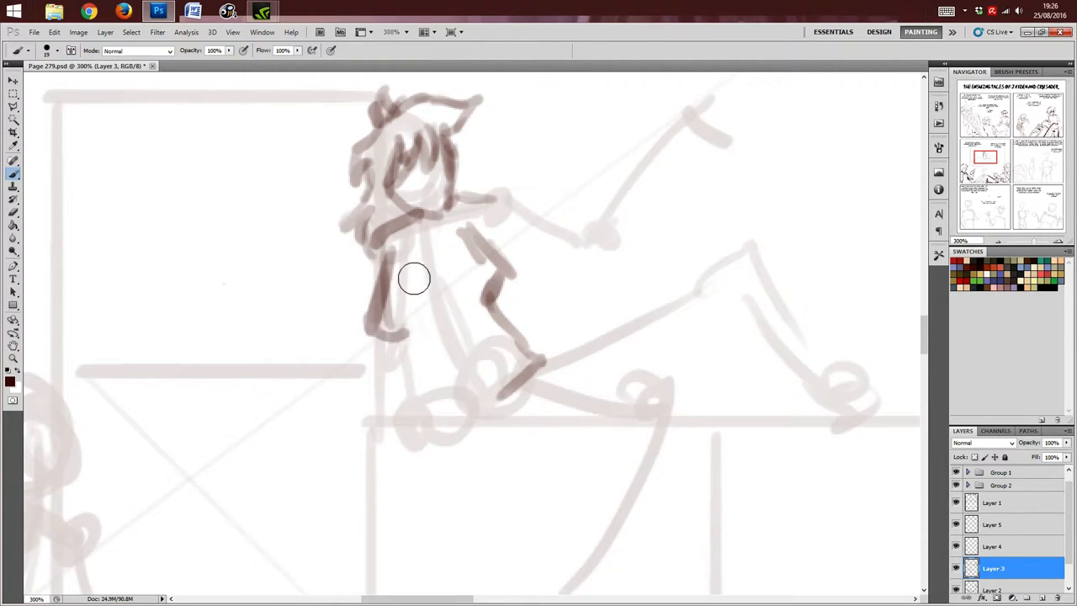
left_click_drag(412, 277, 411, 328)
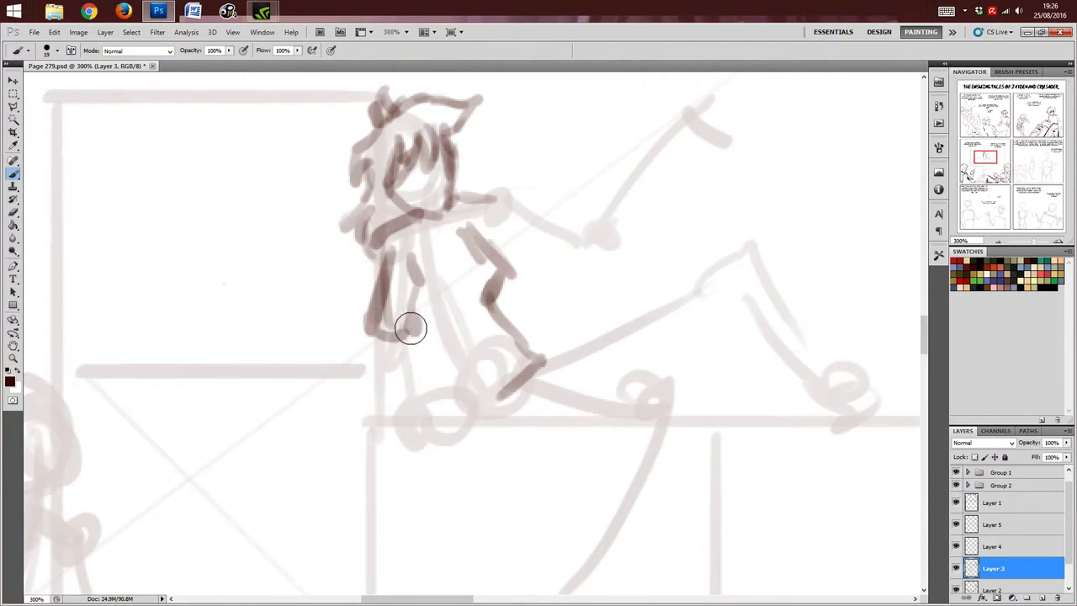
left_click_drag(410, 328, 396, 357)
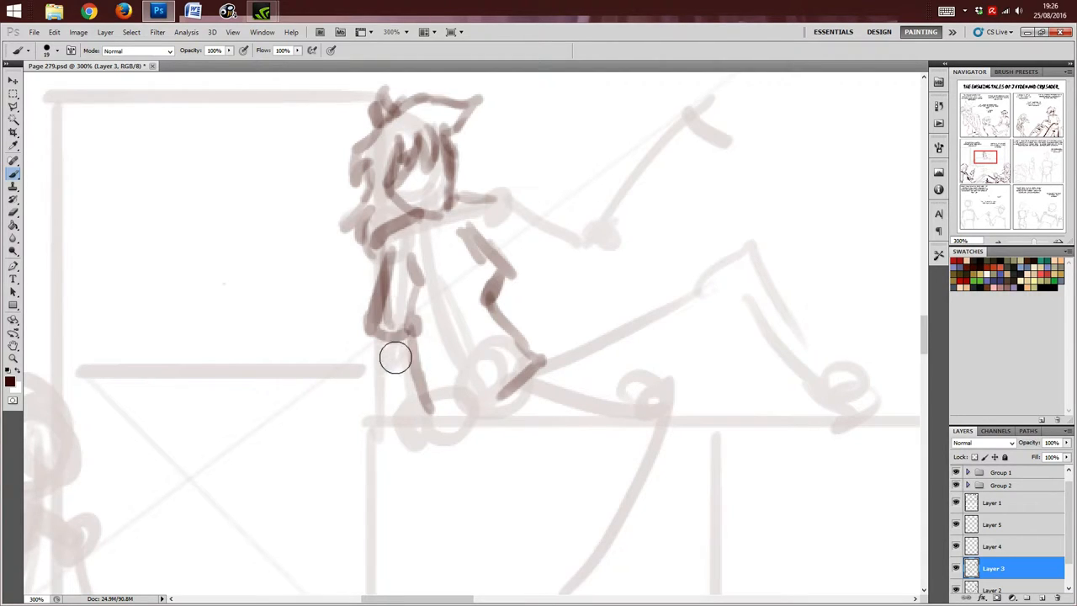
left_click_drag(396, 356, 404, 413)
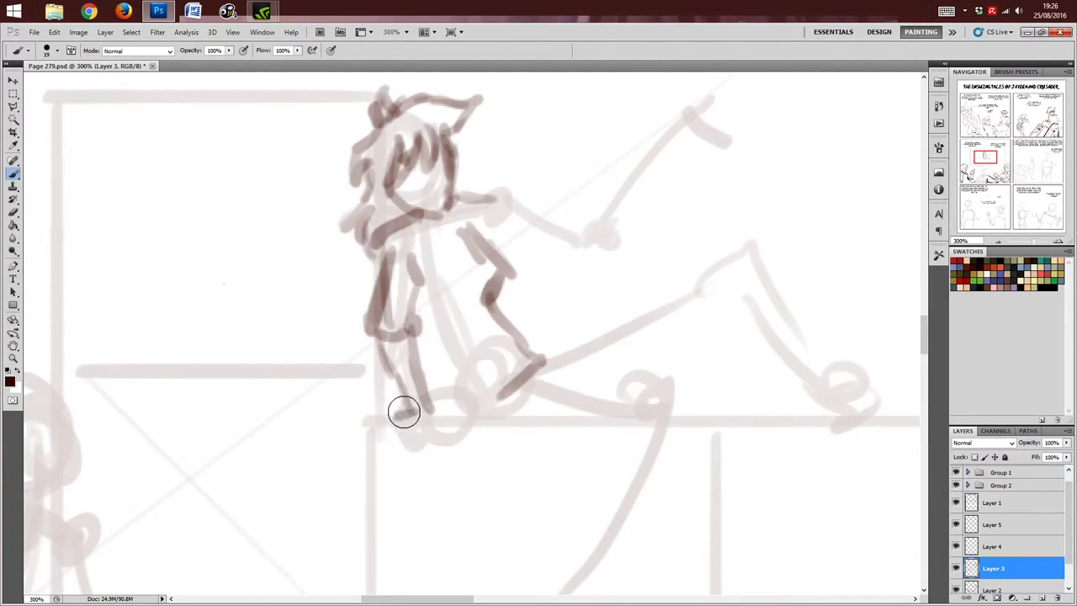
left_click_drag(404, 412, 453, 412)
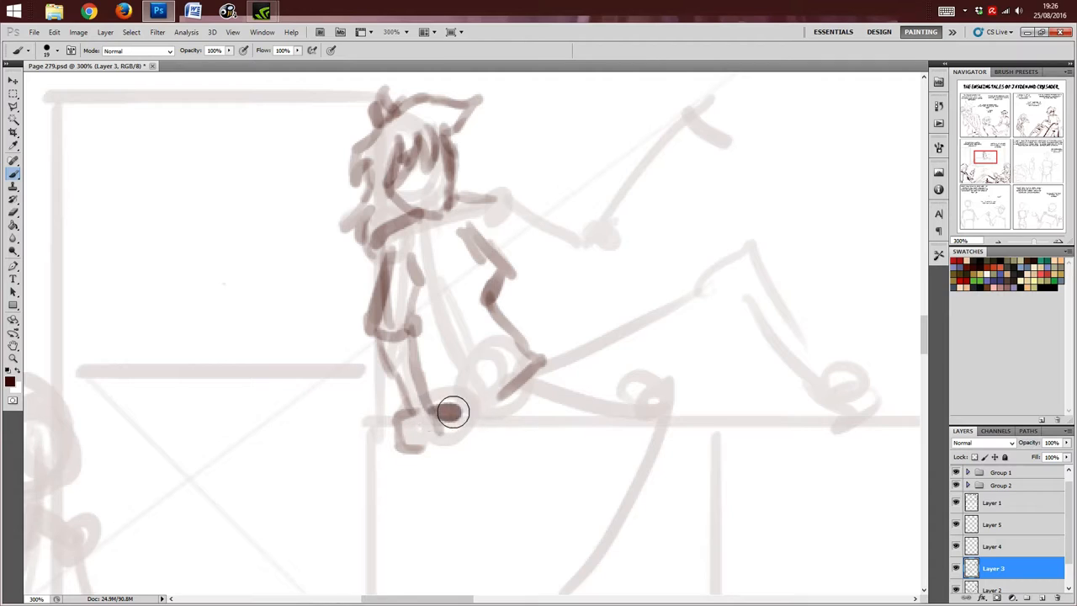
left_click_drag(453, 412, 414, 306)
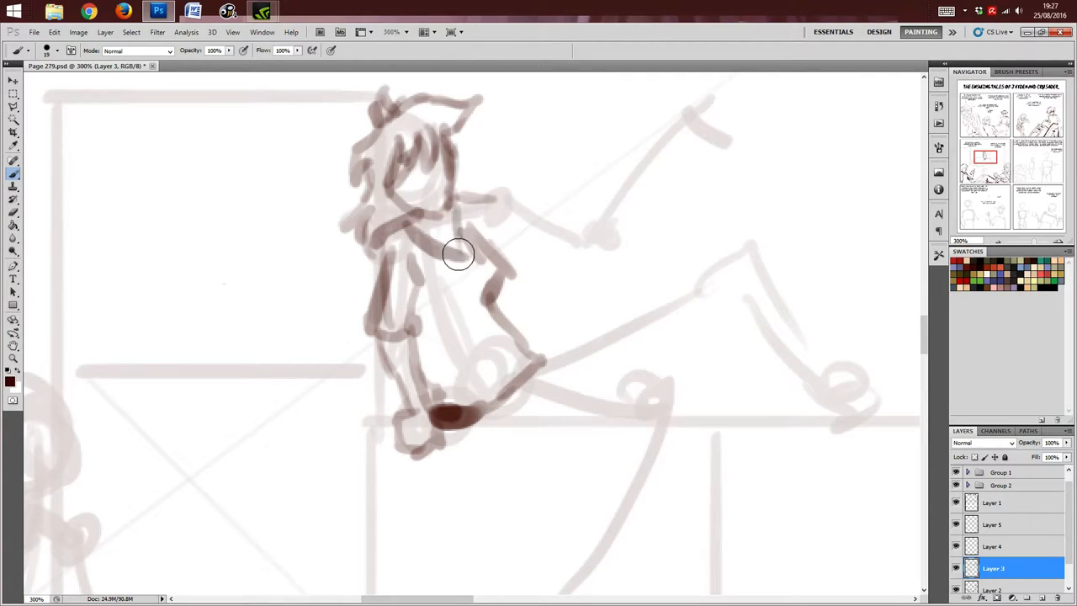
left_click_drag(458, 254, 429, 222)
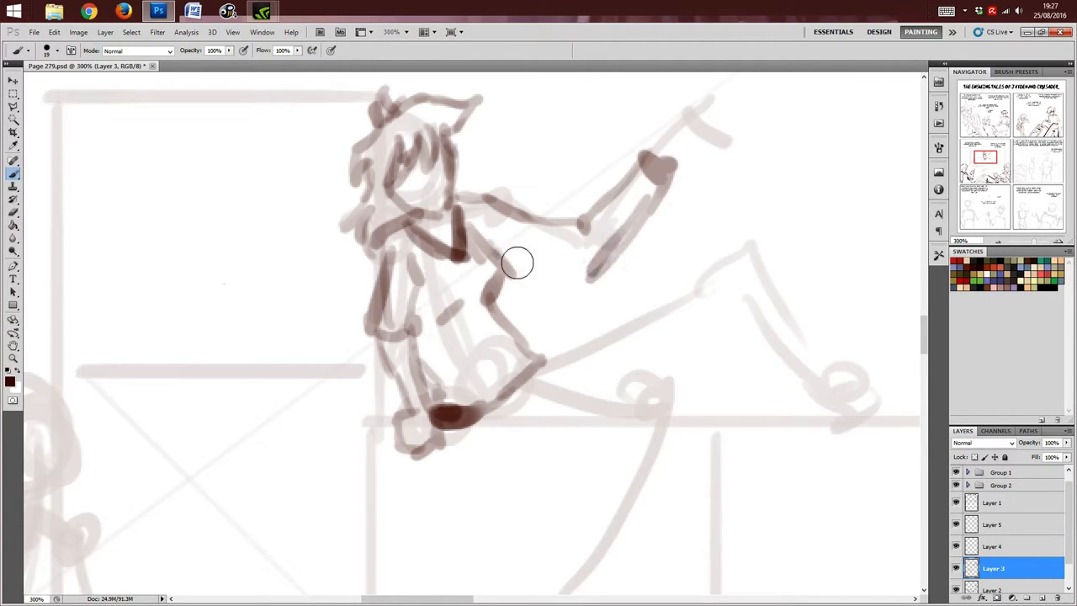
left_click_drag(513, 261, 660, 141)
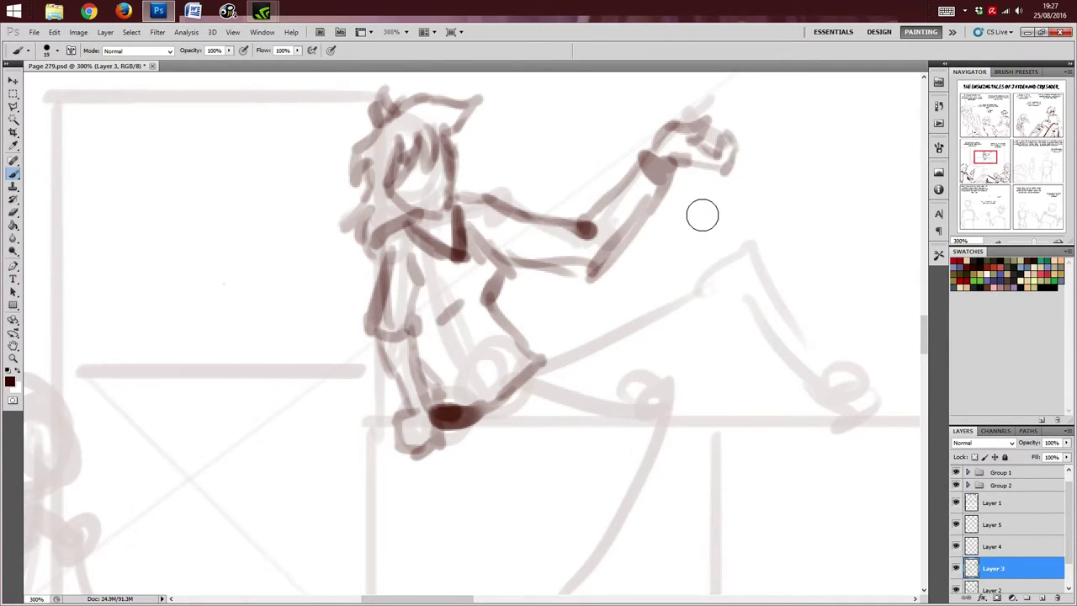
mouse_move(700, 209)
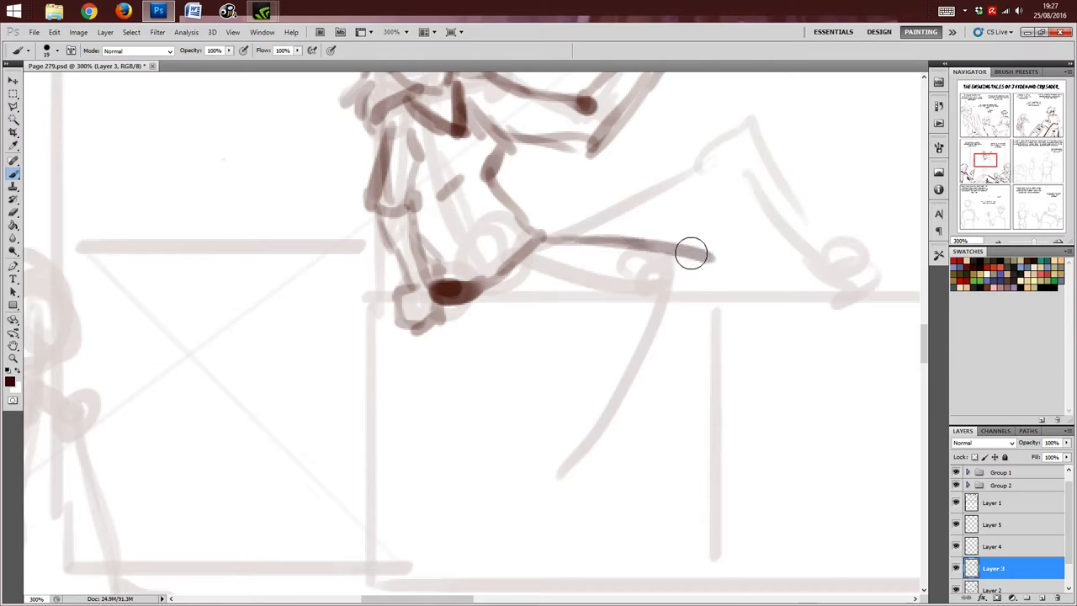
Step: Sketch the leg stretched to the right with its foot, then the dangling lower leg and foot
left_click_drag(694, 252, 610, 318)
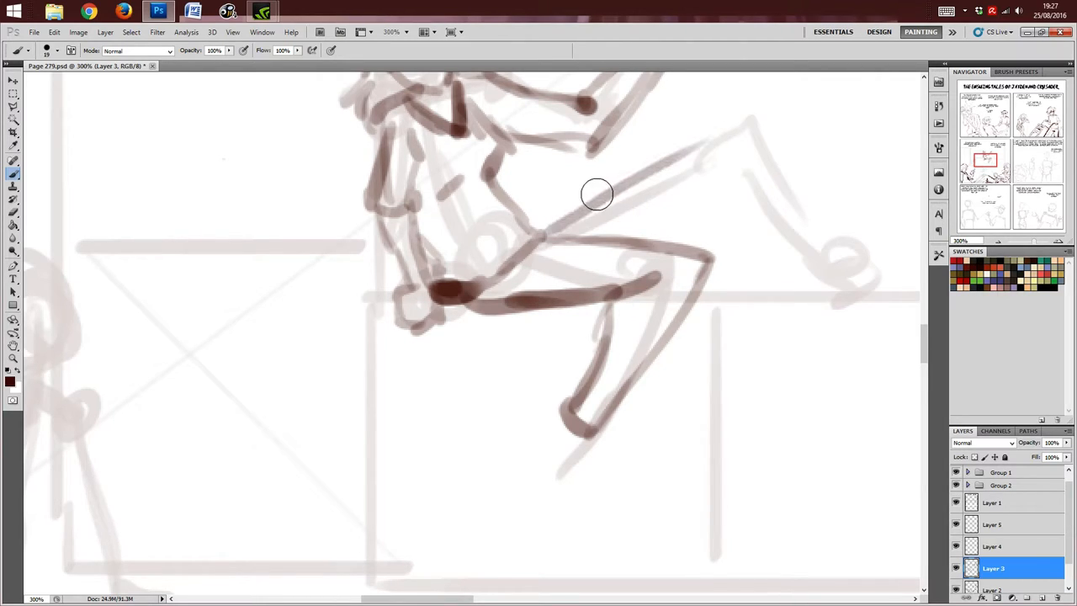
left_click_drag(597, 194, 833, 273)
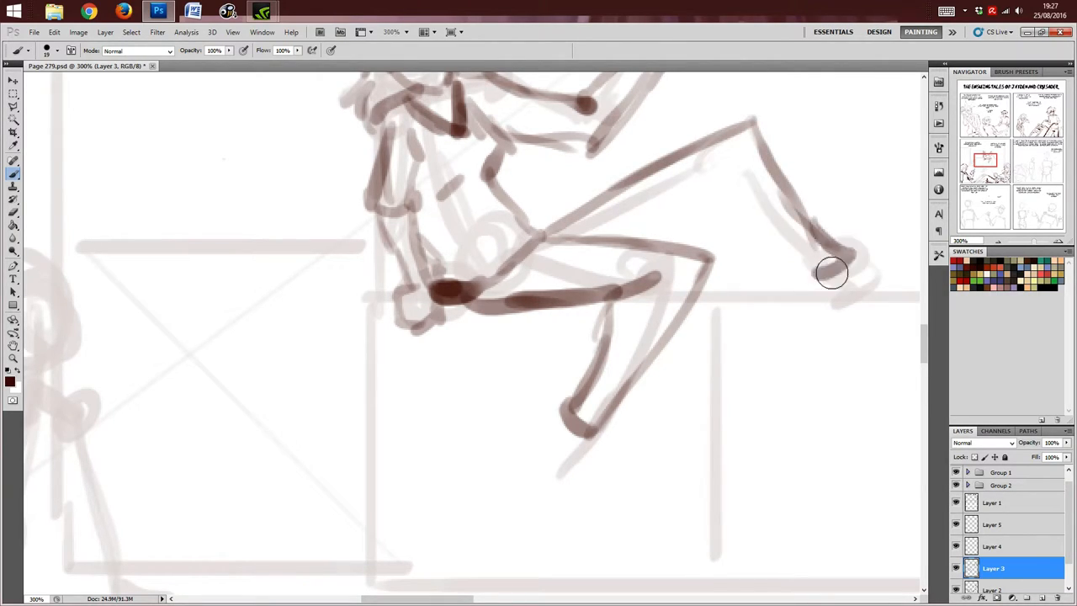
left_click_drag(828, 273, 705, 210)
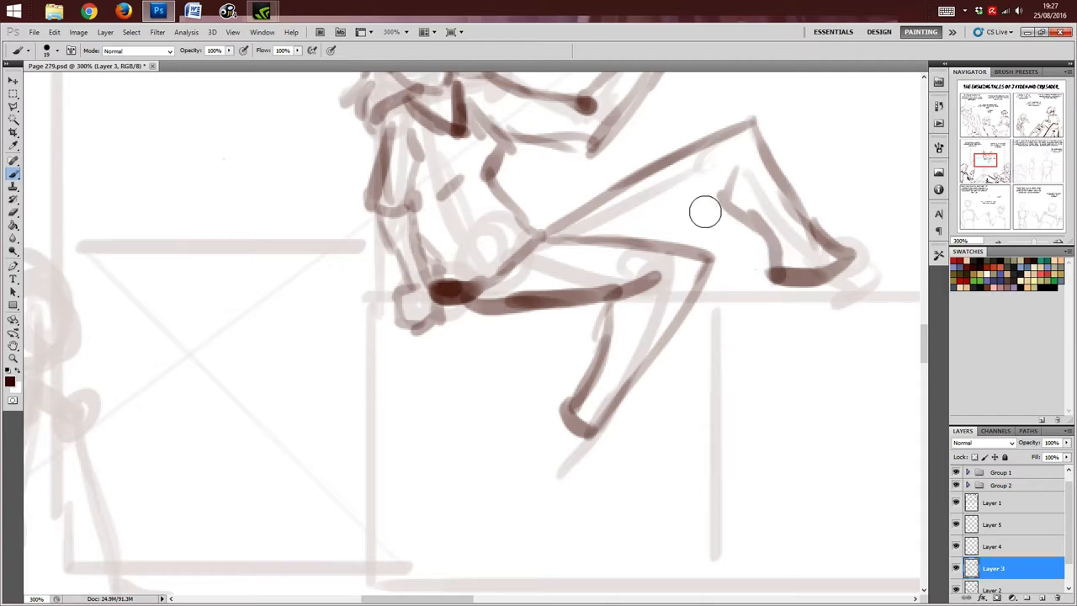
left_click_drag(706, 213, 576, 422)
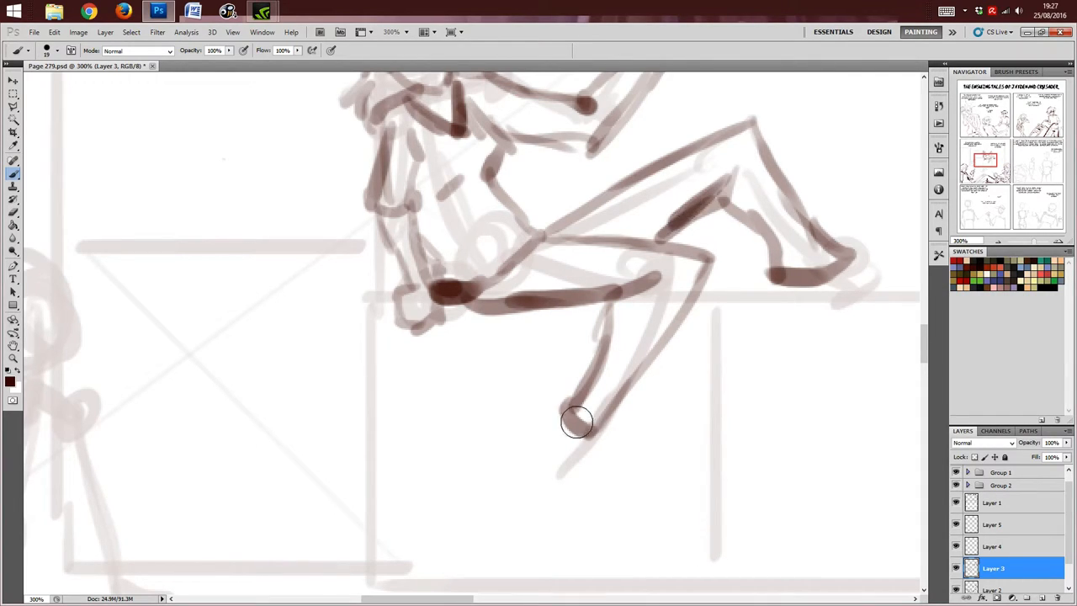
left_click_drag(575, 424, 572, 470)
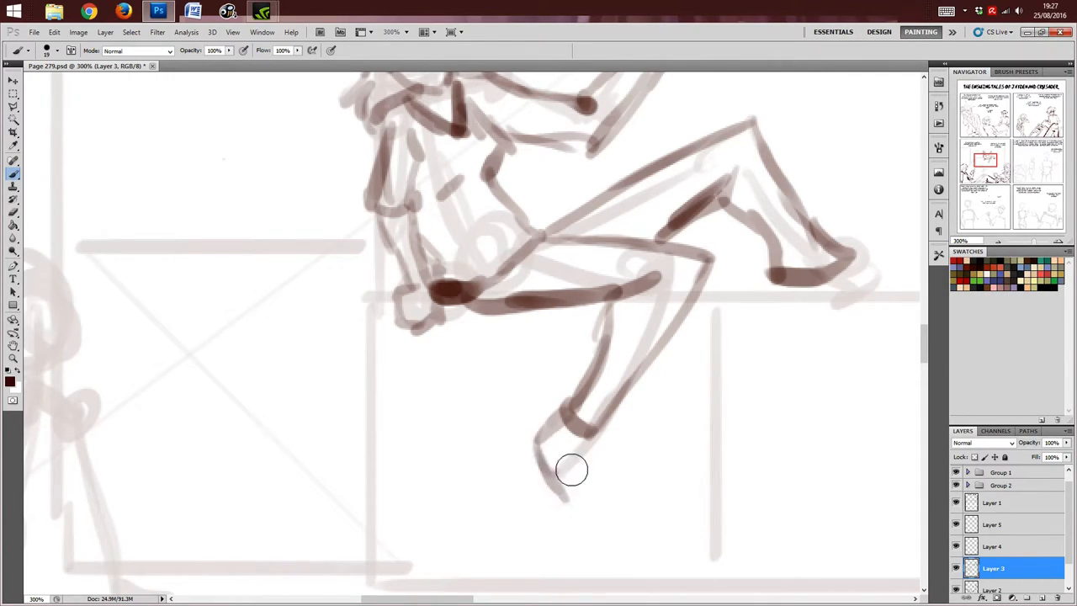
left_click_drag(573, 470, 569, 441)
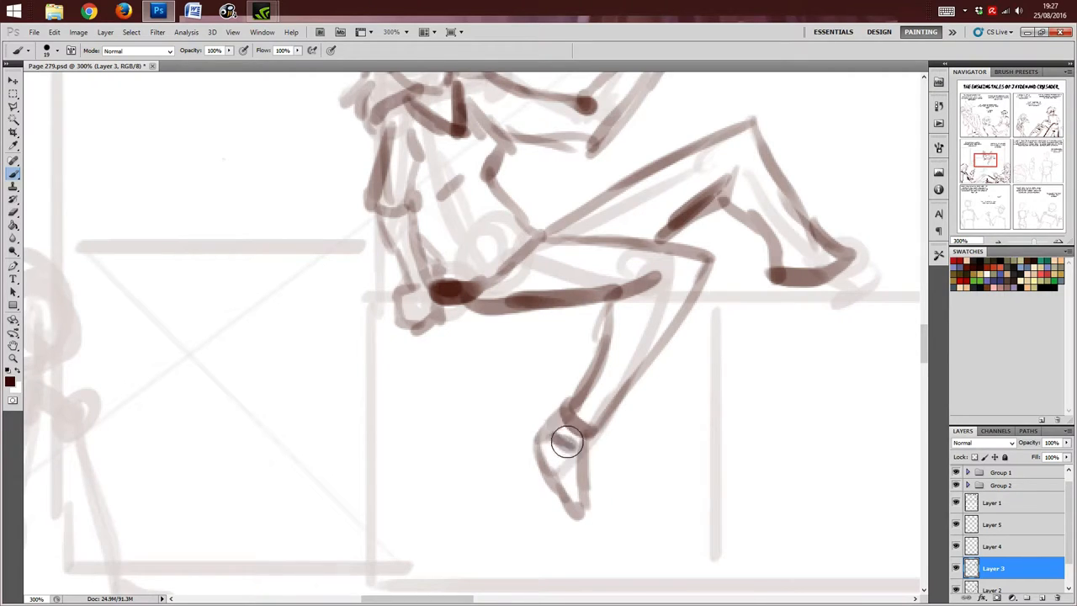
left_click_drag(569, 441, 852, 285)
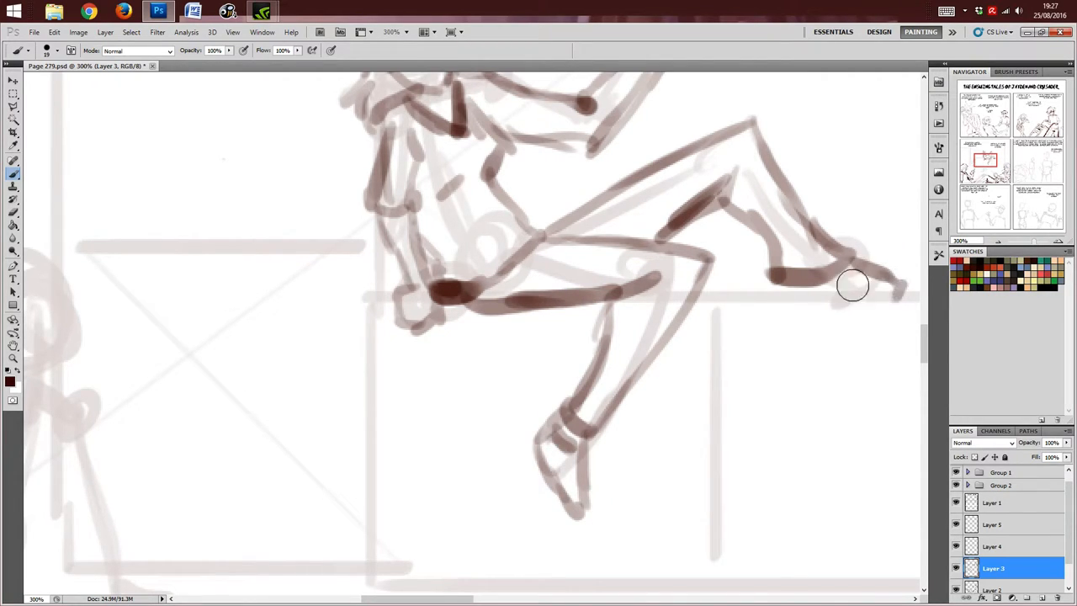
left_click_drag(852, 284, 906, 290)
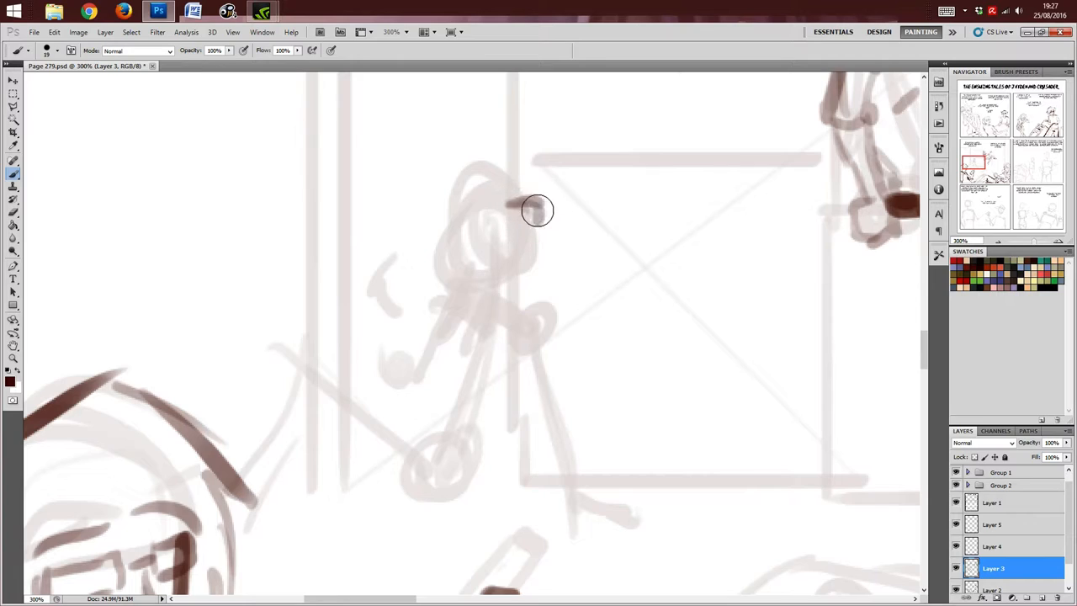
Step: Brush in the small figure's hair, head outline, eyes, mouth and neck over its faint rough
left_click_drag(539, 210, 485, 188)
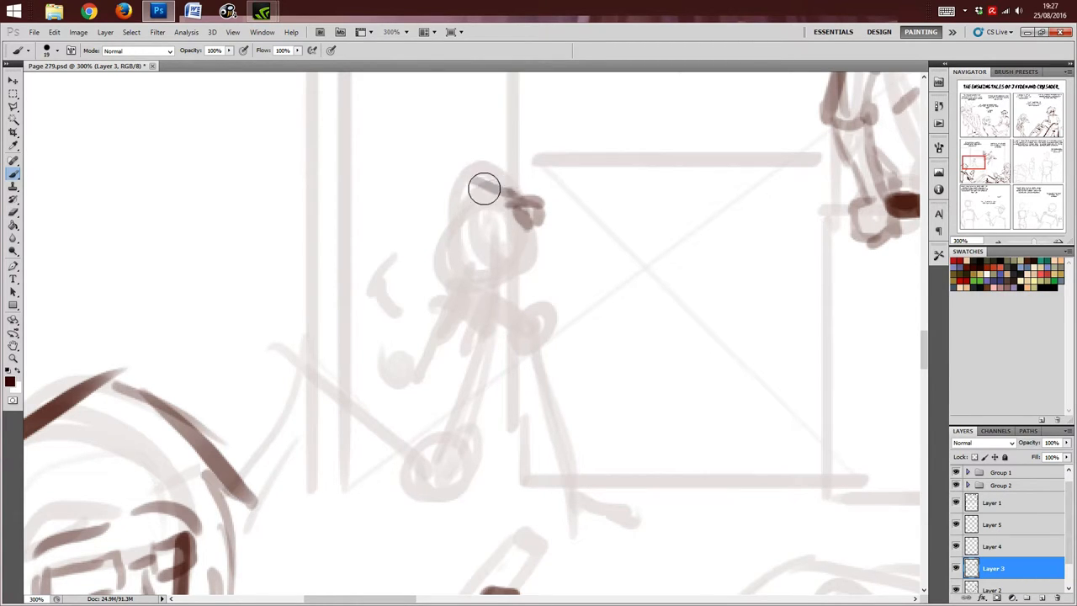
left_click_drag(485, 188, 430, 271)
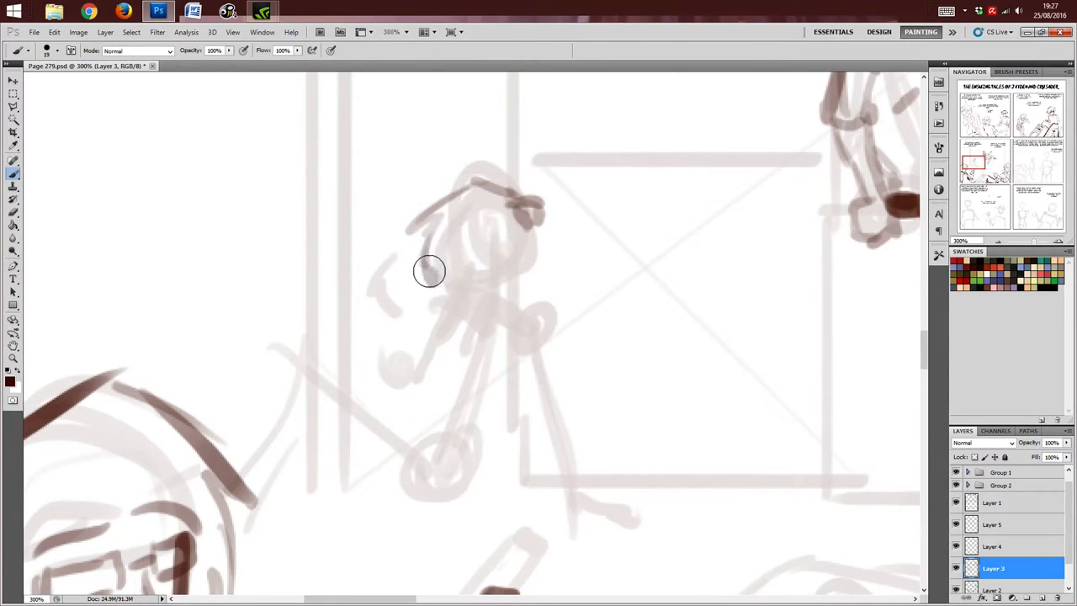
left_click_drag(429, 271, 490, 215)
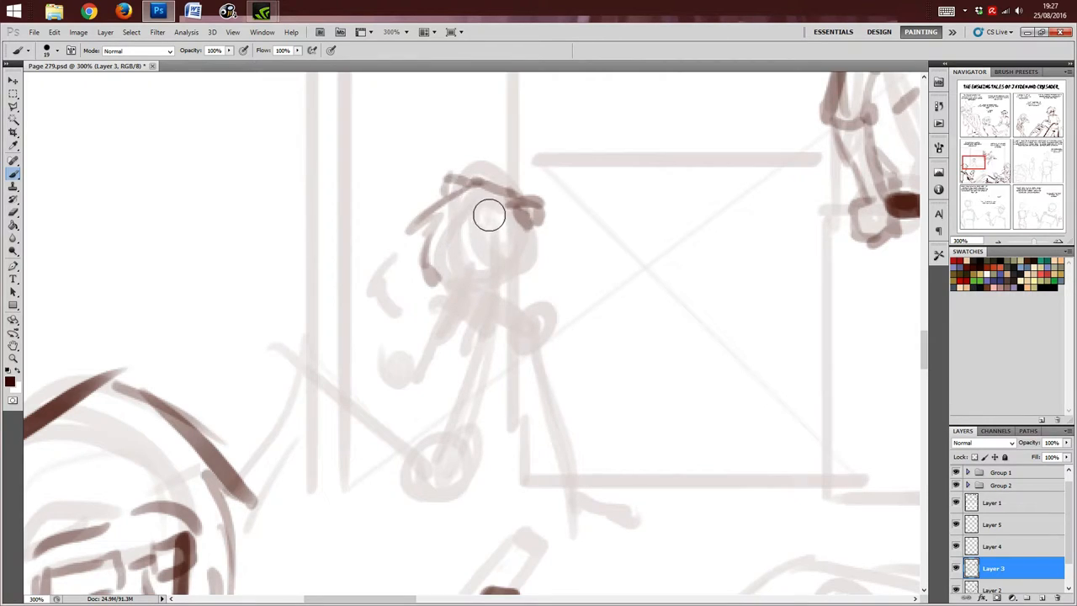
left_click_drag(490, 216, 512, 244)
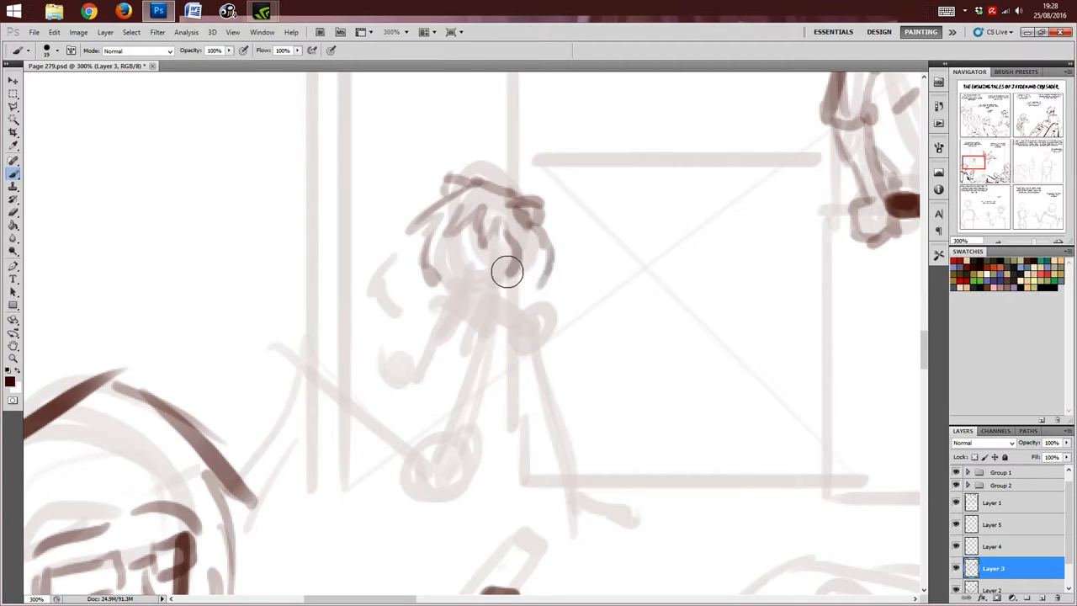
left_click_drag(508, 271, 448, 290)
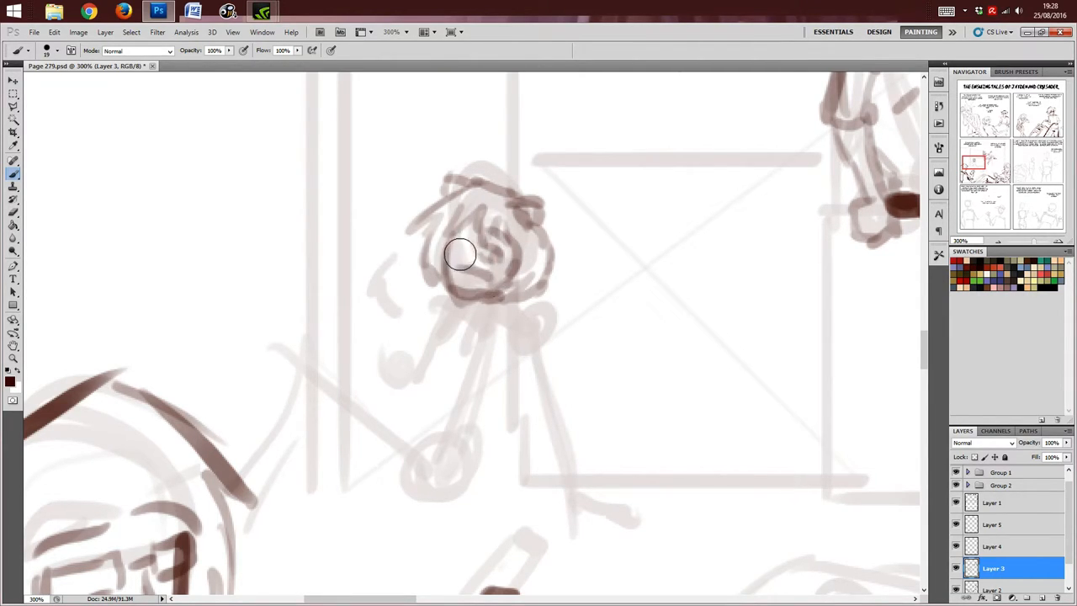
left_click_drag(461, 255, 468, 228)
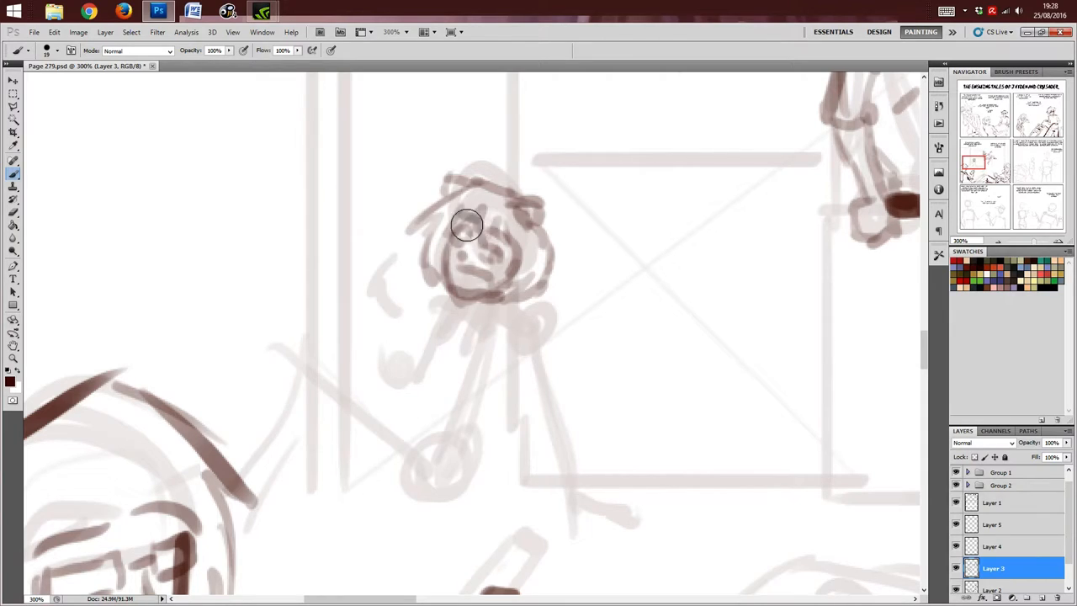
left_click_drag(468, 226, 458, 315)
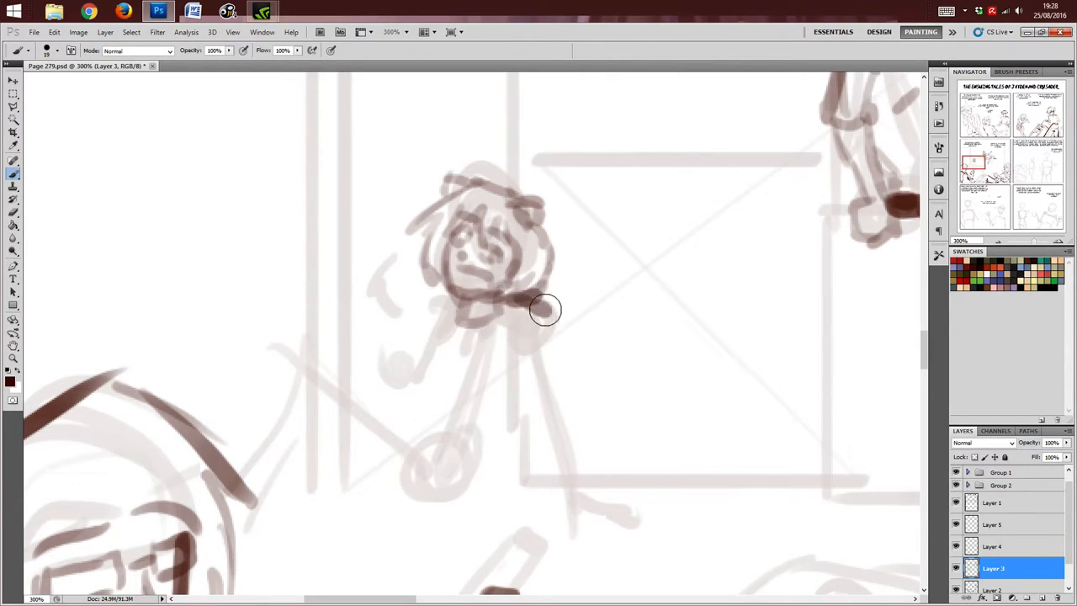
left_click_drag(542, 312, 564, 401)
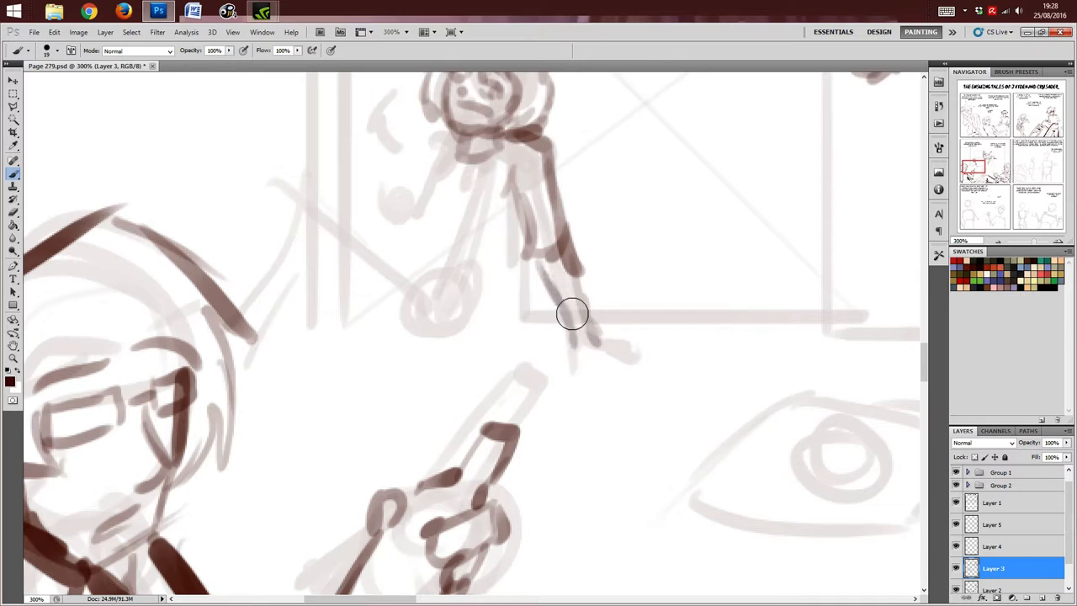
Step: Sketch the figure's reaching hand, raised arm and torso, then the curved seat lines beneath it
left_click_drag(572, 317, 631, 362)
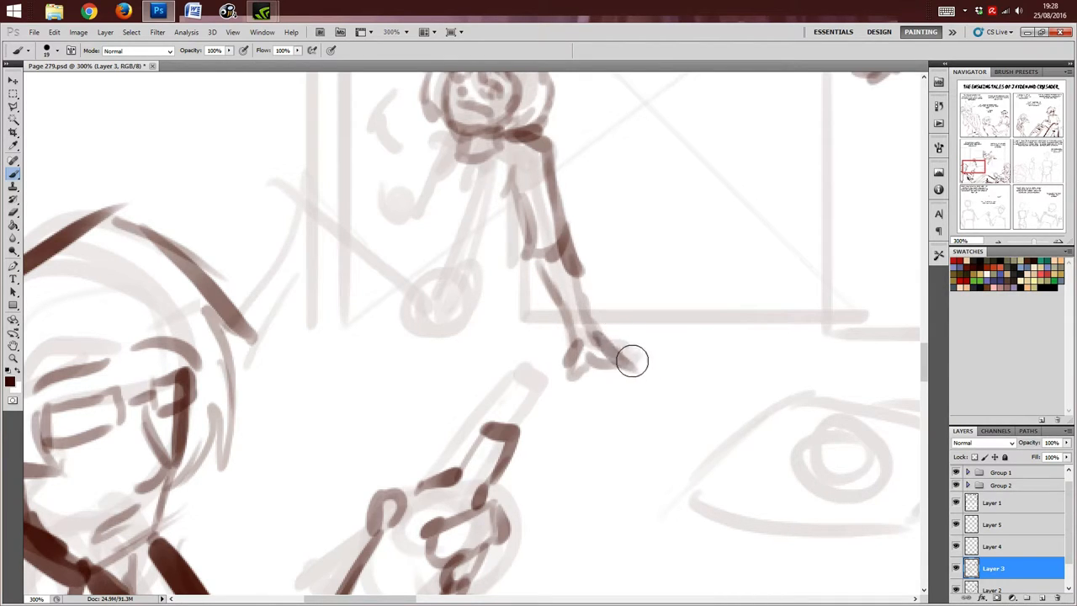
left_click_drag(632, 362, 420, 188)
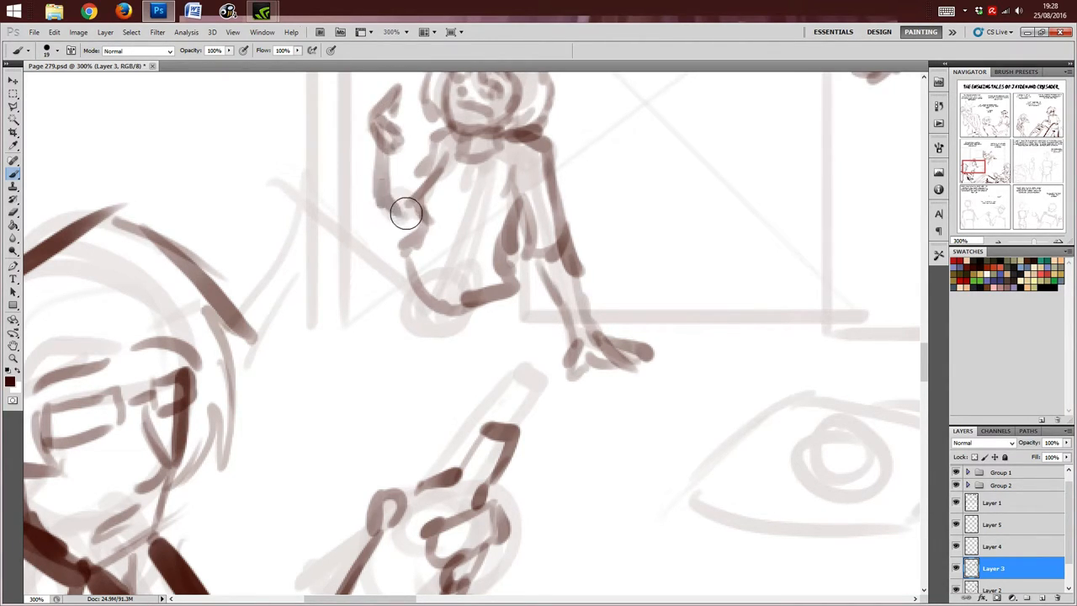
left_click_drag(408, 213, 431, 317)
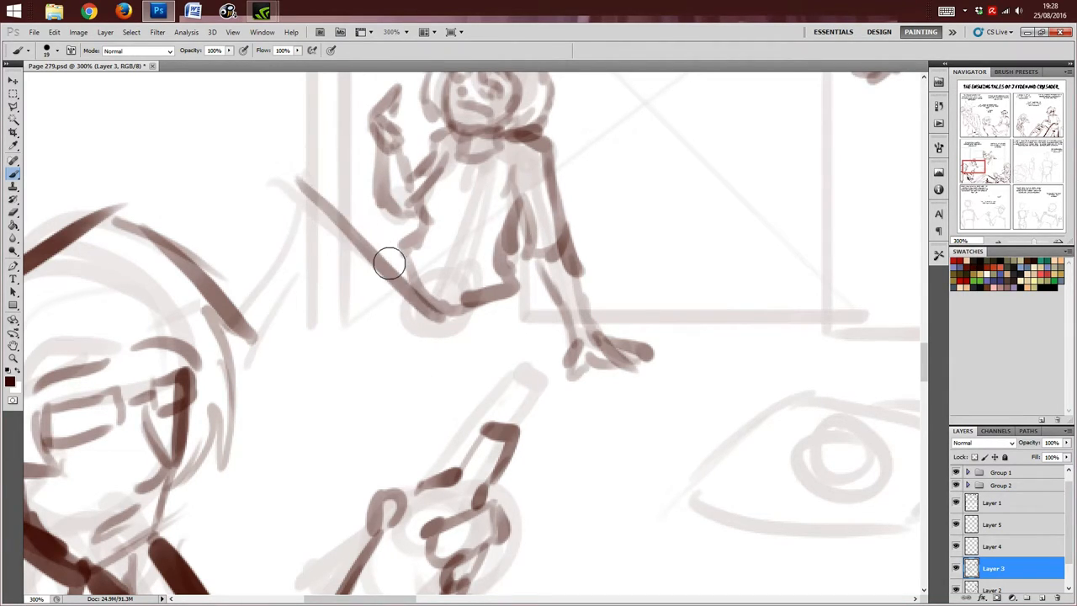
left_click_drag(391, 262, 267, 352)
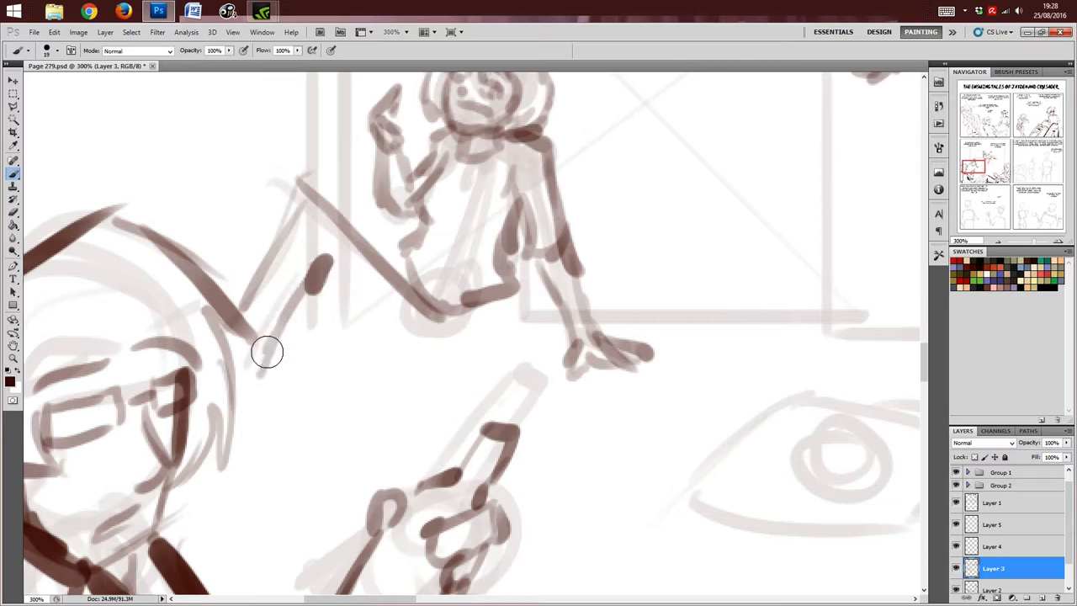
left_click_drag(268, 352, 490, 334)
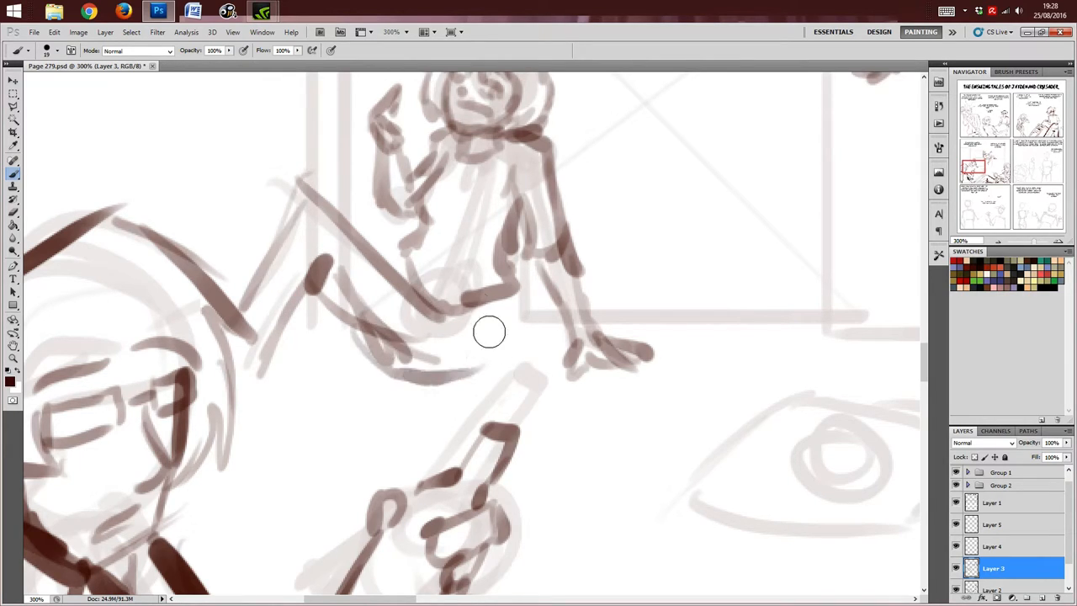
left_click_drag(490, 332, 441, 364)
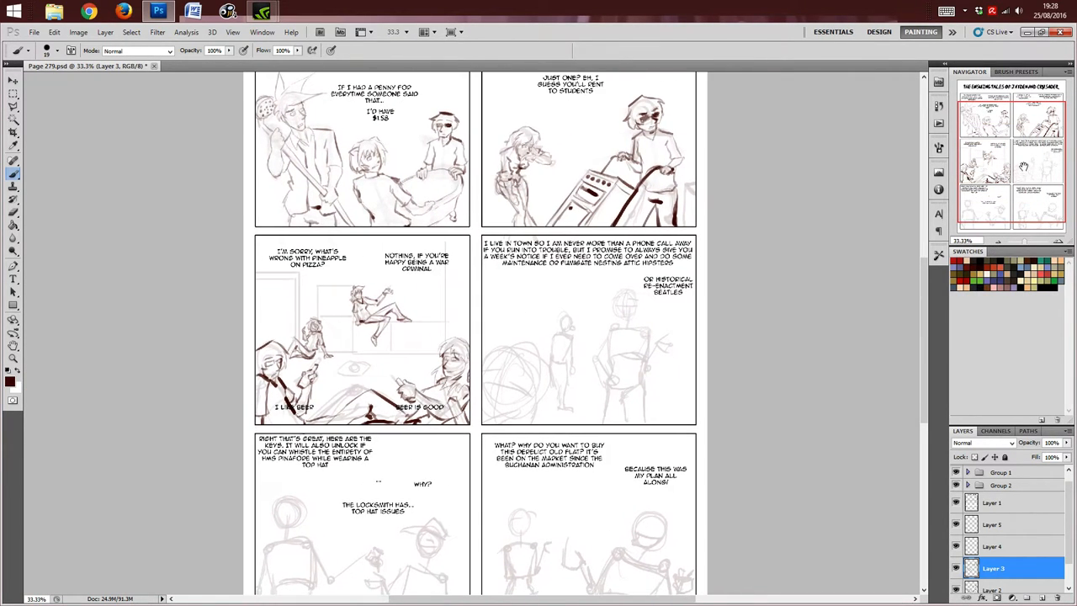
Step: Scroll the page to bring the Beatles-caption panel with its faint figures into view
scroll("up", 3)
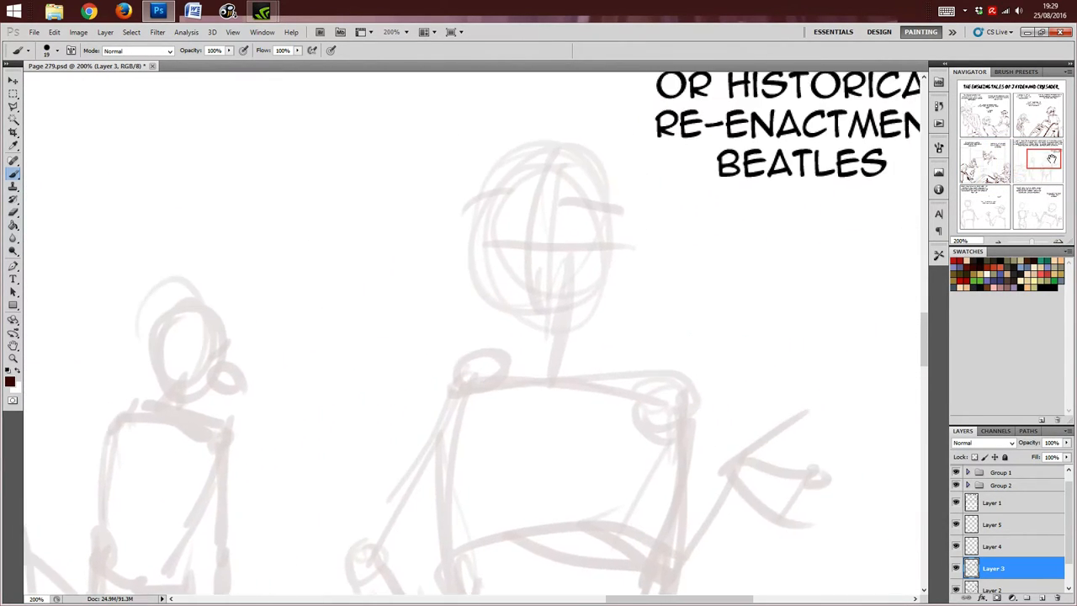
Step: Draw the taller figure's hair over the forehead, face outline, jaw, nose and mouth
left_click_drag(515, 146, 636, 148)
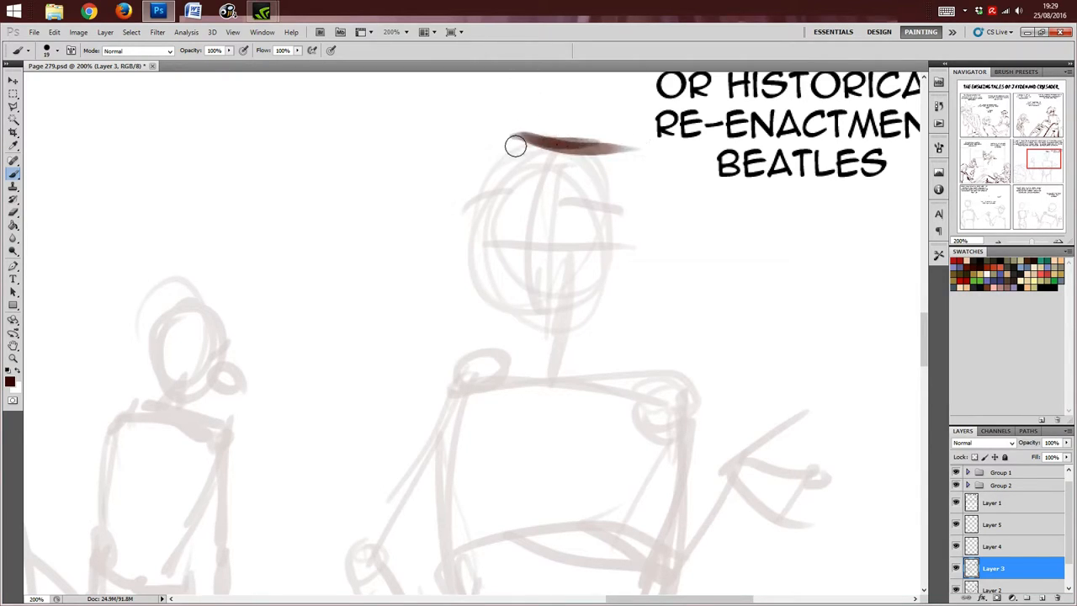
left_click_drag(518, 138, 459, 317)
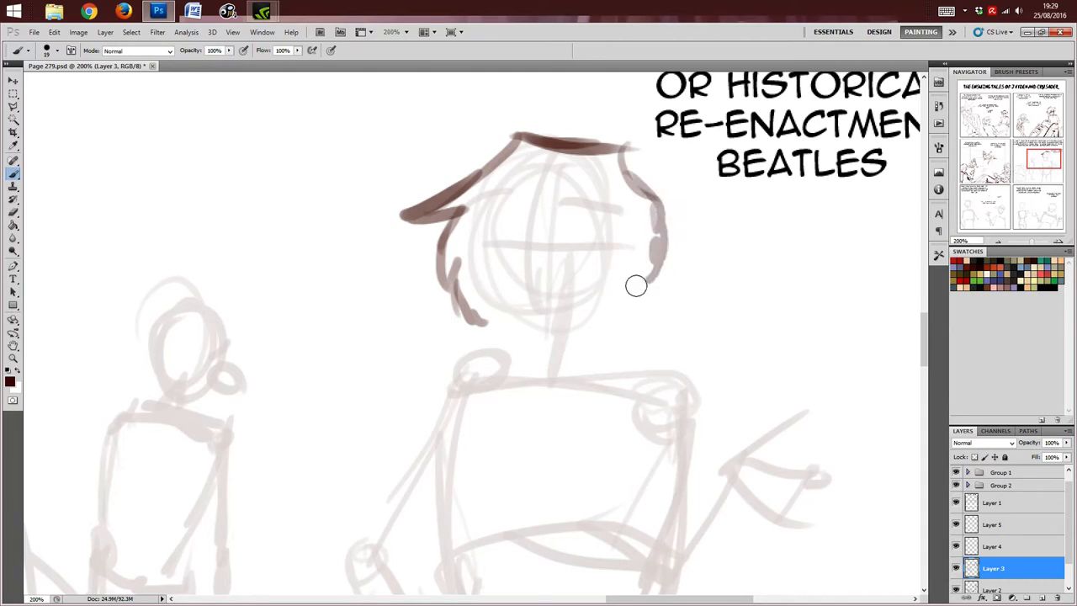
left_click_drag(637, 286, 496, 317)
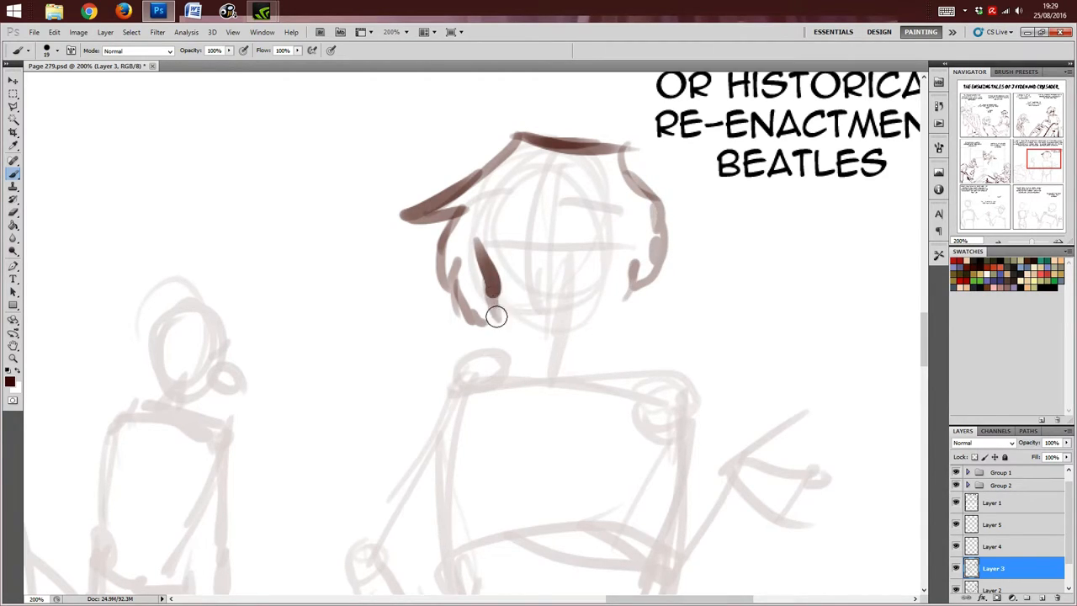
left_click_drag(496, 320, 619, 290)
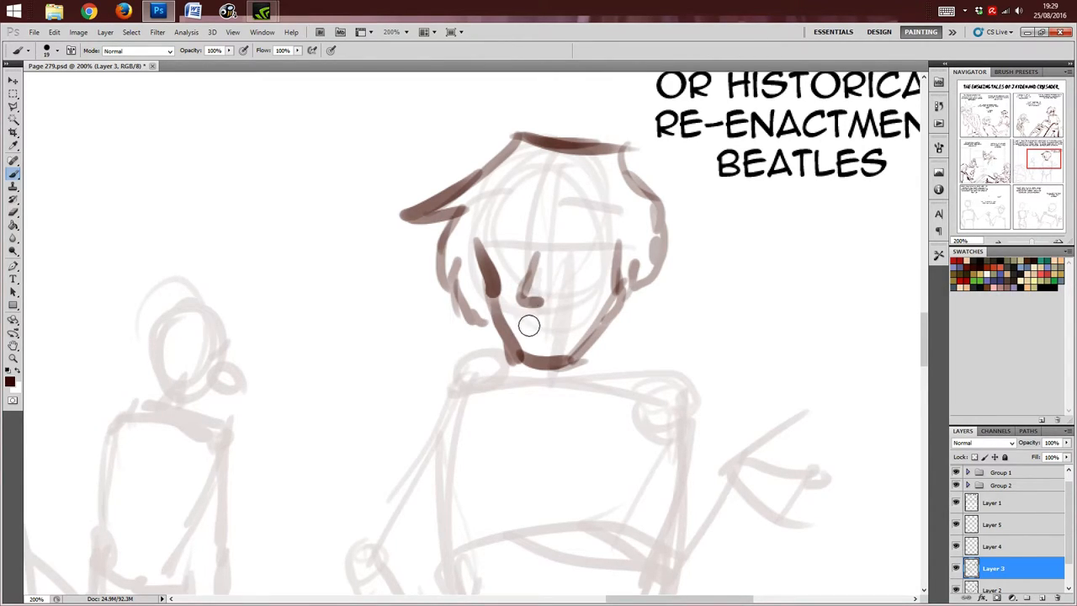
left_click_drag(529, 327, 572, 337)
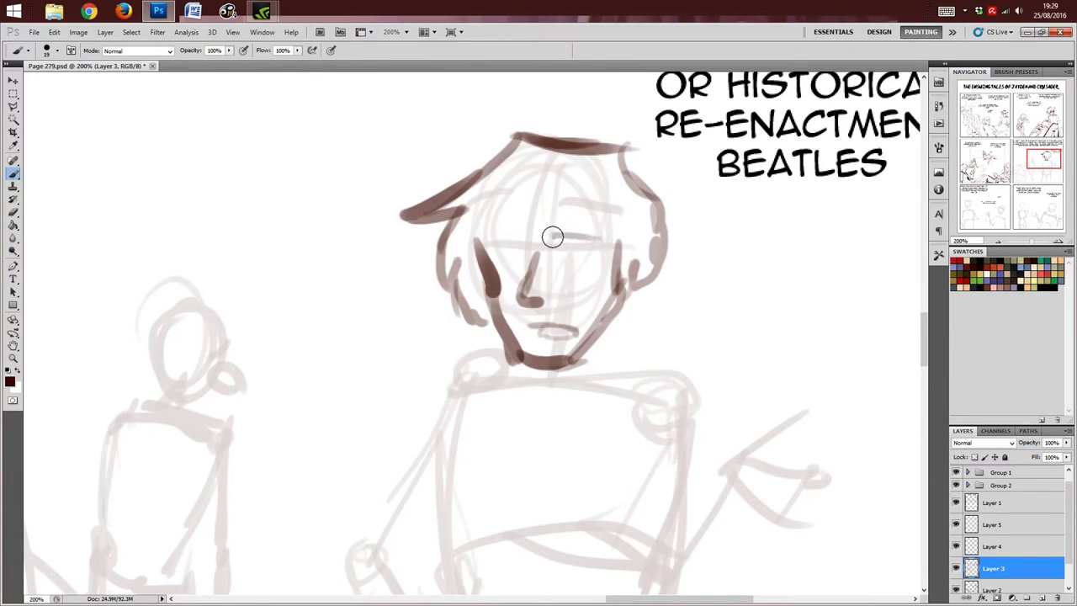
Step: Fill in the dark glasses across the eyes and add the collar and shoulder line
left_click_drag(552, 238, 603, 259)
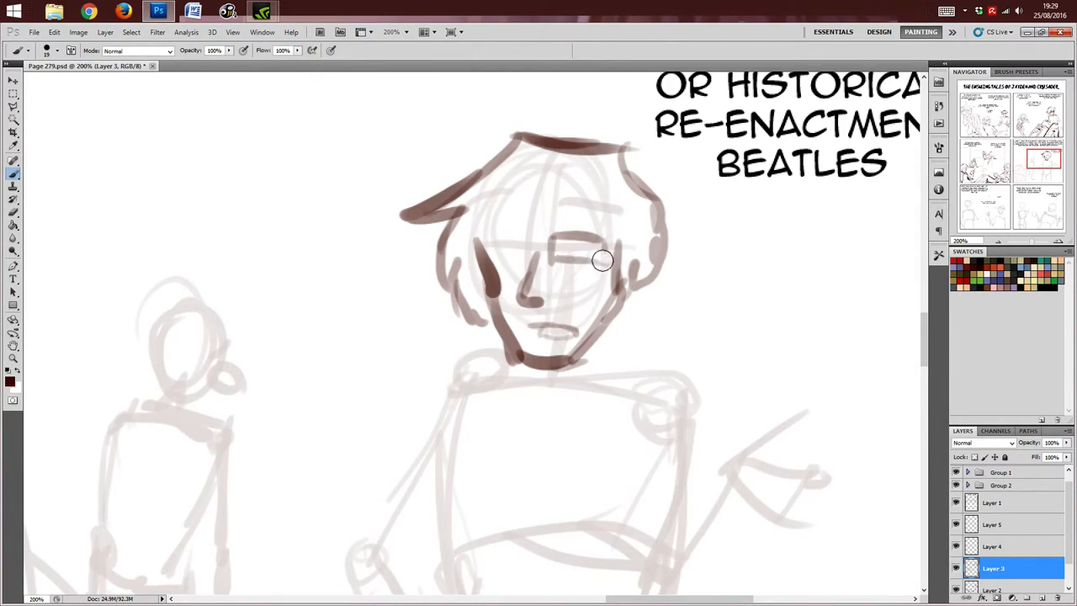
left_click_drag(603, 259, 559, 239)
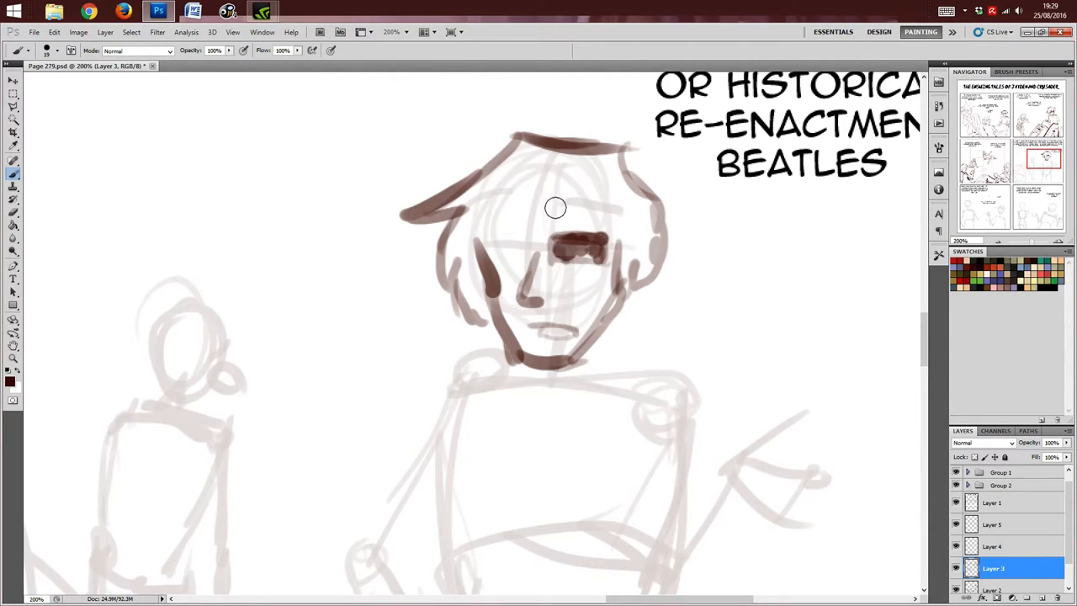
left_click_drag(572, 209, 470, 244)
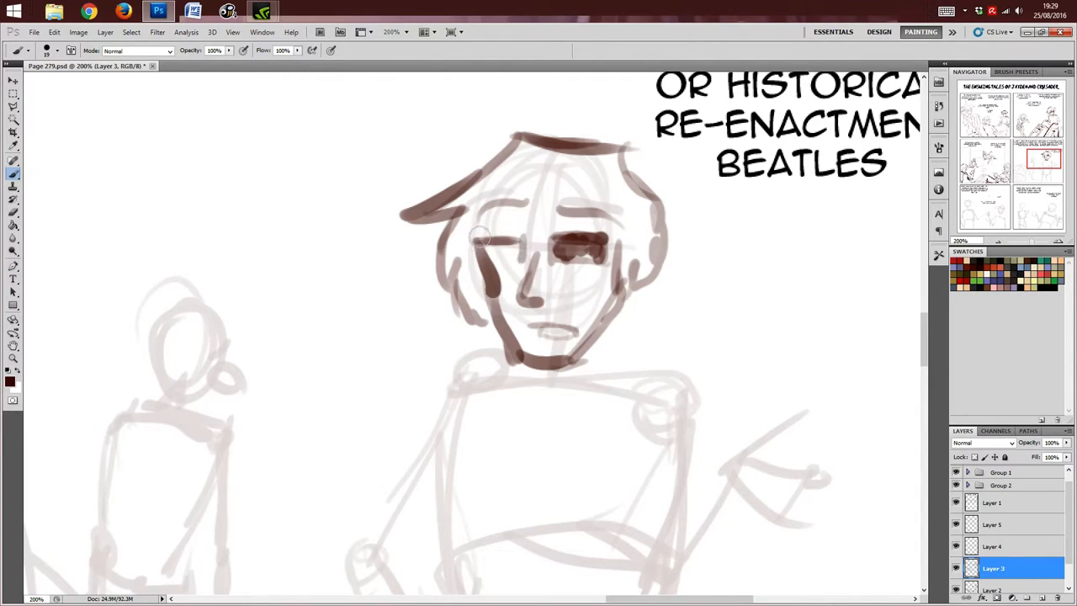
left_click_drag(479, 244, 521, 249)
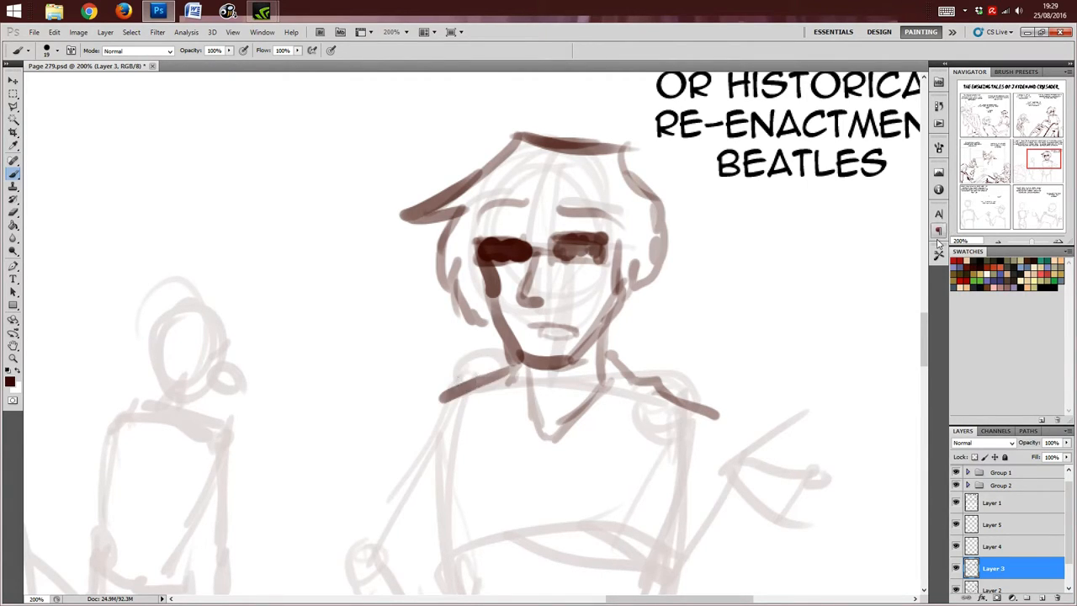
Step: Sketch the raised hand, forearm and bent elbow of the gesturing arm with its first fingers
scroll("down", 3)
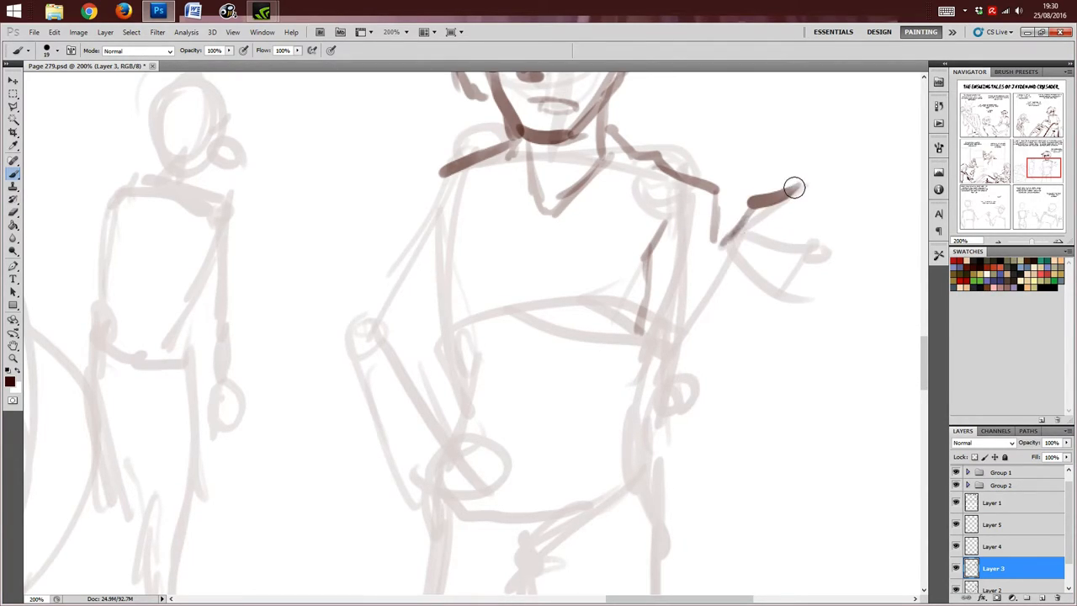
left_click_drag(795, 187, 727, 256)
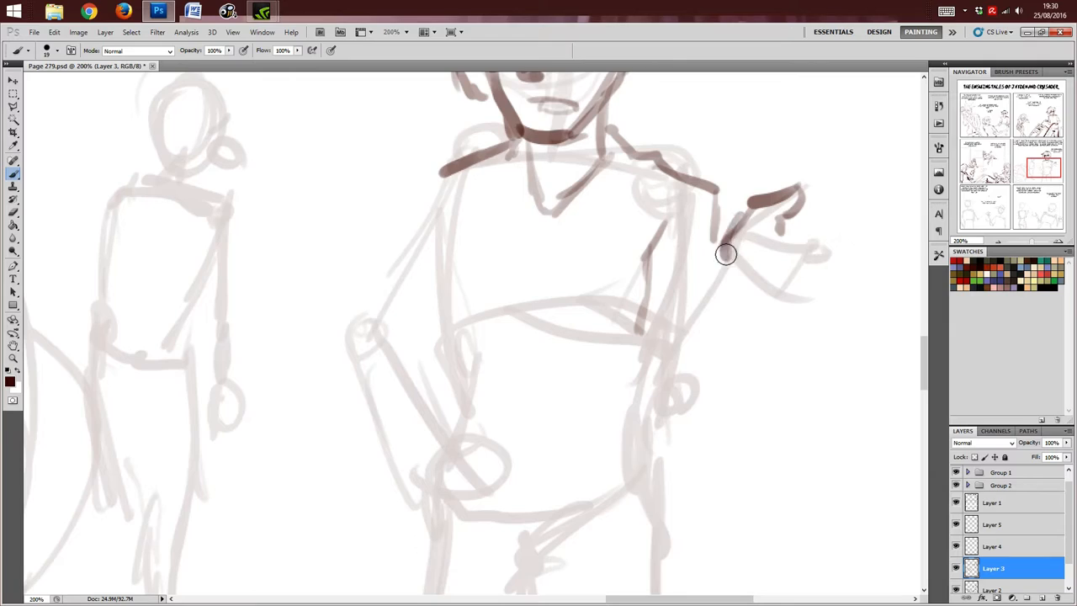
left_click_drag(725, 254, 633, 360)
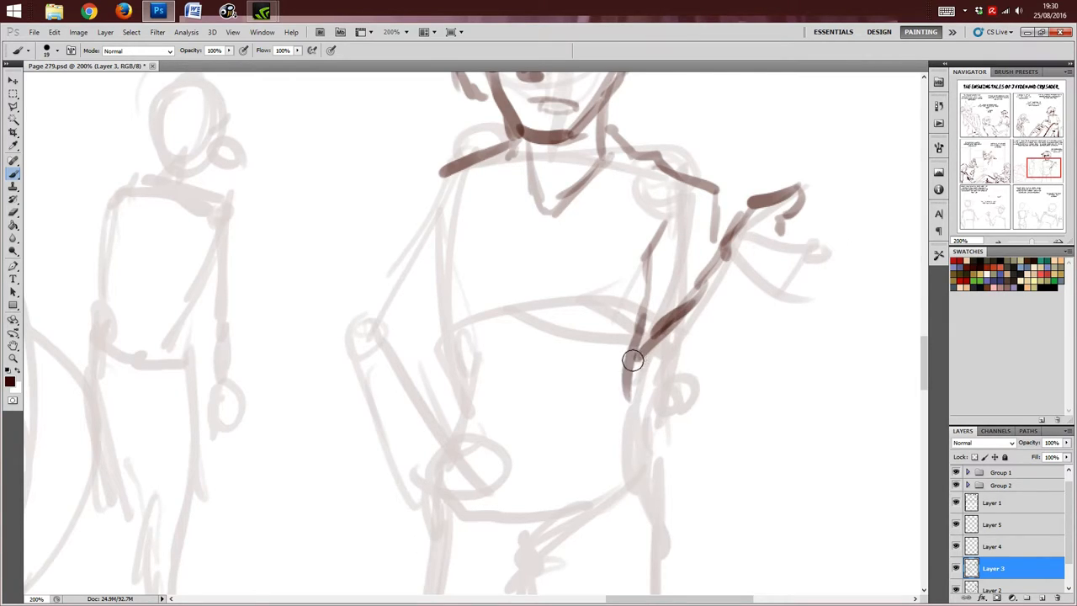
left_click_drag(633, 361, 741, 268)
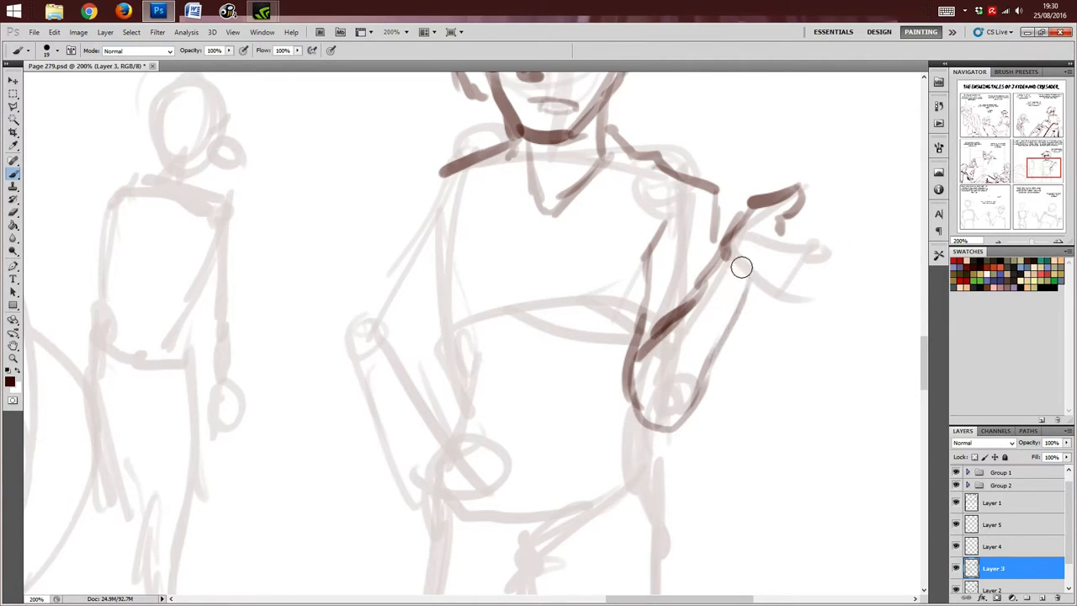
left_click_drag(737, 269, 795, 303)
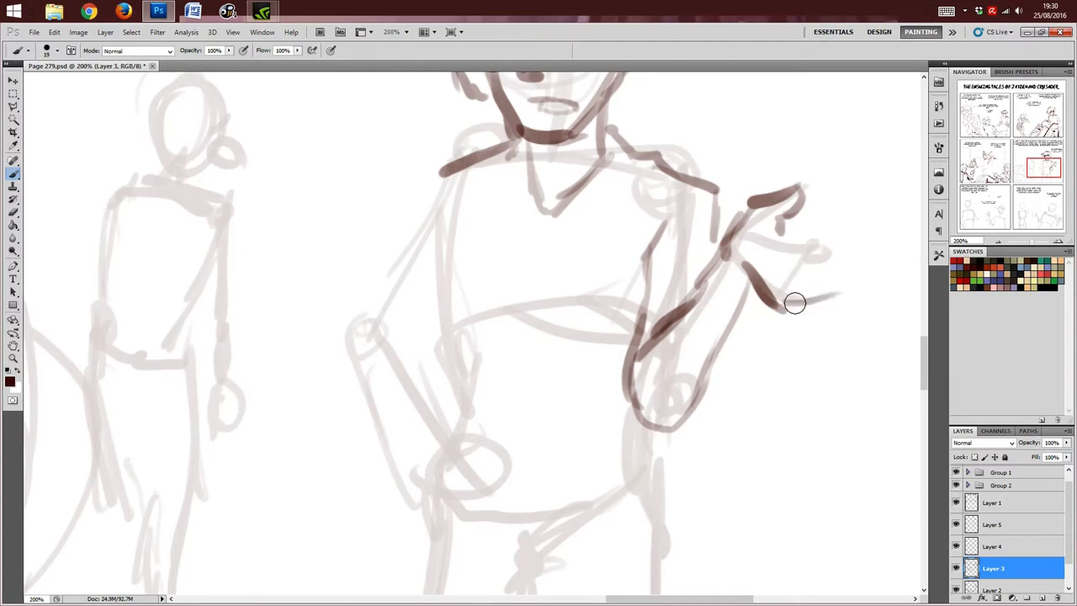
left_click_drag(794, 303, 811, 269)
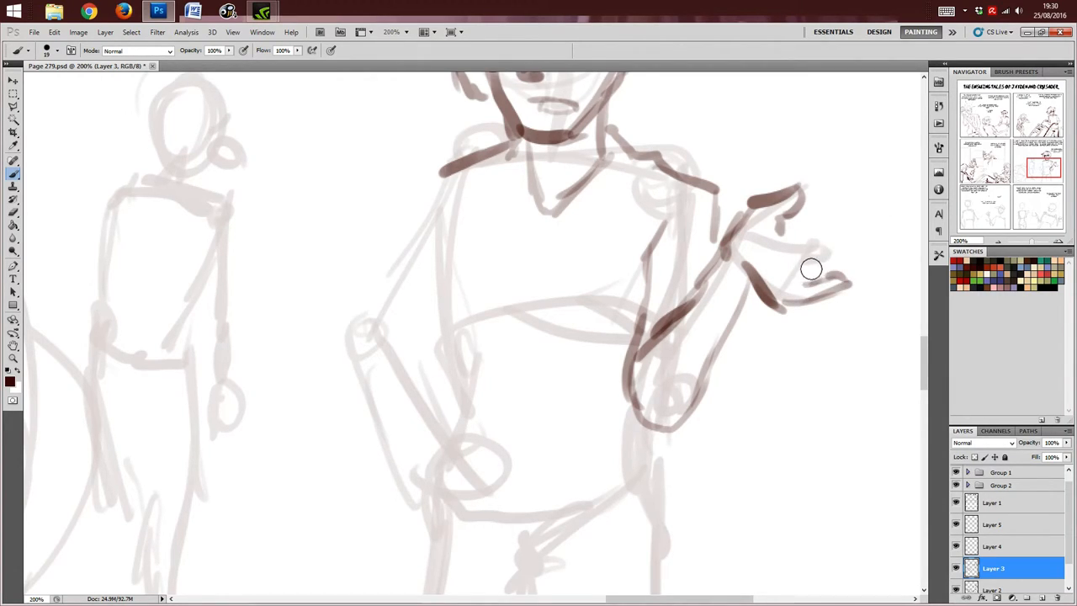
mouse_move(806, 267)
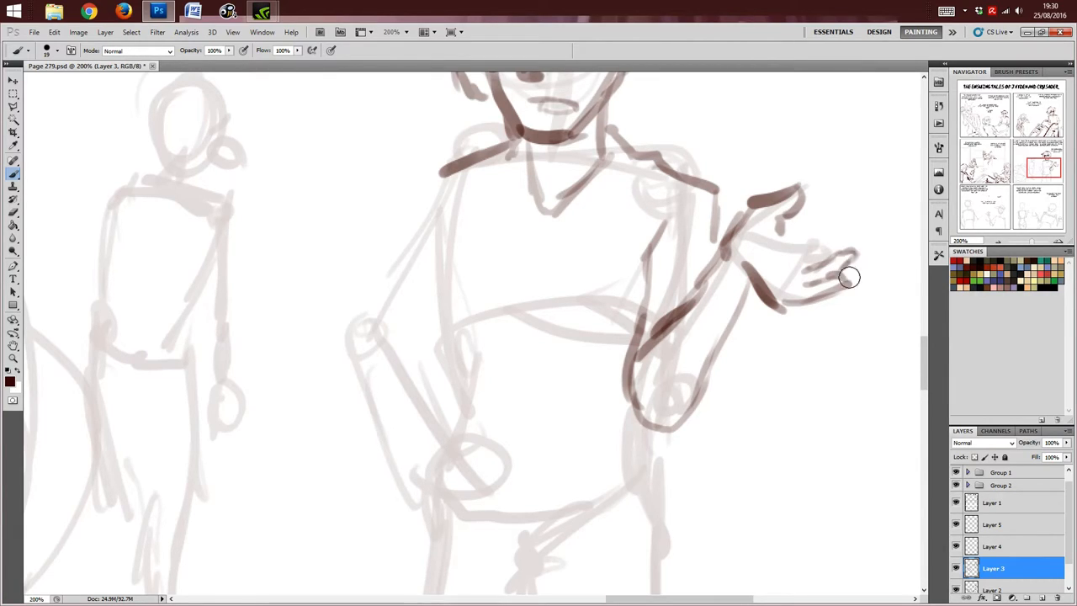
mouse_move(839, 235)
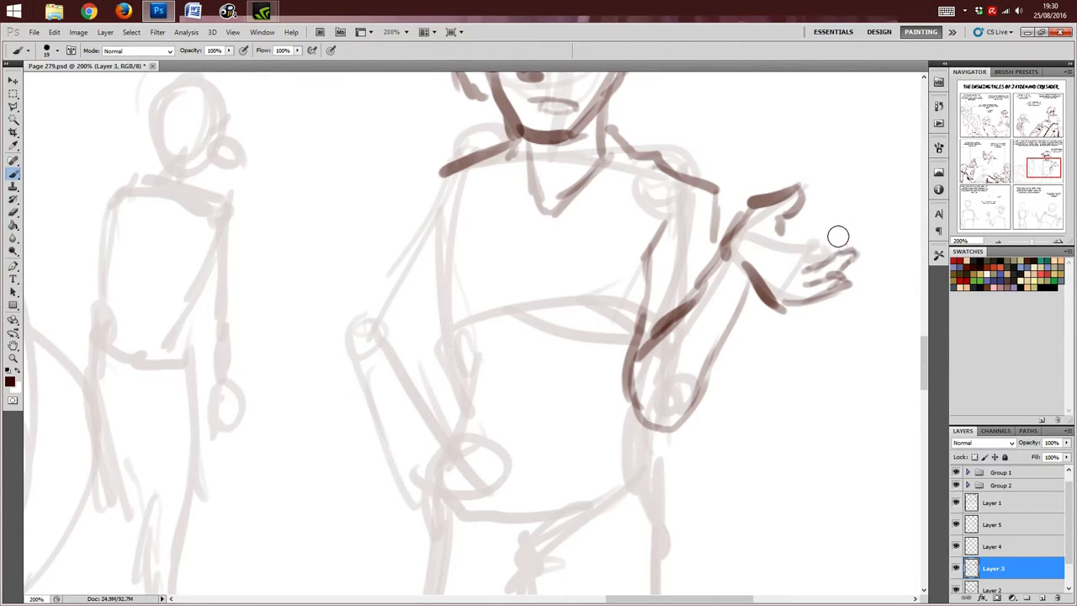
mouse_move(822, 243)
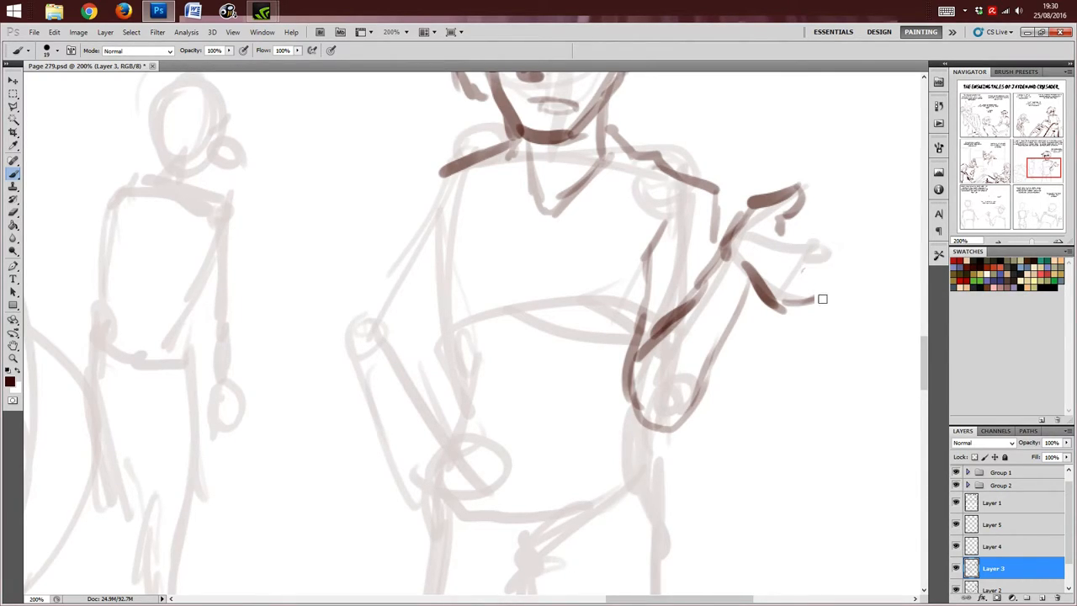
mouse_move(818, 296)
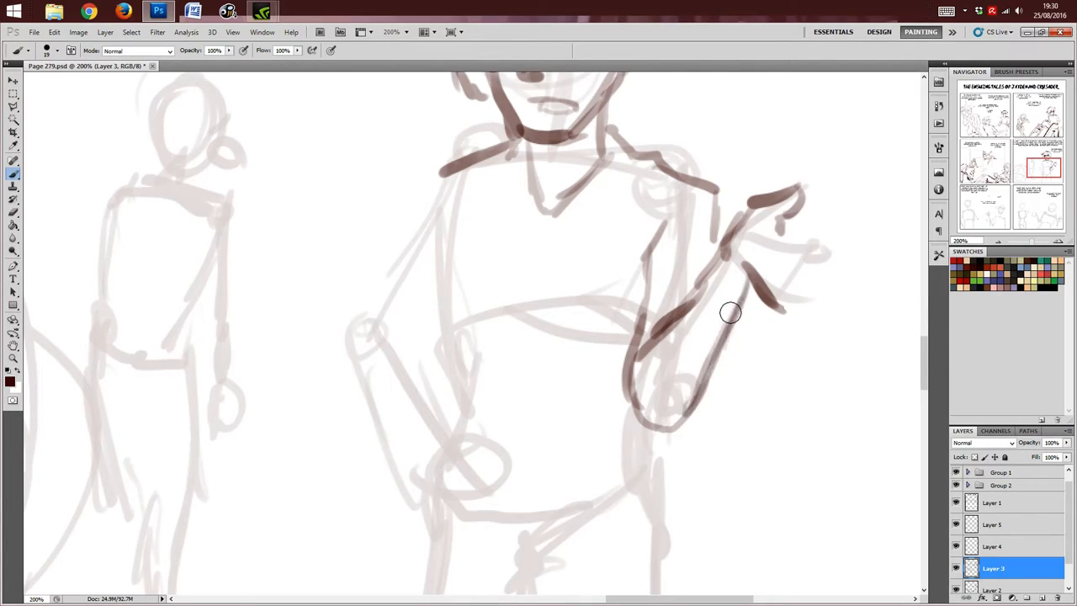
Step: Redraw the open hand's palm and fingers, then start the torso and pointing arm
left_click_drag(731, 313, 795, 307)
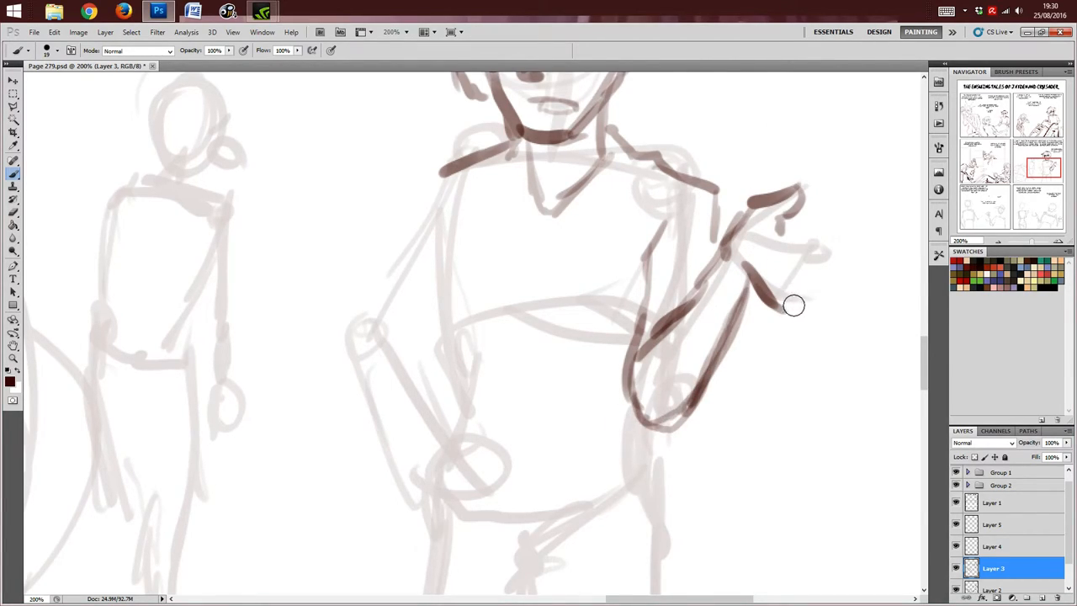
left_click_drag(791, 306, 865, 316)
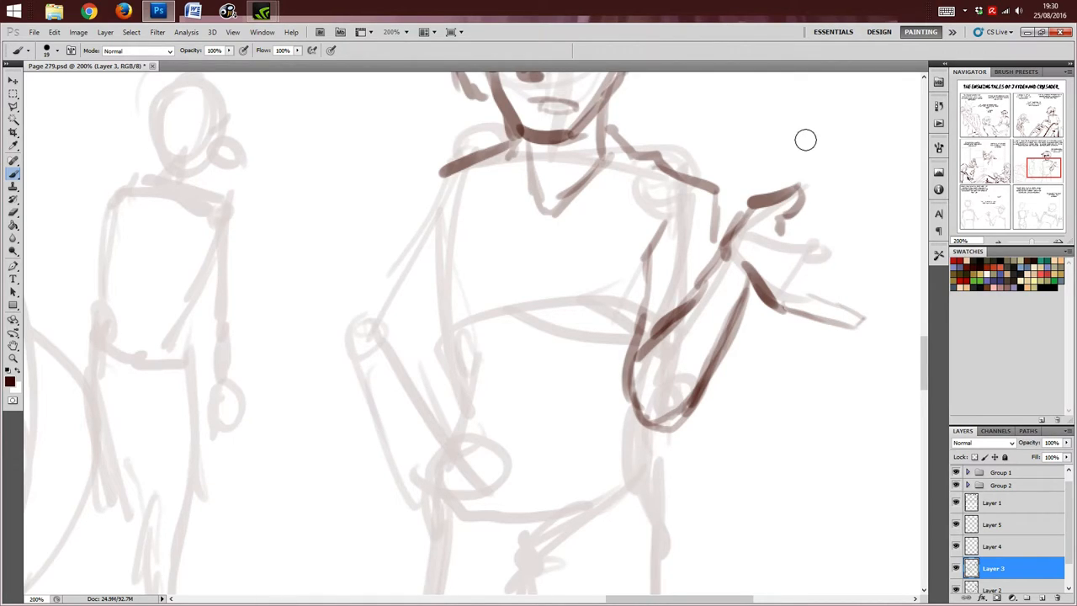
mouse_move(798, 276)
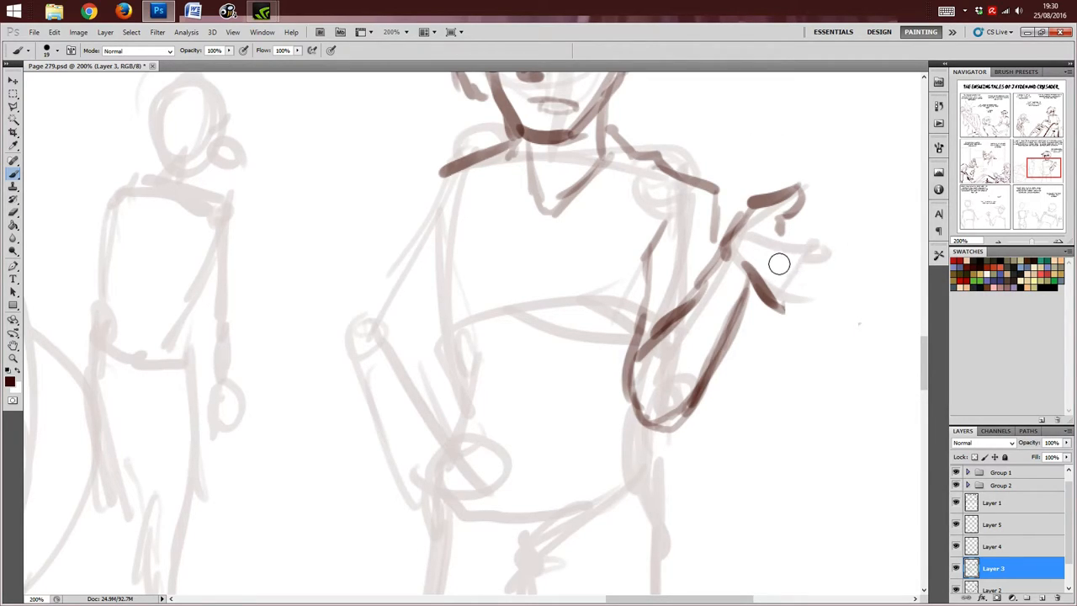
left_click_drag(778, 263, 804, 286)
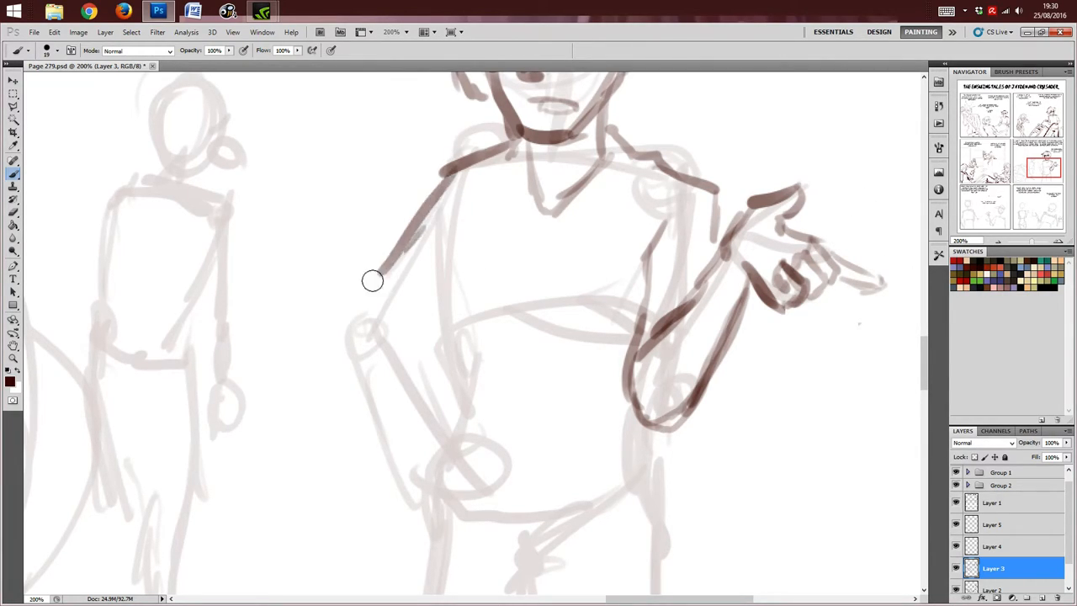
left_click_drag(374, 283, 458, 310)
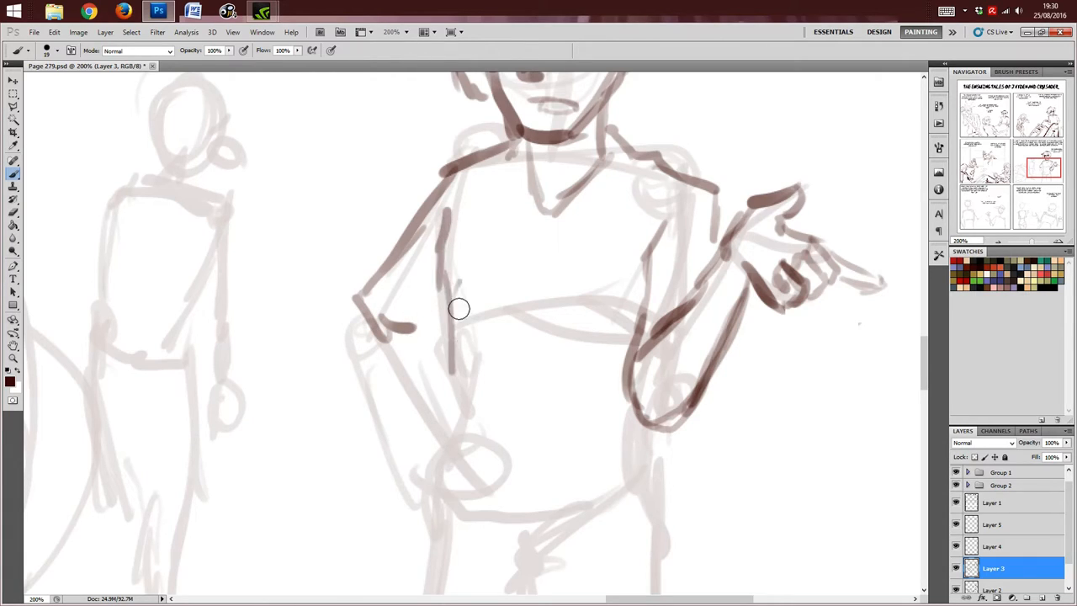
Step: Draw the hand resting on the hip with the bent arm and waistline
scroll("down", 3)
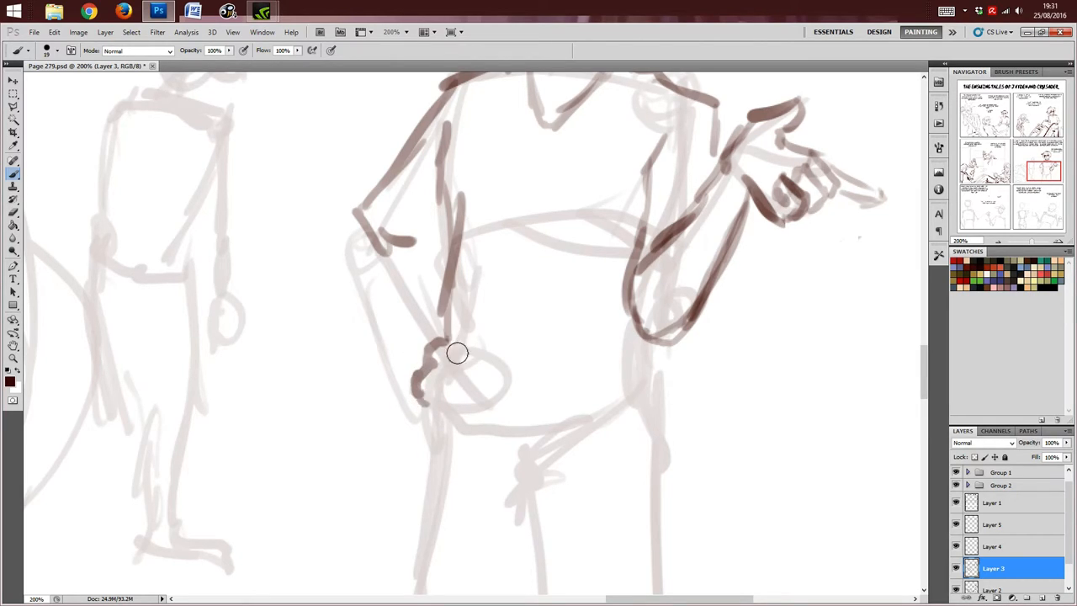
left_click_drag(455, 353, 471, 397)
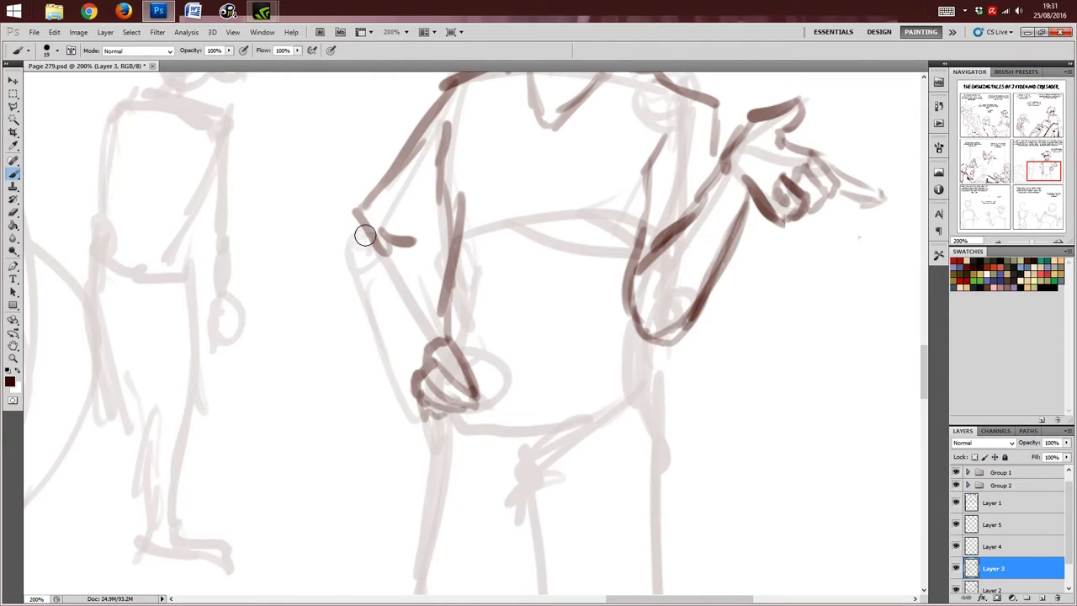
left_click_drag(367, 236, 408, 253)
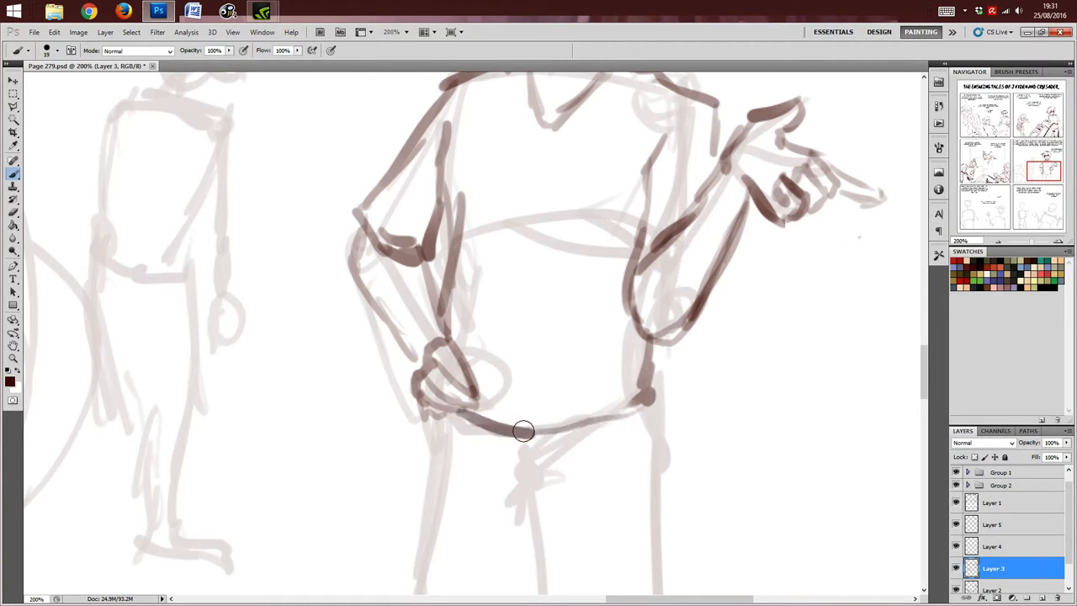
scroll("down", 3)
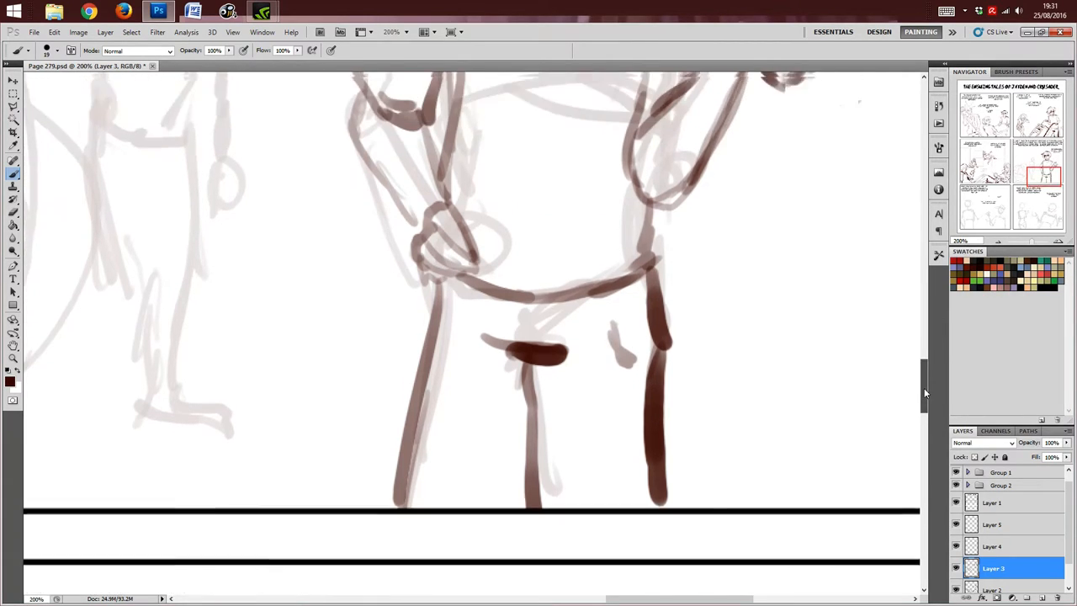
Step: Pan the canvas to the neighbouring panel with the scribbled circle and faint standing figure
scroll("up", 3)
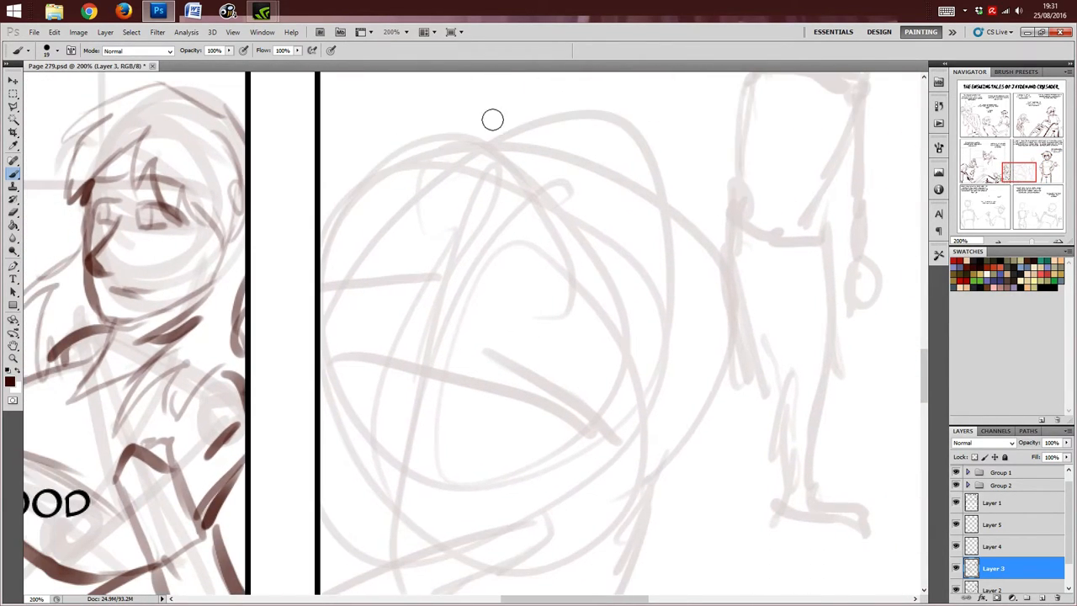
Step: Outline the top of the large close-up head and add hair strands with a shadow below
left_click_drag(421, 96, 775, 266)
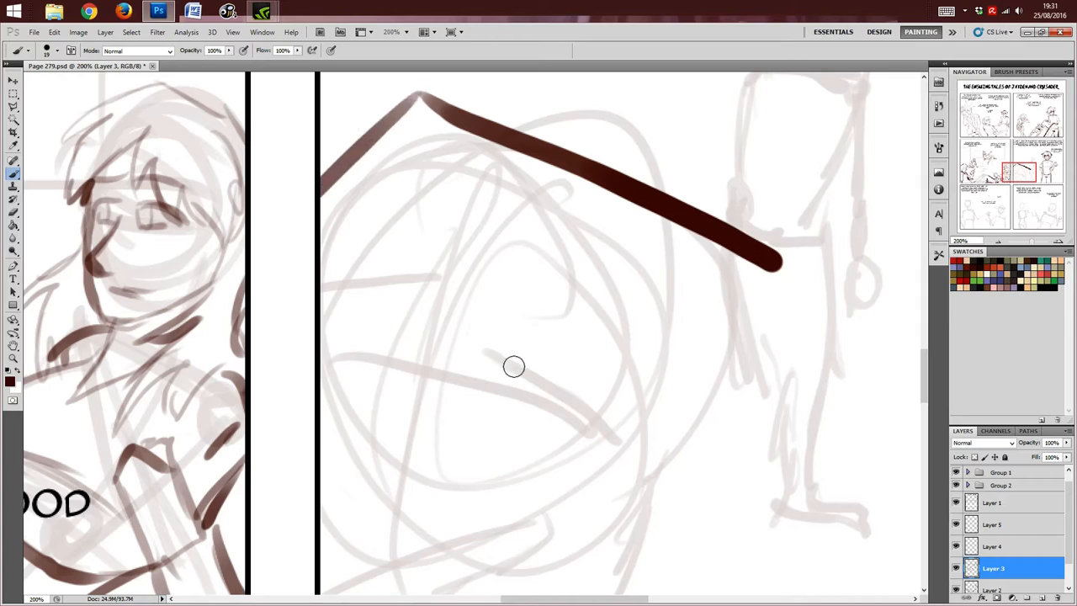
scroll("down", 3)
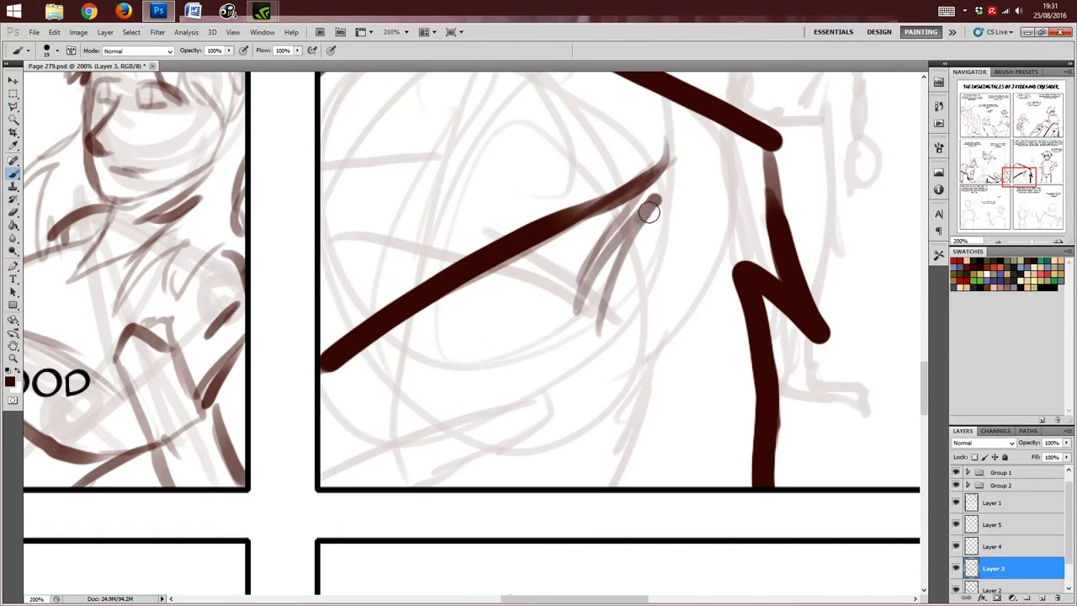
left_click_drag(648, 212, 727, 367)
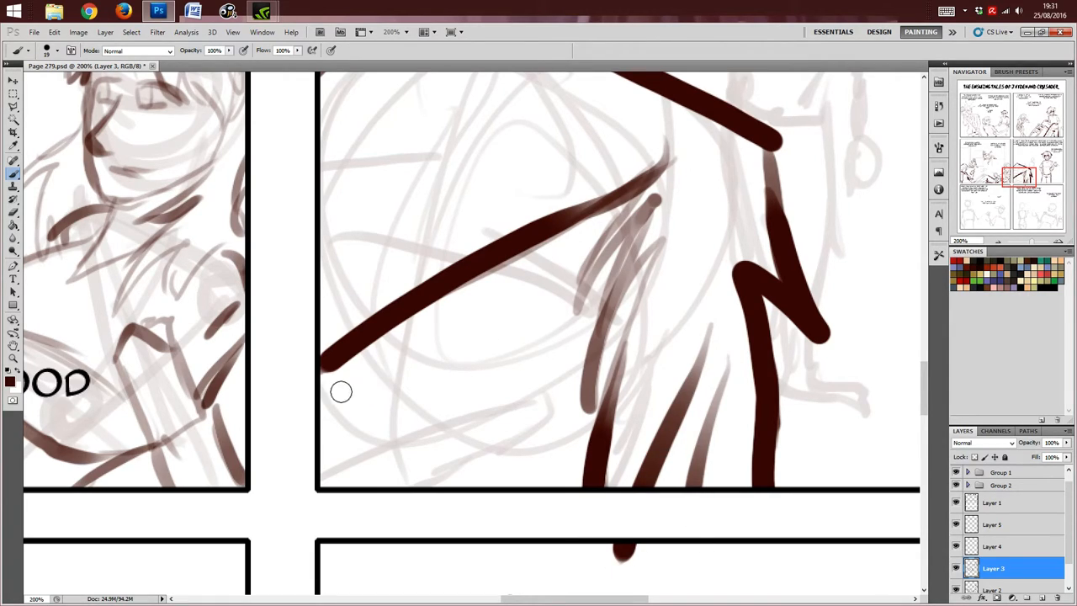
left_click_drag(340, 391, 387, 404)
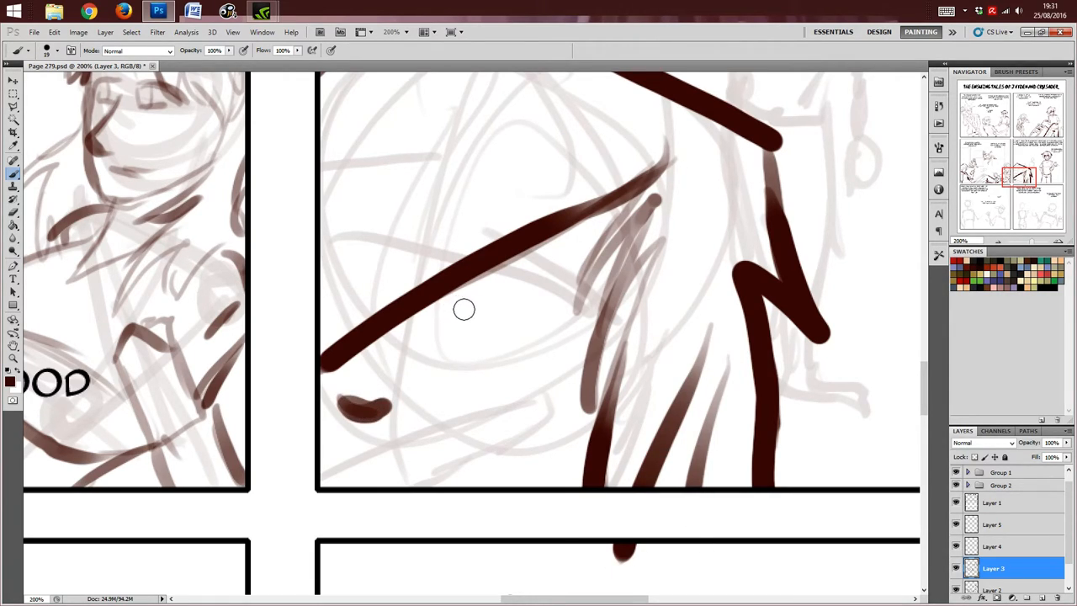
Step: Draw the eyebrow curve and eye of the close-up face in bold dark brown
left_click_drag(441, 316, 552, 367)
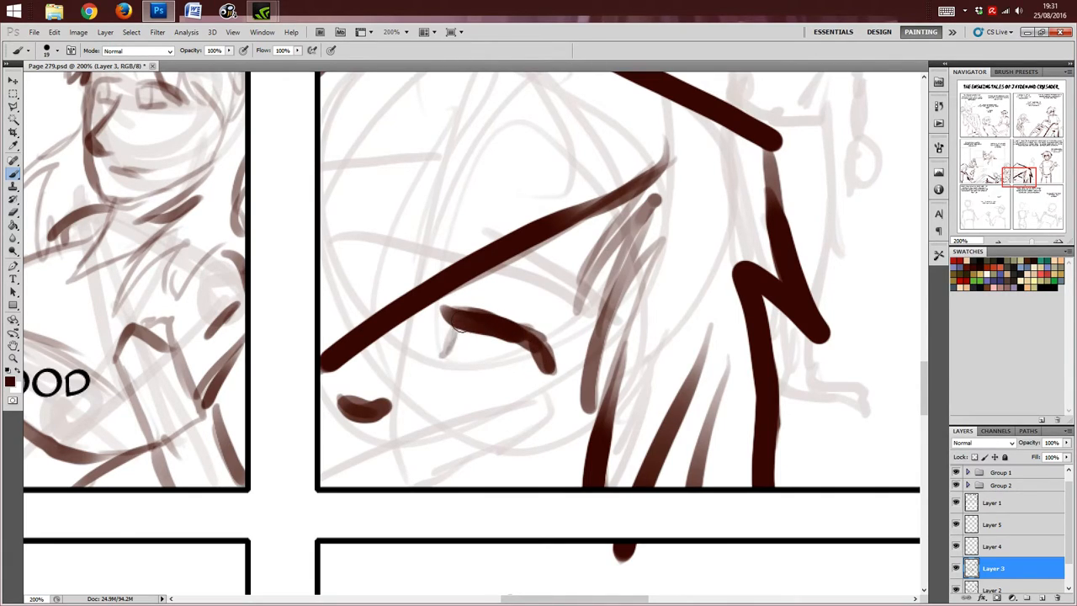
left_click_drag(458, 329, 539, 381)
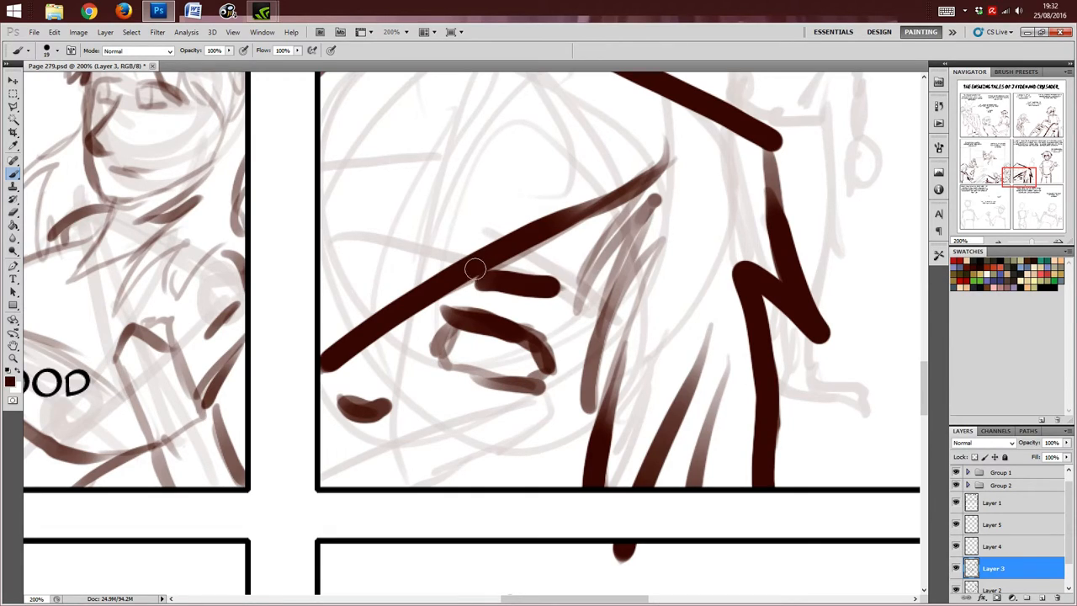
left_click_drag(475, 269, 480, 340)
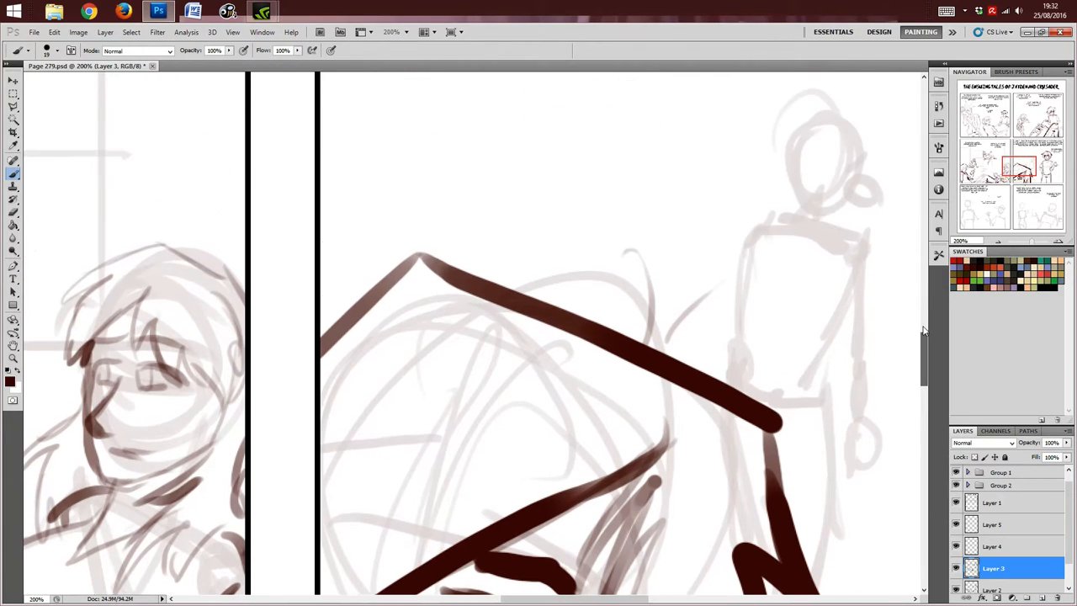
mouse_move(717, 272)
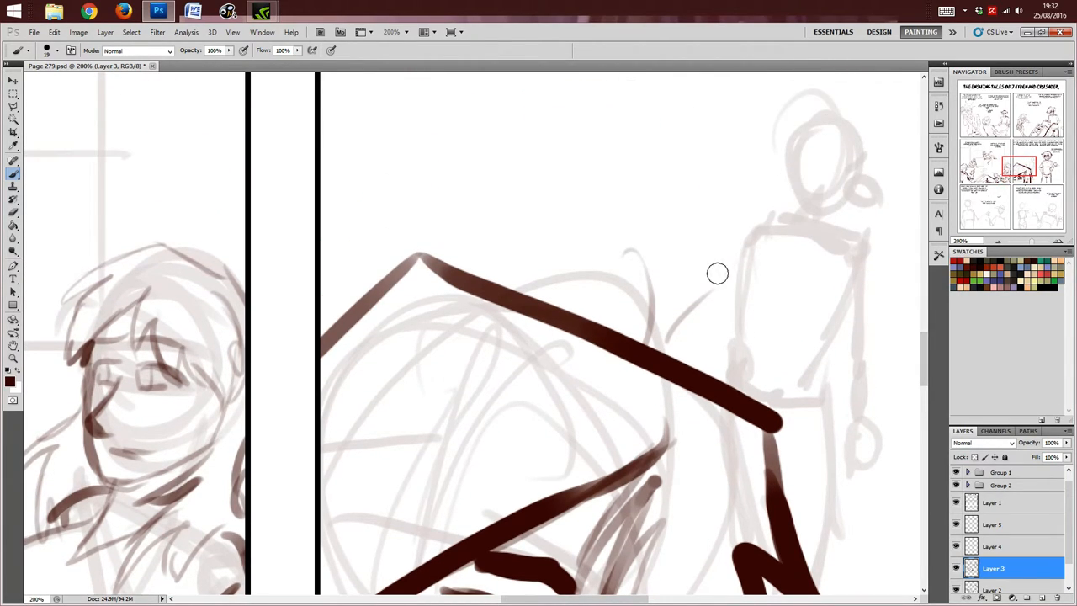
mouse_move(877, 82)
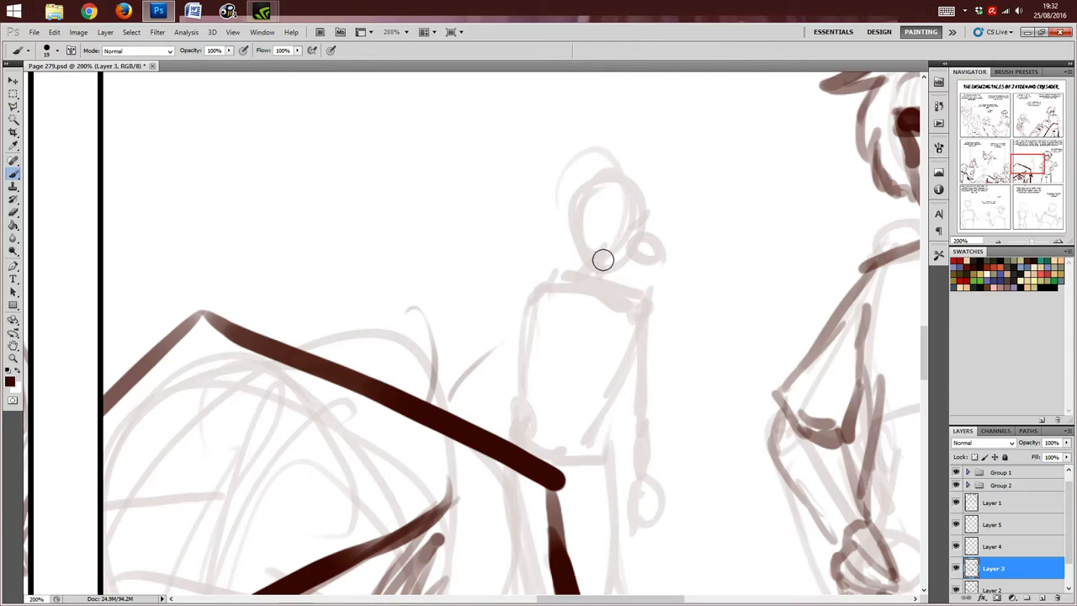
mouse_move(609, 171)
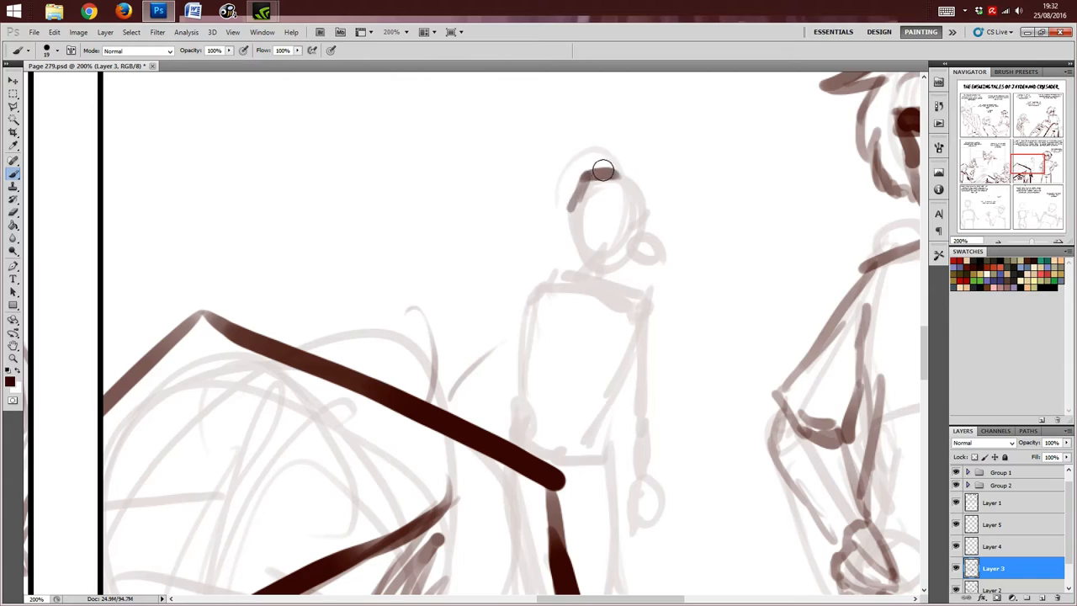
Step: Ink the small figure's brimmed cap, dotted face and beard, and body outline in brown
left_click_drag(603, 172, 659, 173)
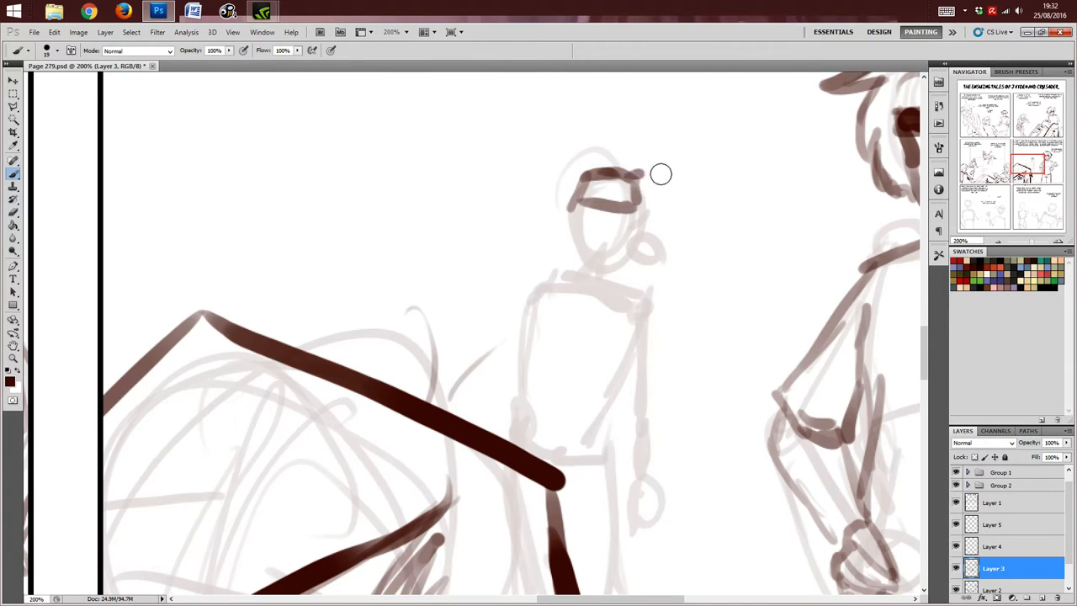
left_click_drag(639, 171, 699, 217)
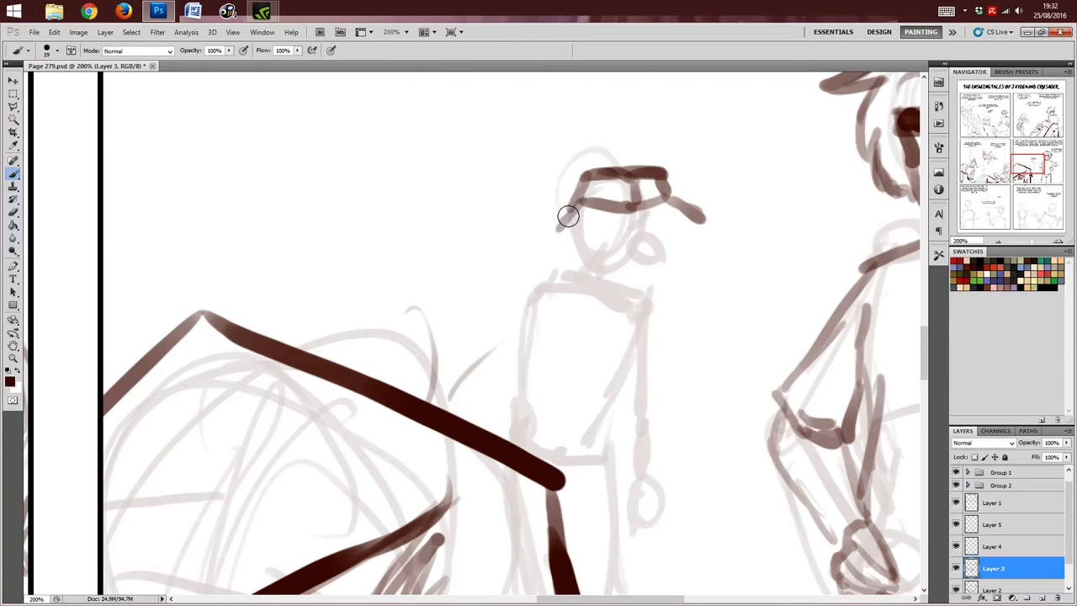
mouse_move(658, 220)
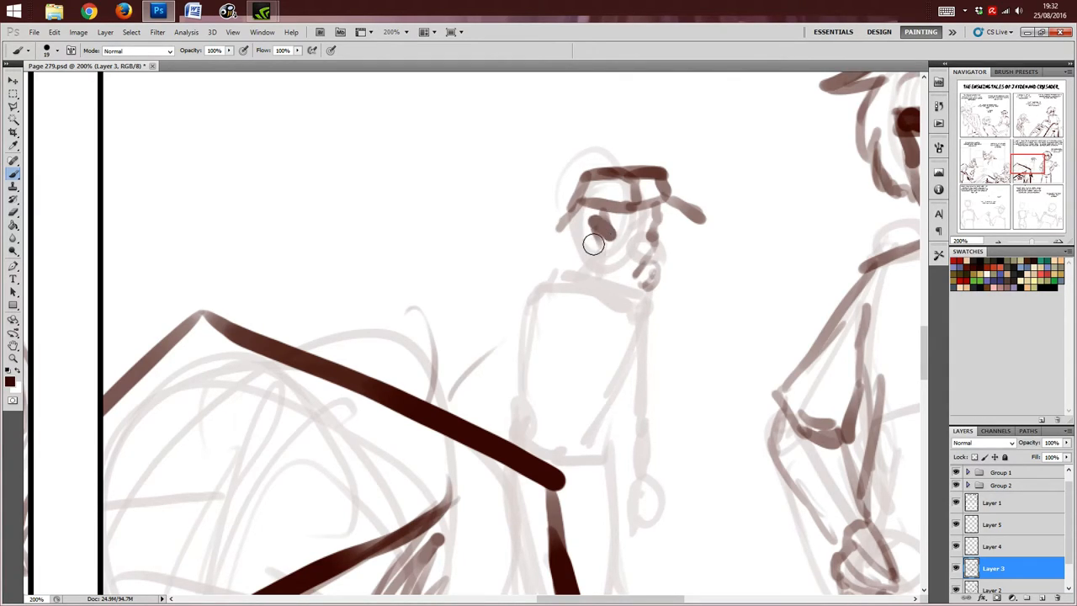
left_click_drag(593, 244, 572, 272)
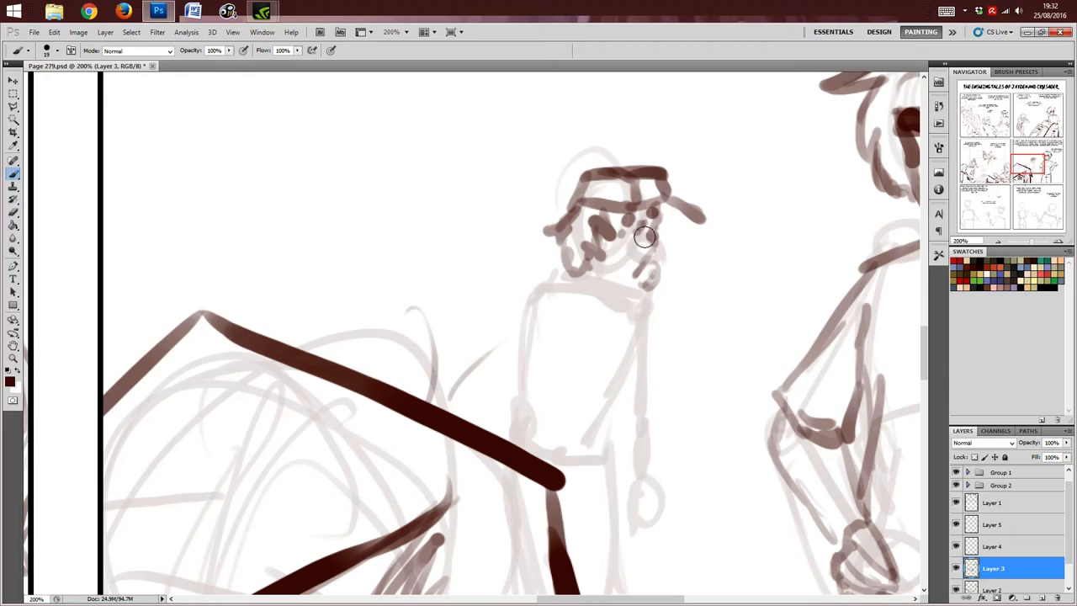
left_click_drag(643, 237, 624, 263)
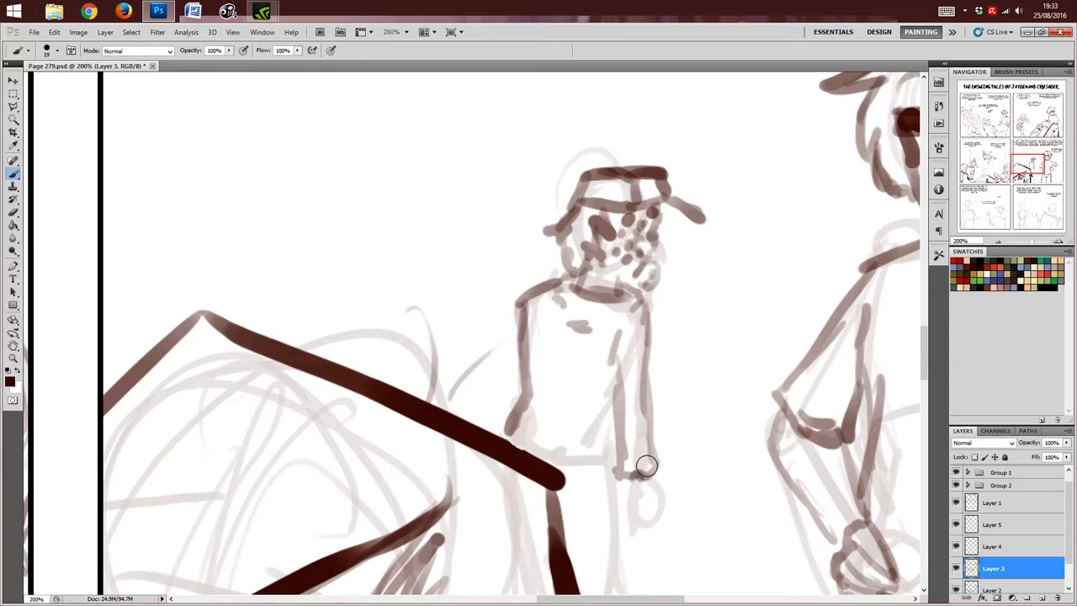
Step: Pan around the page to check the small figure and bring the top-hat-issues panel into view
scroll("down", 3)
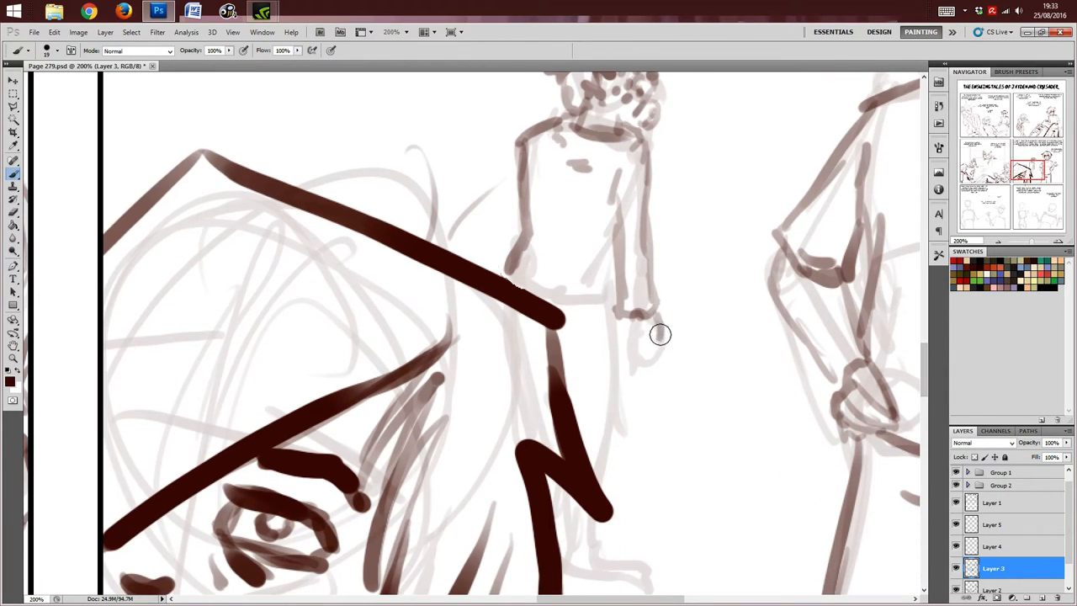
mouse_move(636, 336)
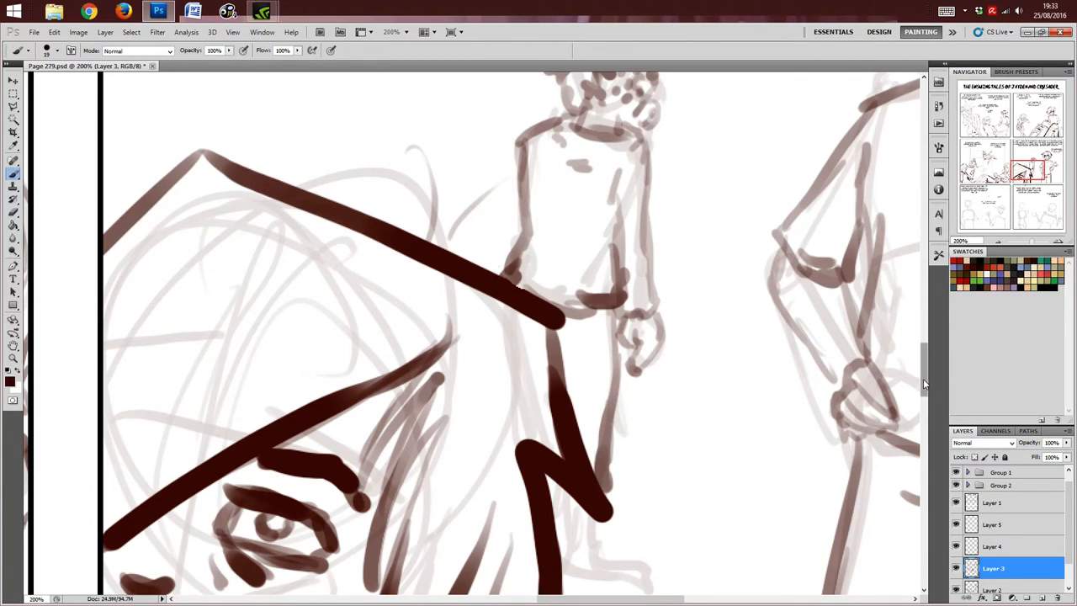
scroll("down", 3)
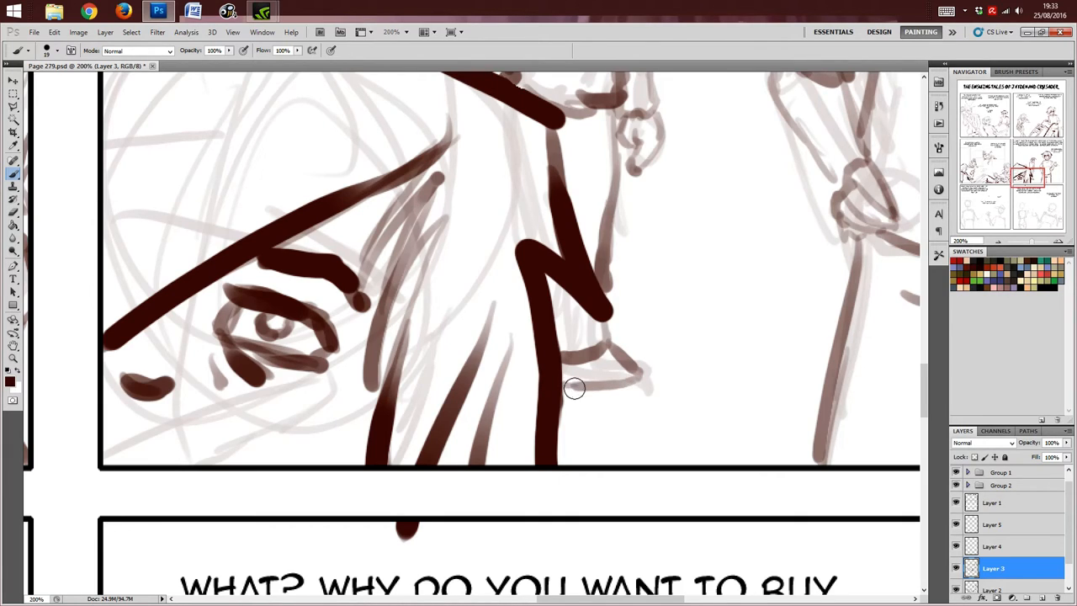
scroll("up", 3)
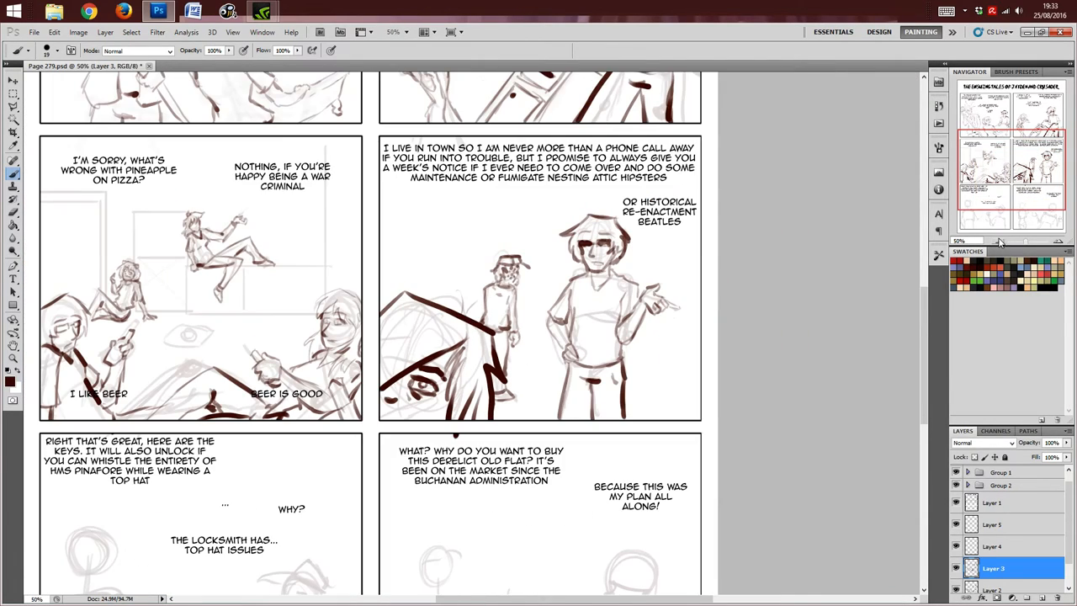
scroll("down", 3)
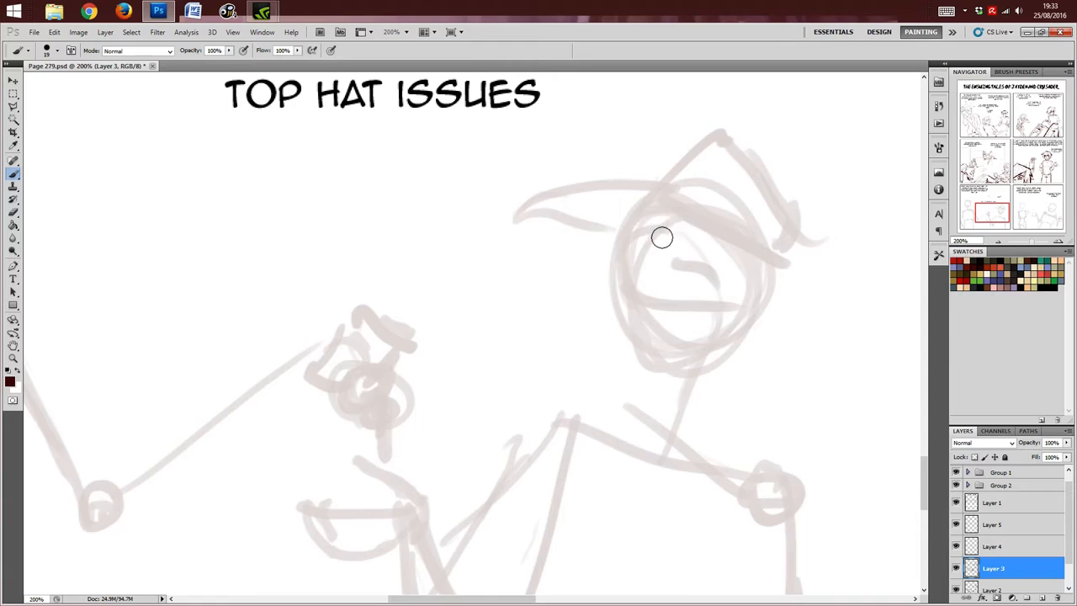
Step: Sketch the spiky hair strands across the character's head and forehead in brown
left_click_drag(662, 237, 694, 225)
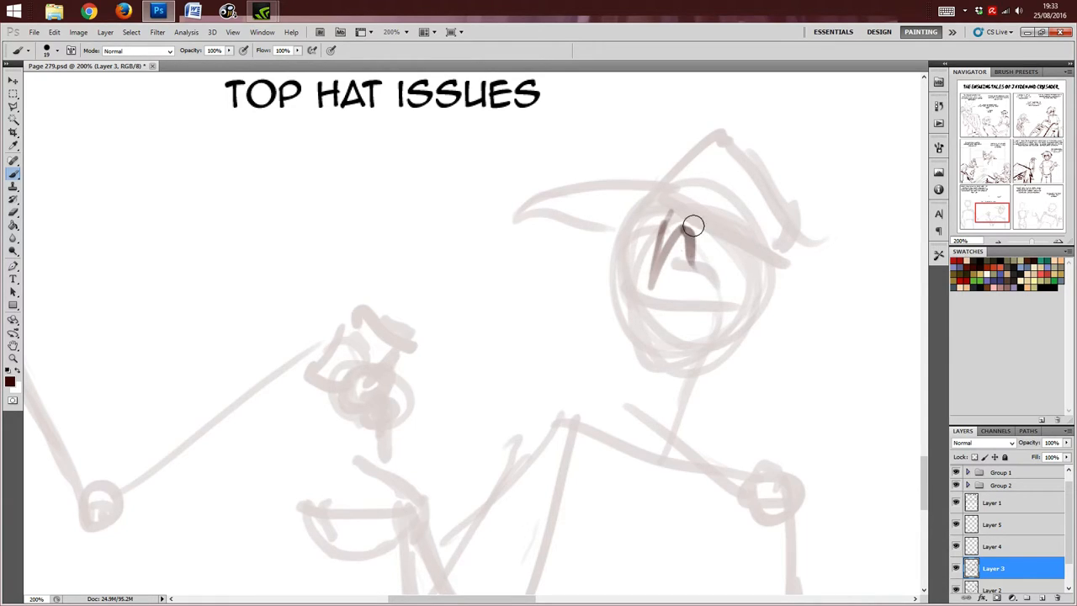
left_click_drag(694, 226, 747, 319)
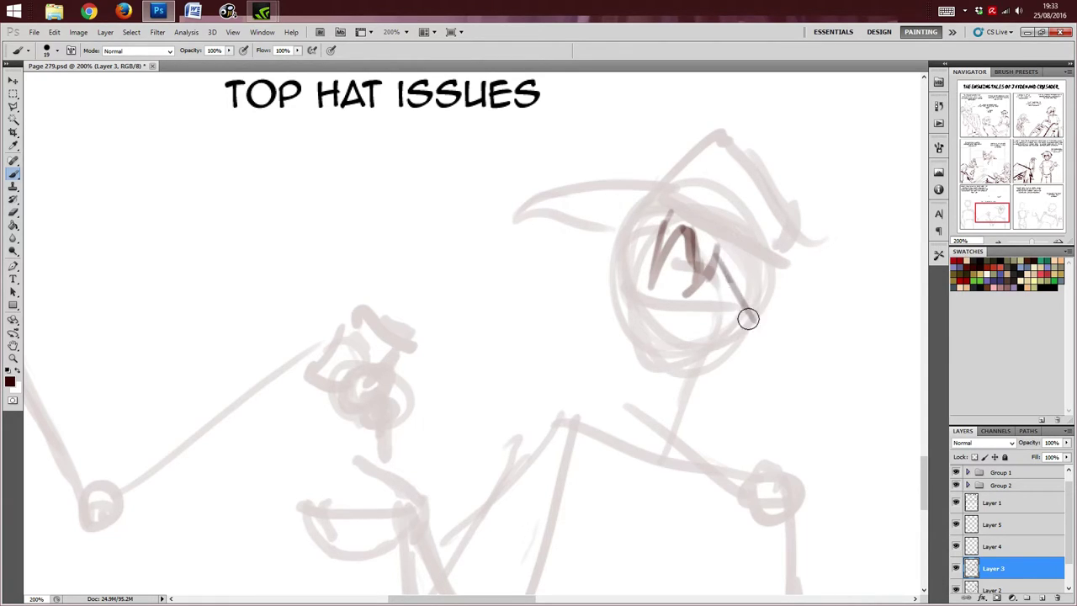
left_click_drag(732, 312, 795, 340)
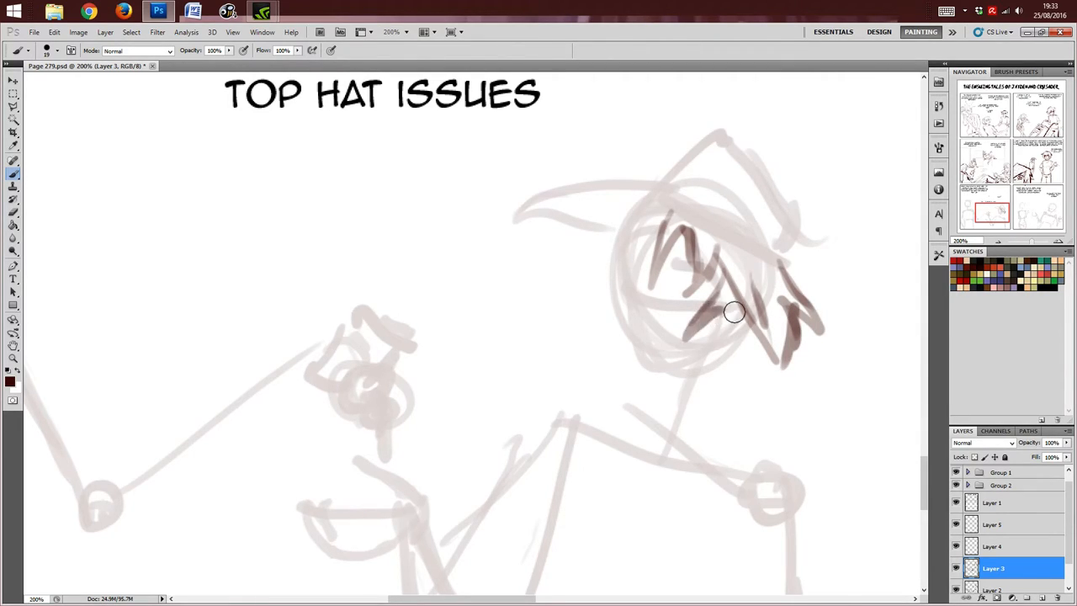
left_click_drag(732, 316, 749, 402)
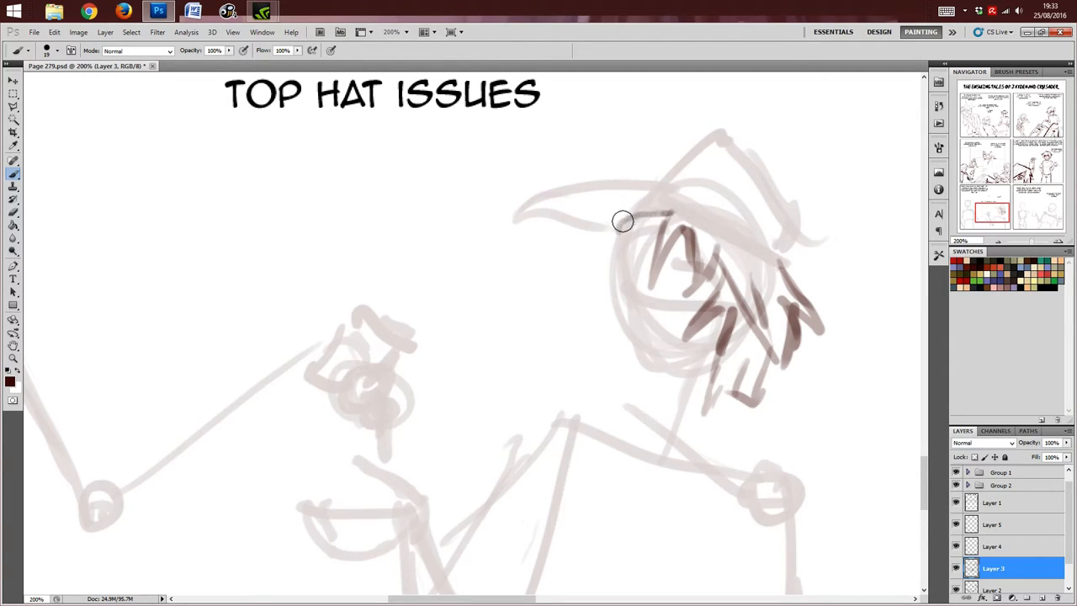
left_click_drag(622, 223, 620, 239)
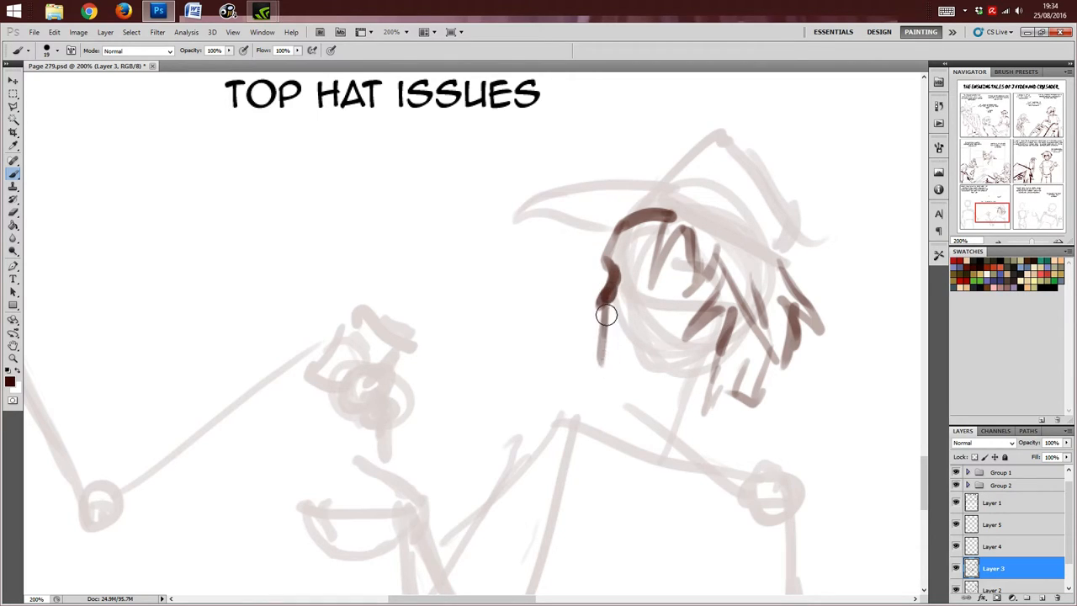
Step: Draw the jawline, chin and cheek lines, then the eye and nose features
left_click_drag(606, 316, 638, 402)
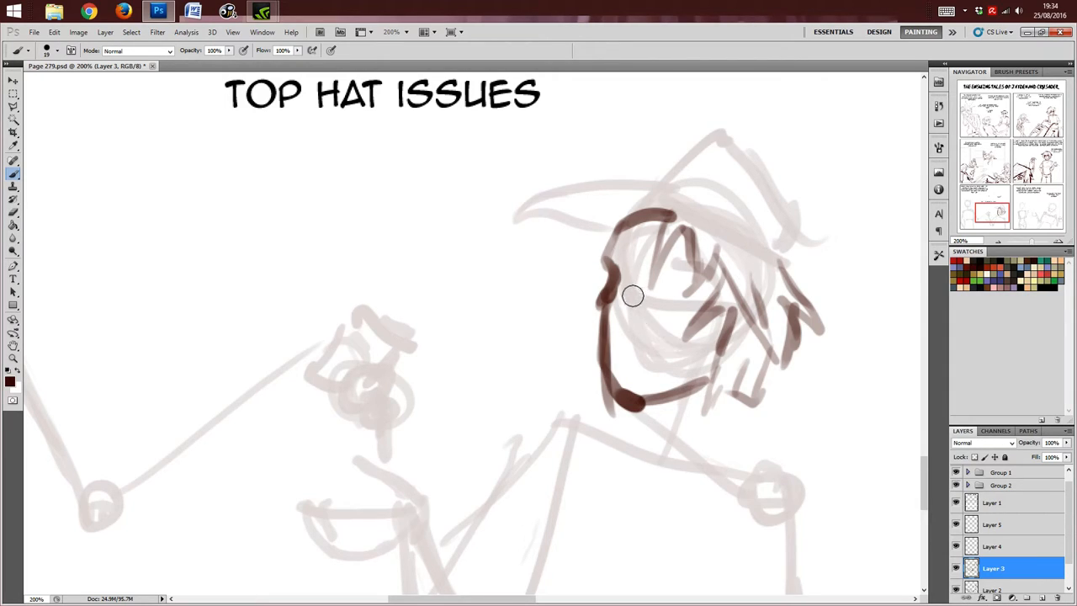
left_click_drag(633, 294, 633, 320)
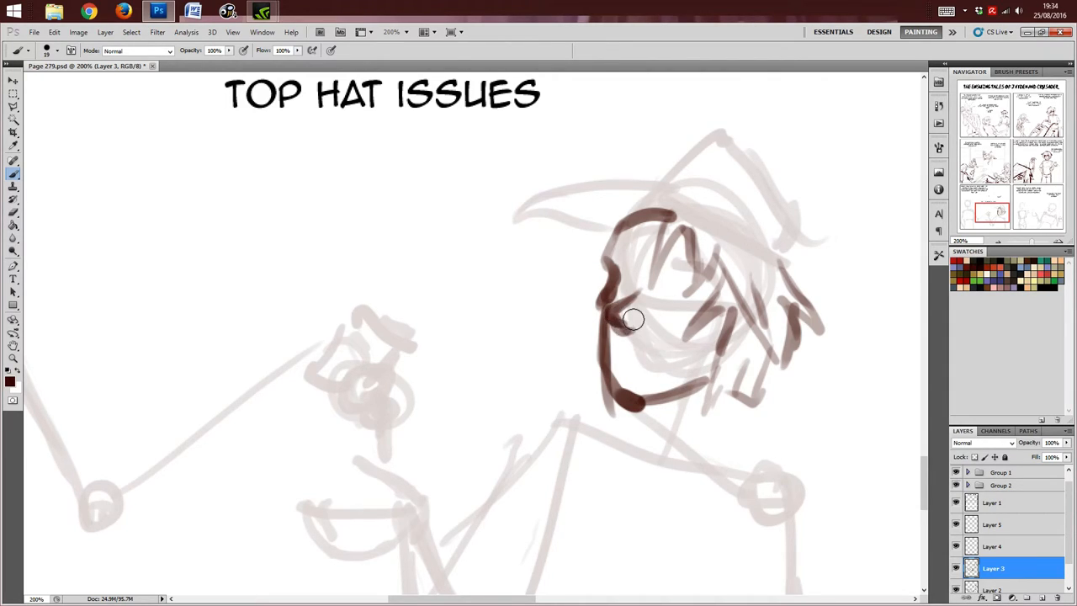
left_click_drag(631, 320, 647, 369)
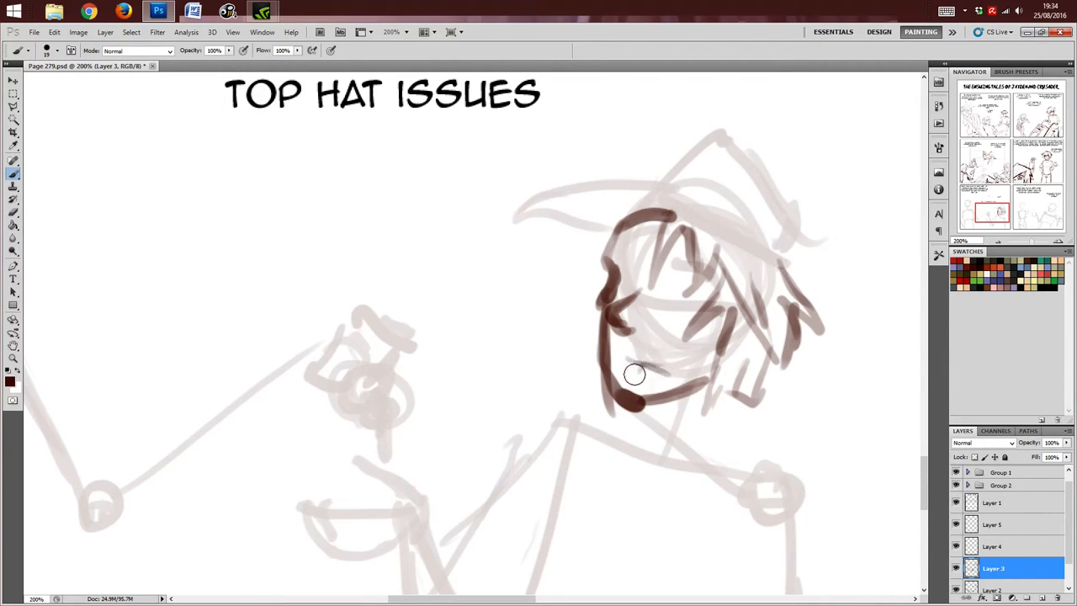
left_click_drag(636, 373, 665, 277)
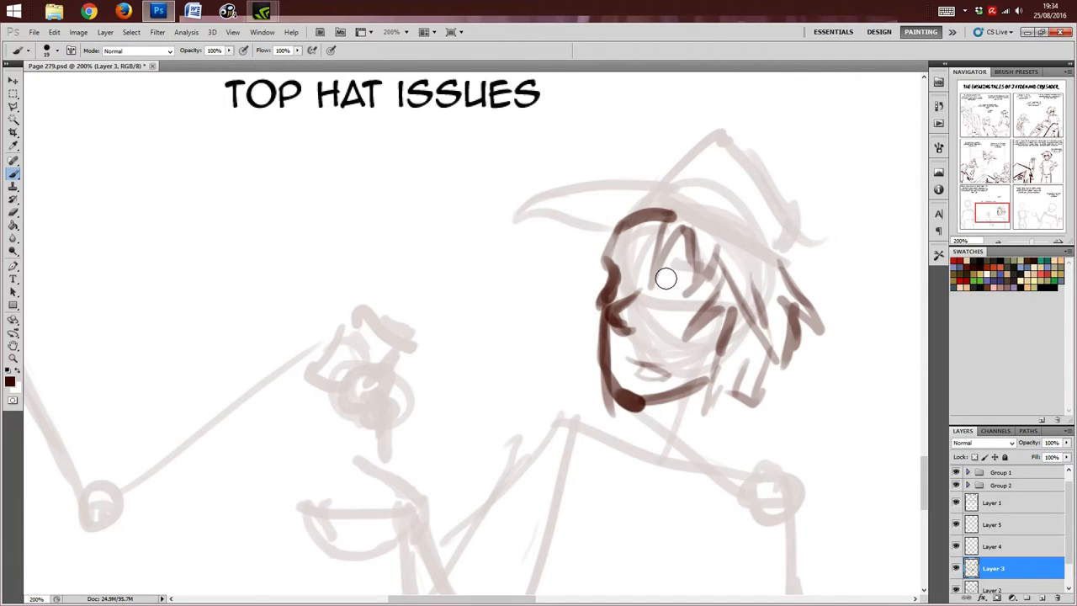
left_click_drag(665, 278, 636, 256)
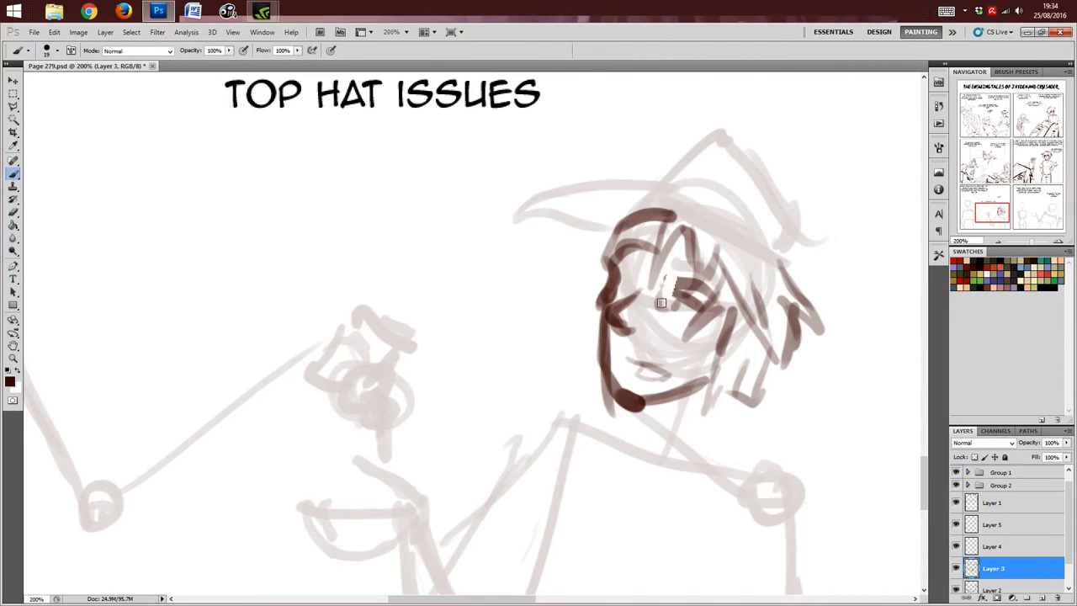
left_click_drag(660, 303, 710, 284)
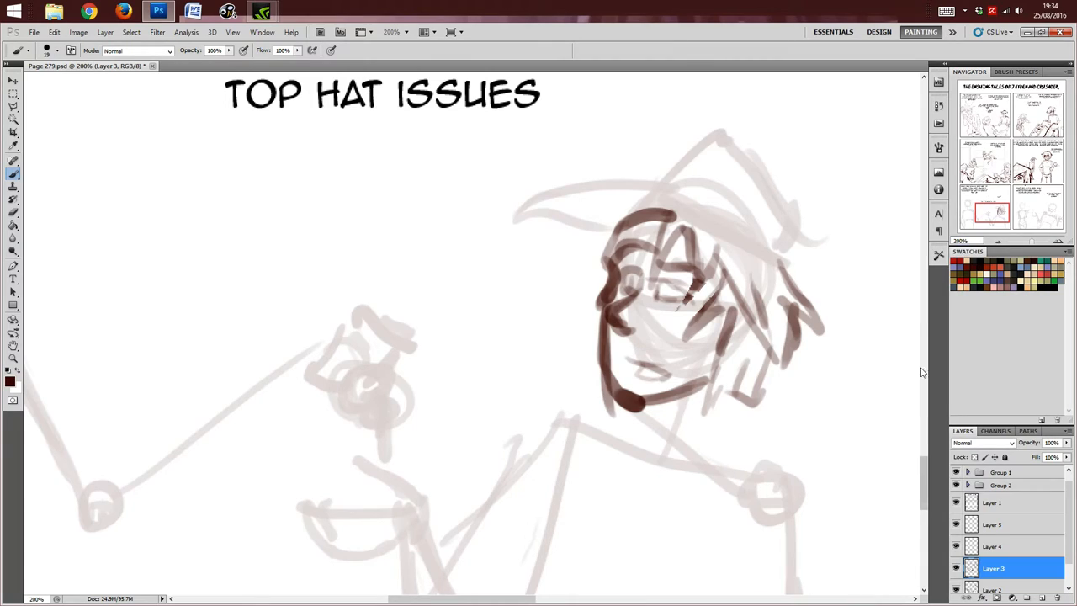
Step: Outline both sides of the character's torso in brown over the faint guide
scroll("down", 3)
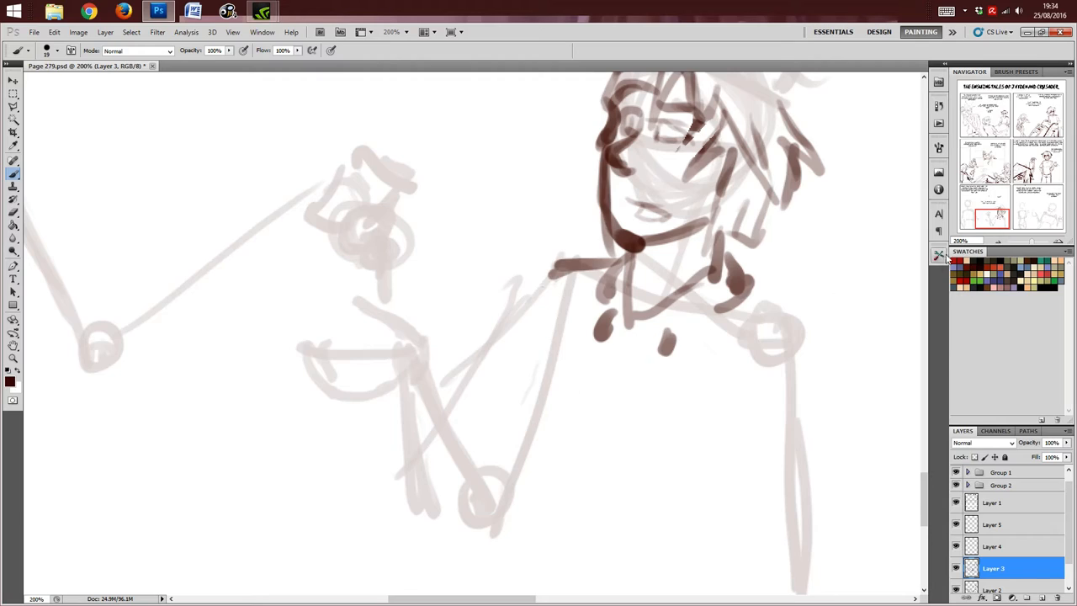
scroll("down", 3)
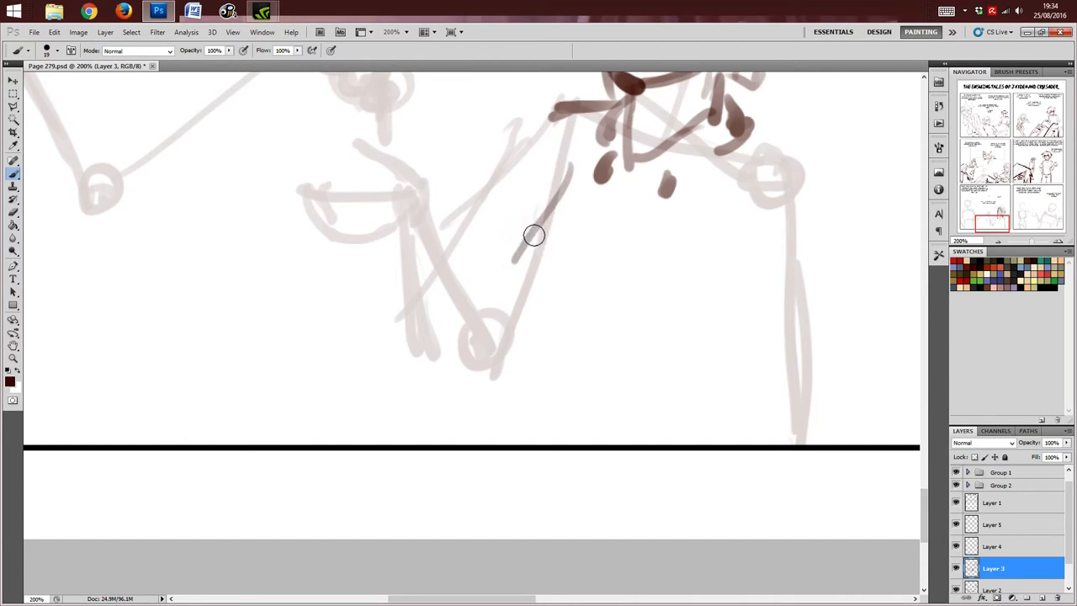
left_click_drag(536, 235, 549, 323)
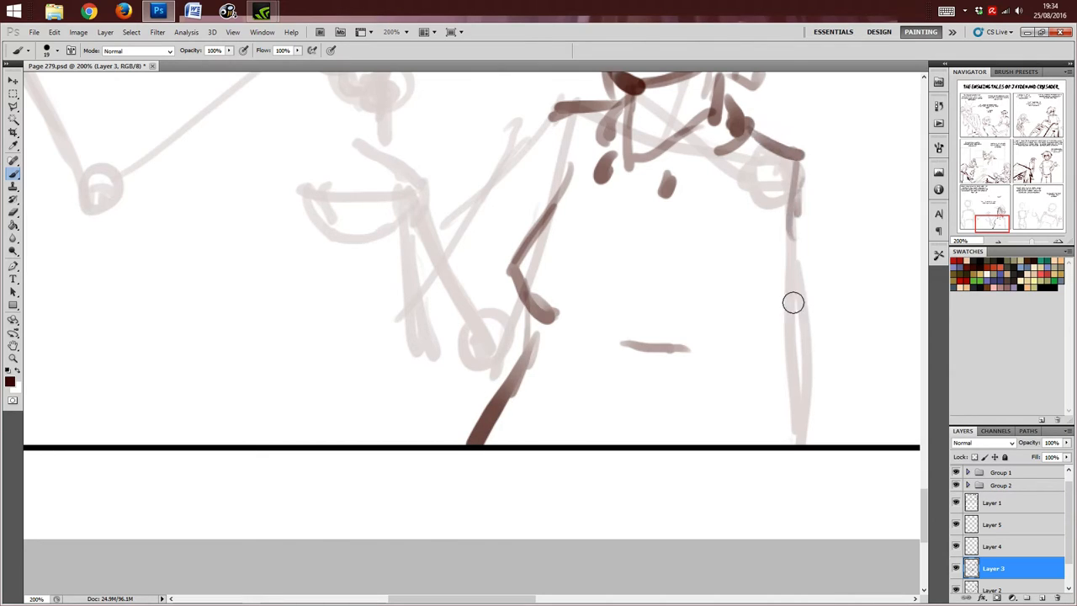
left_click_drag(791, 303, 732, 337)
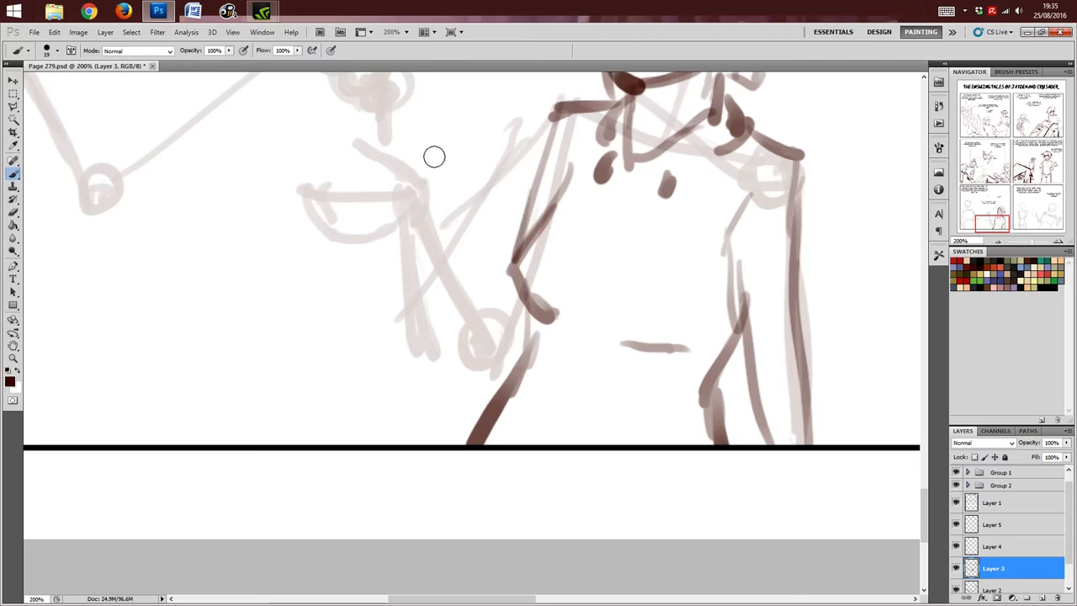
Step: Sketch the raised hand with knuckles and the forearm below it
left_click_drag(435, 156, 390, 182)
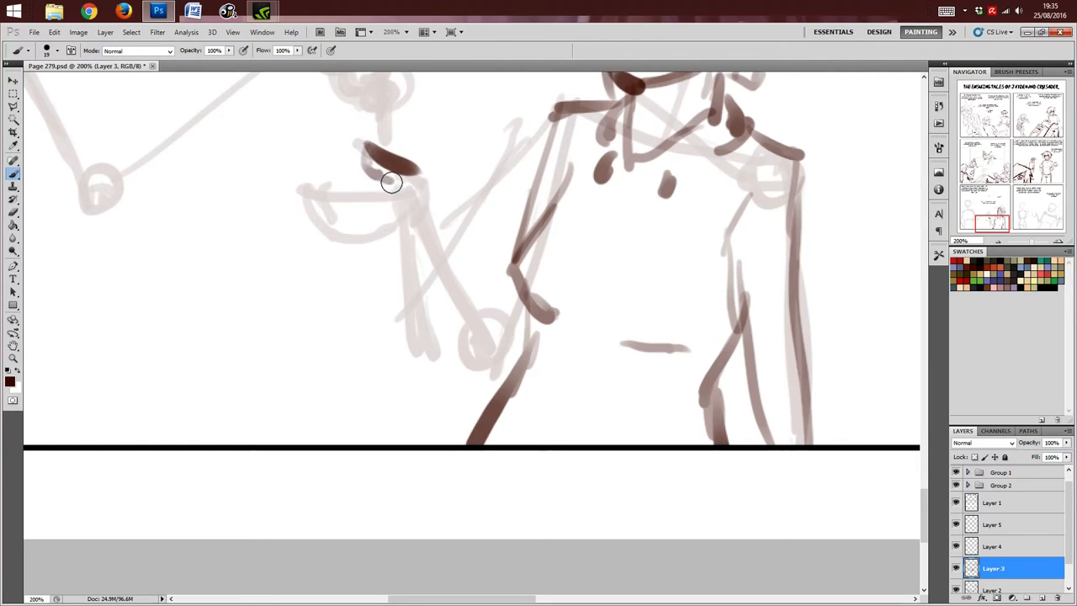
left_click_drag(390, 181, 313, 192)
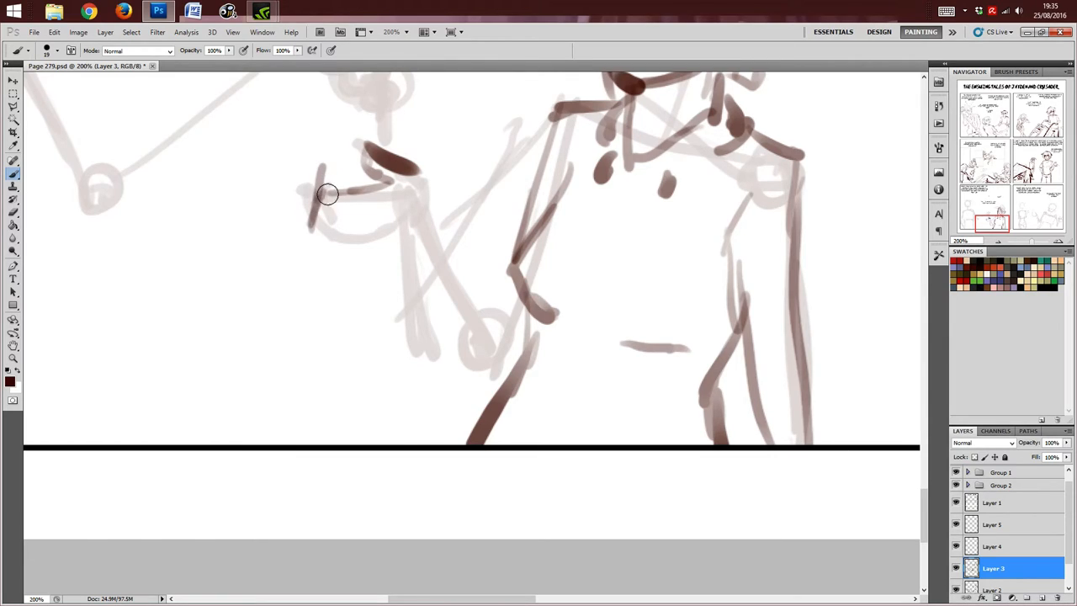
left_click_drag(328, 194, 406, 228)
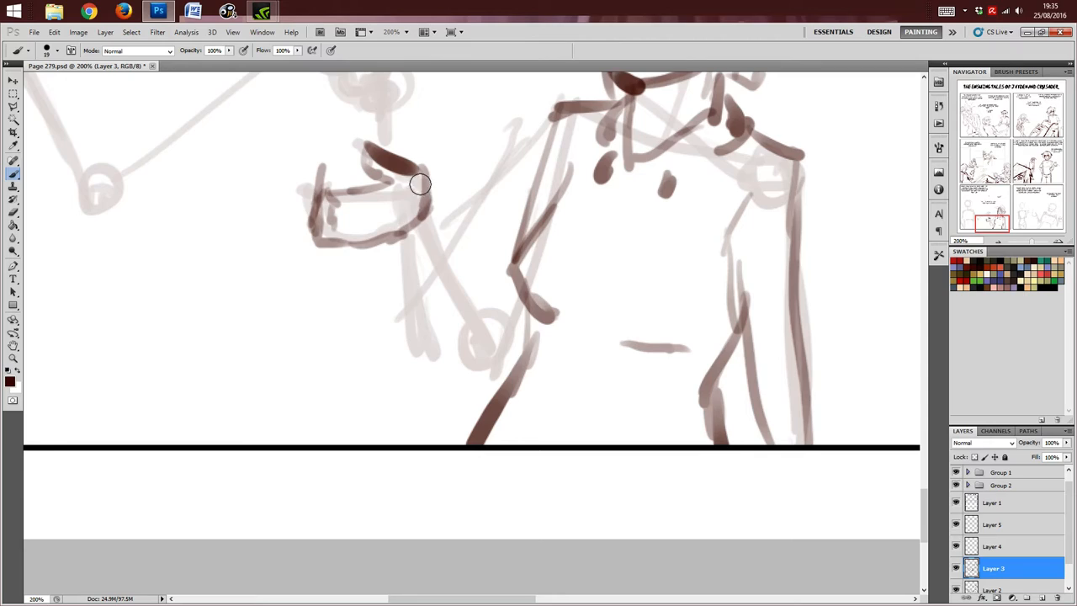
left_click_drag(429, 176, 394, 244)
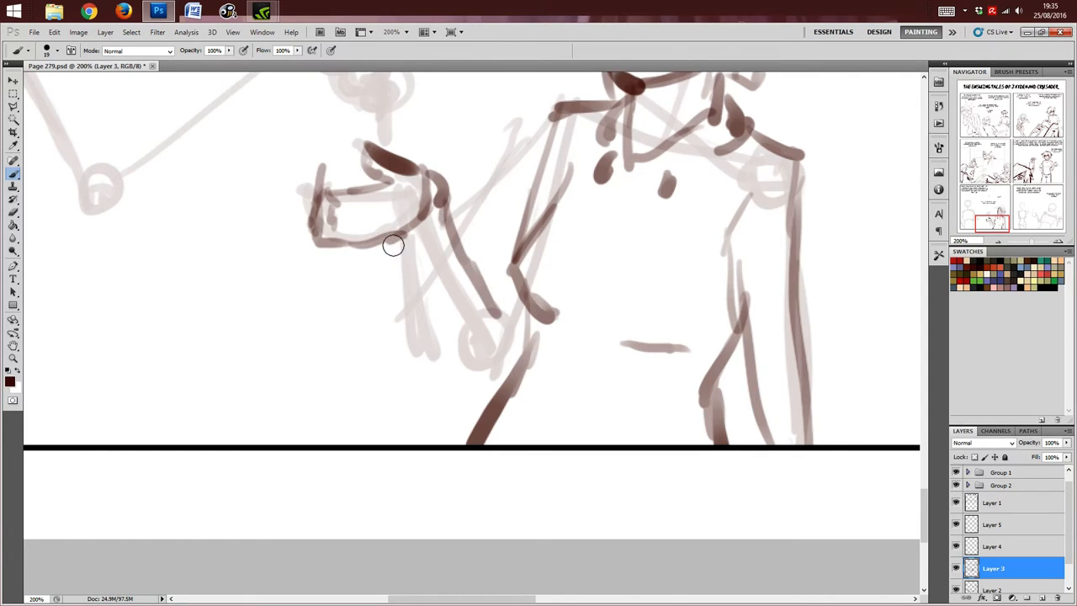
Step: Outline the held object above the hand and fill dark spots on it
left_click_drag(396, 244, 519, 278)
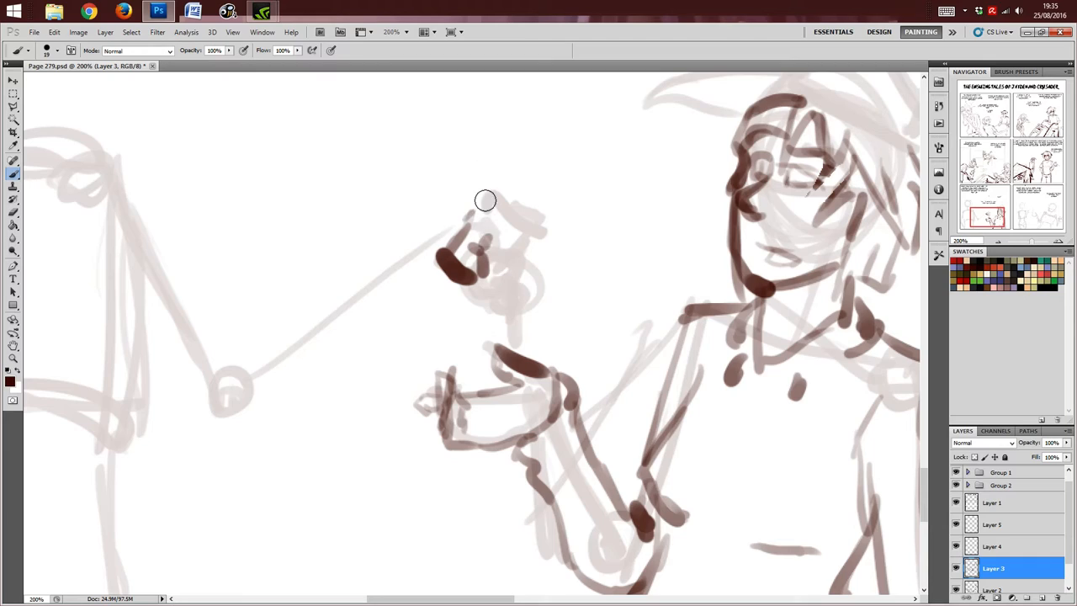
left_click_drag(485, 200, 515, 271)
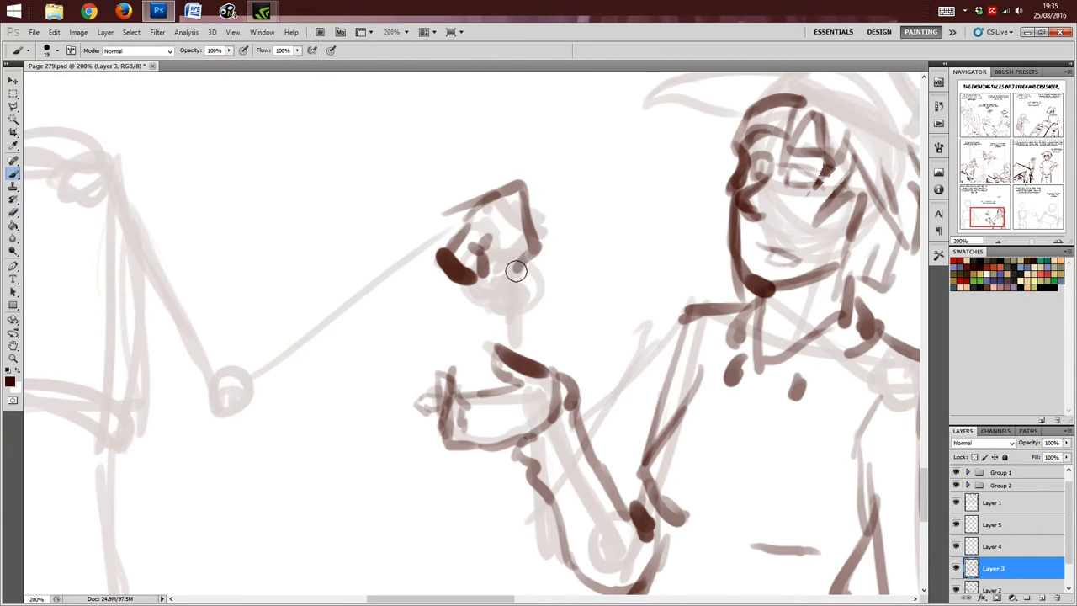
left_click_drag(515, 271, 502, 239)
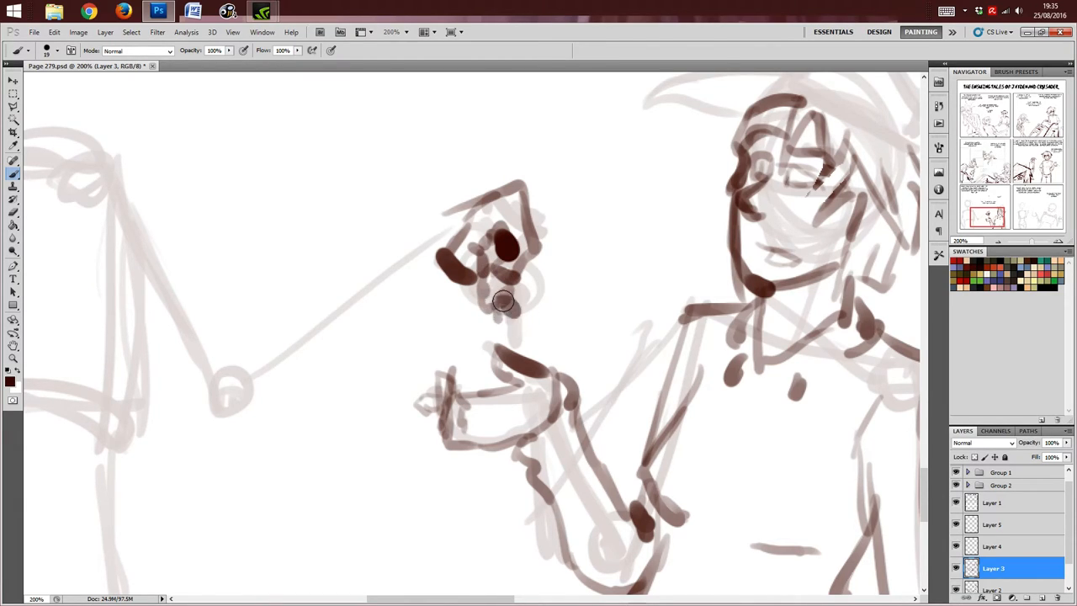
left_click_drag(505, 303, 505, 336)
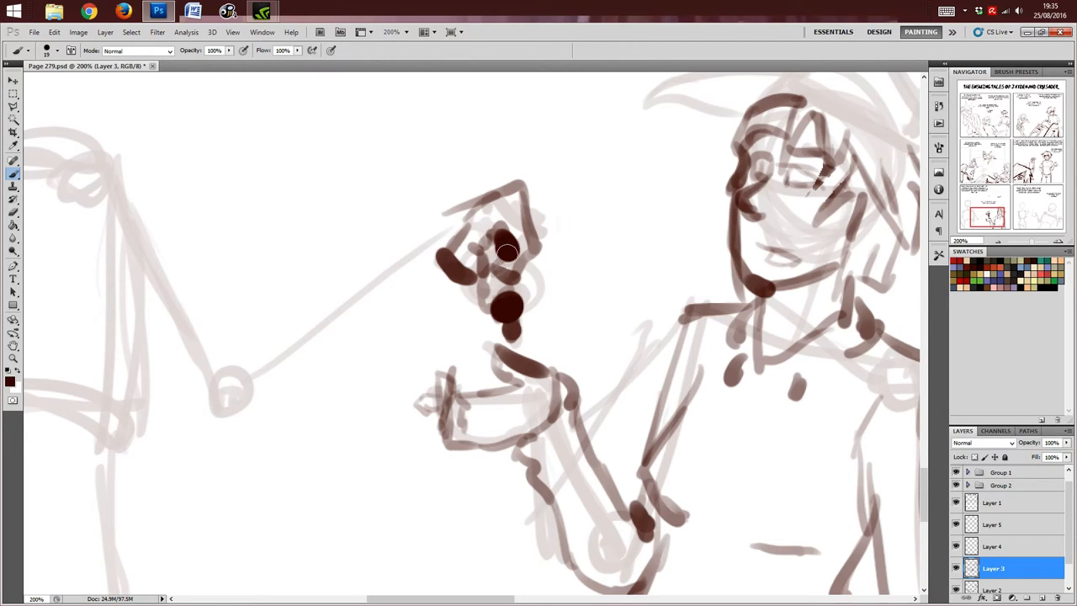
Step: Draw the second character's hair outline, side strands, and face and jaw
scroll("down", 3)
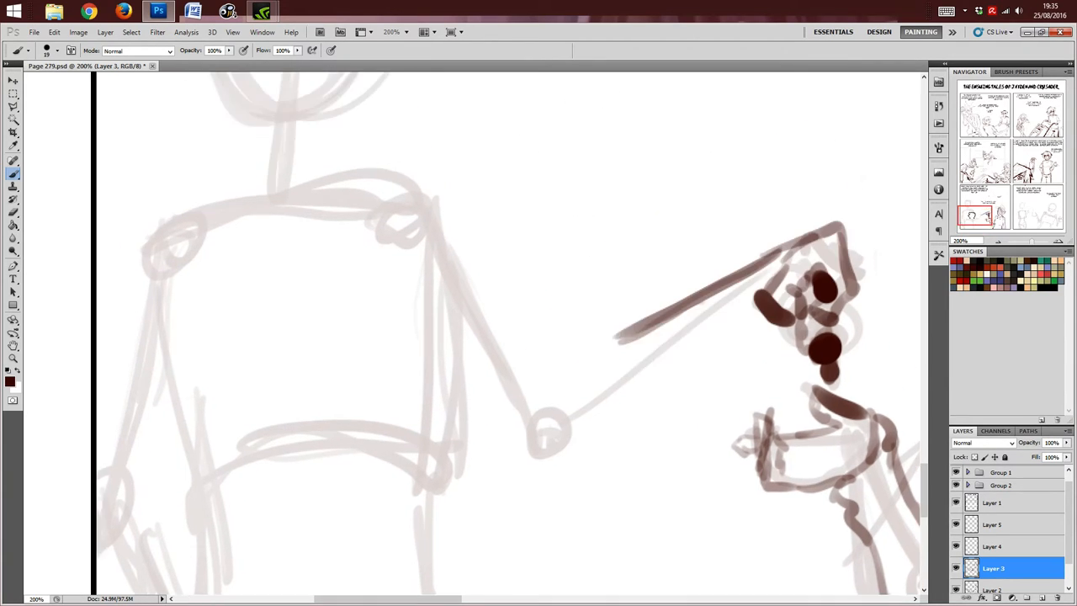
scroll("up", 3)
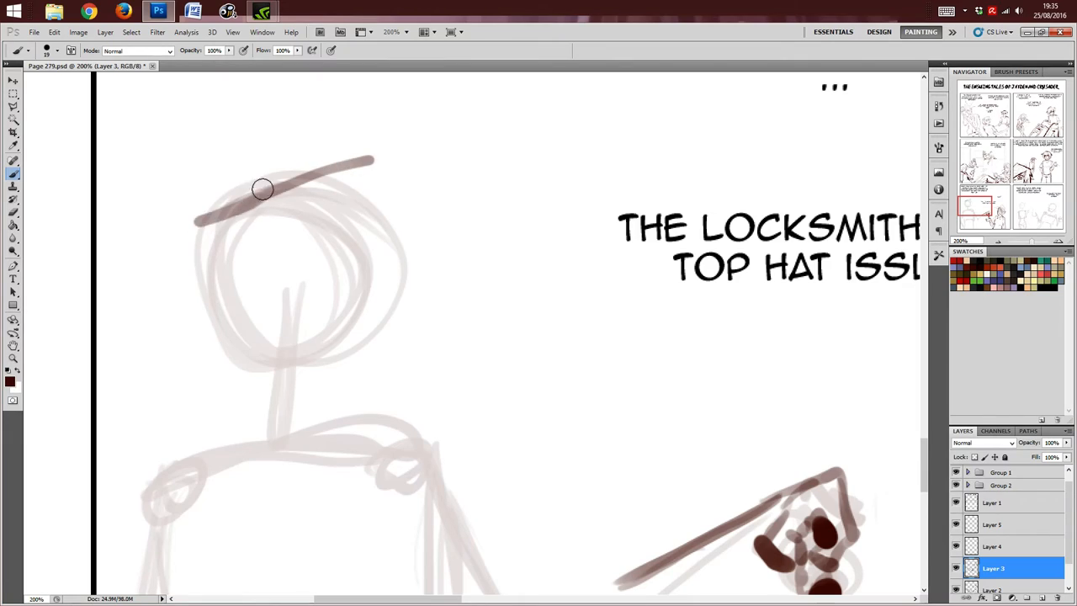
left_click_drag(262, 189, 400, 243)
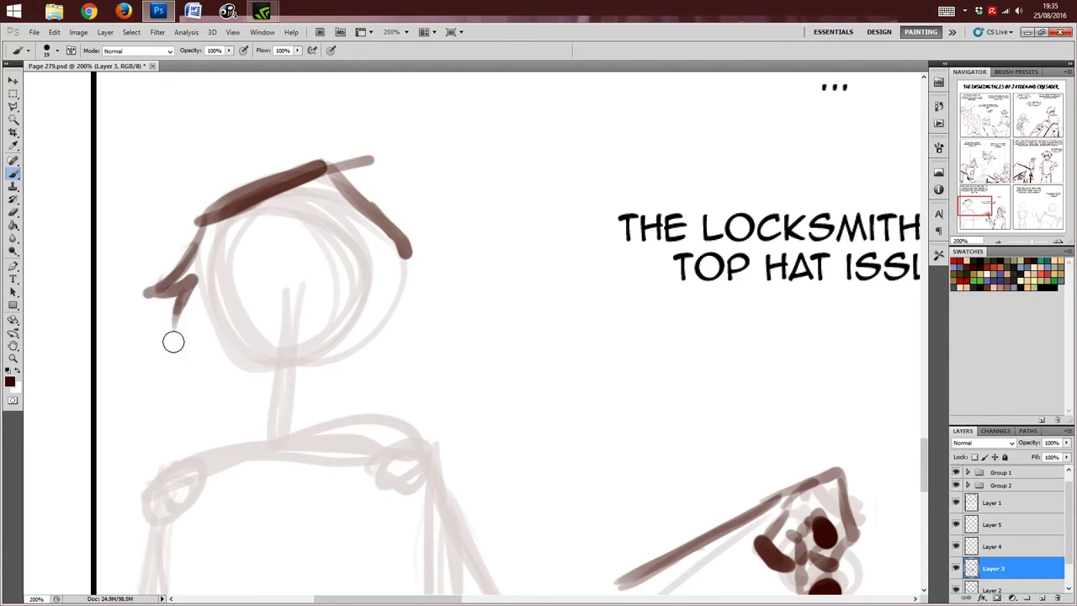
left_click_drag(172, 342, 390, 249)
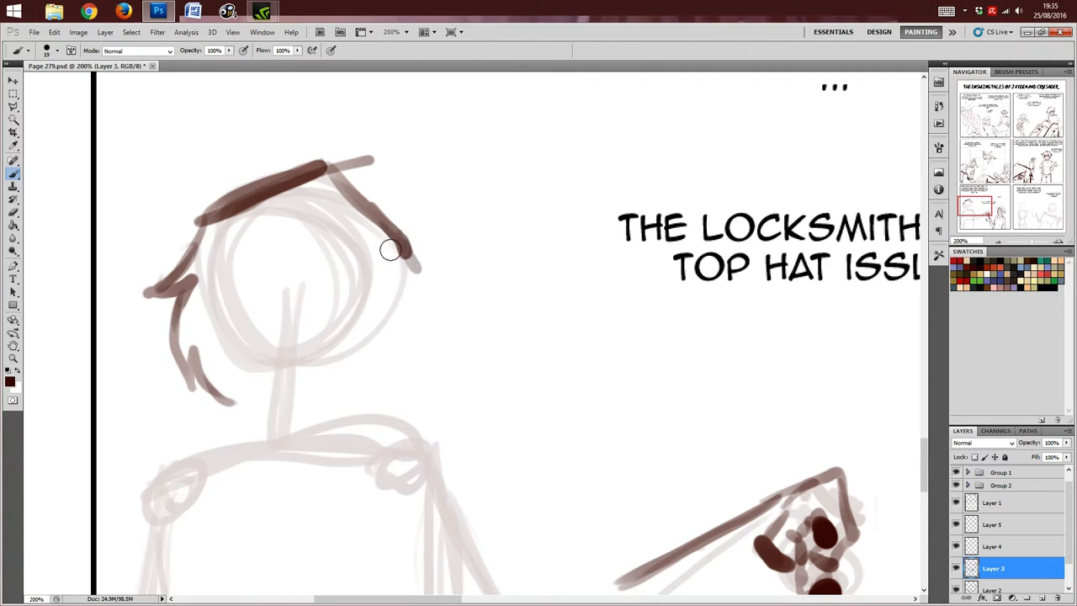
mouse_move(380, 289)
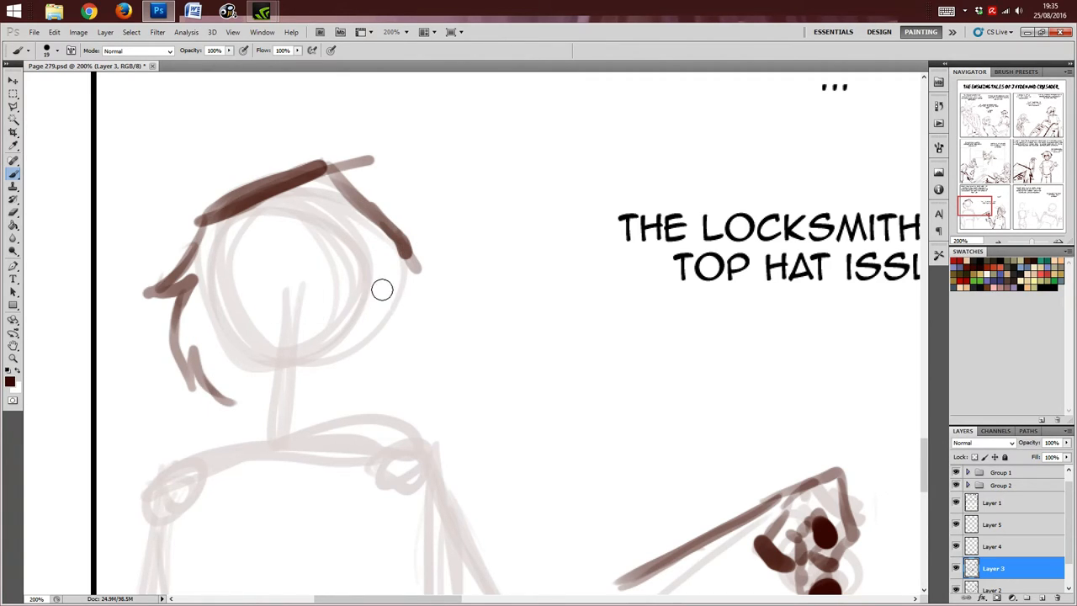
left_click_drag(380, 290, 367, 340)
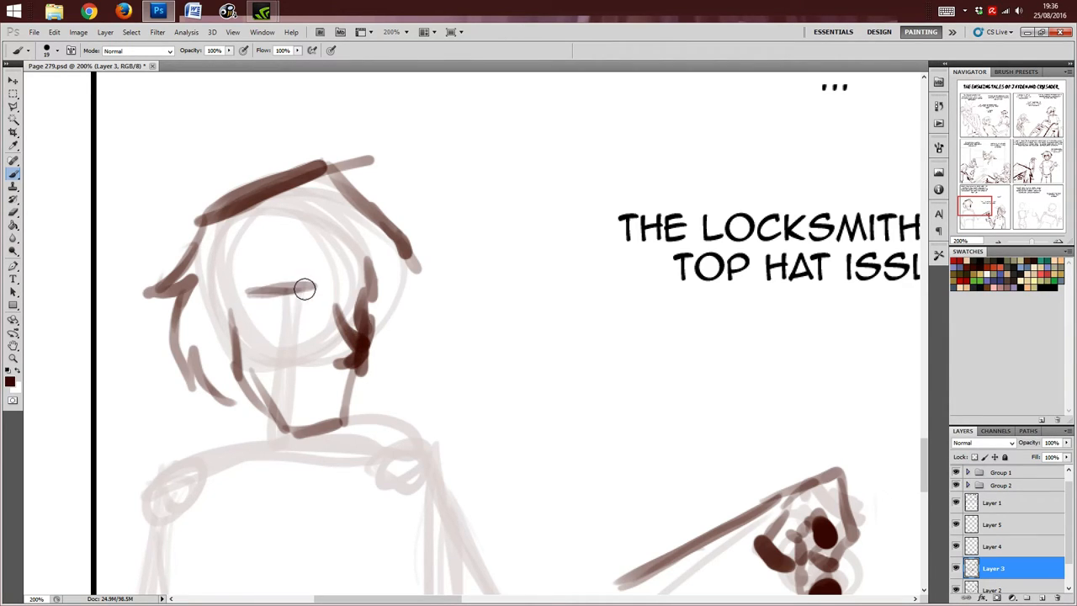
Step: Ink dark filled sunglasses lenses, then the mouth and chin lines
left_click_drag(305, 289, 252, 301)
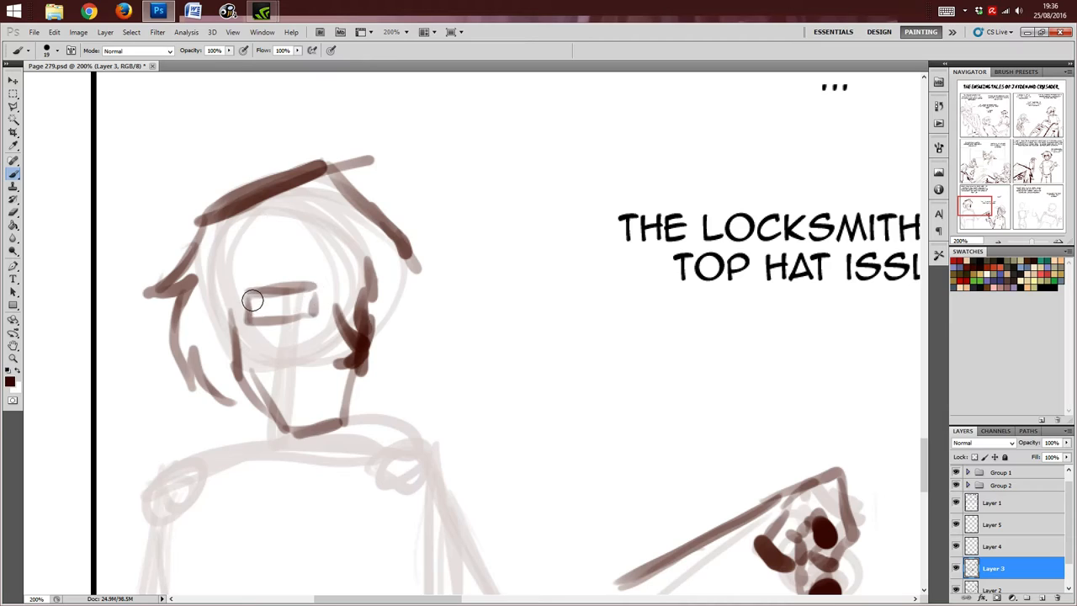
left_click_drag(252, 303, 311, 303)
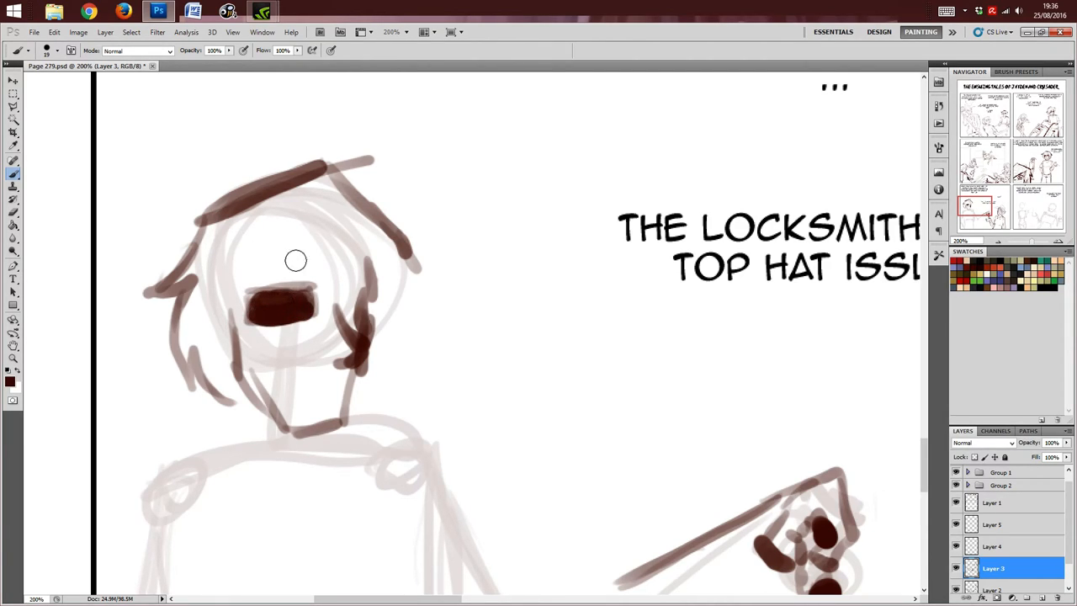
left_click_drag(295, 261, 322, 300)
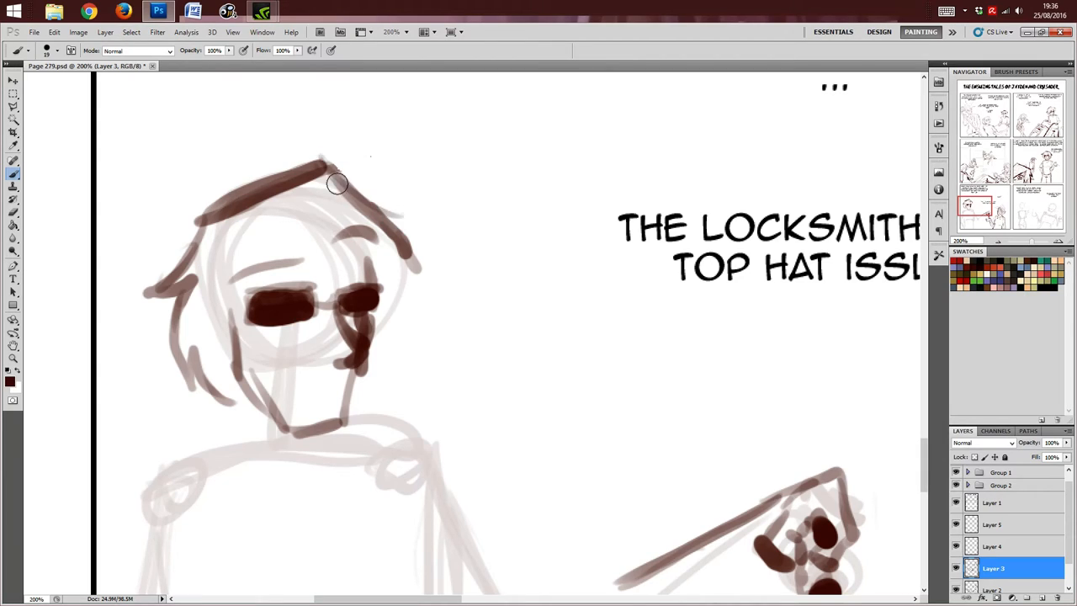
left_click_drag(337, 184, 407, 306)
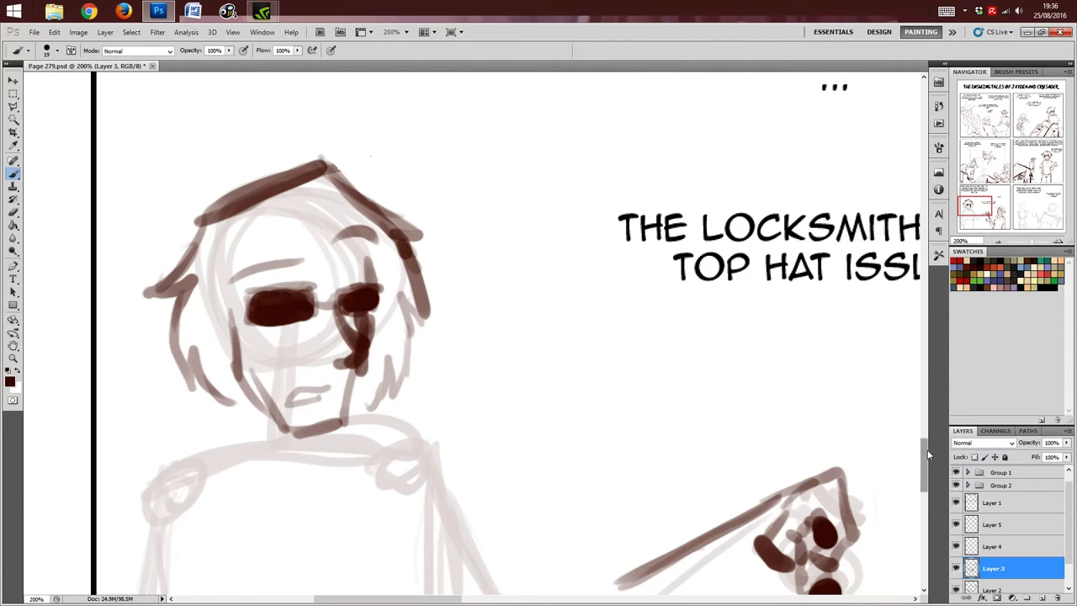
Step: Darken the tall figure's left side line and left arm outline
scroll("down", 3)
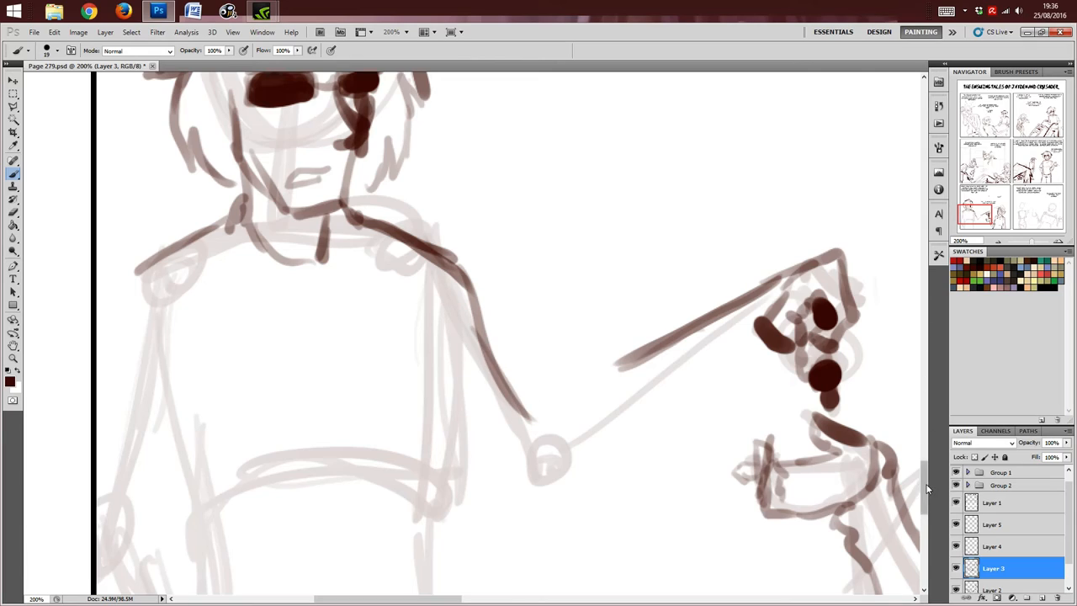
scroll("down", 3)
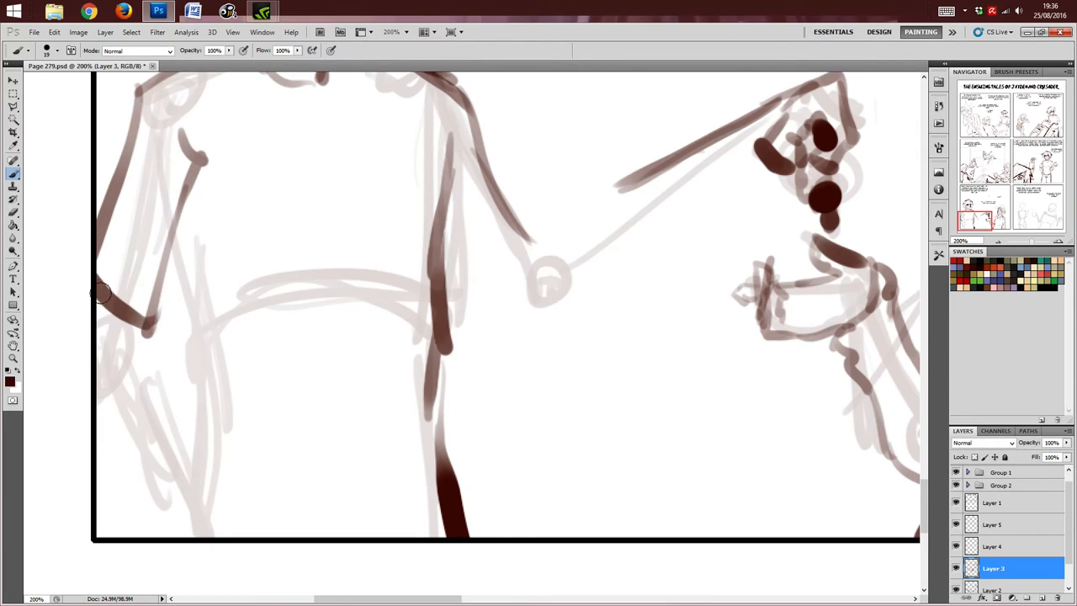
left_click_drag(101, 294, 91, 390)
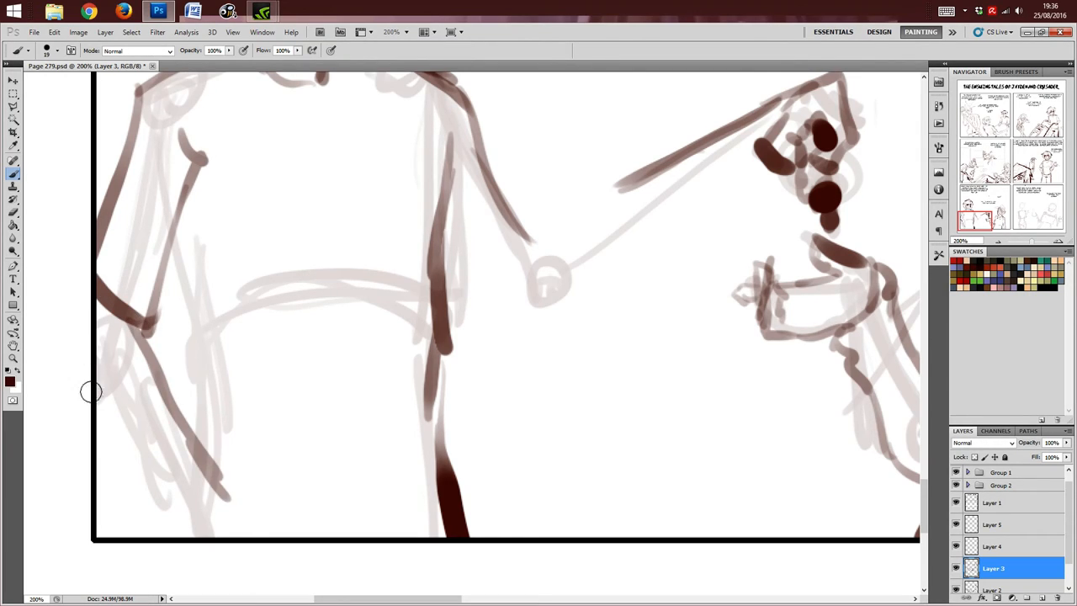
left_click_drag(92, 387, 222, 502)
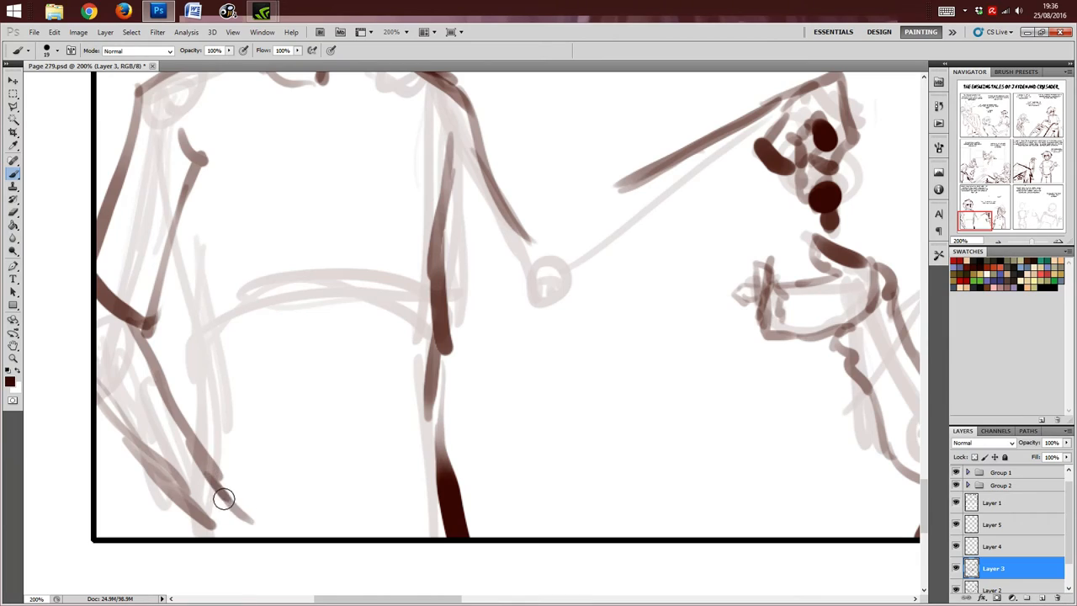
left_click_drag(222, 496, 253, 522)
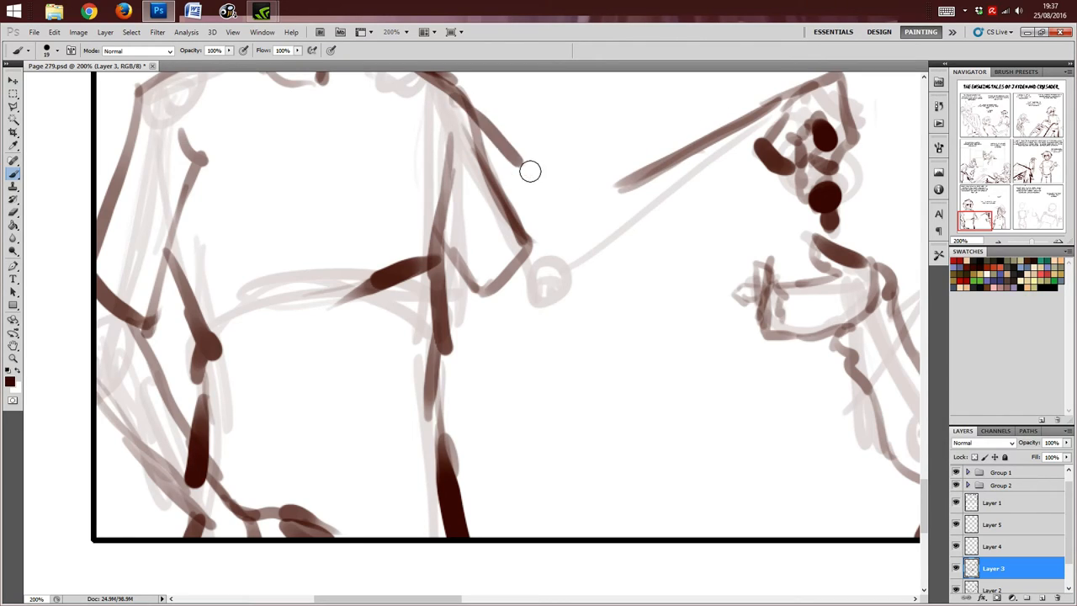
Step: Ink the outstretched arm's shoulder and elbow, erase the dark upper strokes and redraw the arm
left_click_drag(530, 168, 508, 278)
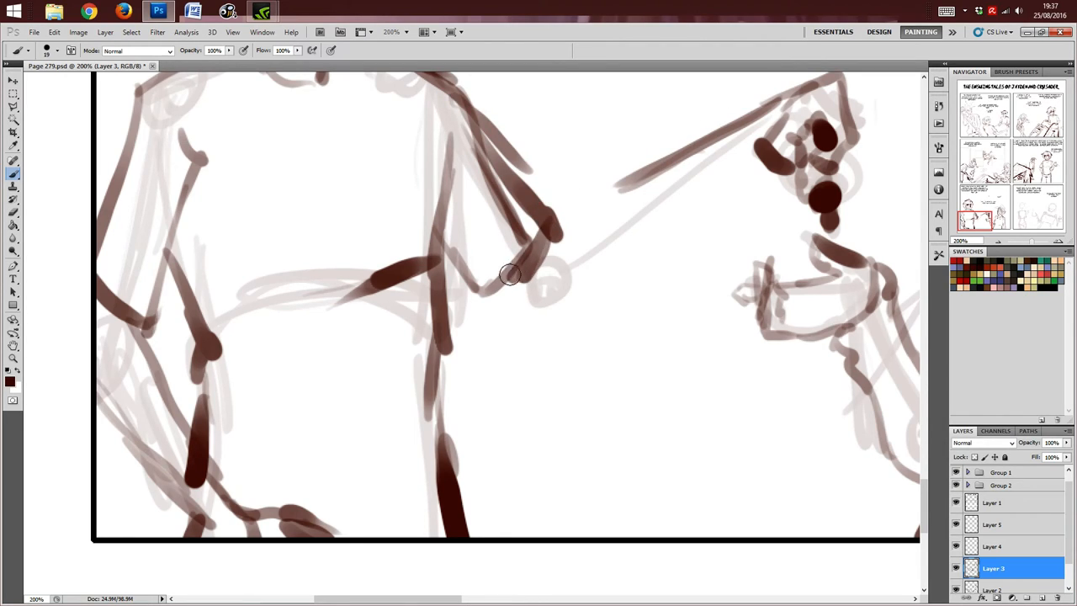
left_click_drag(508, 282, 614, 266)
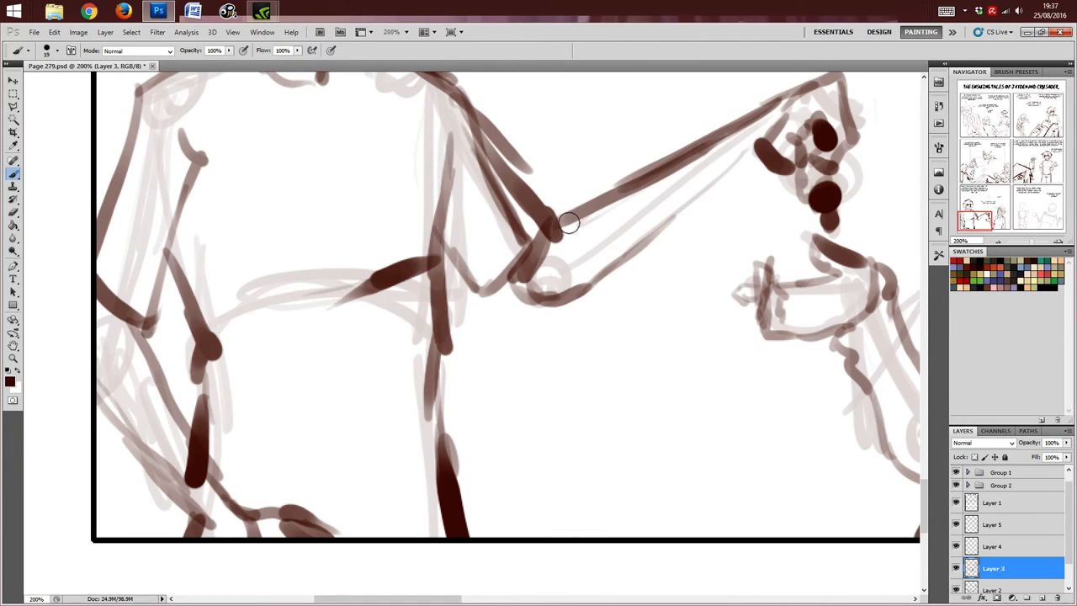
left_click_drag(569, 222, 778, 99)
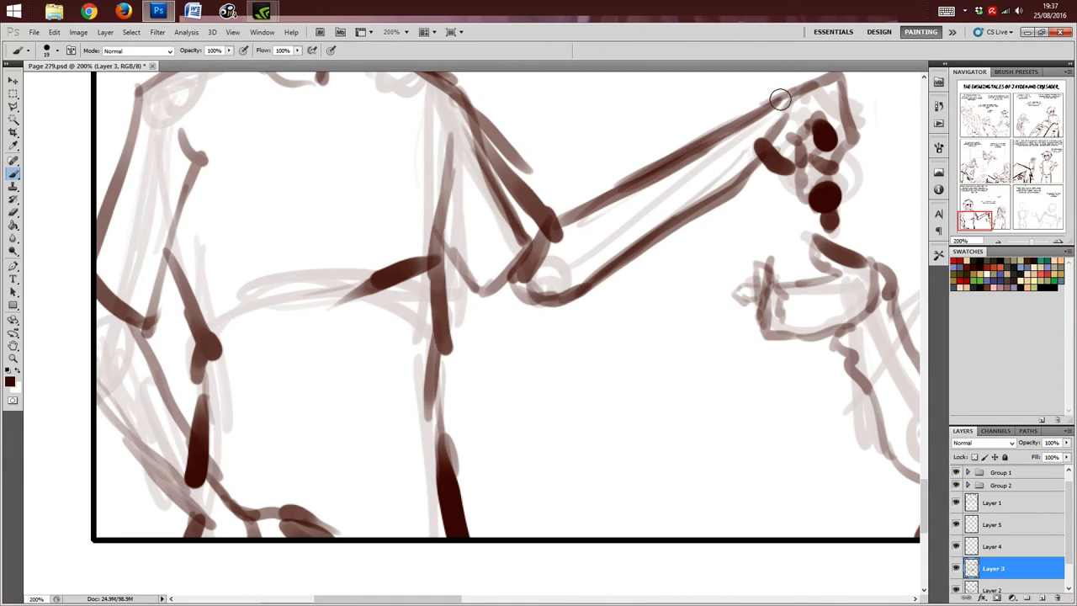
left_click_drag(781, 99, 482, 184)
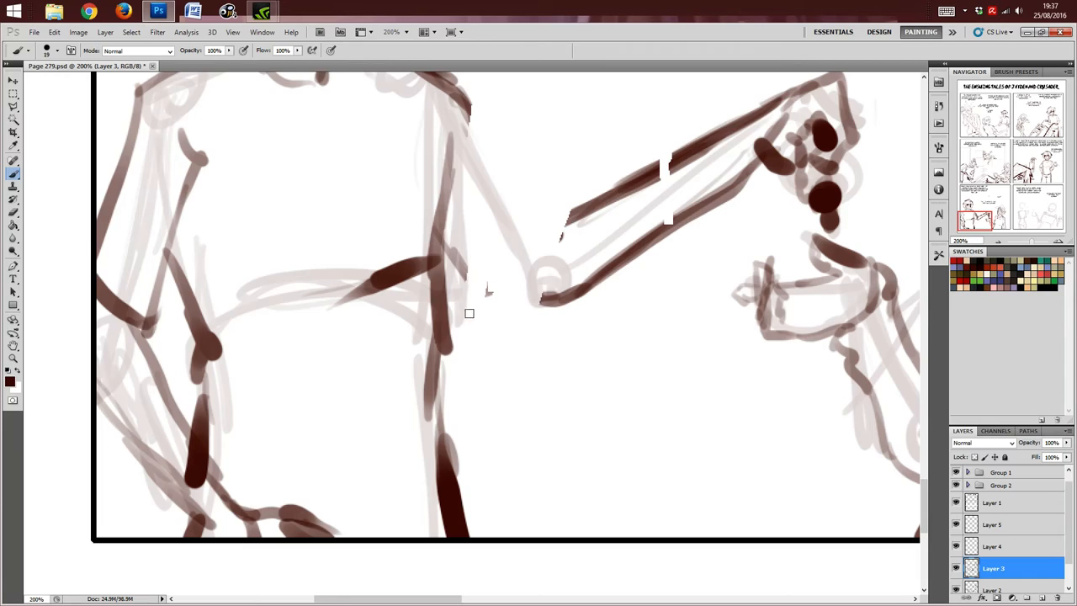
left_click_drag(469, 313, 726, 121)
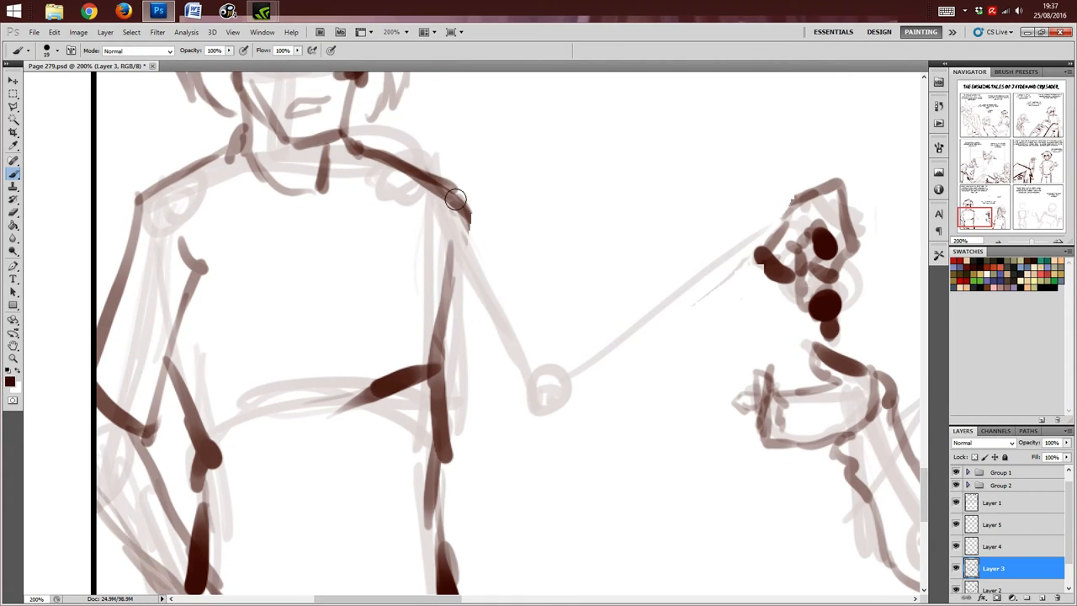
left_click_drag(454, 202, 547, 385)
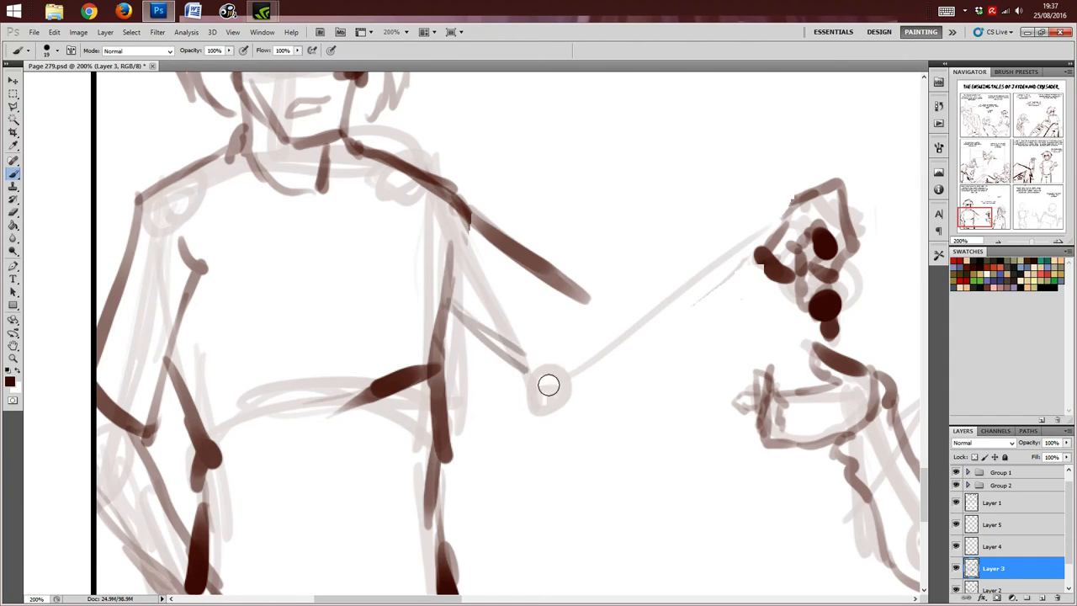
left_click_drag(547, 386, 800, 199)
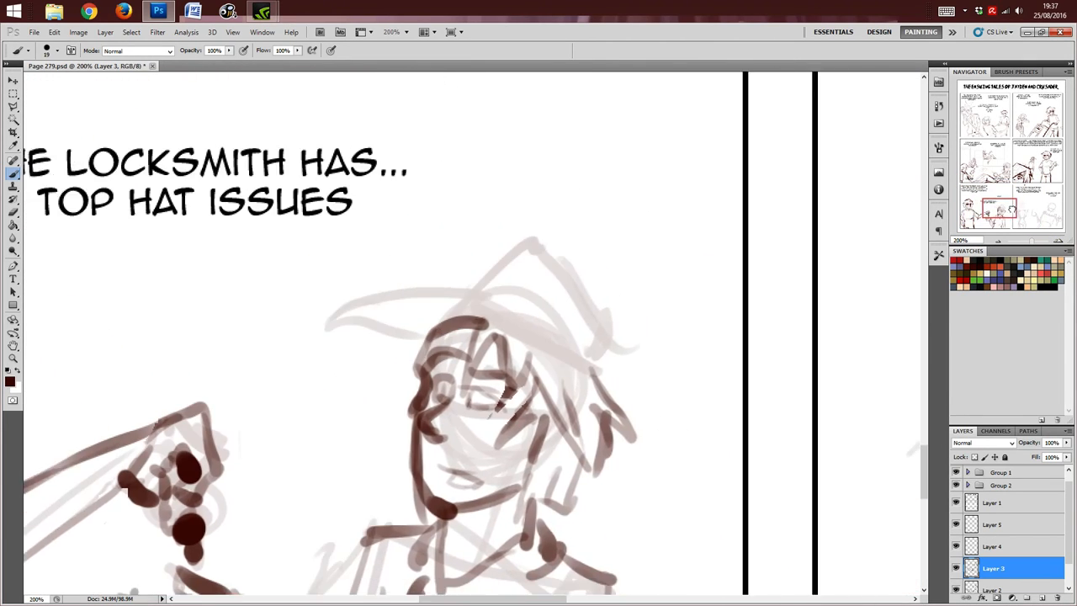
Step: Draw the locksmith character's hat brim and dab dots along the hat band
scroll("down", 3)
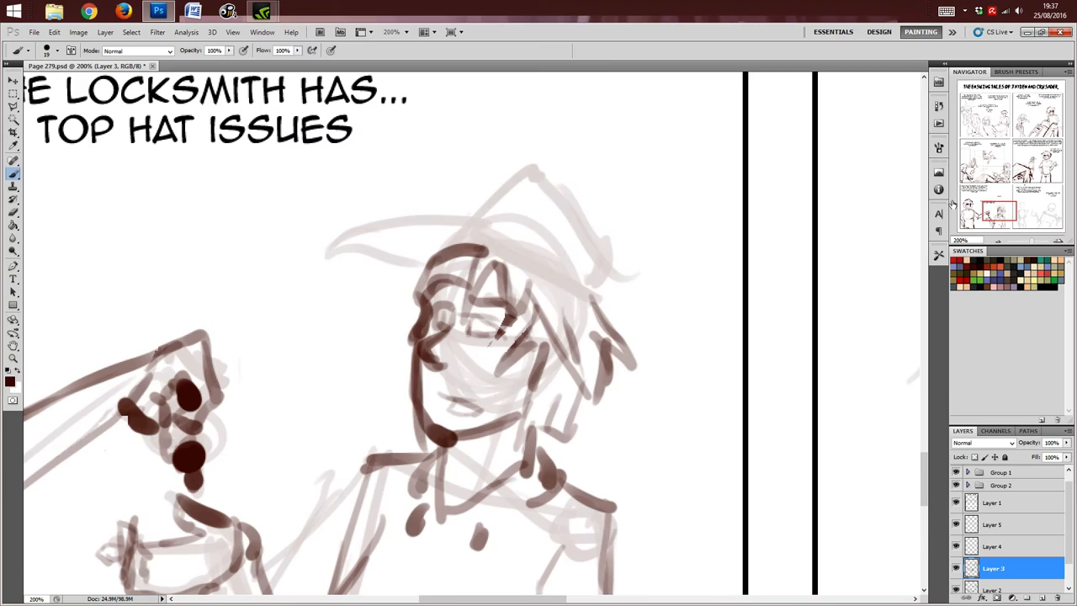
mouse_move(455, 209)
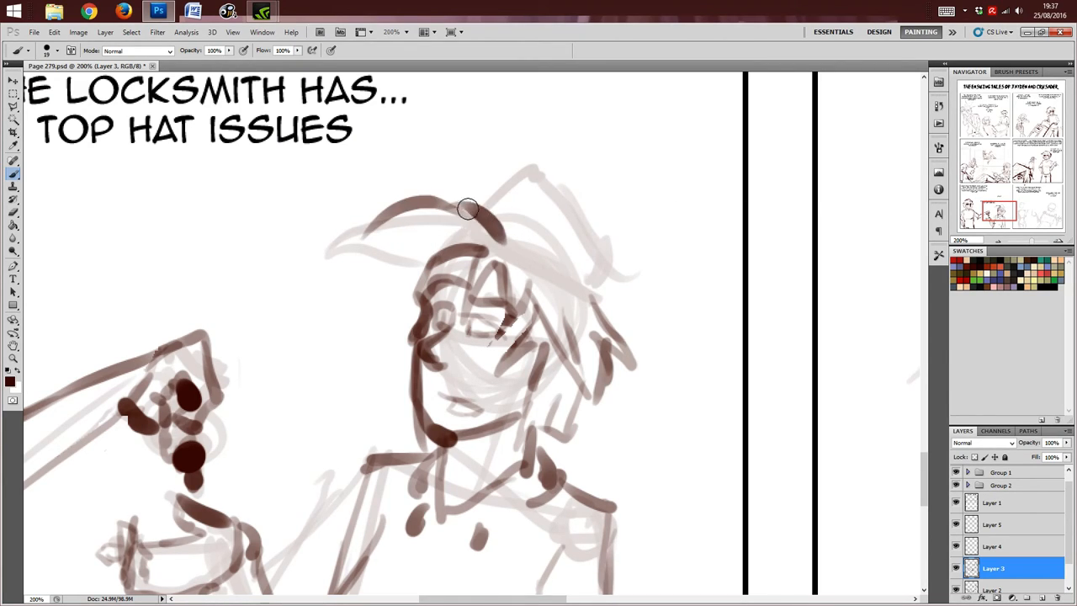
left_click_drag(458, 206, 556, 273)
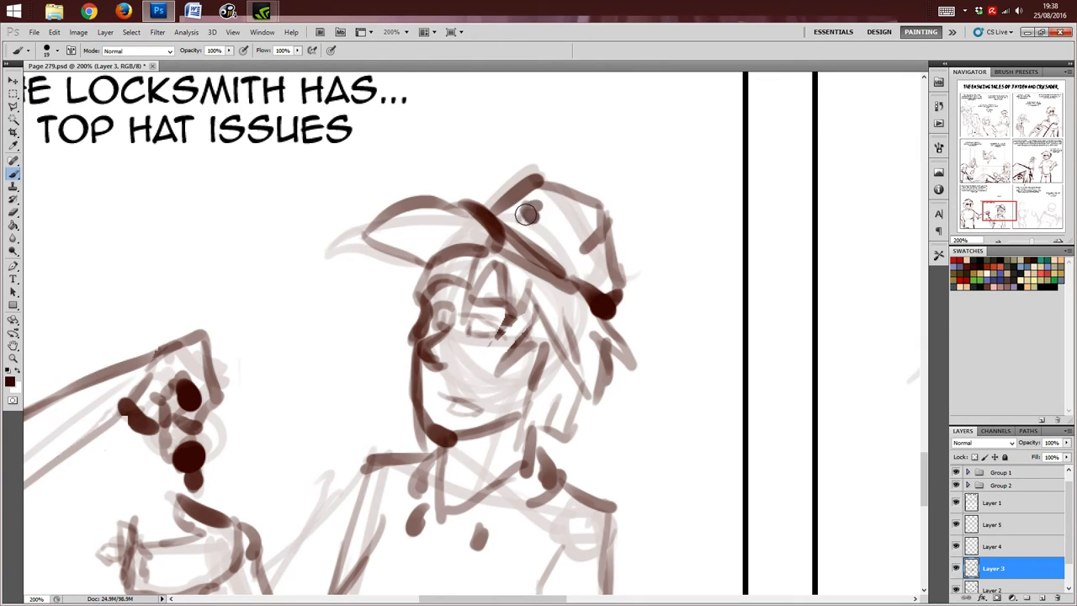
left_click_drag(525, 216, 580, 212)
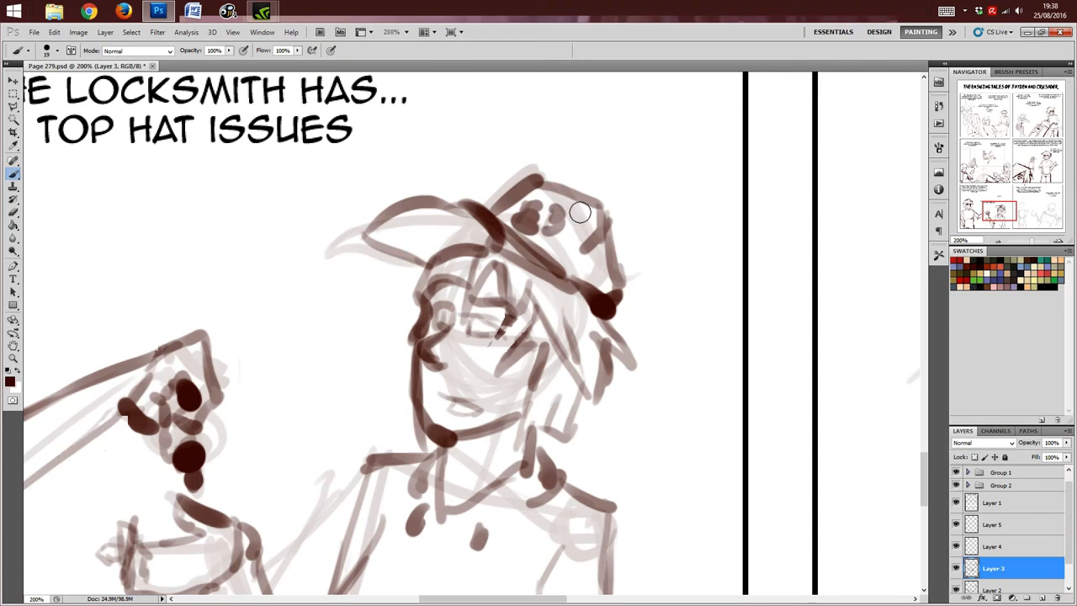
left_click(572, 232)
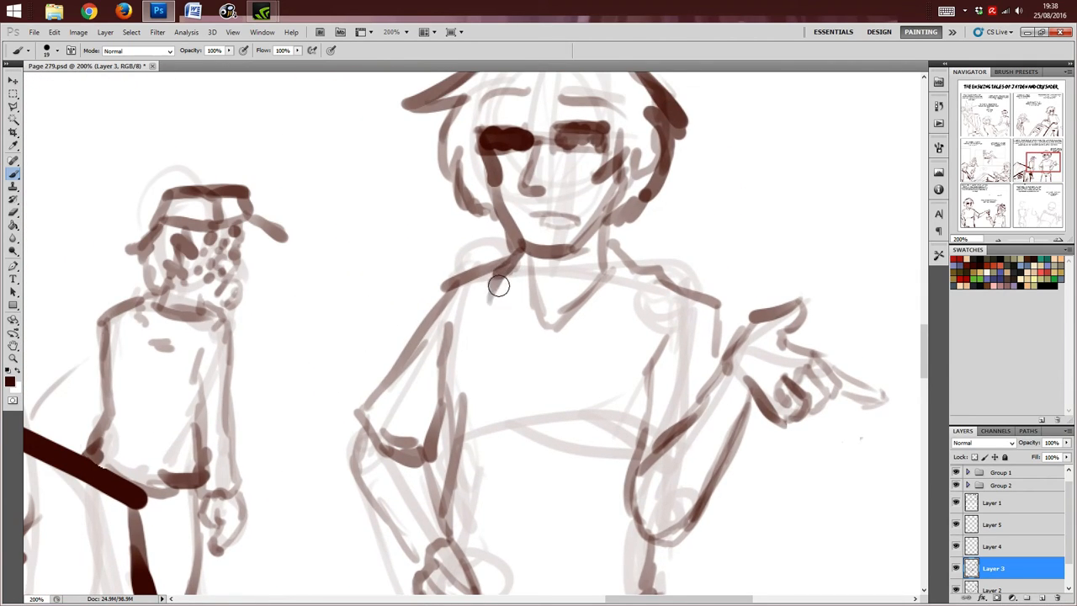
Step: Ink the sunglasses character's shirt collar, then refine the shirt outline and gesturing hand
left_click_drag(498, 287, 553, 329)
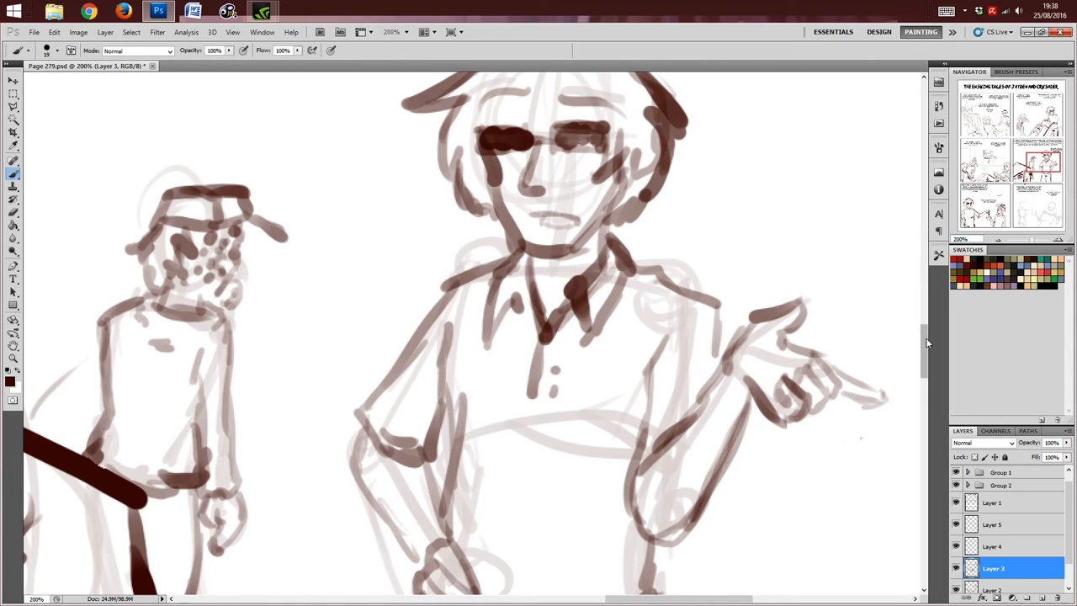
scroll("down", 3)
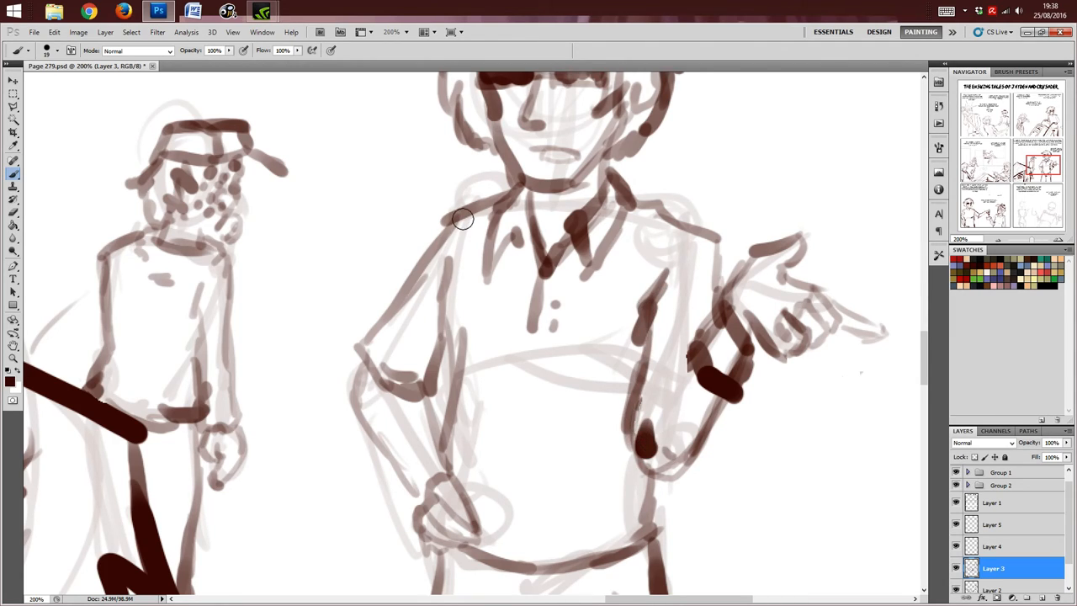
left_click_drag(463, 218, 401, 458)
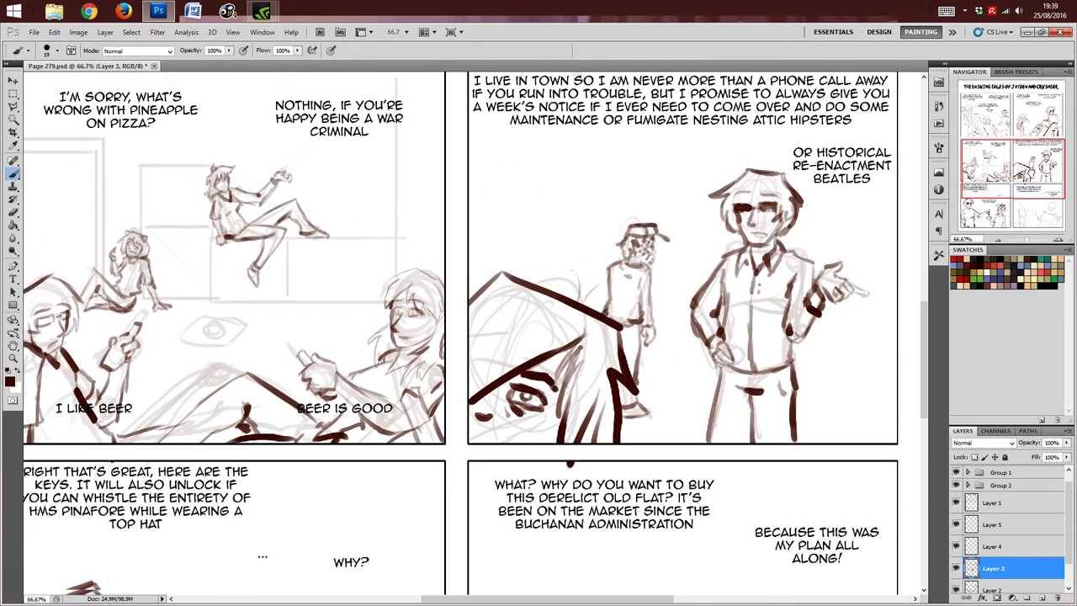
scroll("down", 3)
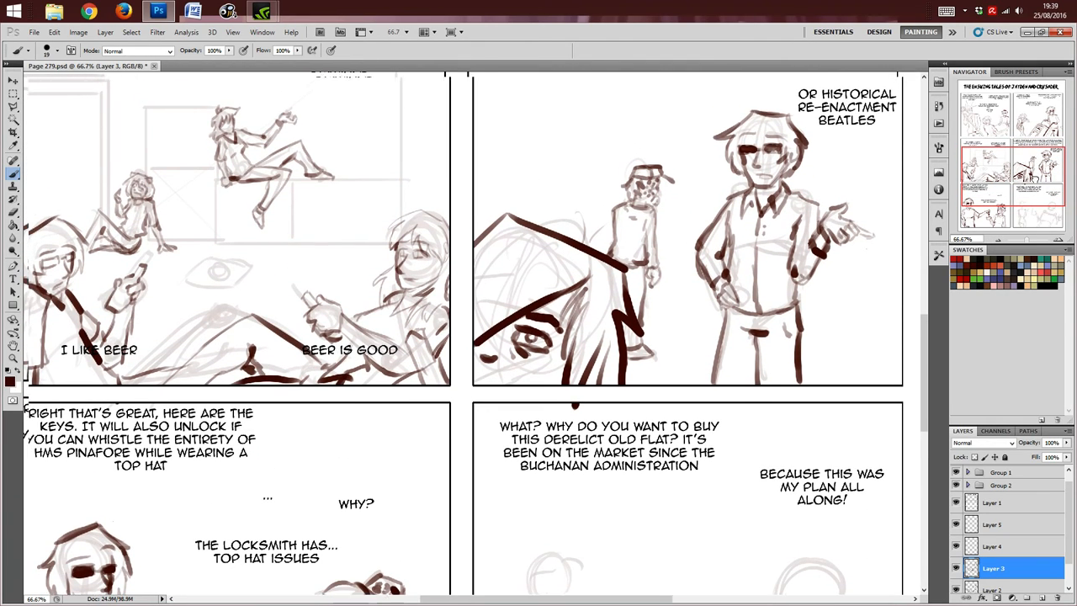
scroll("down", 3)
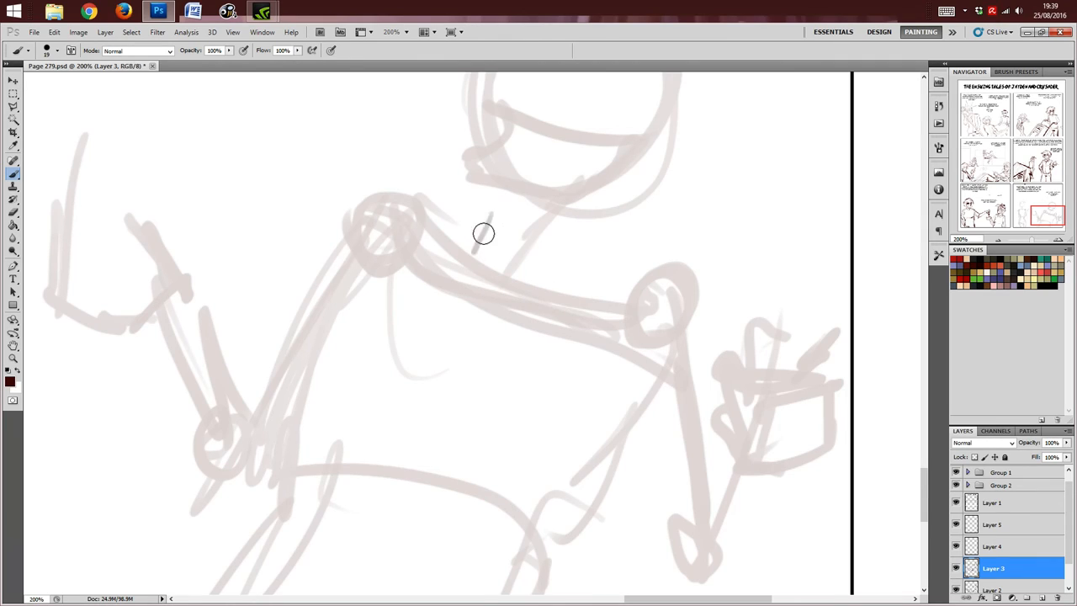
Step: Ink the neckline and face profile in dark brown with brow, glasses line, nose, mouth, chin and ear
left_click_drag(485, 232, 554, 266)
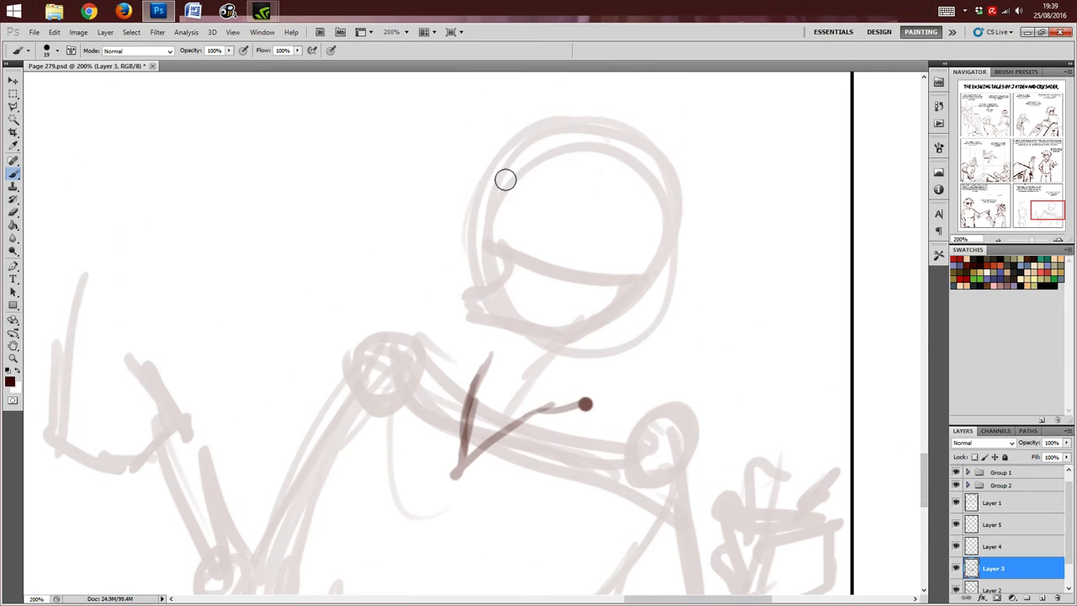
mouse_move(500, 192)
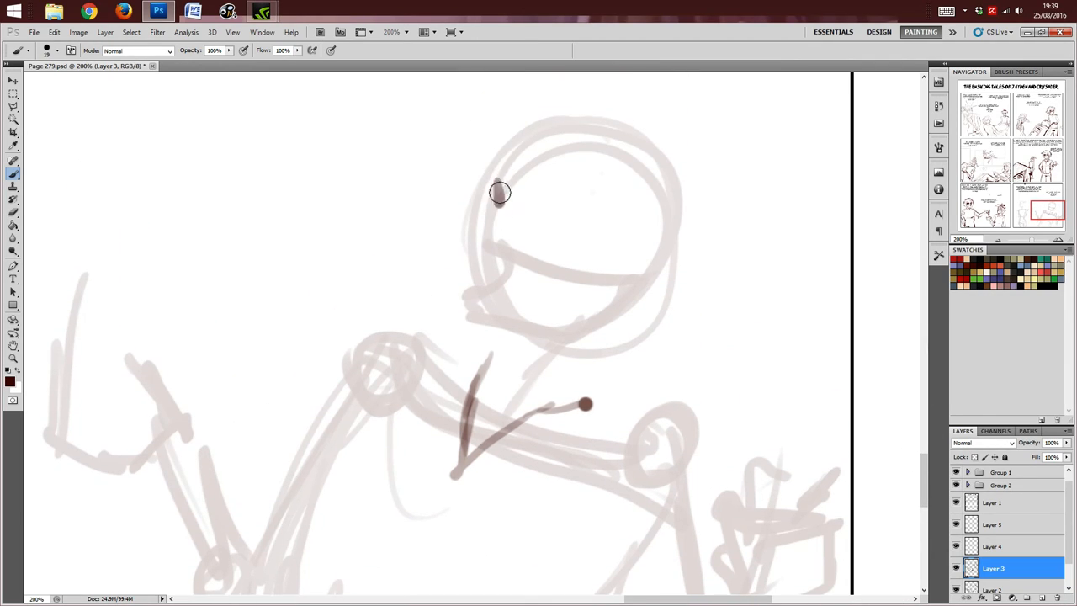
left_click_drag(500, 192, 521, 255)
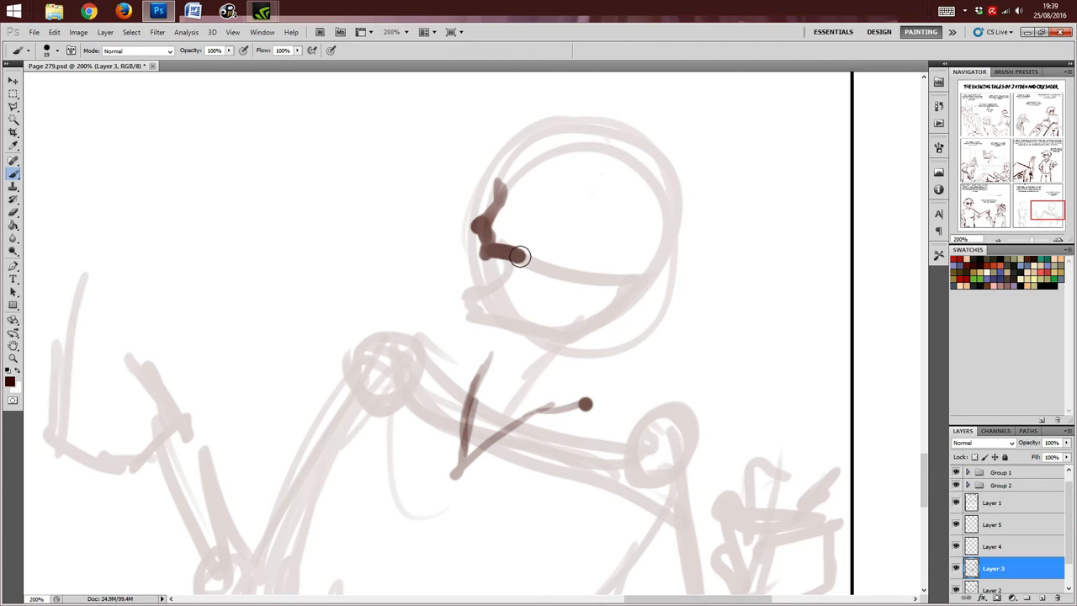
left_click_drag(520, 255, 484, 256)
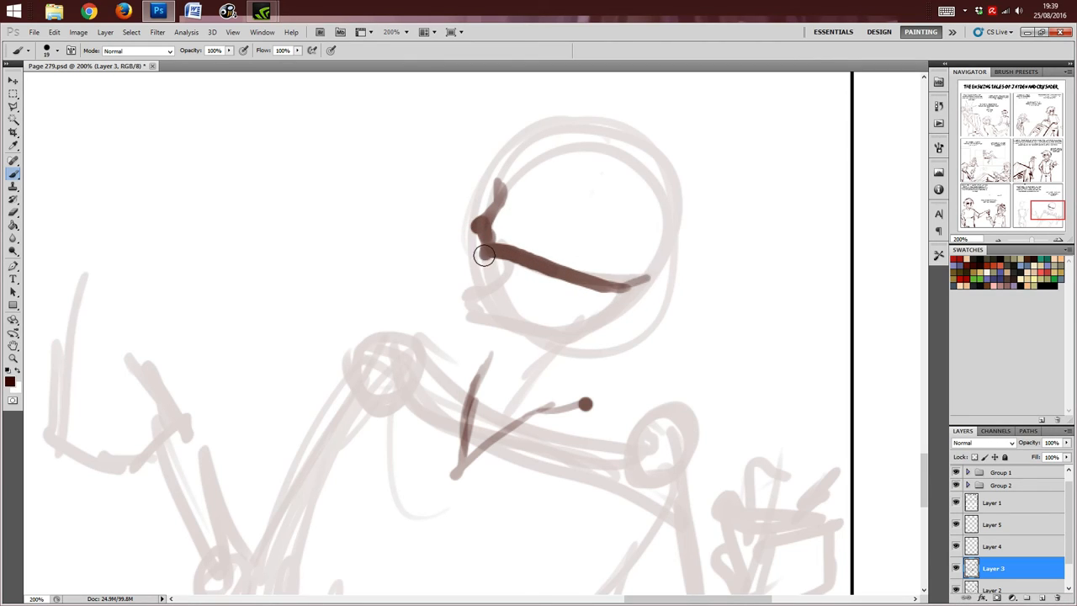
left_click_drag(485, 254, 471, 314)
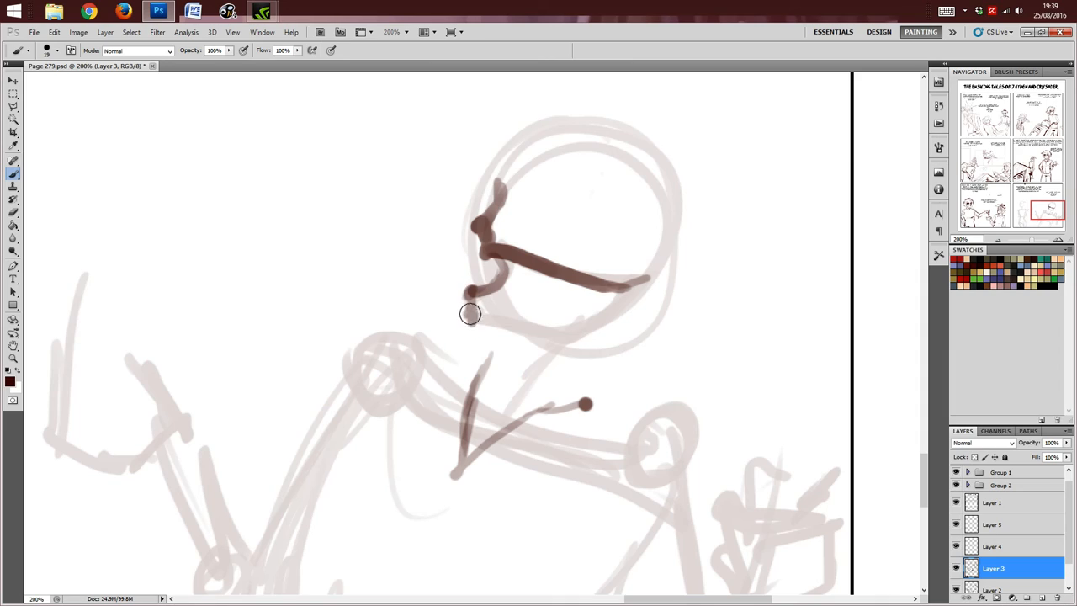
left_click_drag(470, 314, 625, 296)
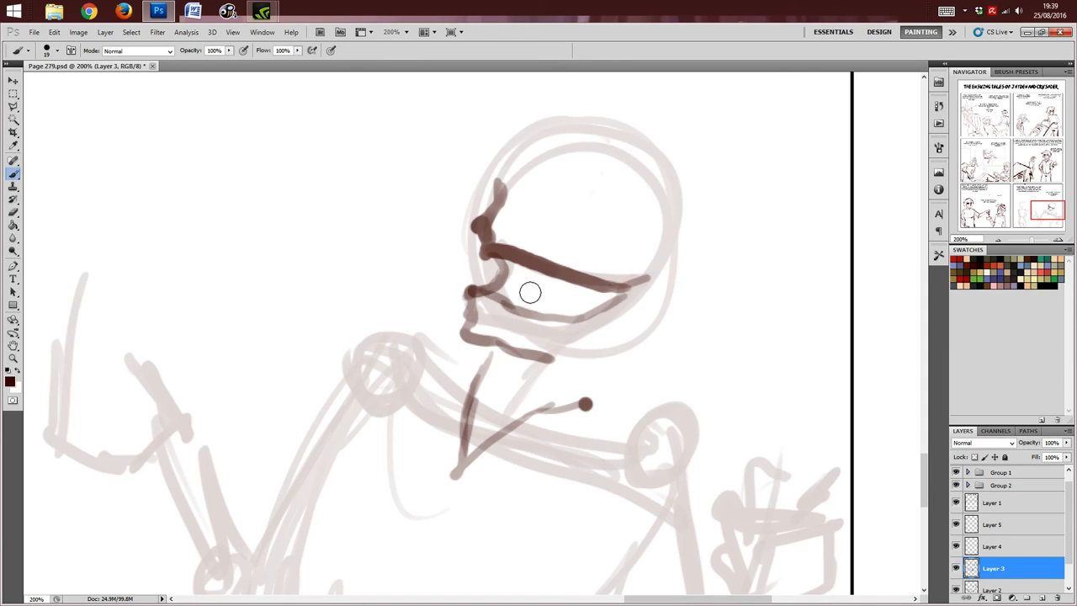
mouse_move(518, 290)
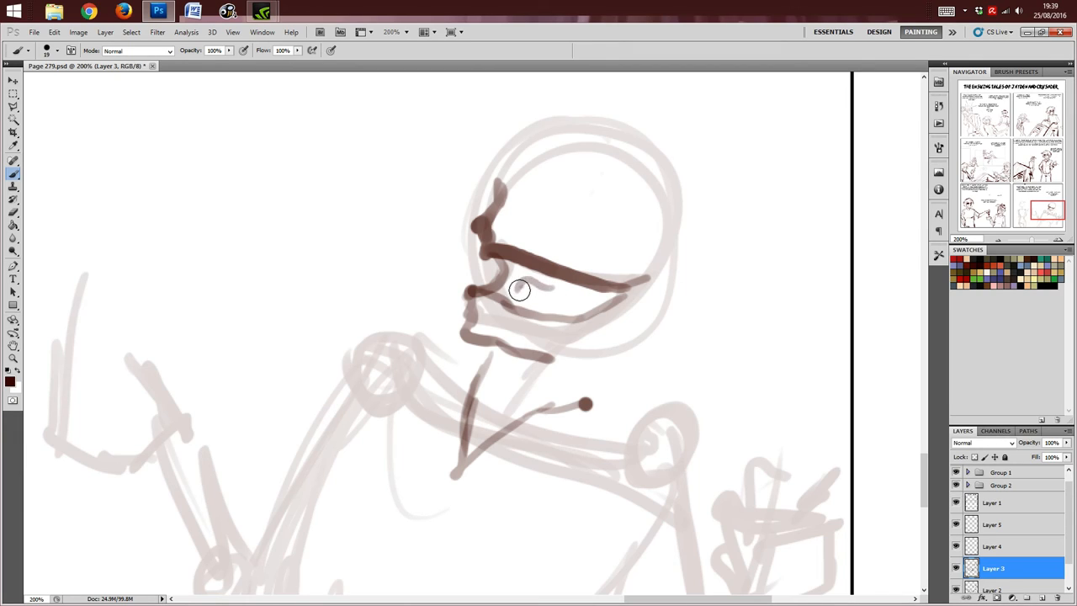
left_click_drag(518, 289, 559, 286)
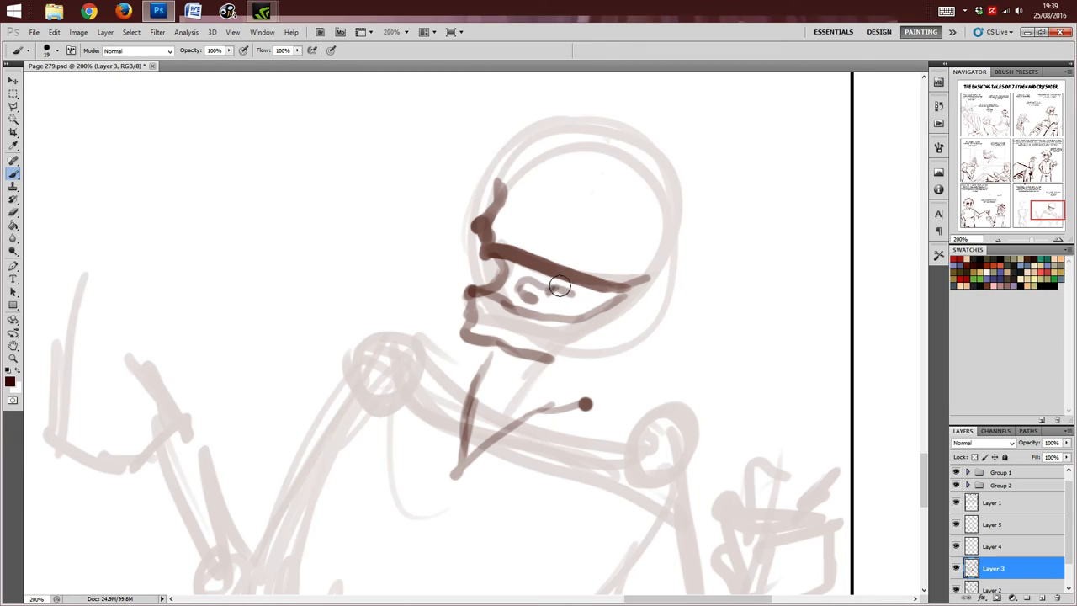
left_click_drag(558, 286, 525, 300)
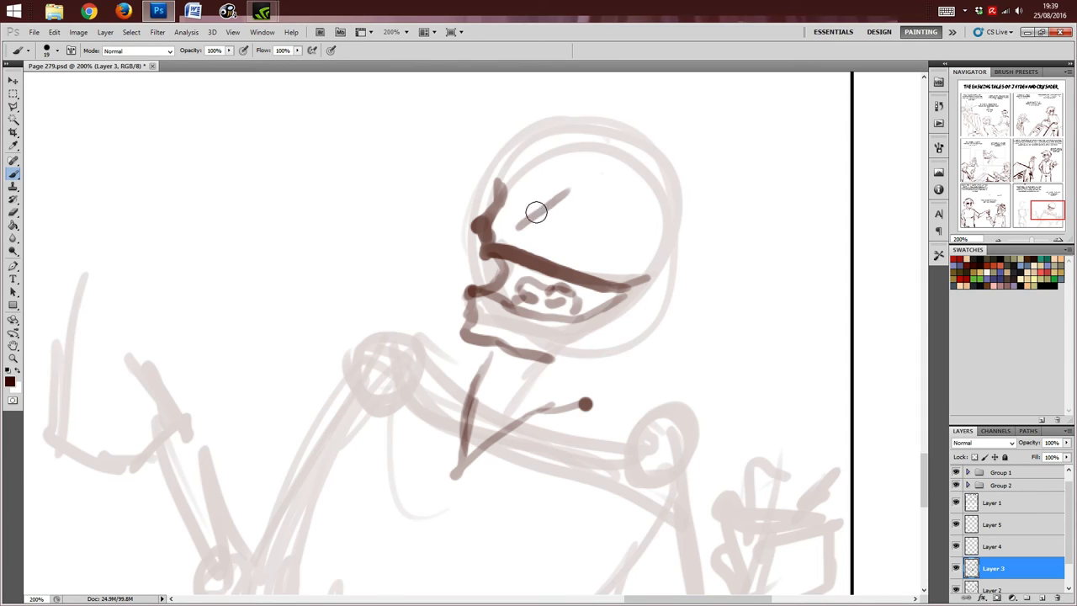
Step: Add the eyebrow, fill both sunglasses lenses solid with the bridge, and sketch messy hair around the head
left_click_drag(537, 212, 554, 189)
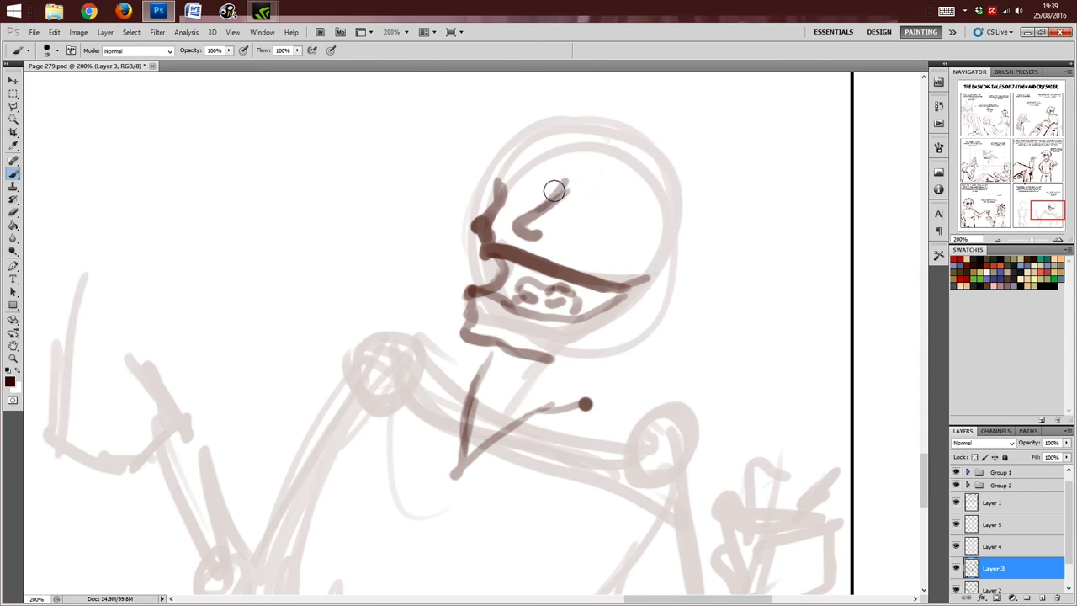
left_click_drag(554, 192, 589, 198)
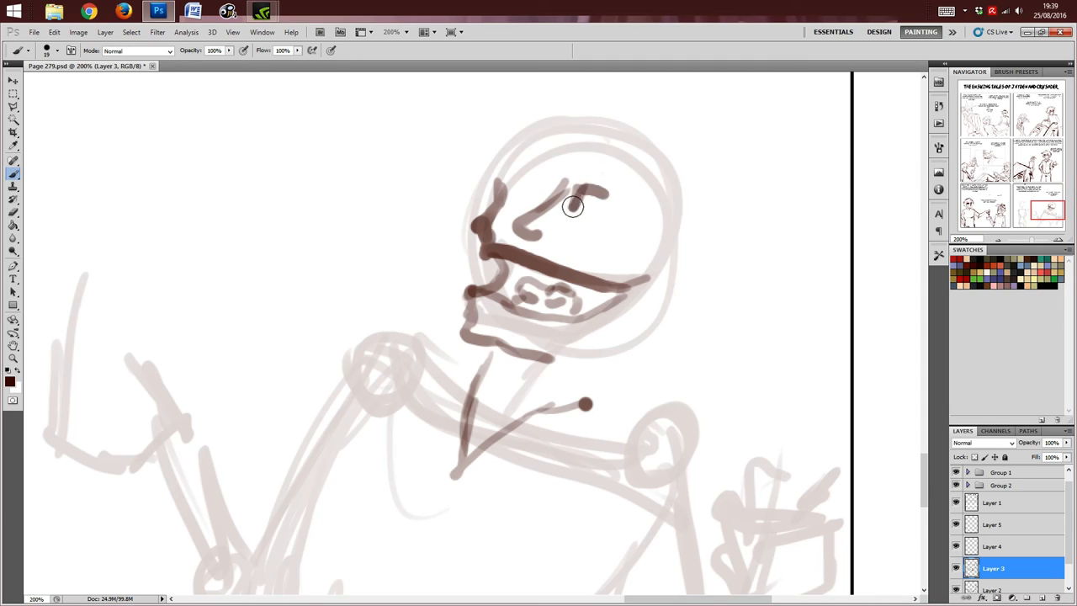
left_click_drag(572, 199, 660, 210)
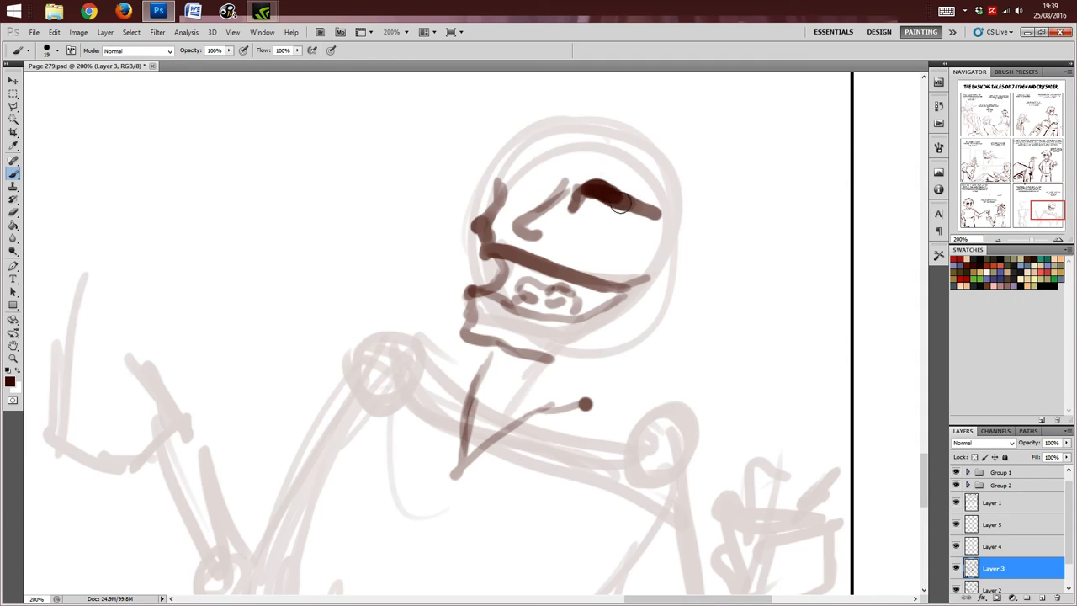
left_click_drag(589, 199, 648, 215)
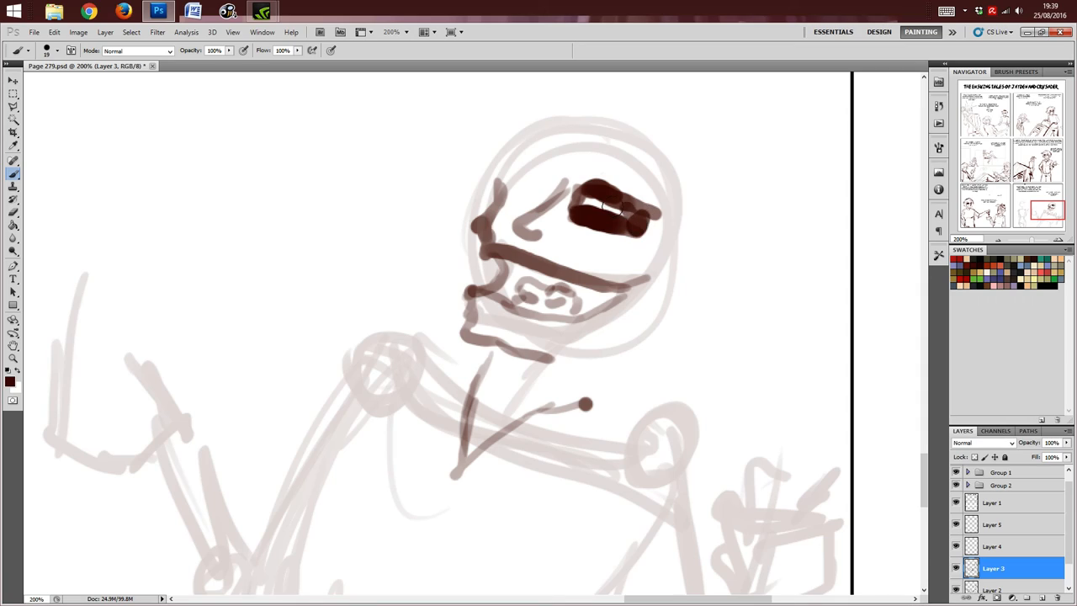
left_click_drag(590, 210, 623, 211)
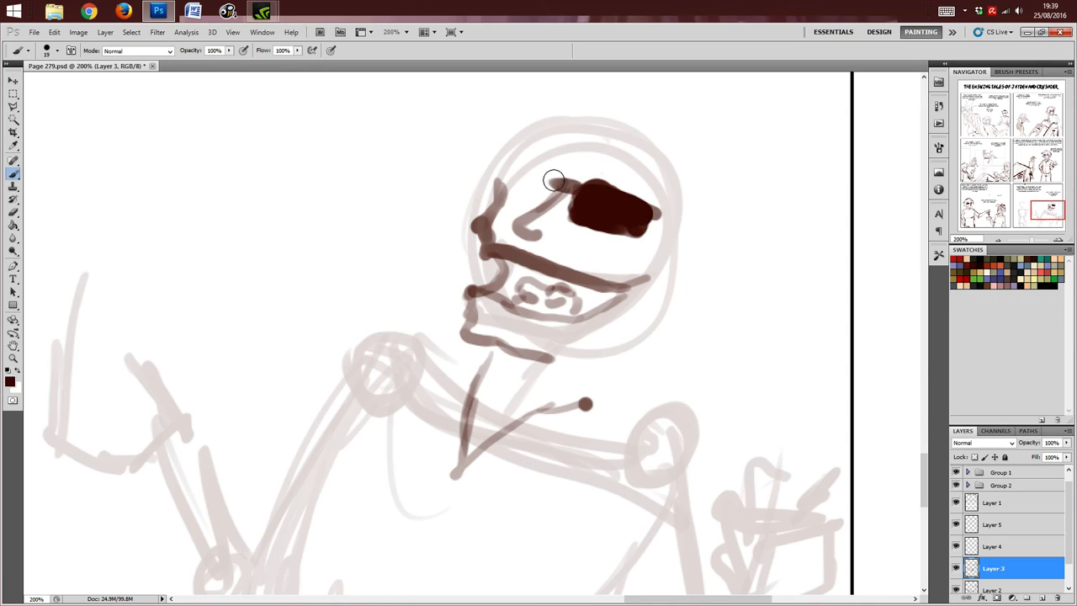
left_click_drag(554, 179, 487, 161)
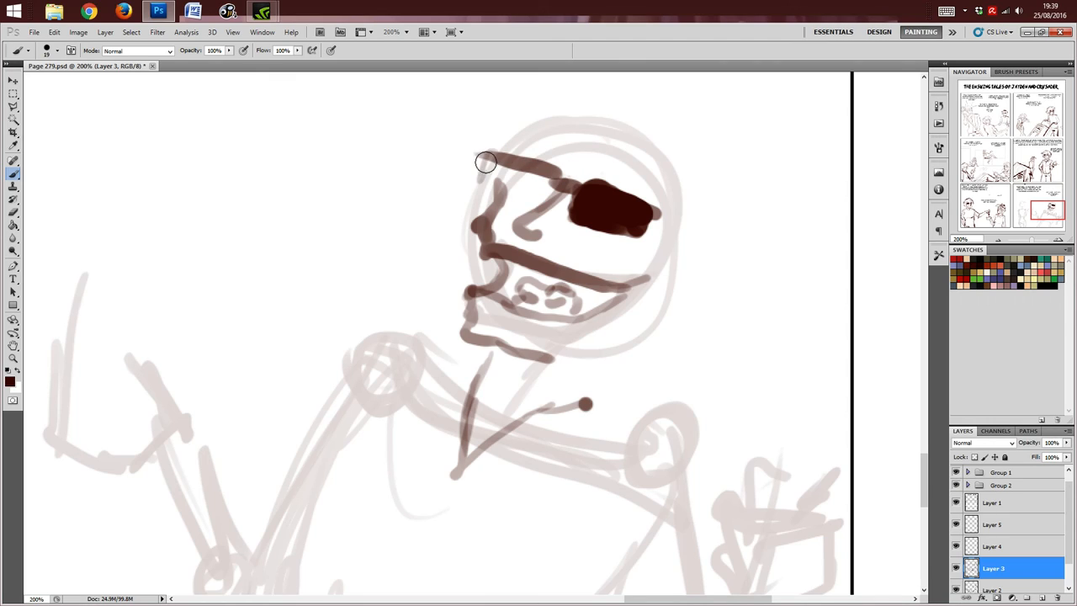
left_click_drag(488, 165, 555, 182)
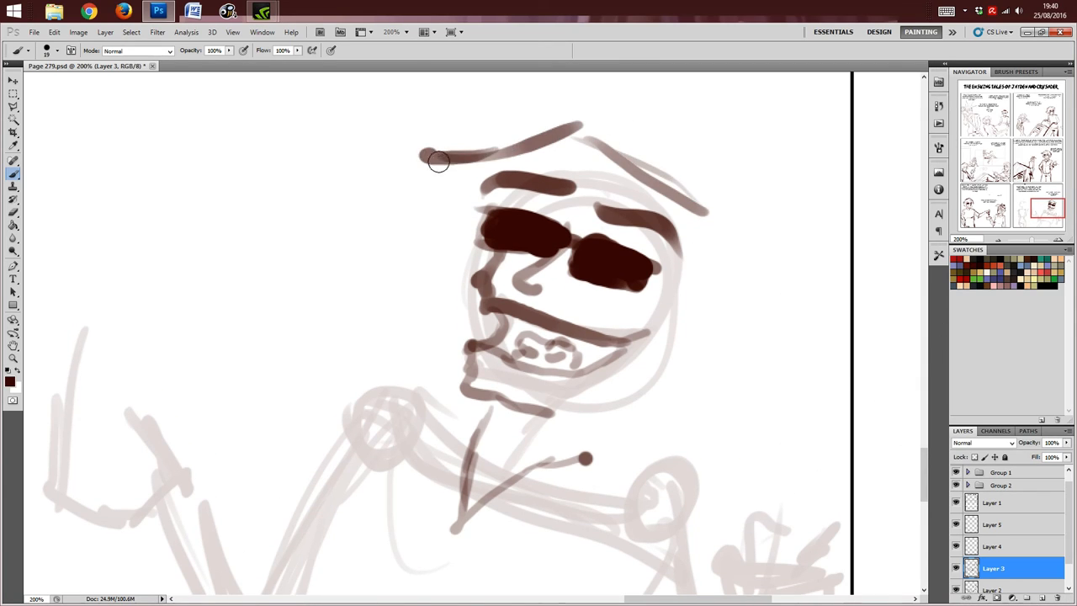
left_click_drag(437, 160, 471, 352)
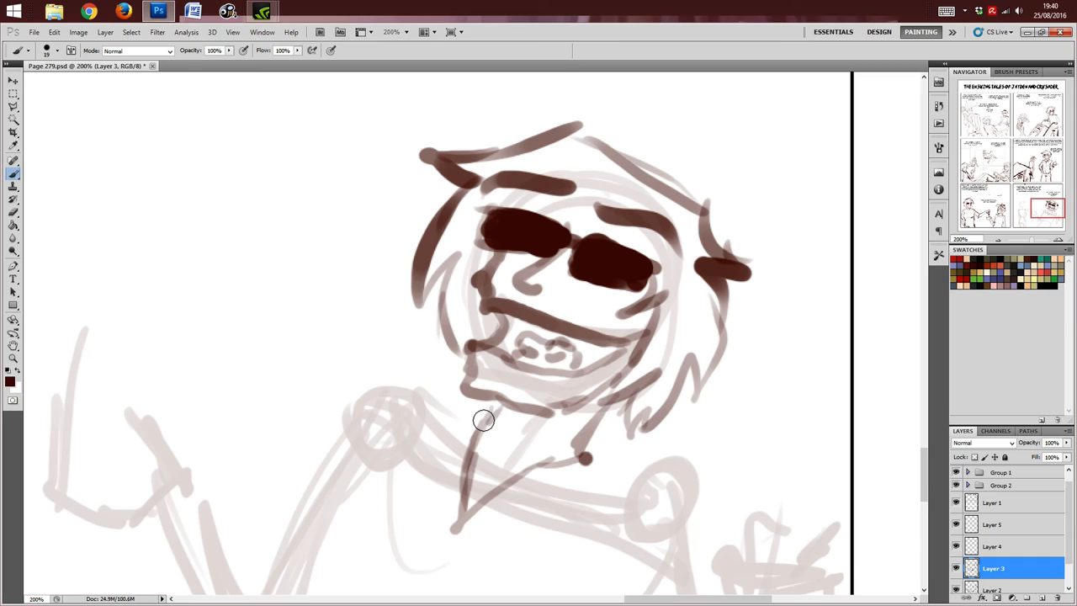
Step: Brush the collar on the right shoulder and both shoulder lines across the torso
scroll("down", 3)
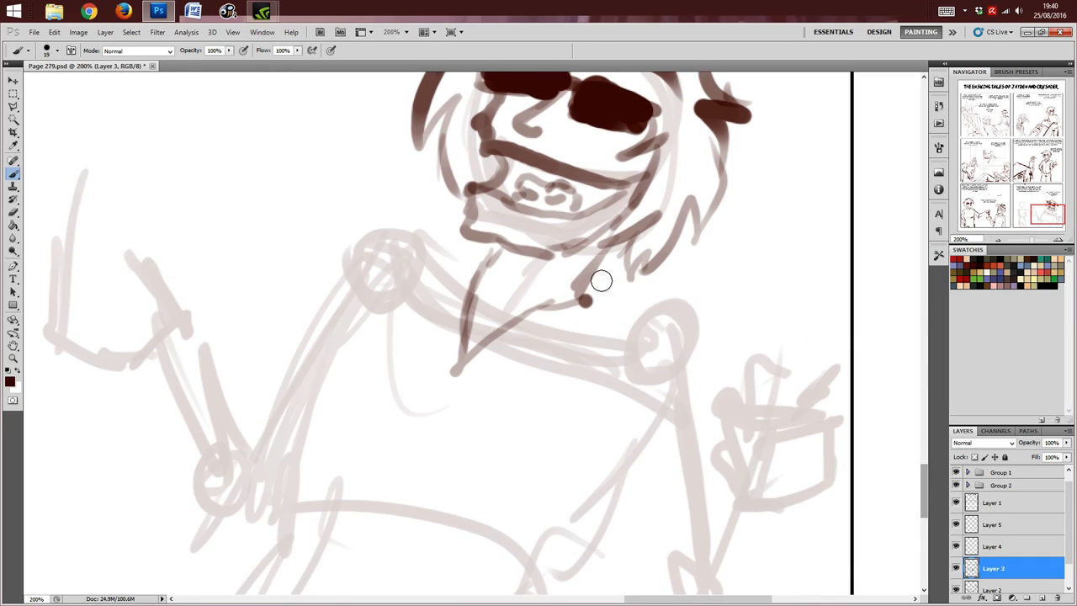
left_click_drag(589, 282, 699, 354)
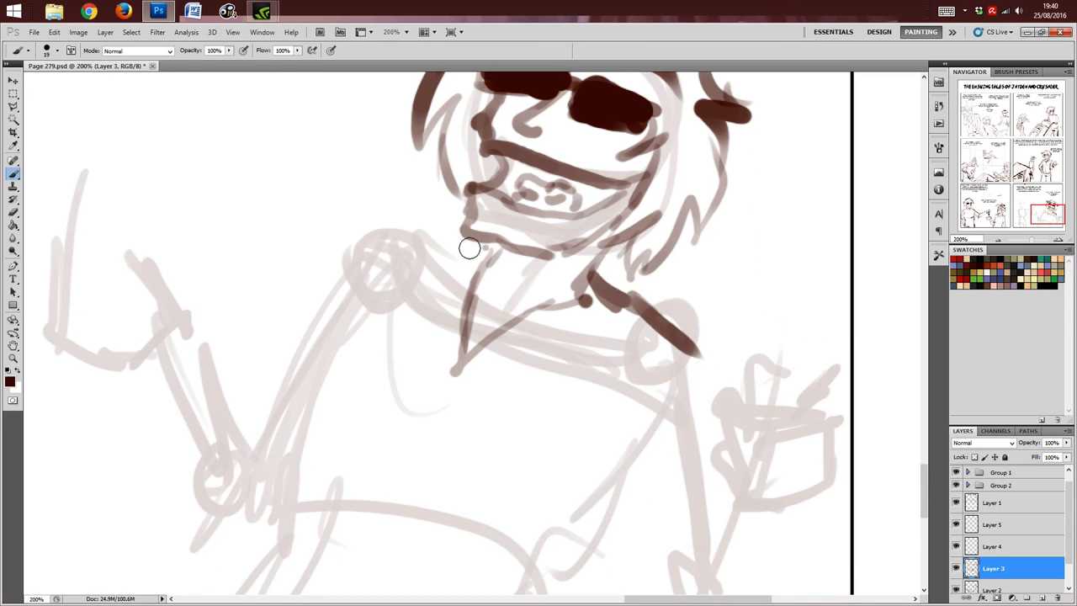
left_click_drag(470, 249, 273, 333)
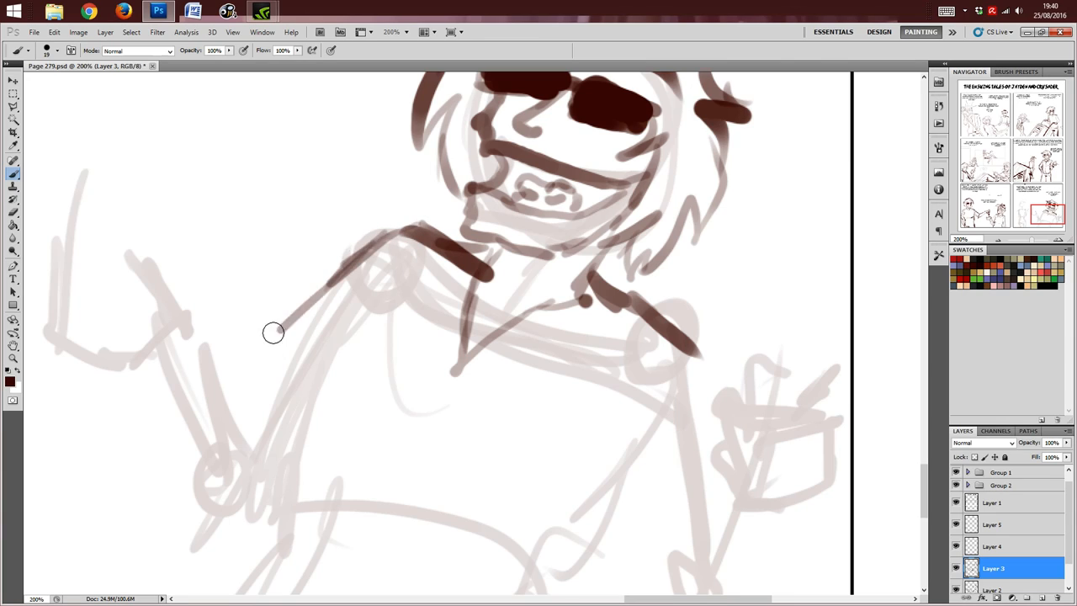
left_click_drag(272, 334, 710, 363)
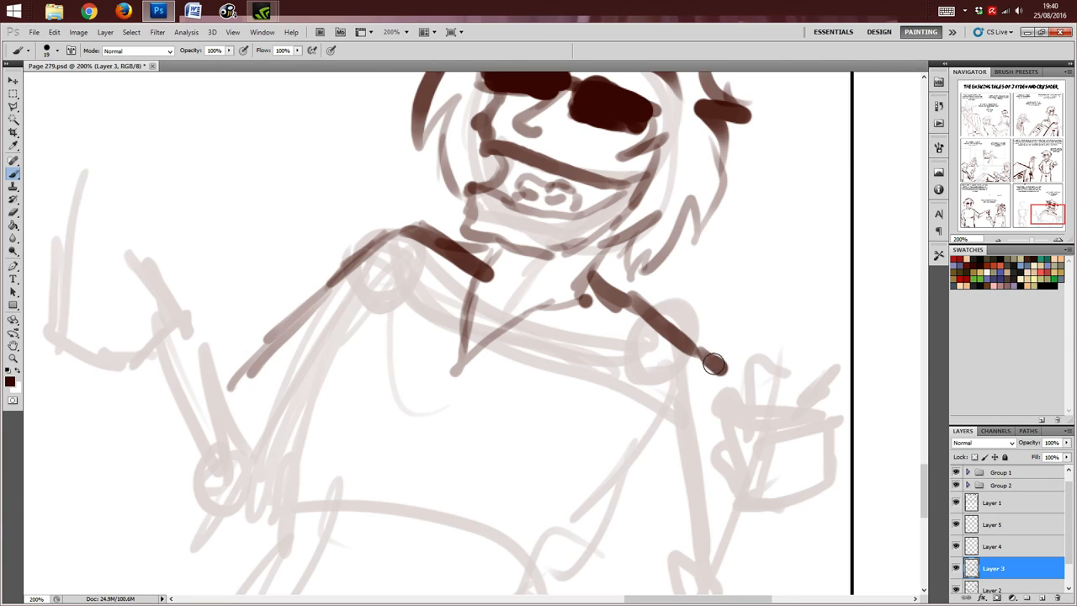
scroll("down", 3)
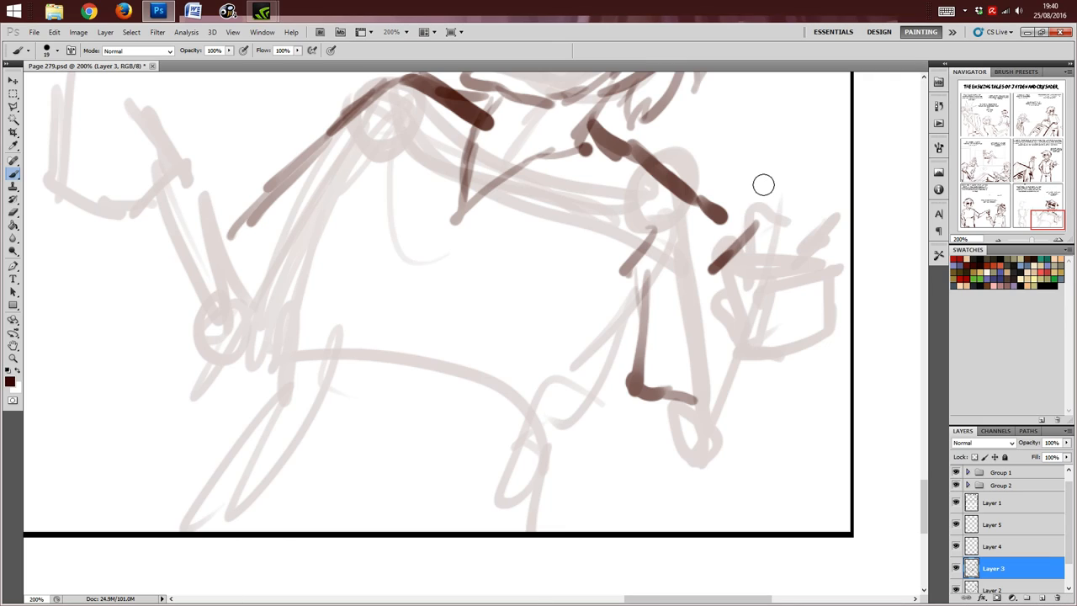
mouse_move(744, 299)
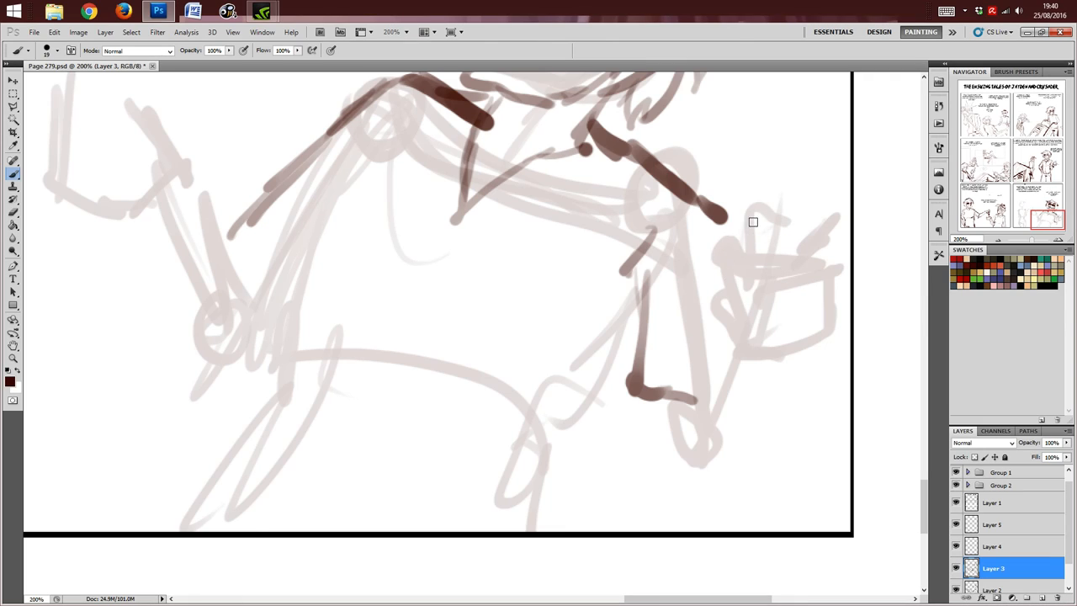
mouse_move(737, 251)
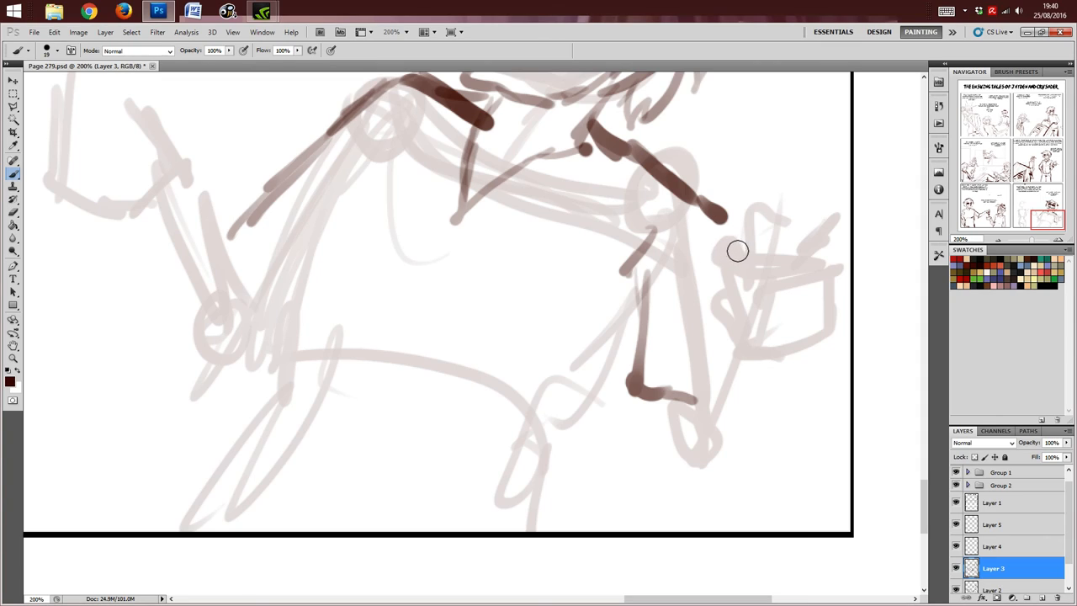
mouse_move(725, 243)
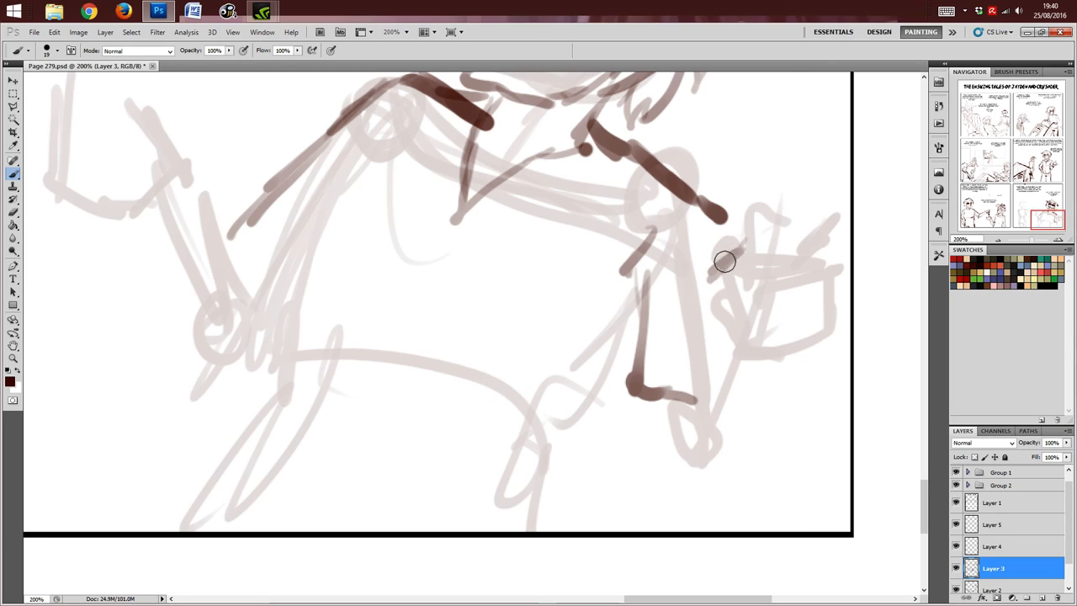
mouse_move(743, 246)
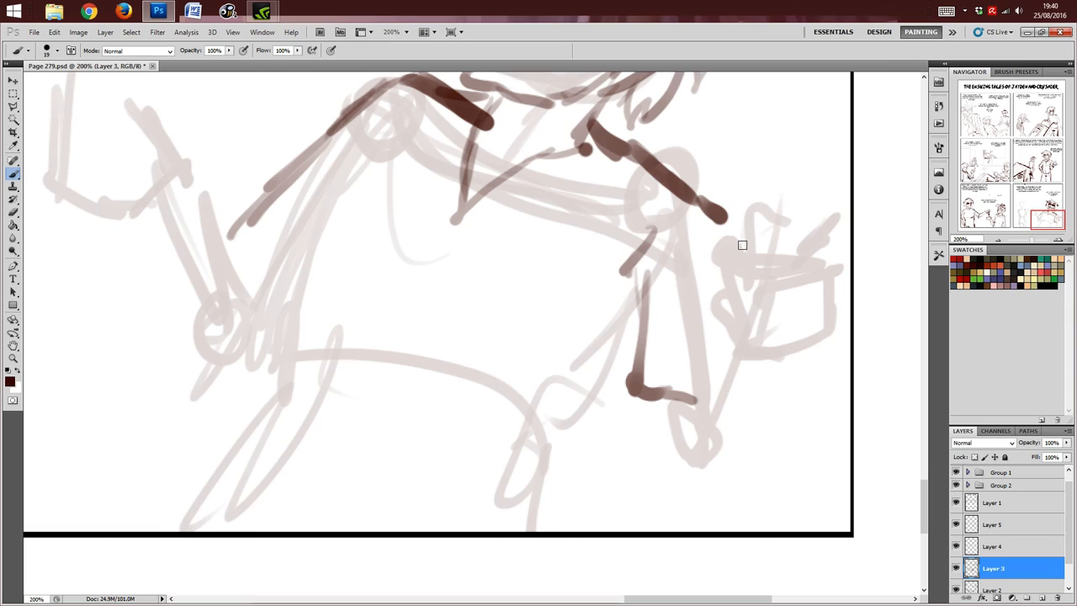
mouse_move(810, 234)
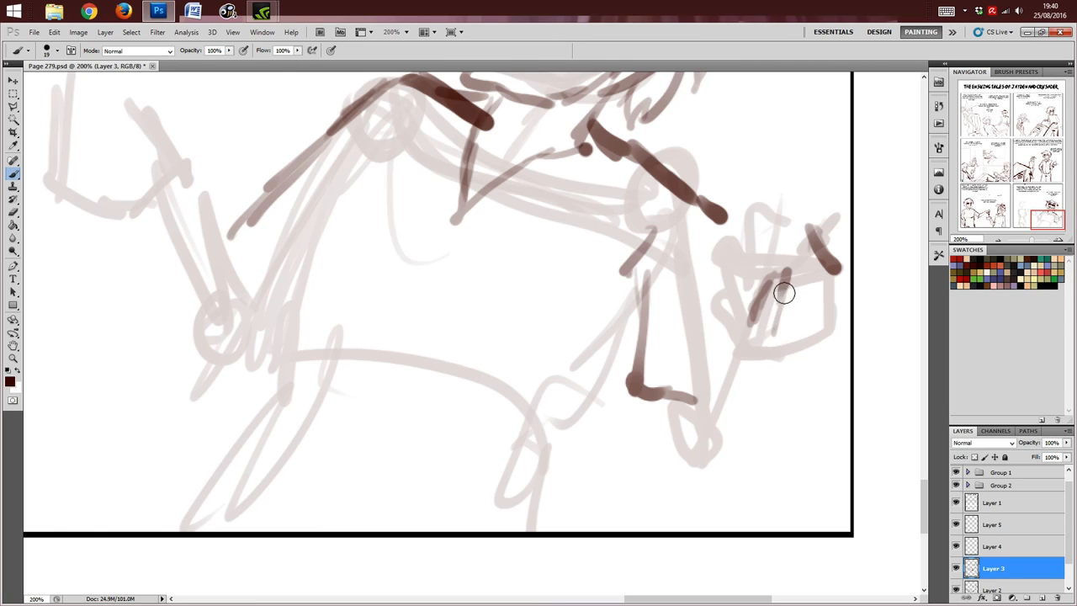
Step: Ink the fingers, forearm and elbow of the raised arm, then sweep the body's side lines to the panel edge
left_click_drag(783, 293, 737, 340)
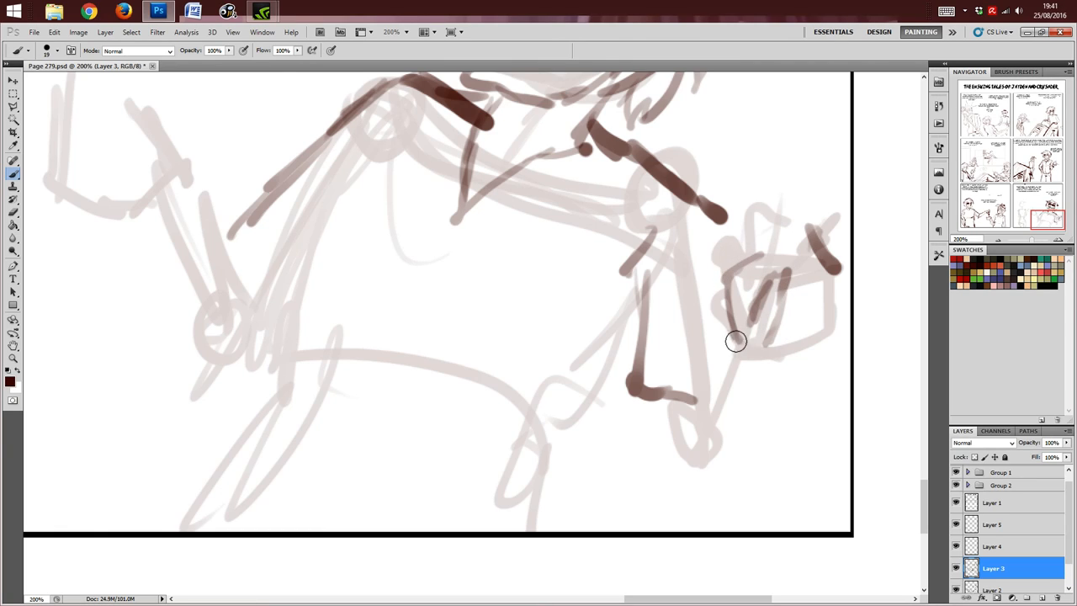
left_click_drag(738, 340, 821, 289)
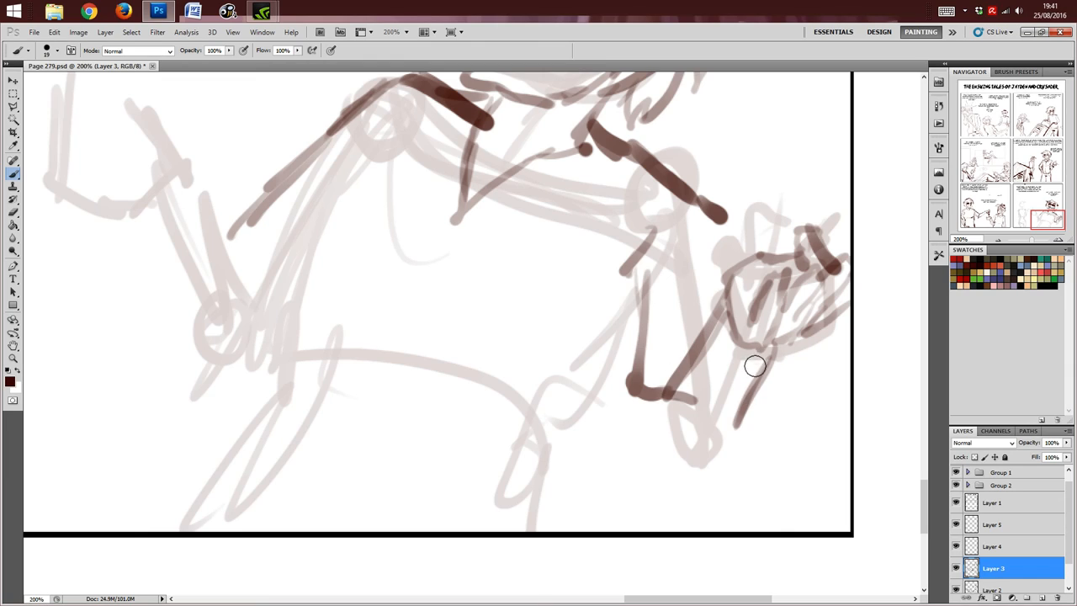
left_click_drag(754, 367, 703, 458)
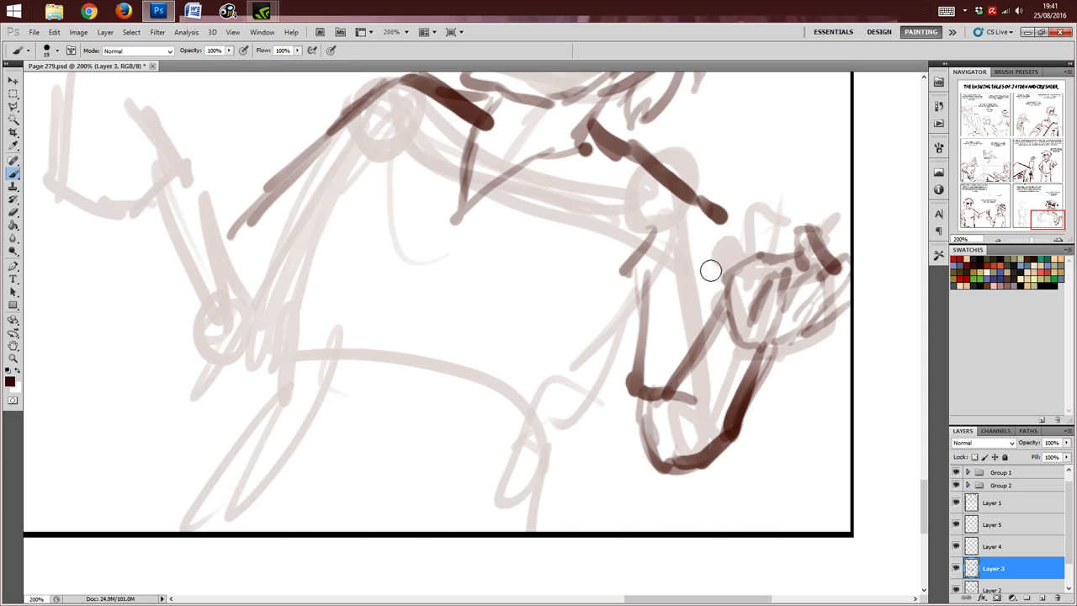
left_click_drag(716, 269, 562, 437)
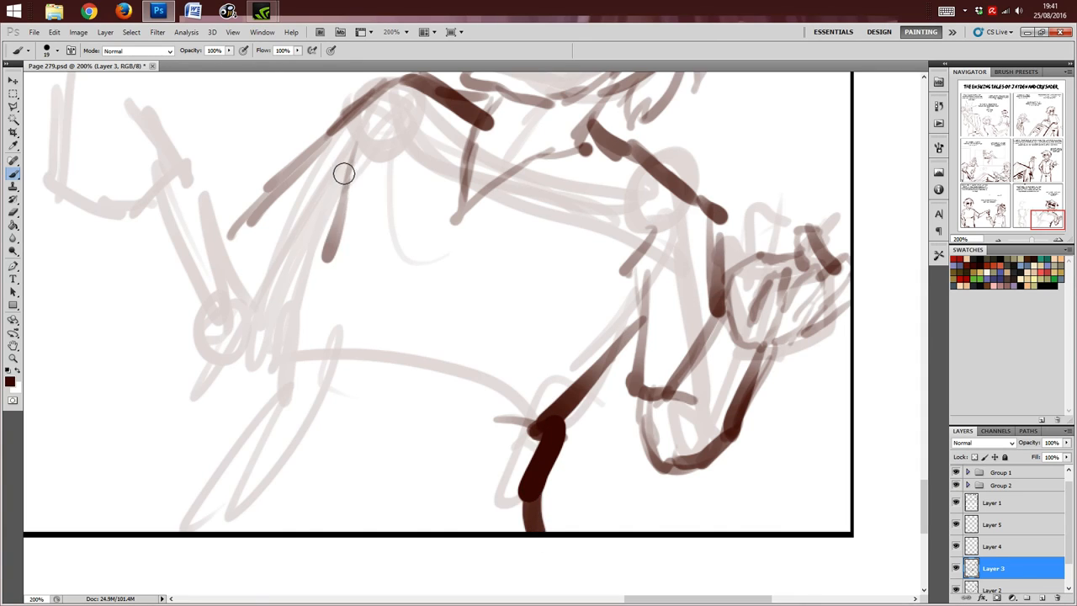
left_click_drag(343, 174, 182, 556)
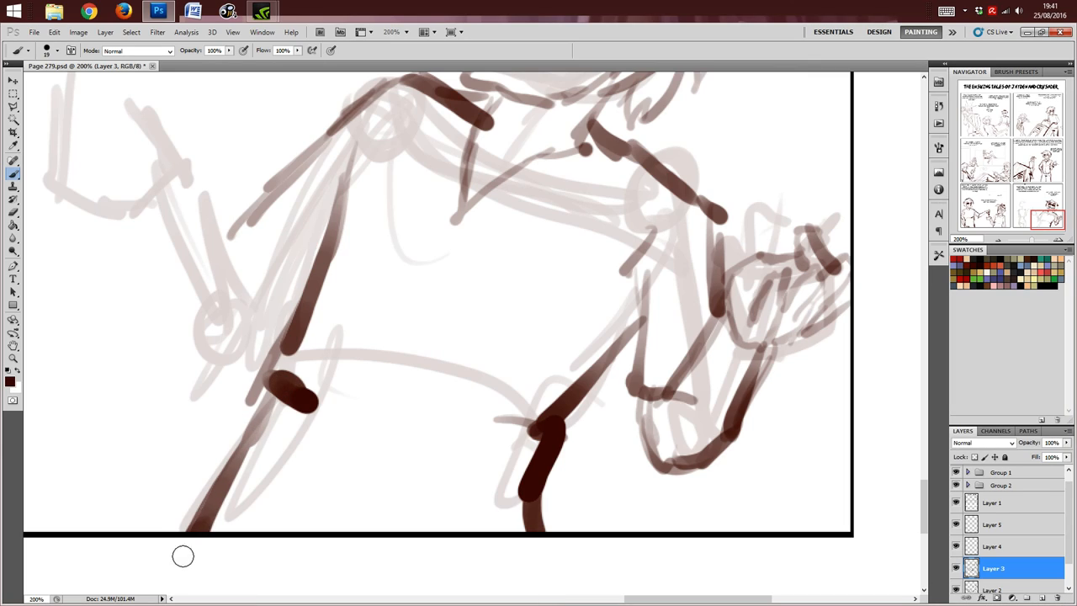
mouse_move(629, 202)
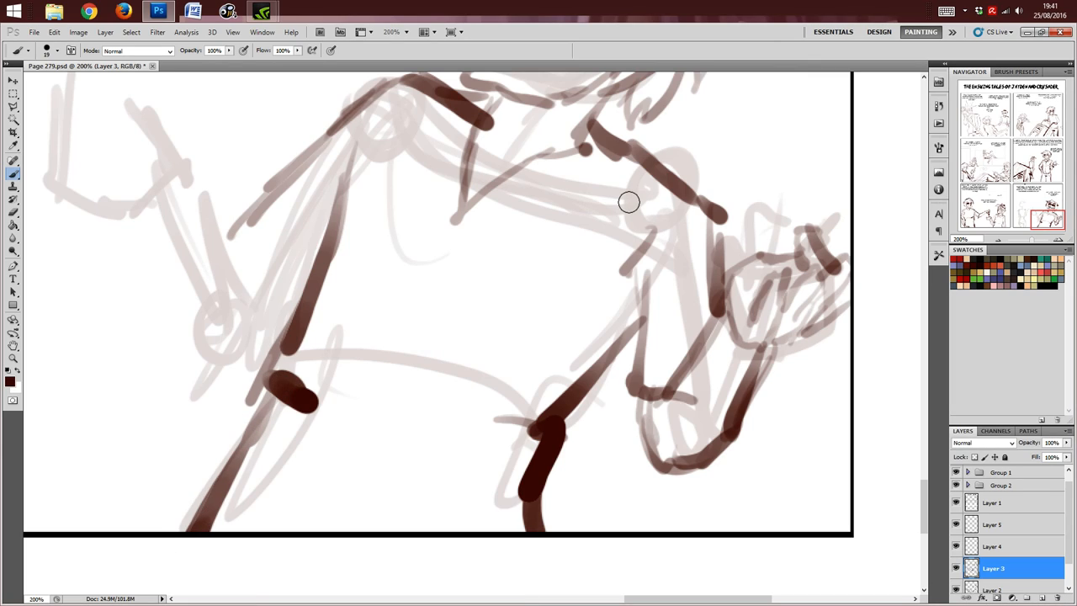